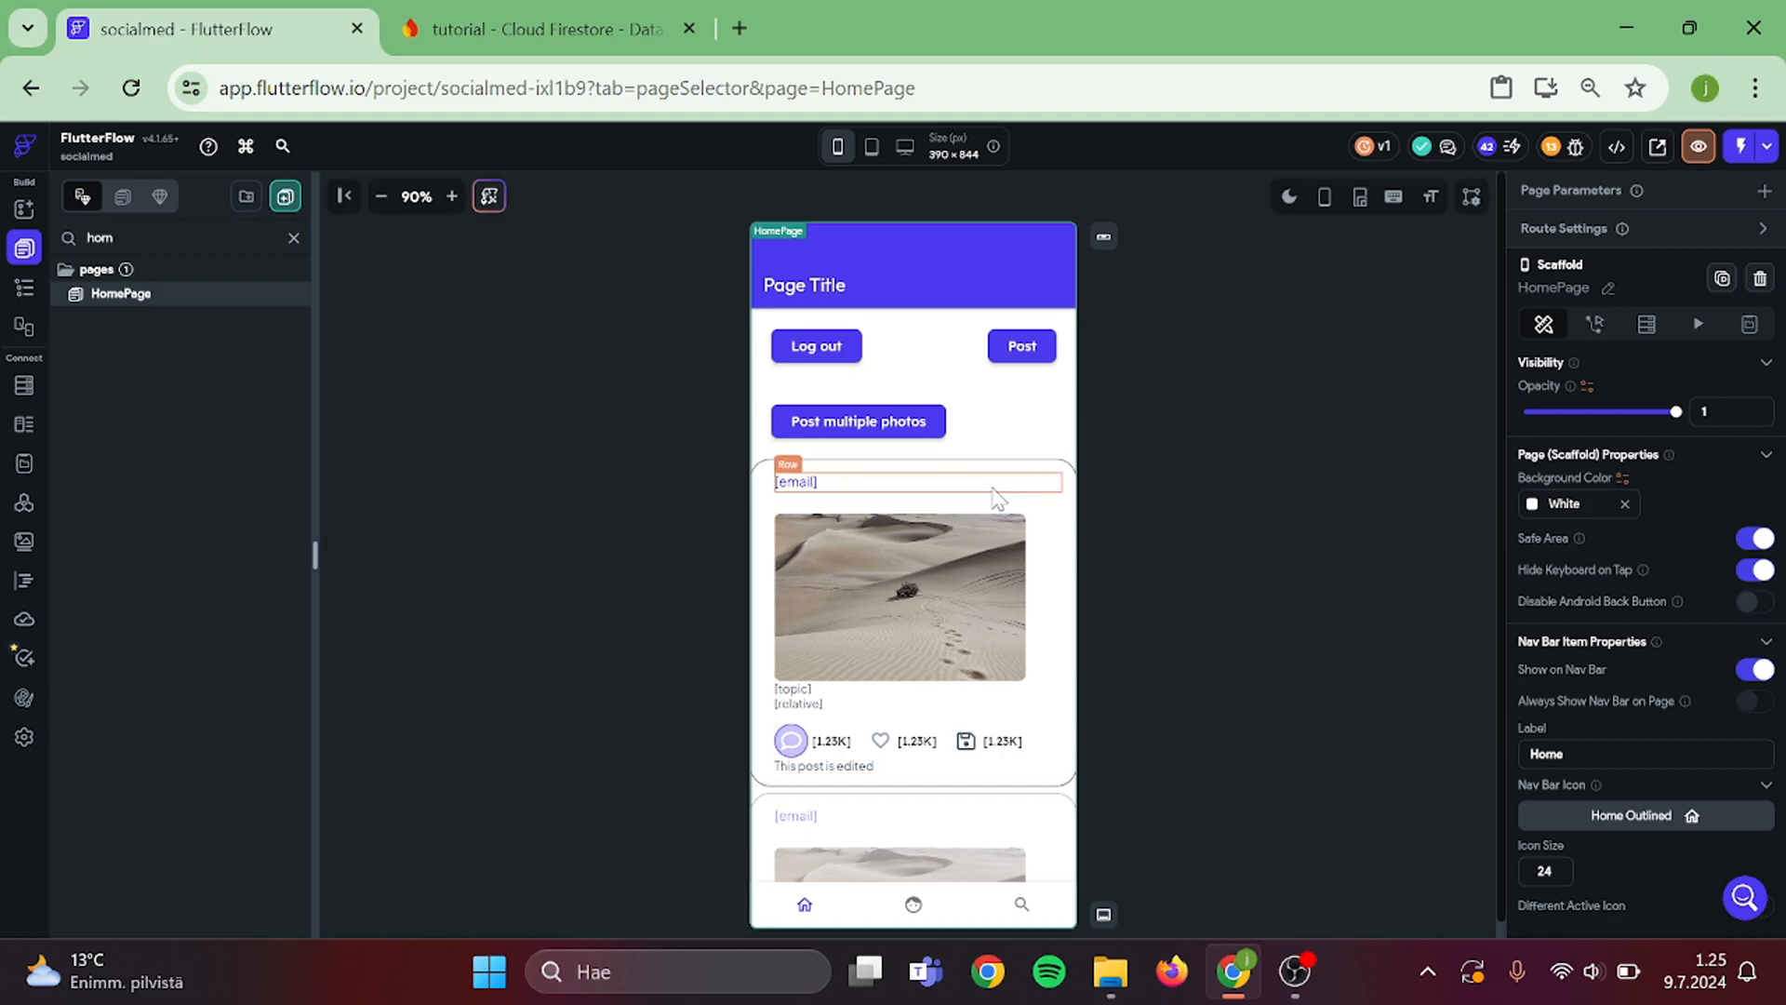
- Copy the name text into a Row below the edited-post note and change it to #Hashtag
click(917, 490)
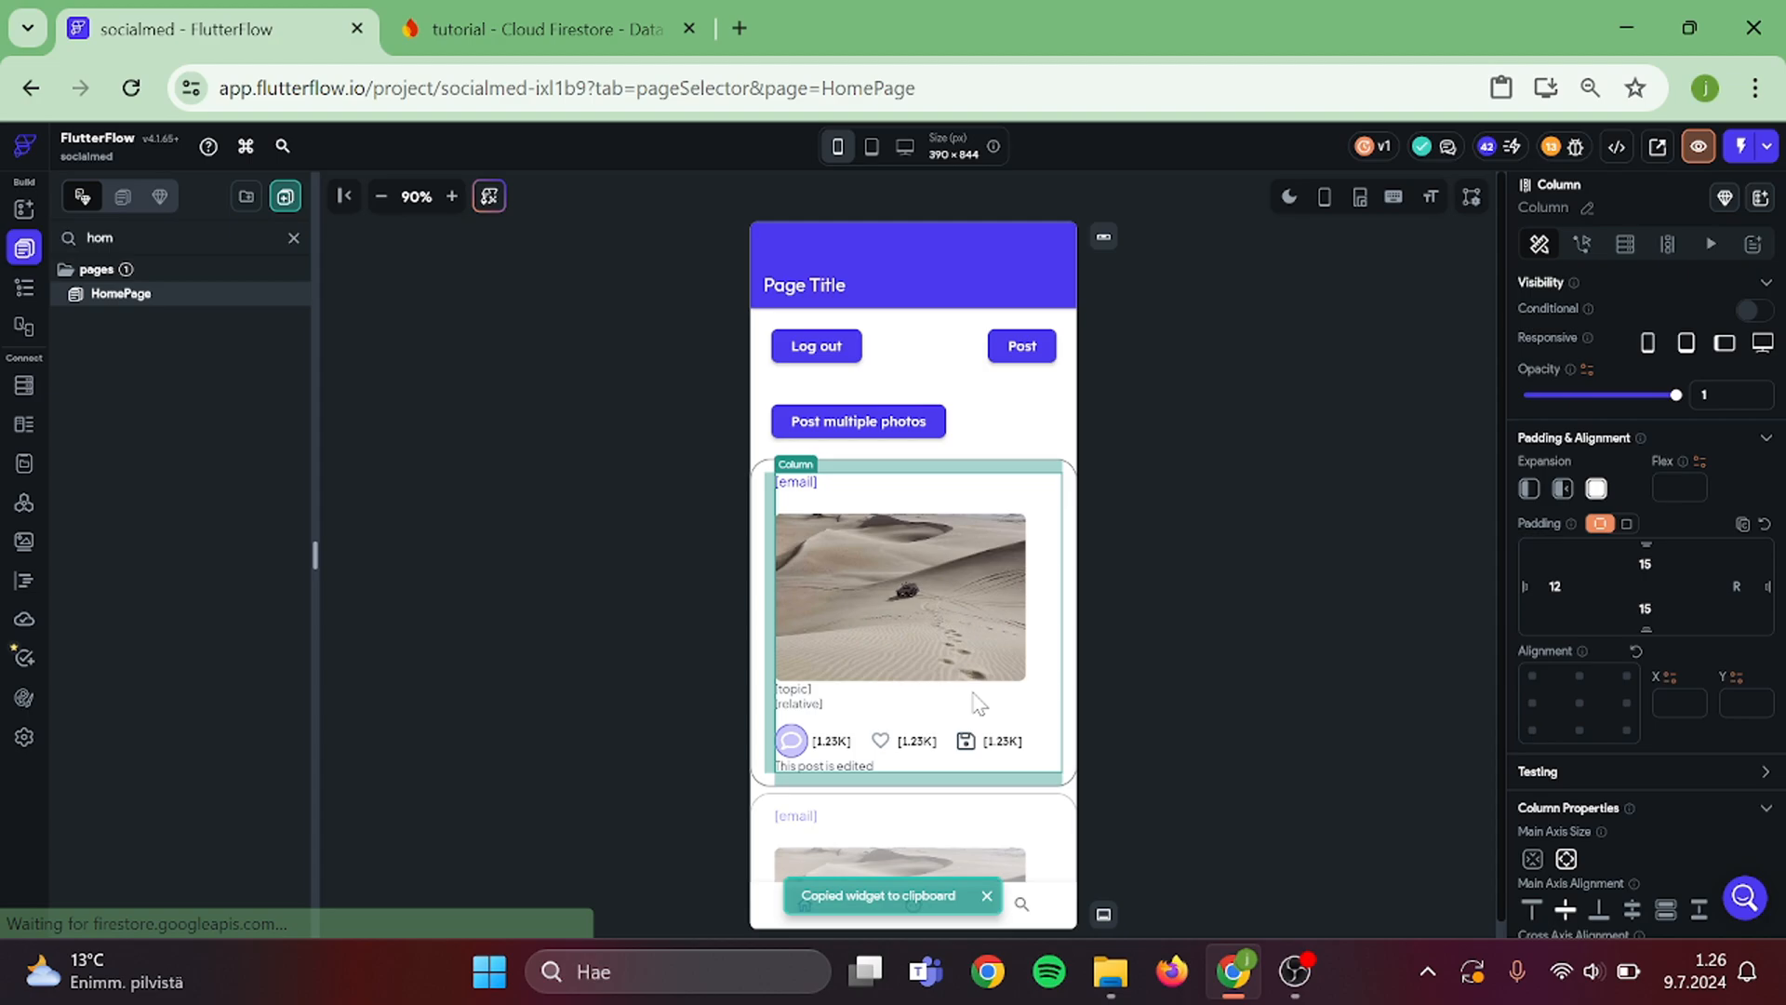
click(793, 783)
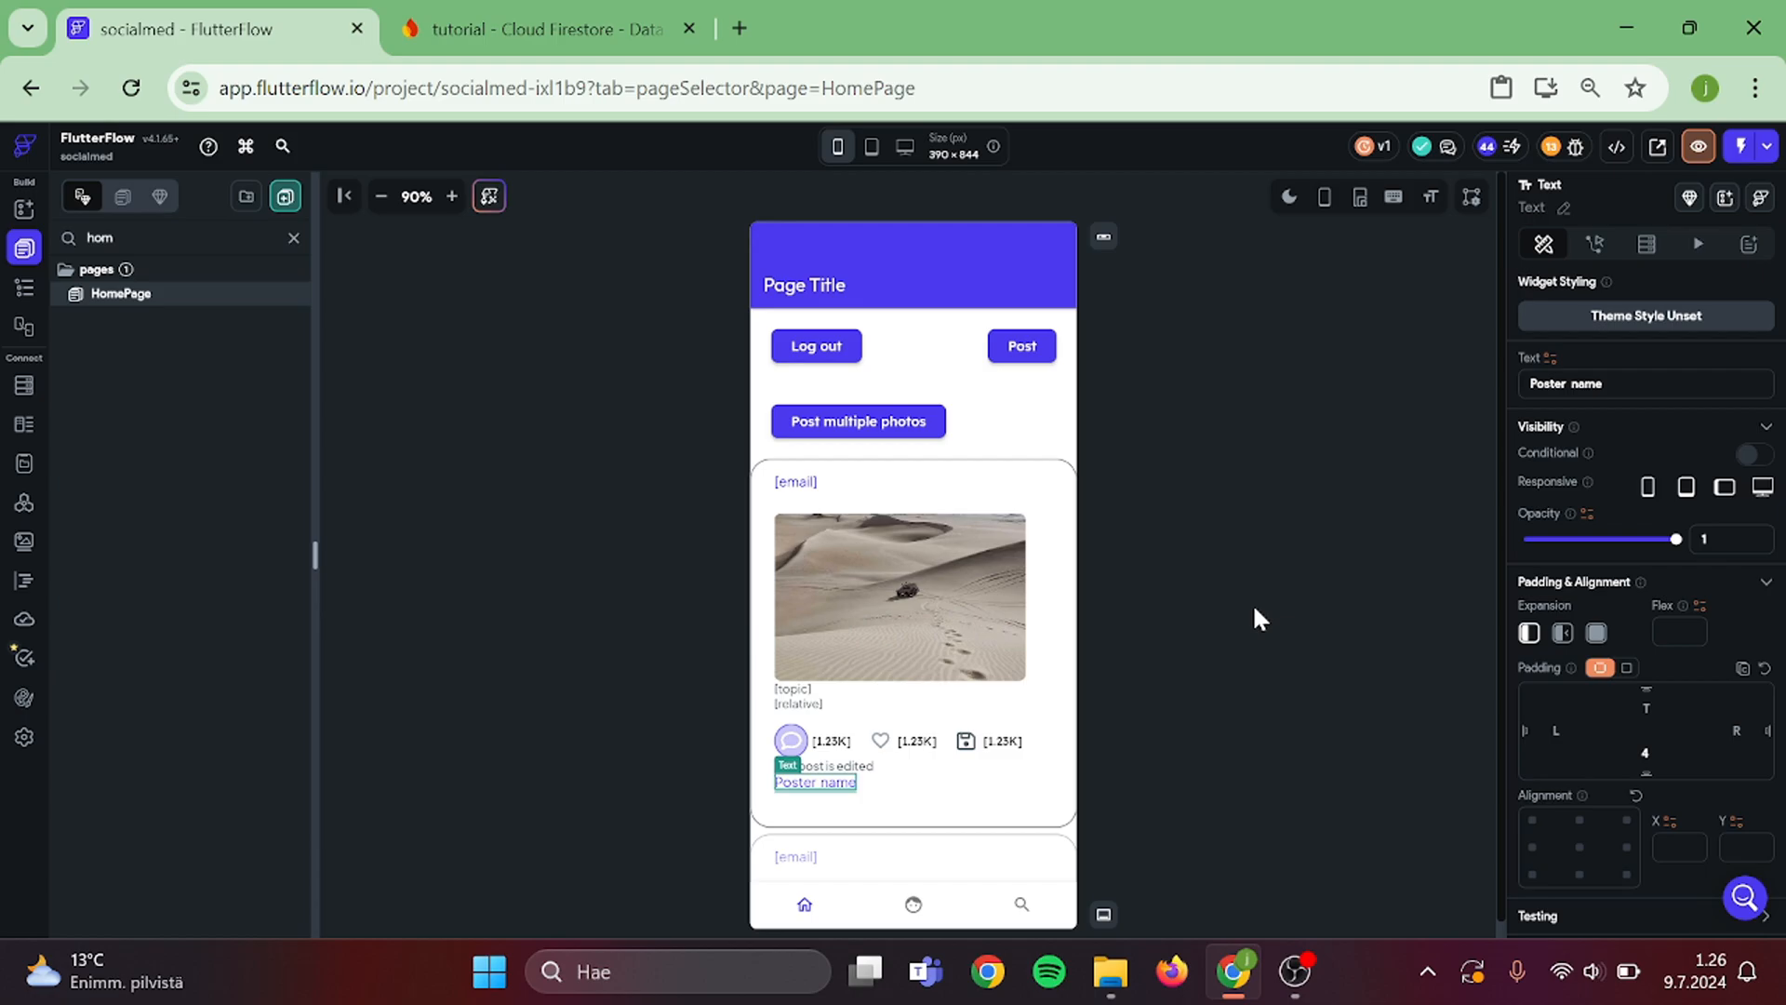
right_click(815, 783)
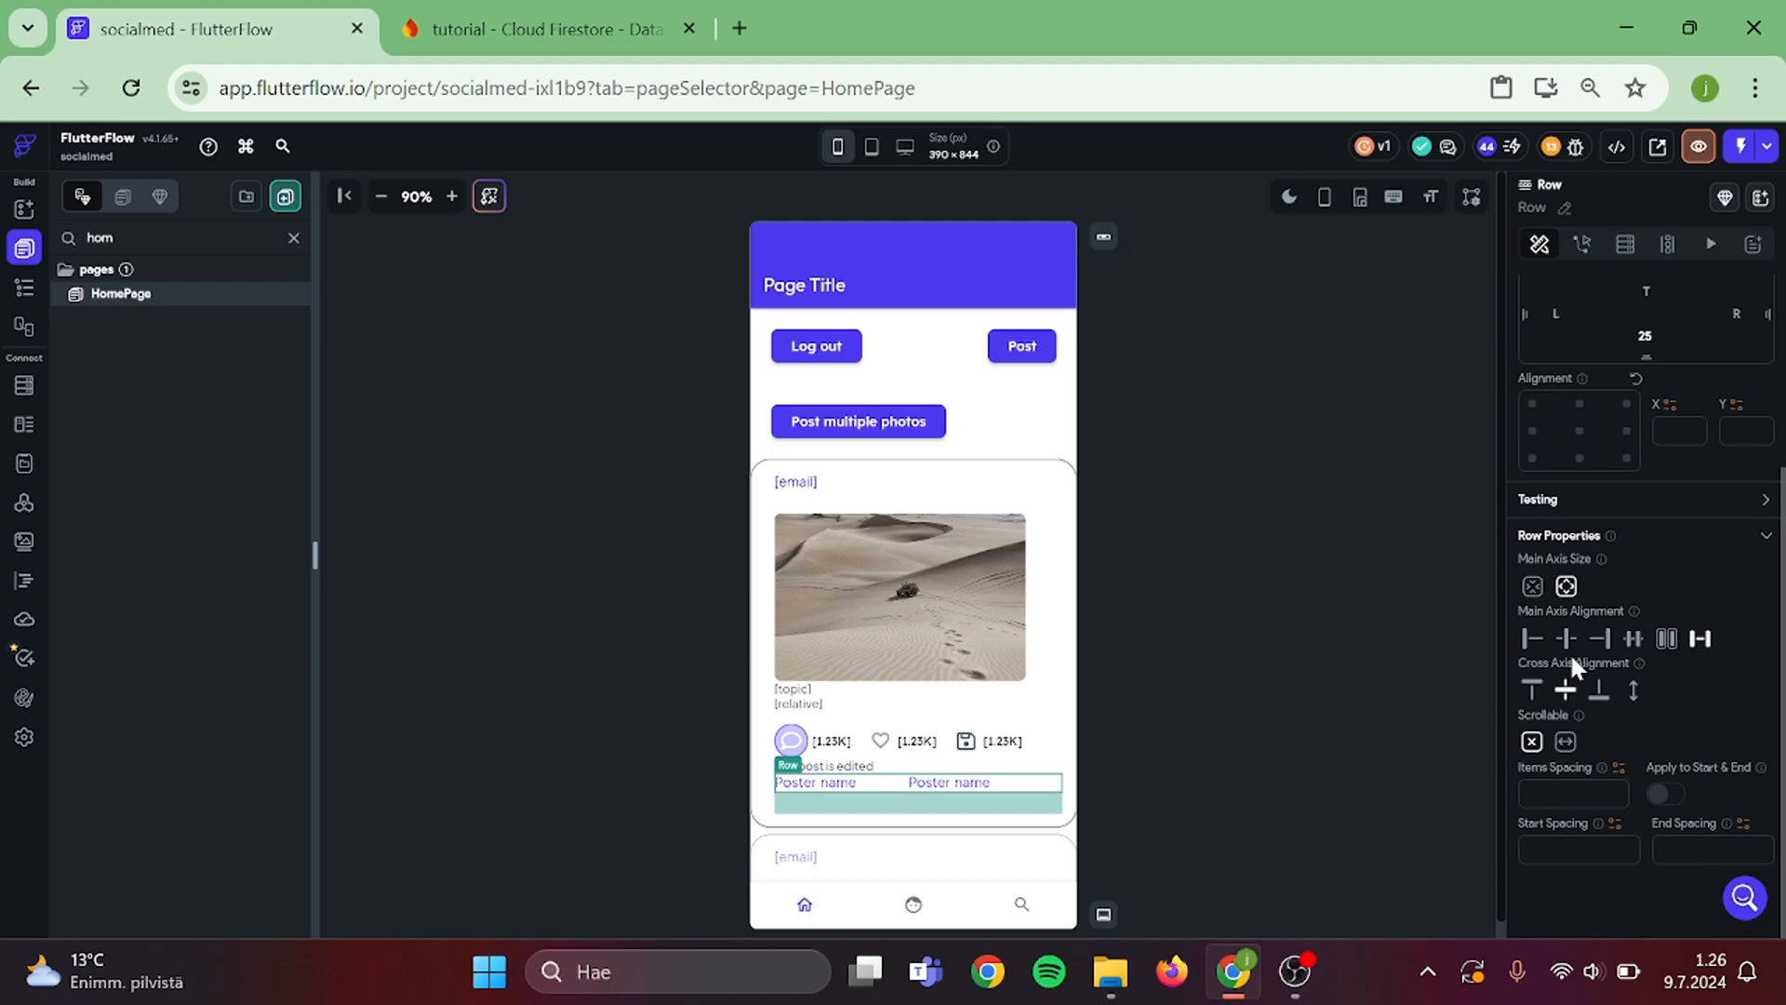
click(813, 782)
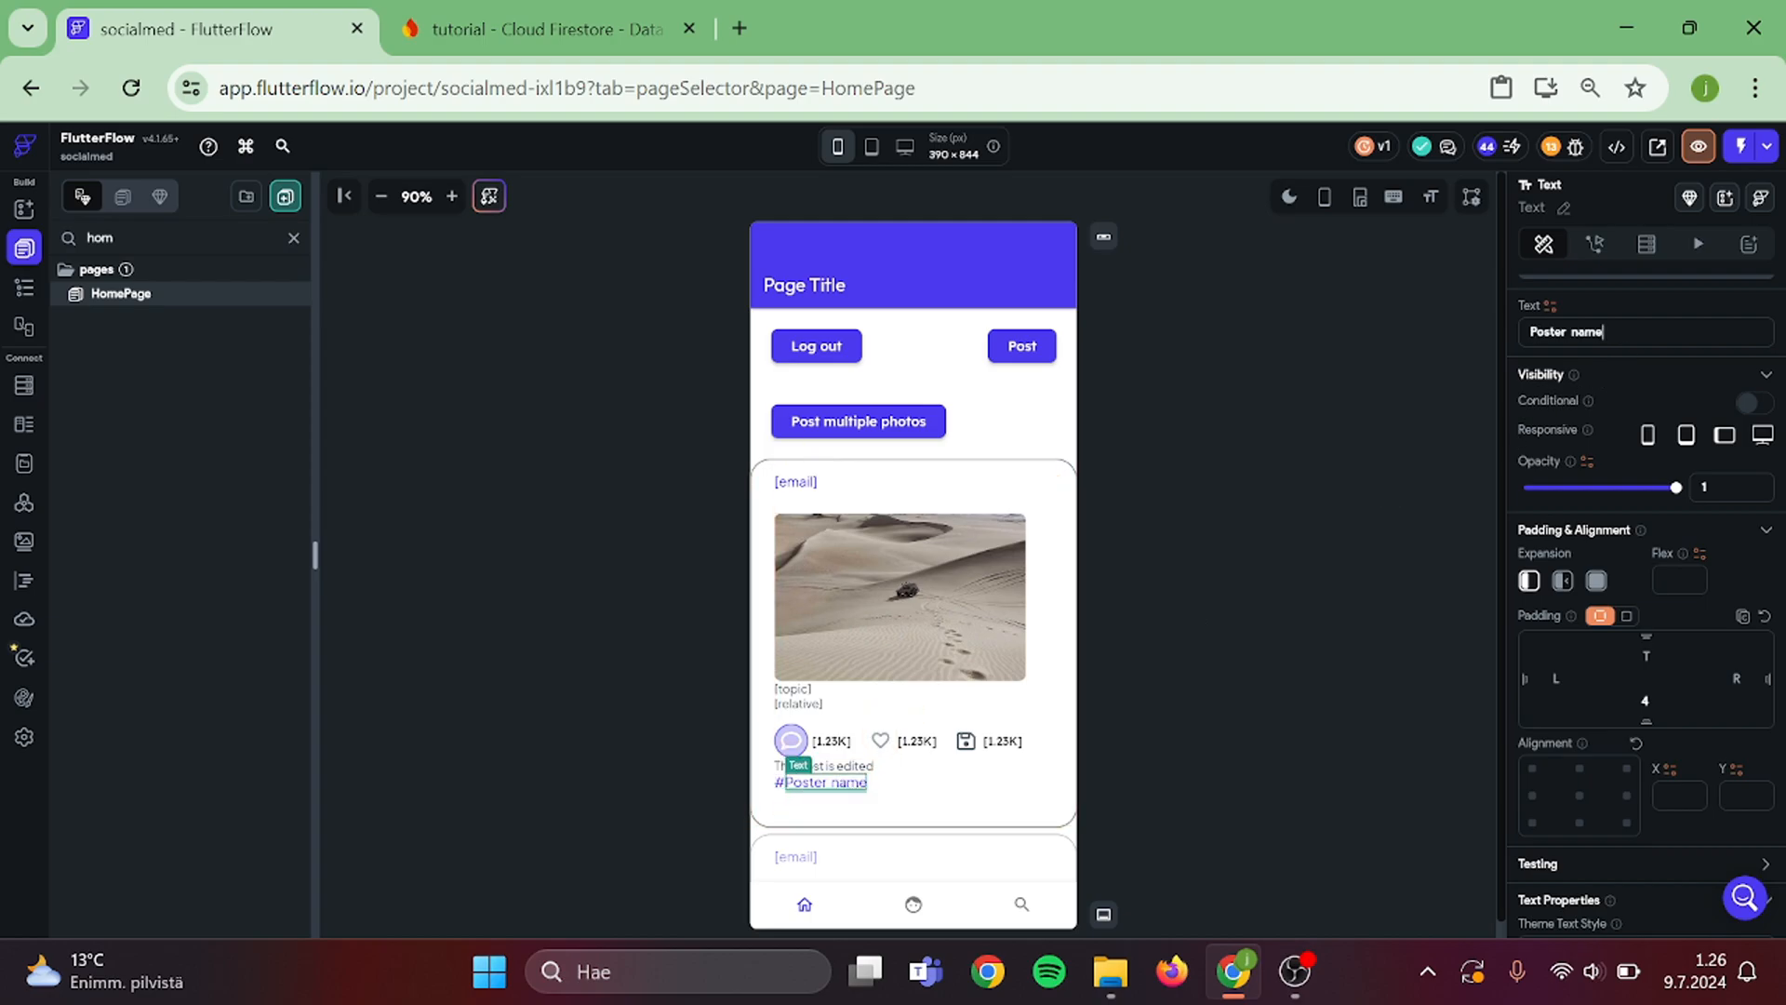
text(Hash)
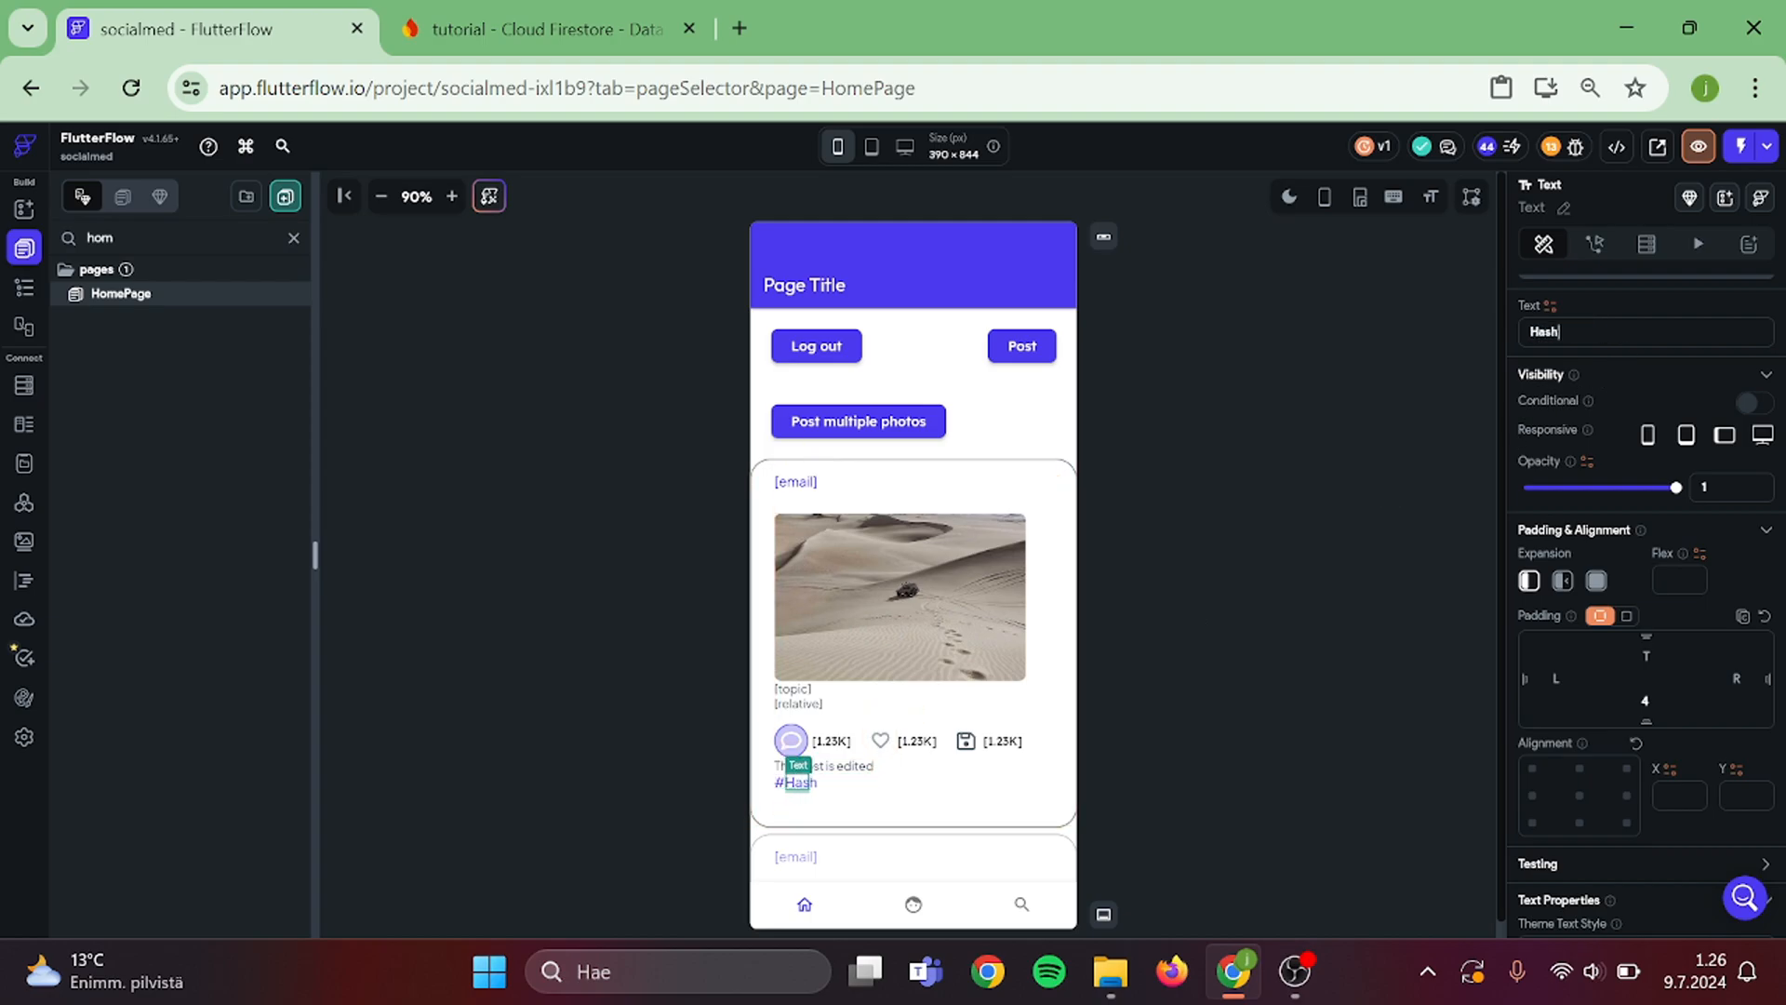
click(1259, 496)
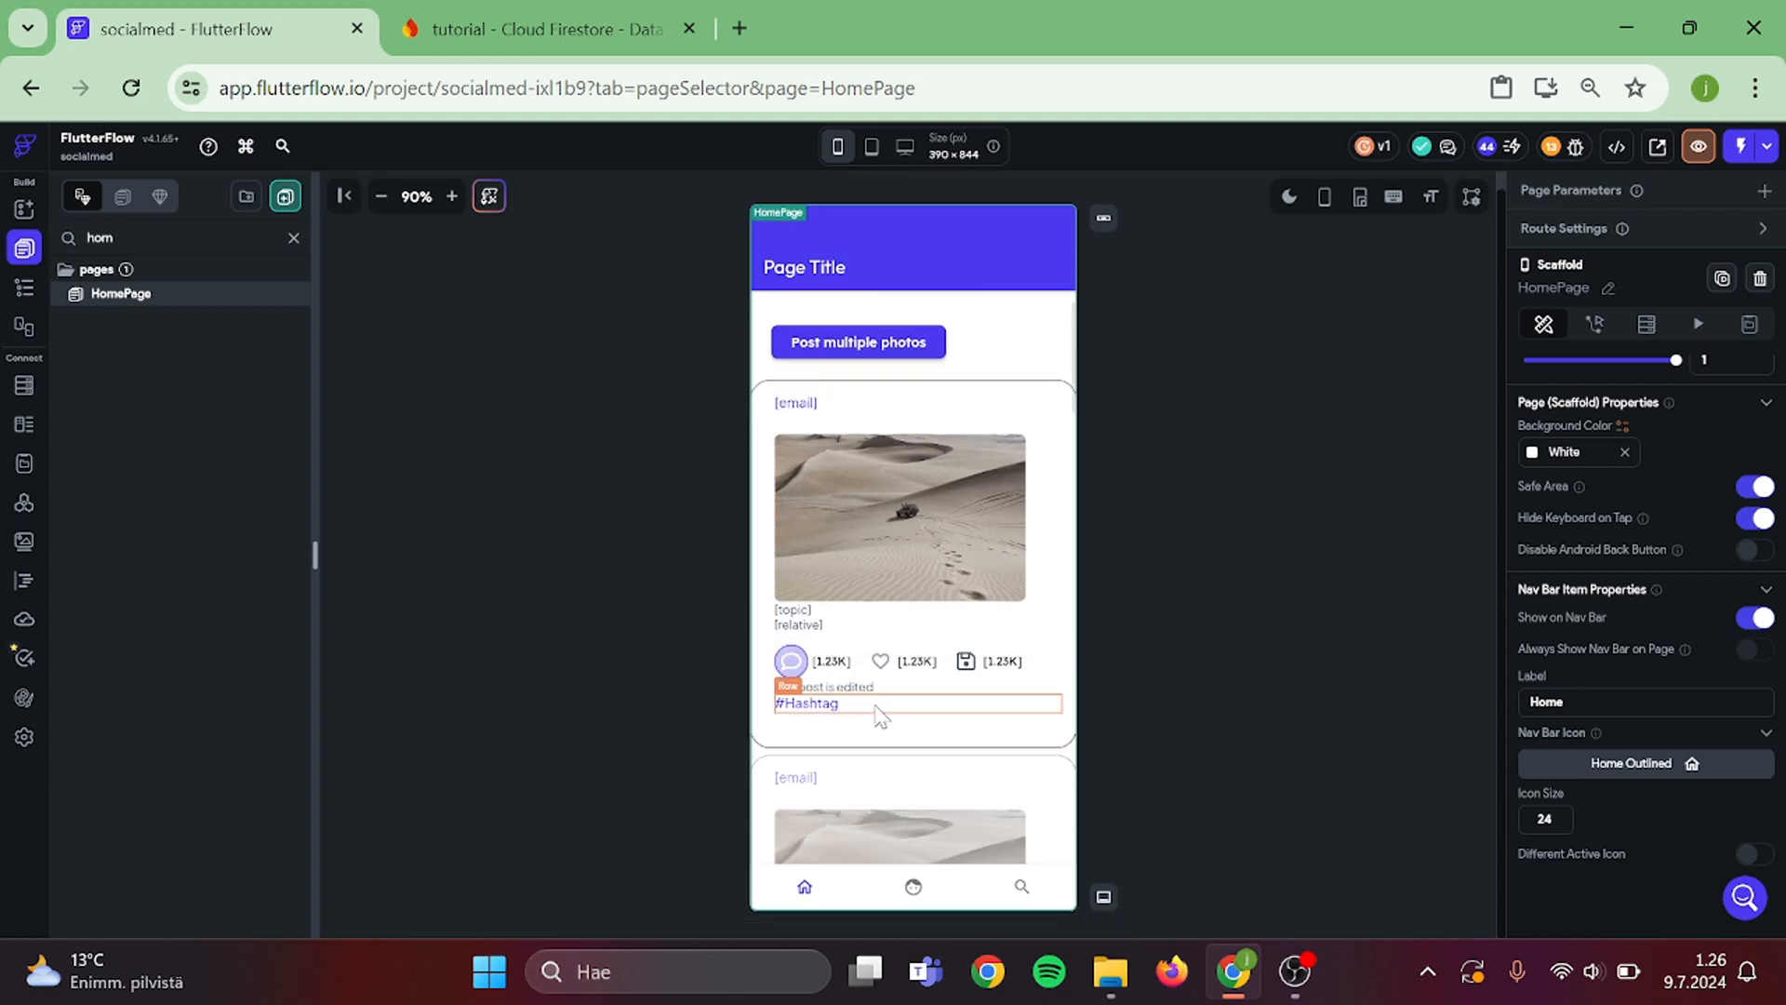
- Select the leftover Poster name text in the post card column for removal
click(918, 711)
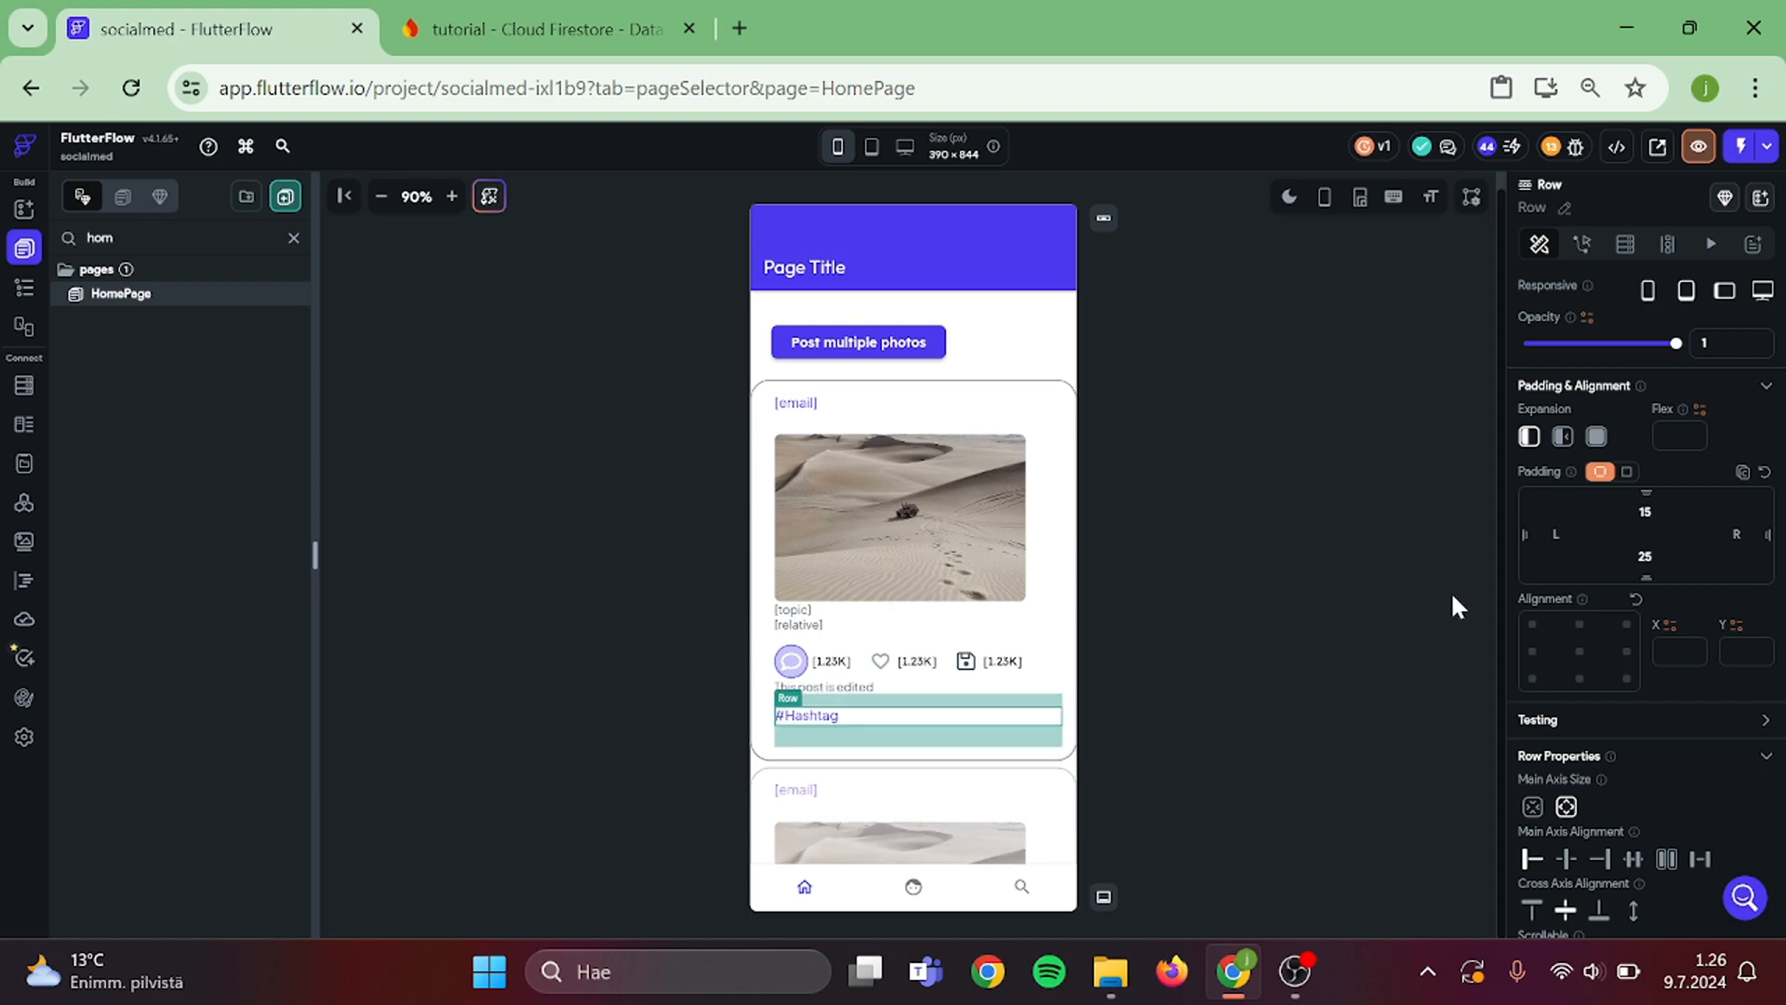
scroll(down, 3)
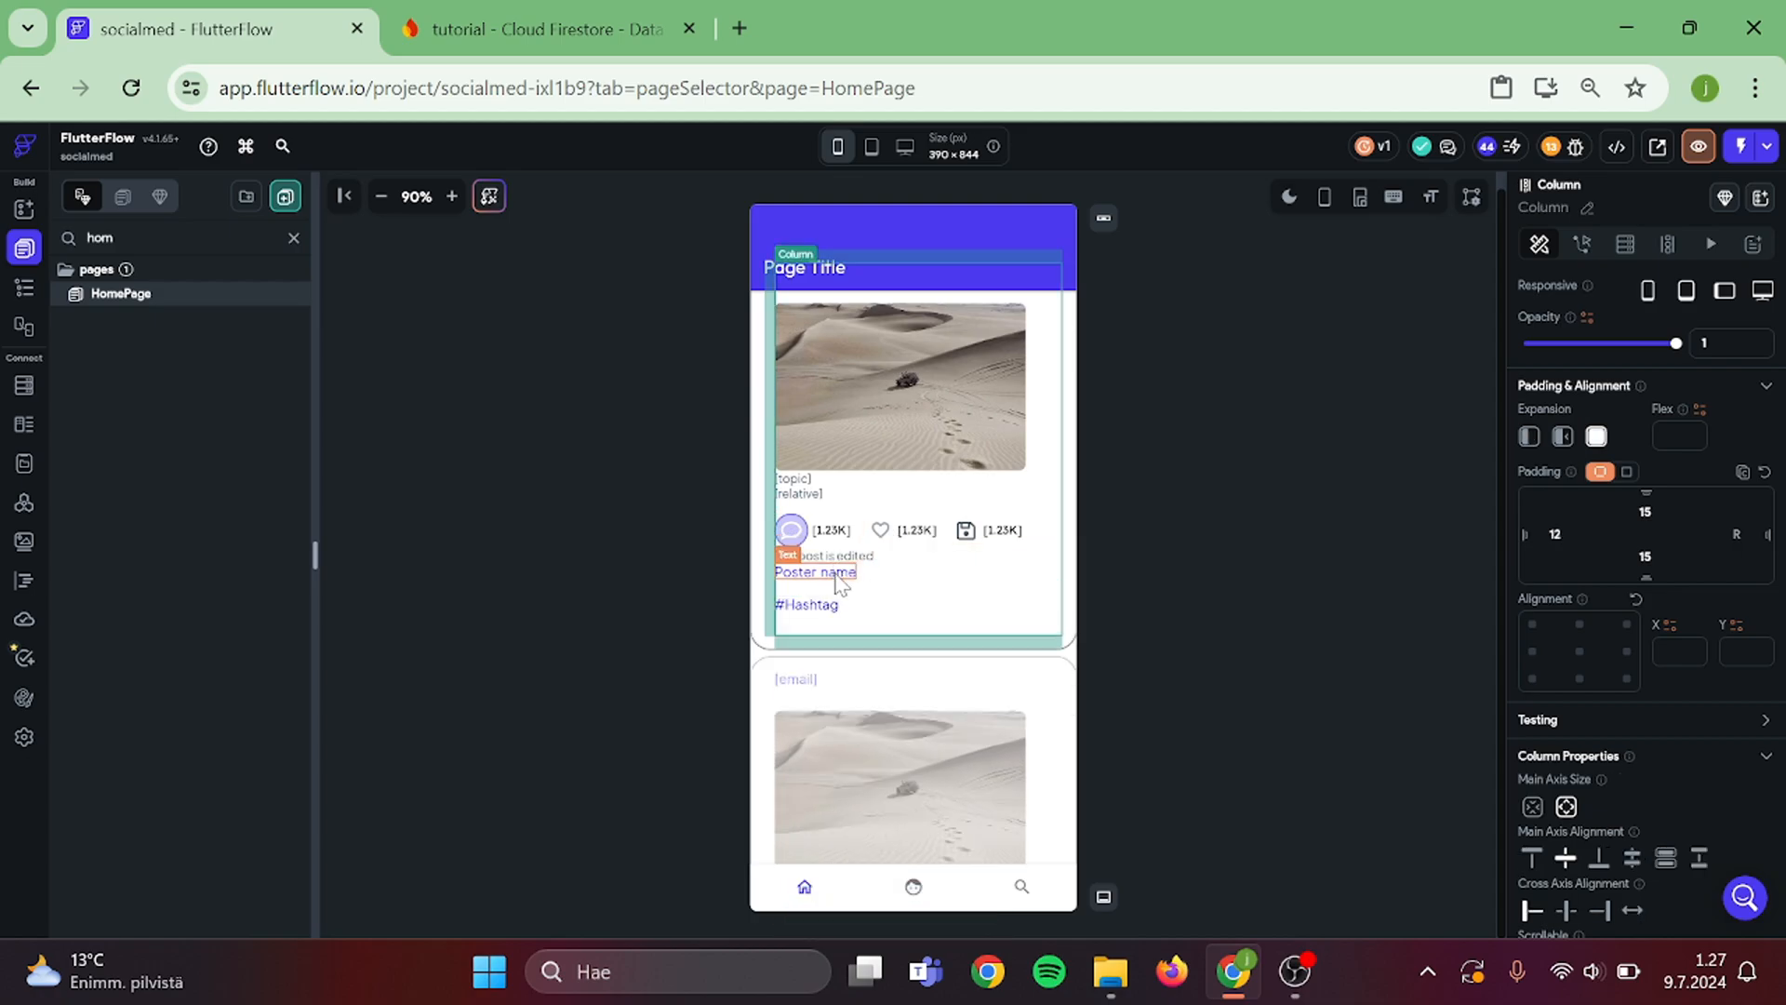
click(533, 559)
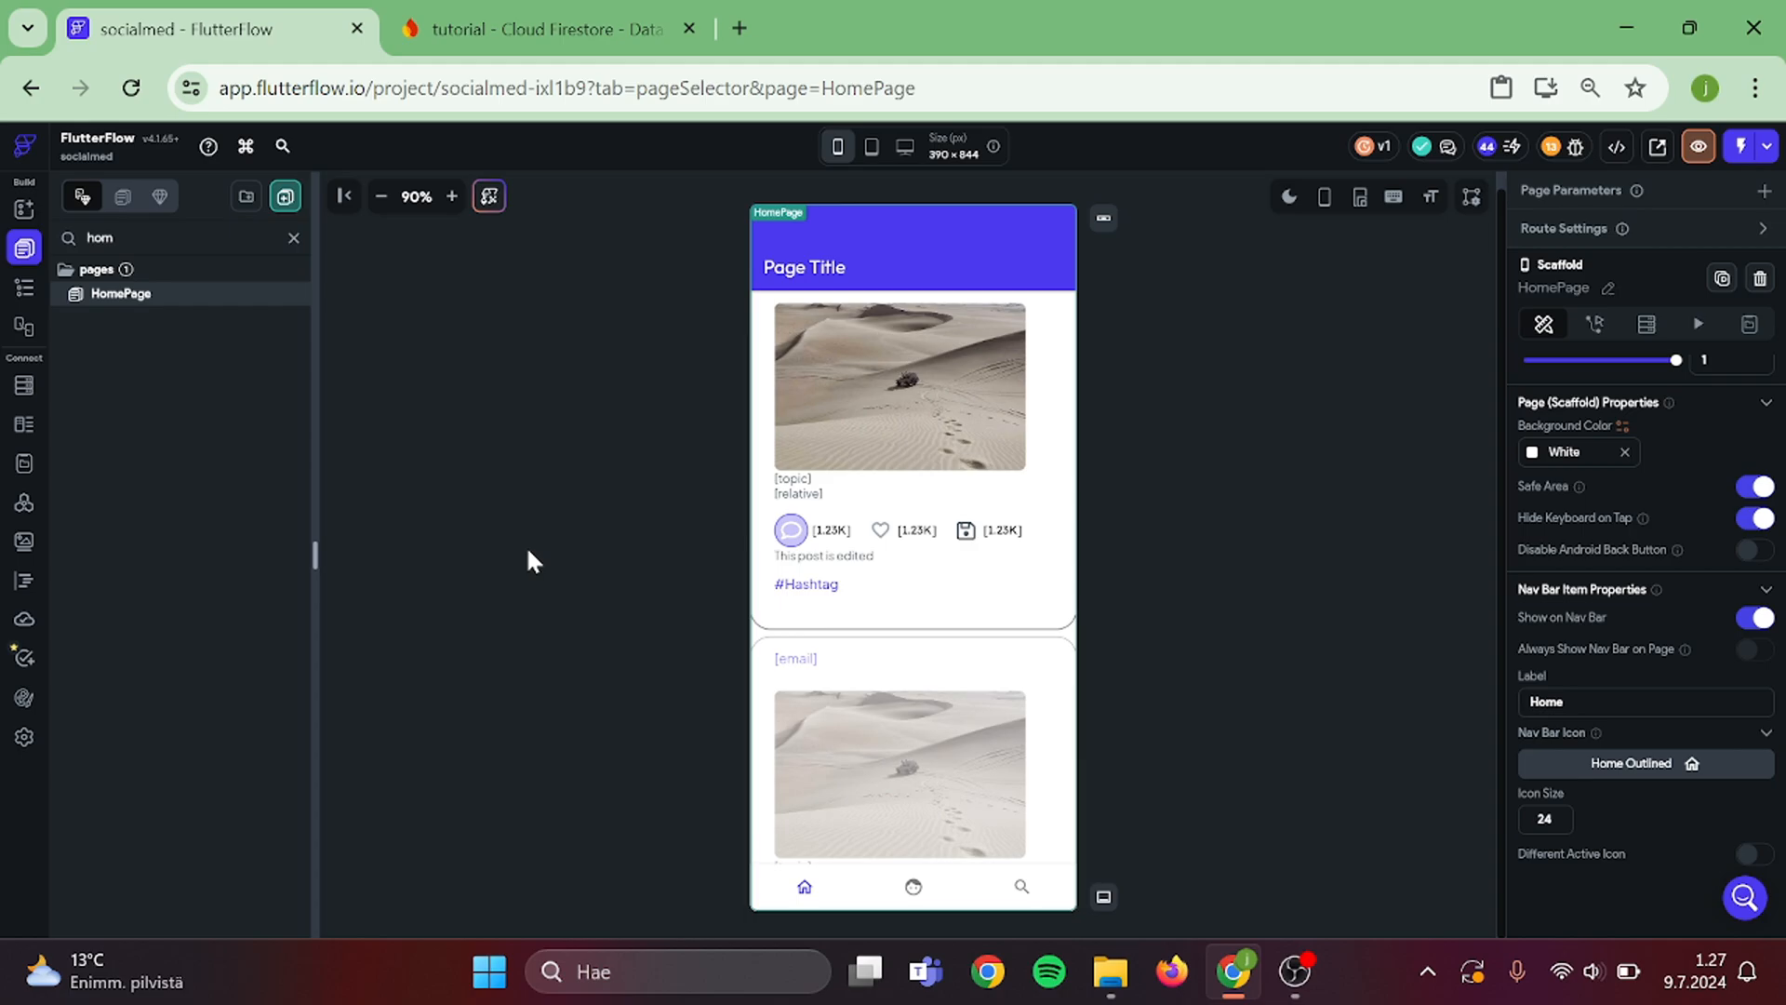
- Add a String field named hashtags to the posts Firestore collection
click(24, 386)
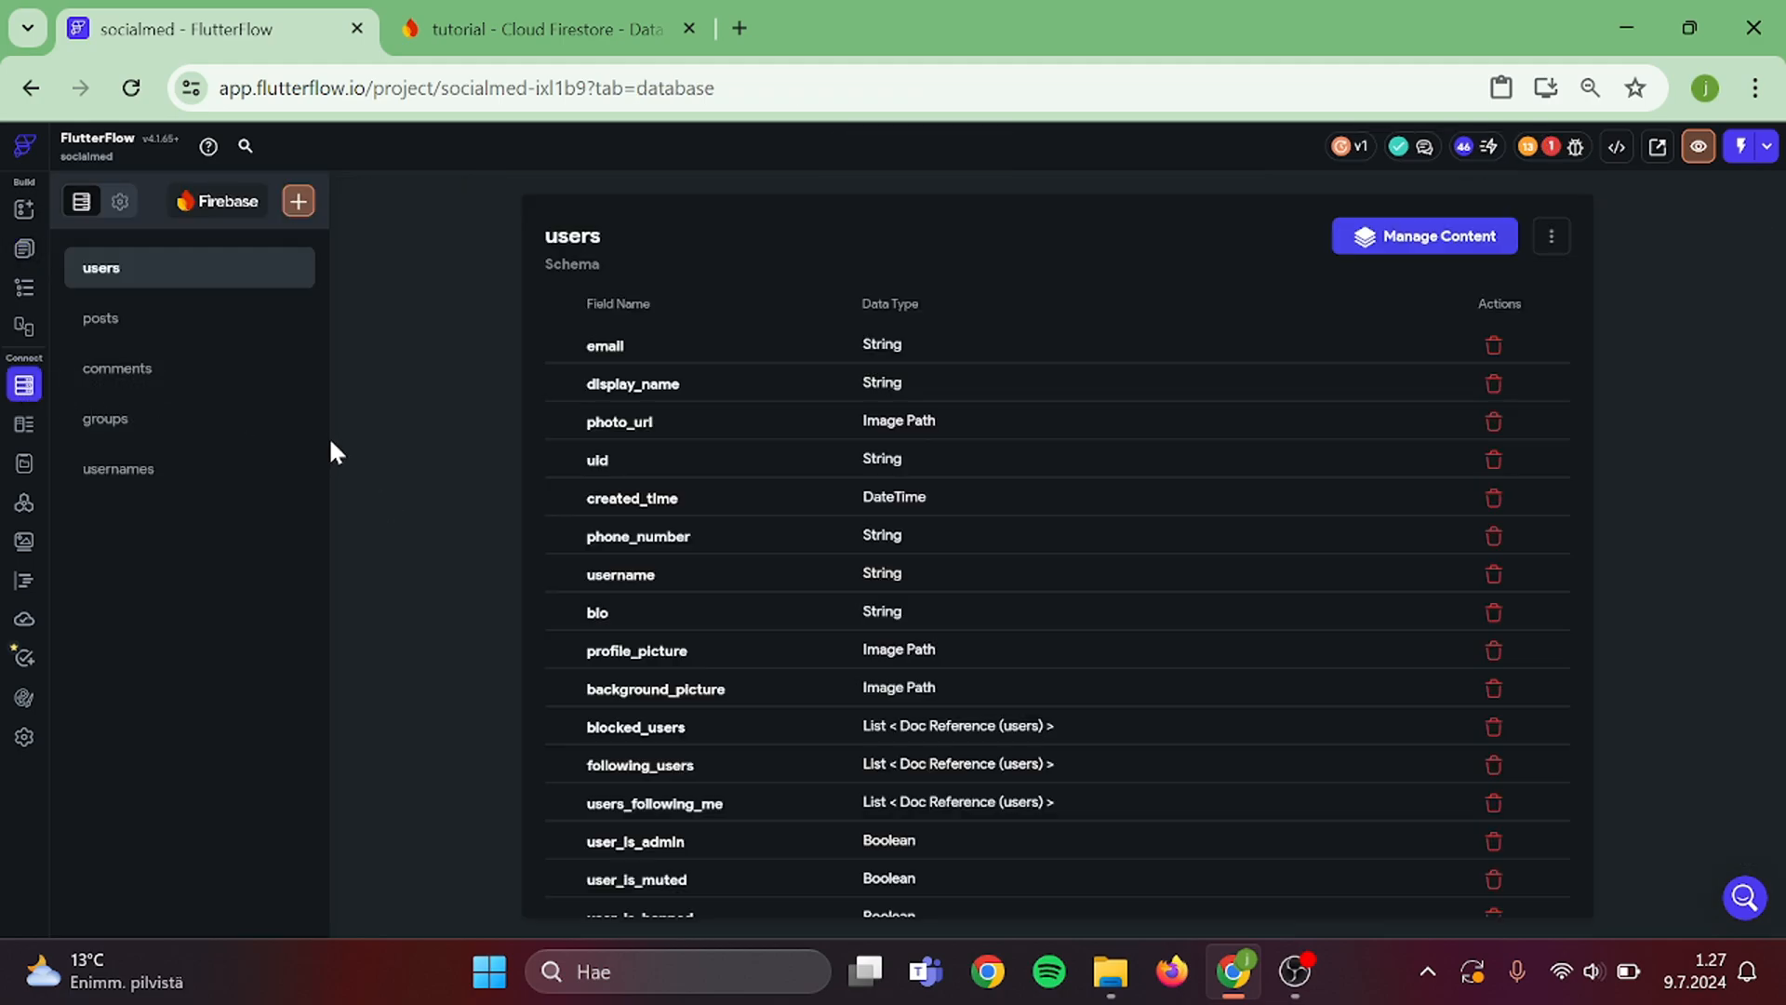
mouse_move(263, 351)
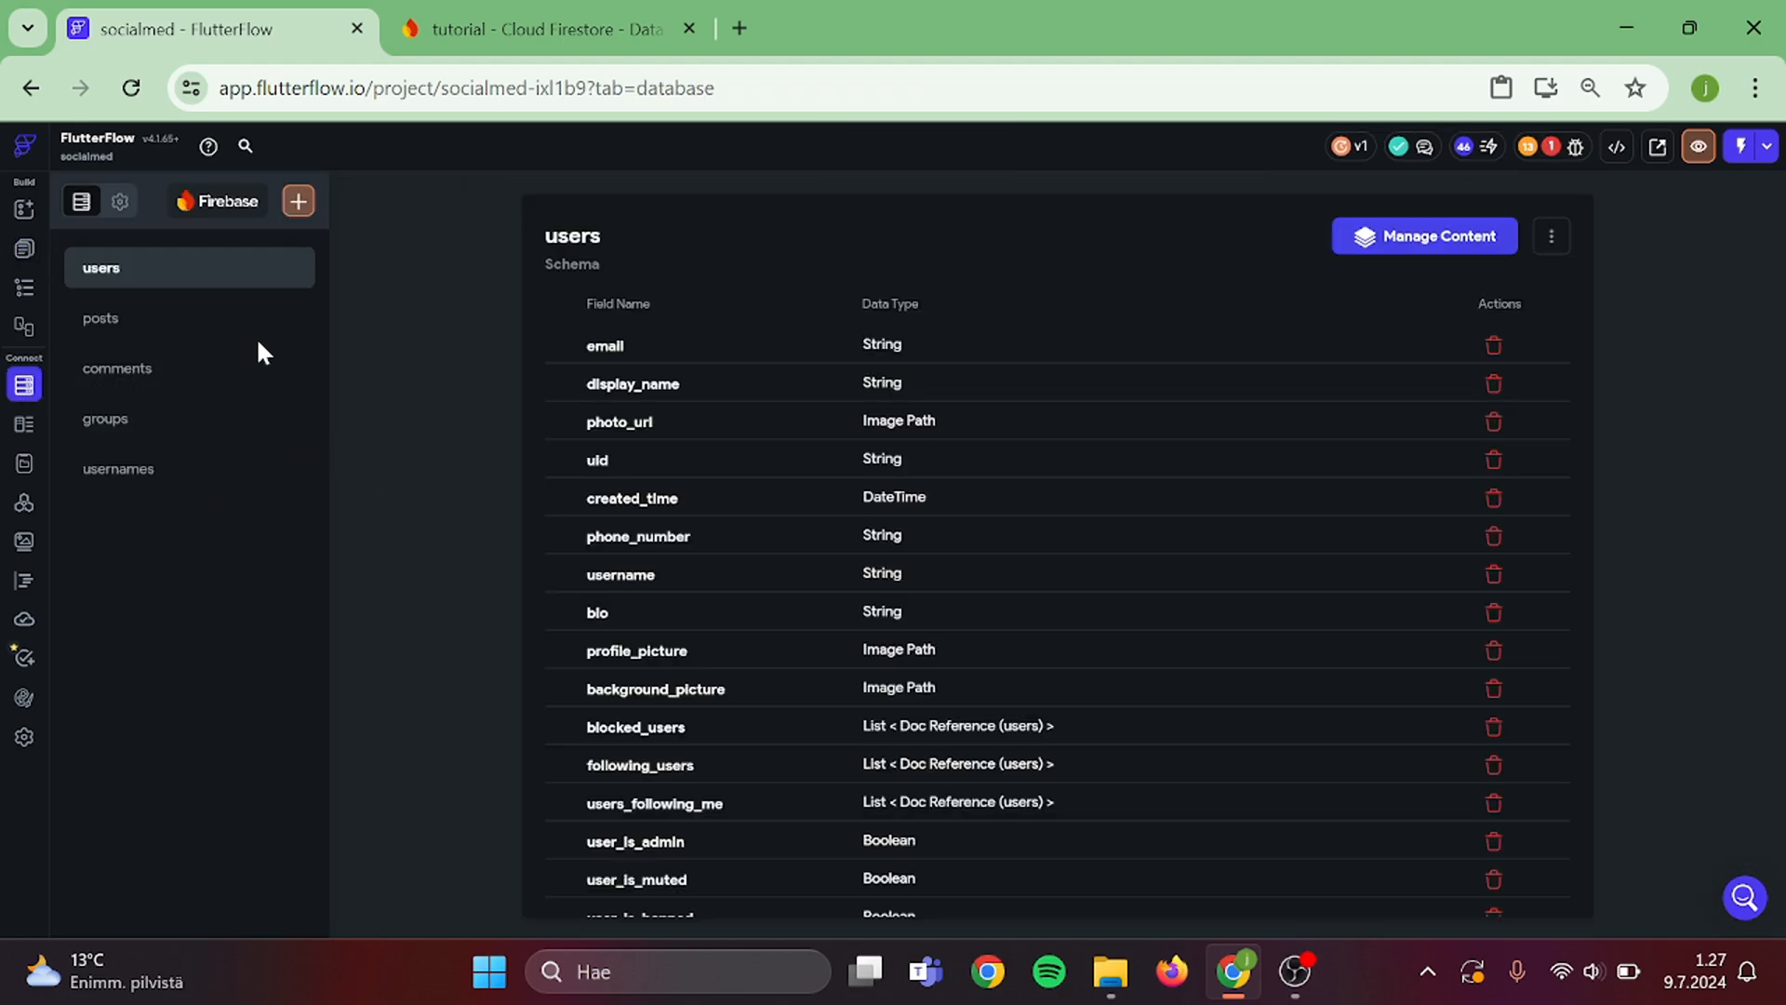
click(101, 318)
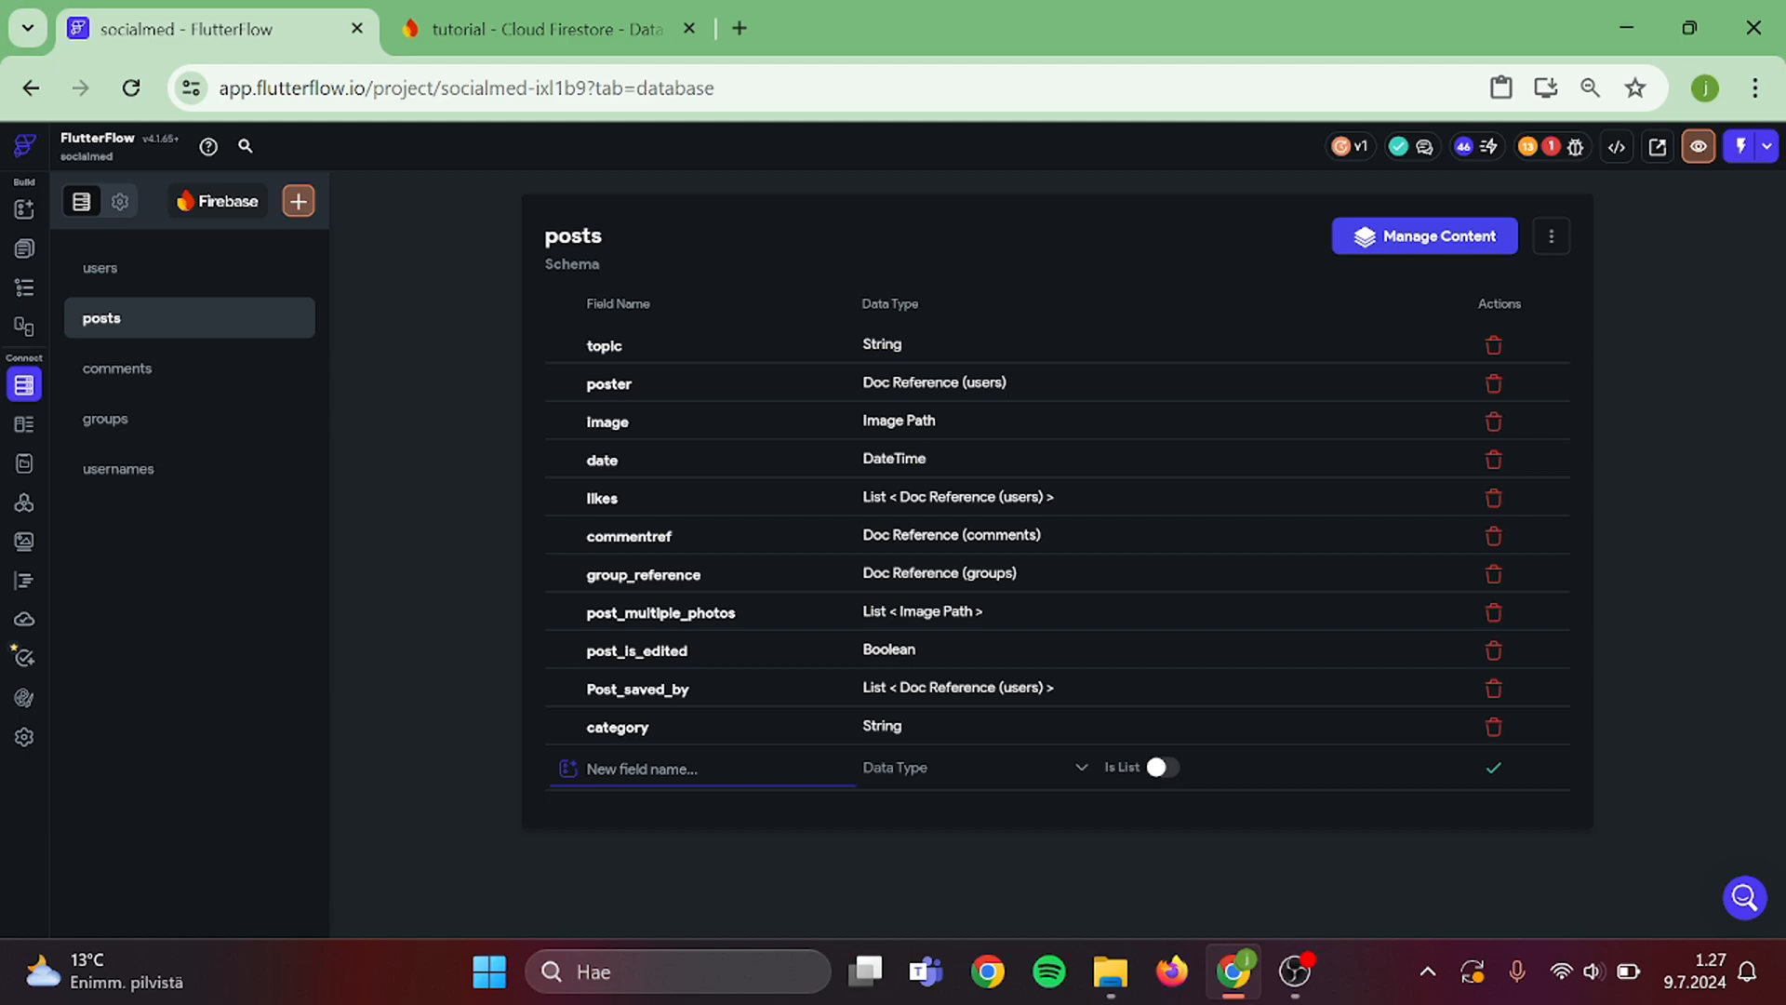
text(hashtags)
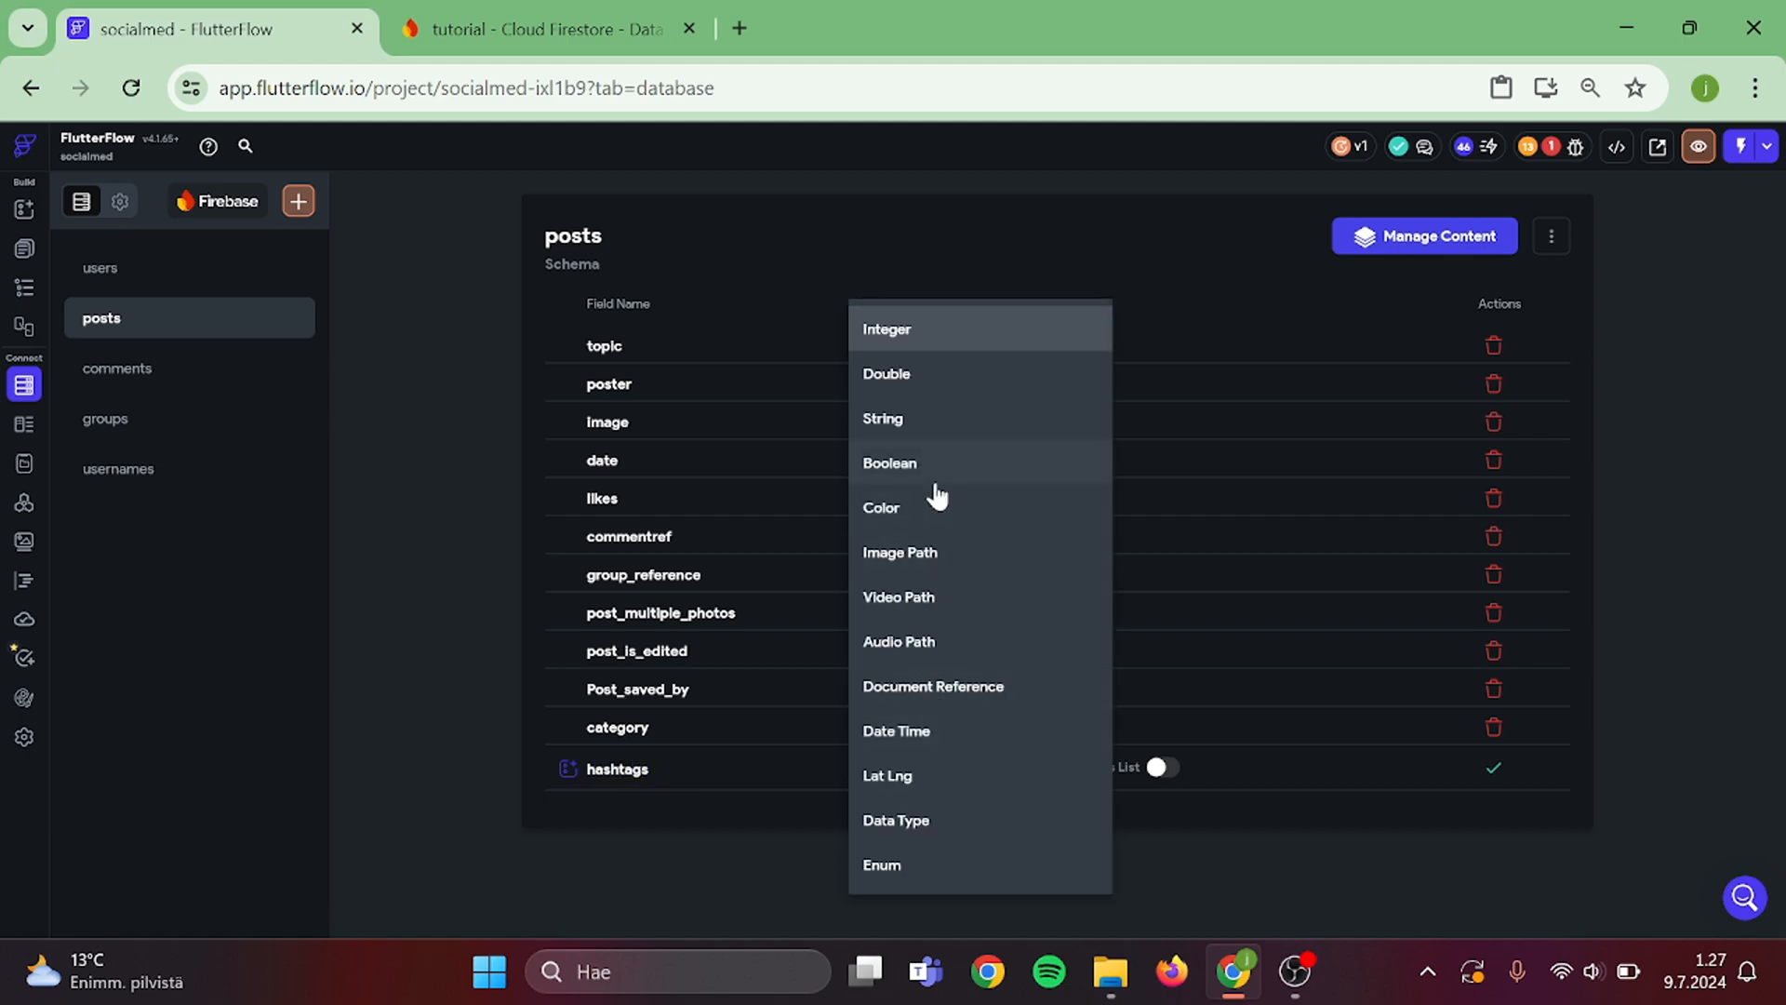
click(882, 417)
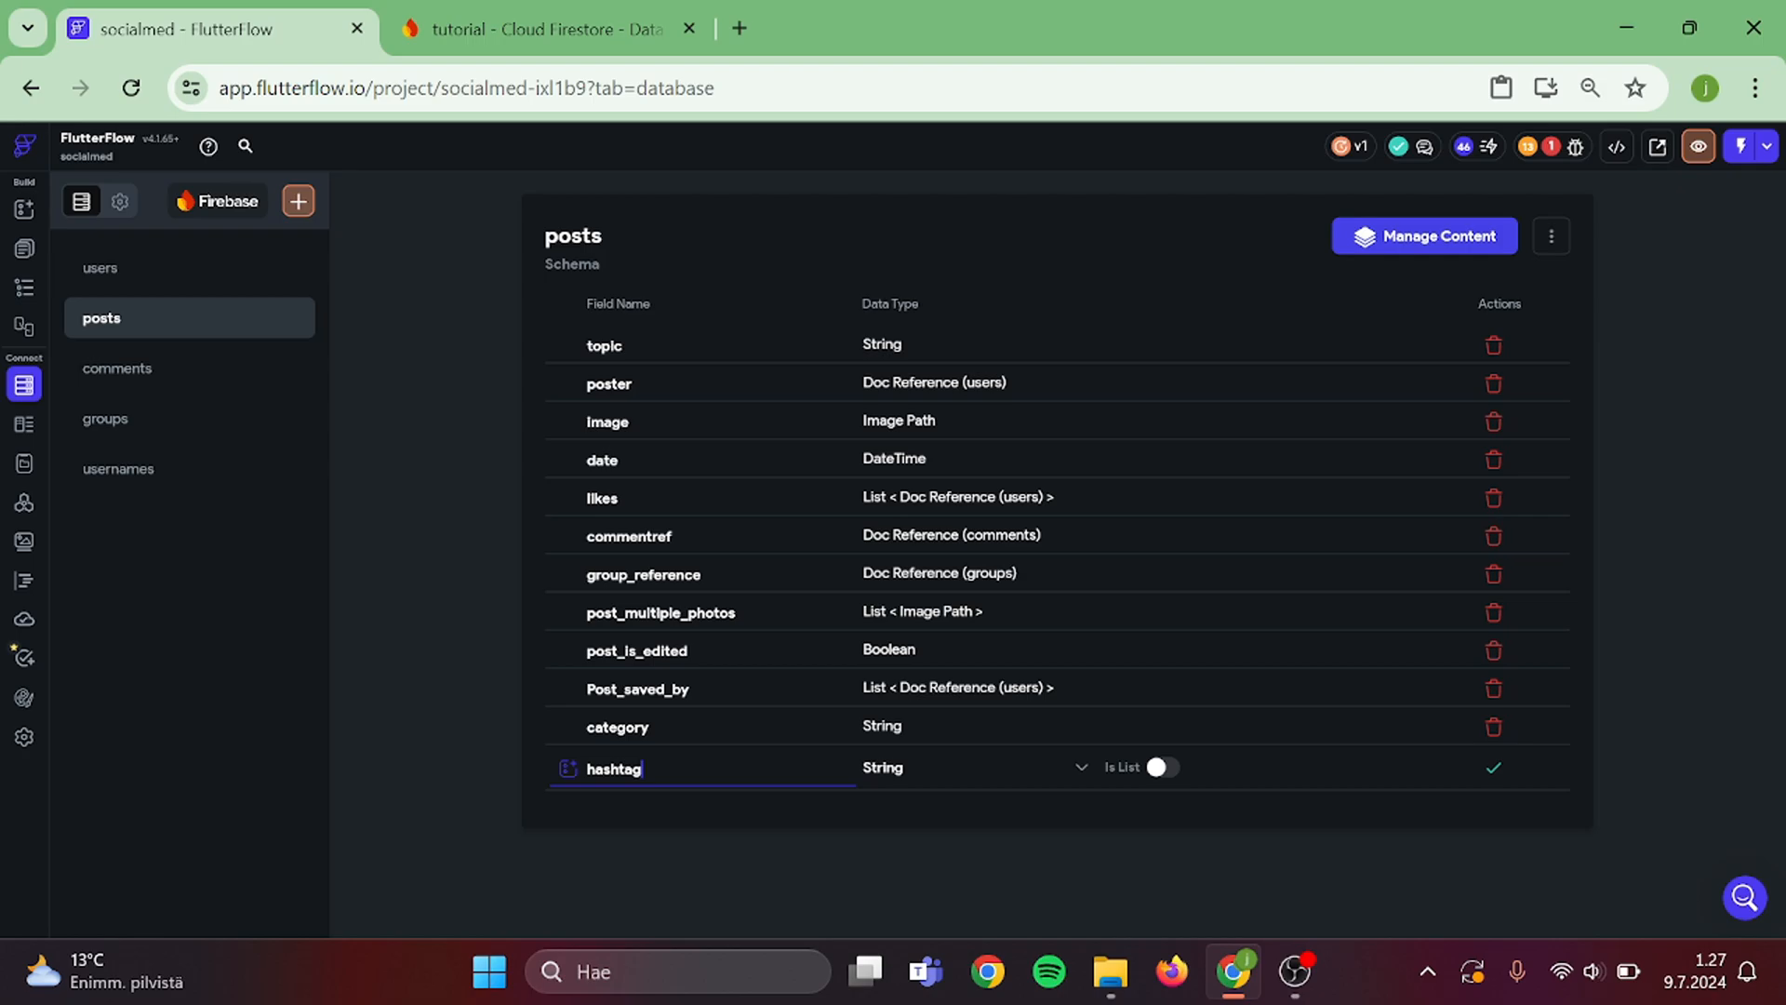
click(1492, 767)
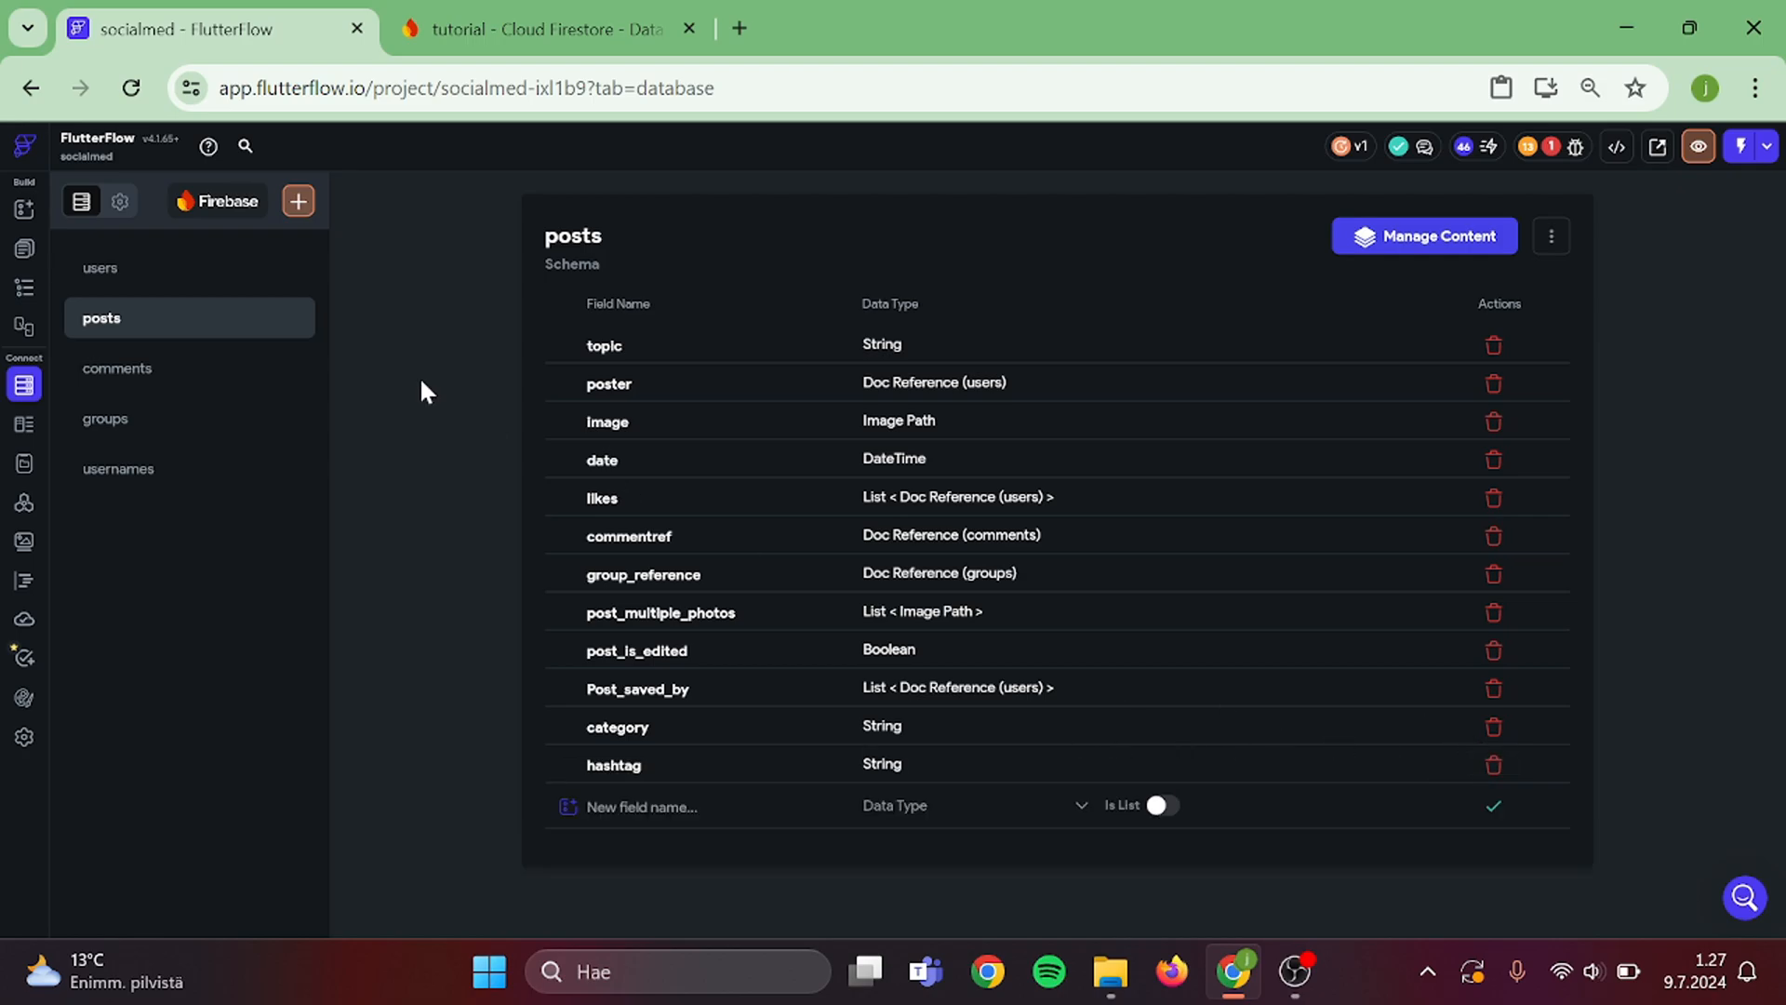
click(23, 289)
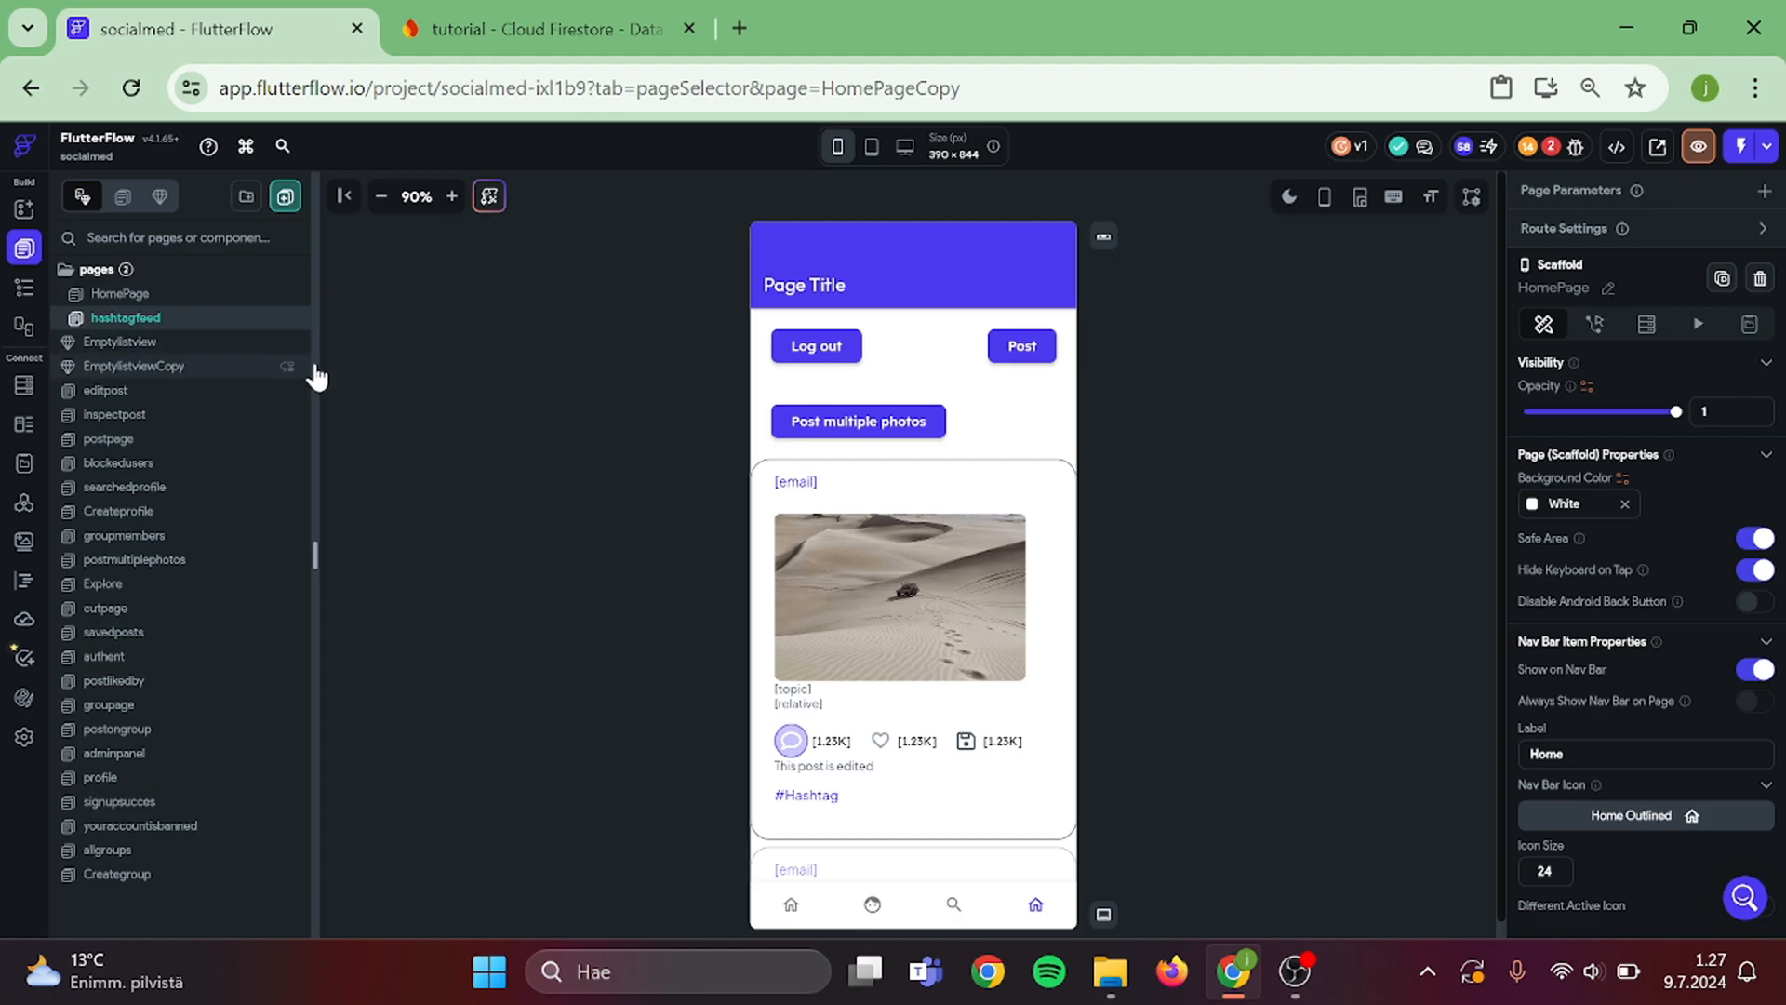
- Give hashtagfeed a Back Button + Center Title app bar and disable the list's conditional visibility
click(124, 294)
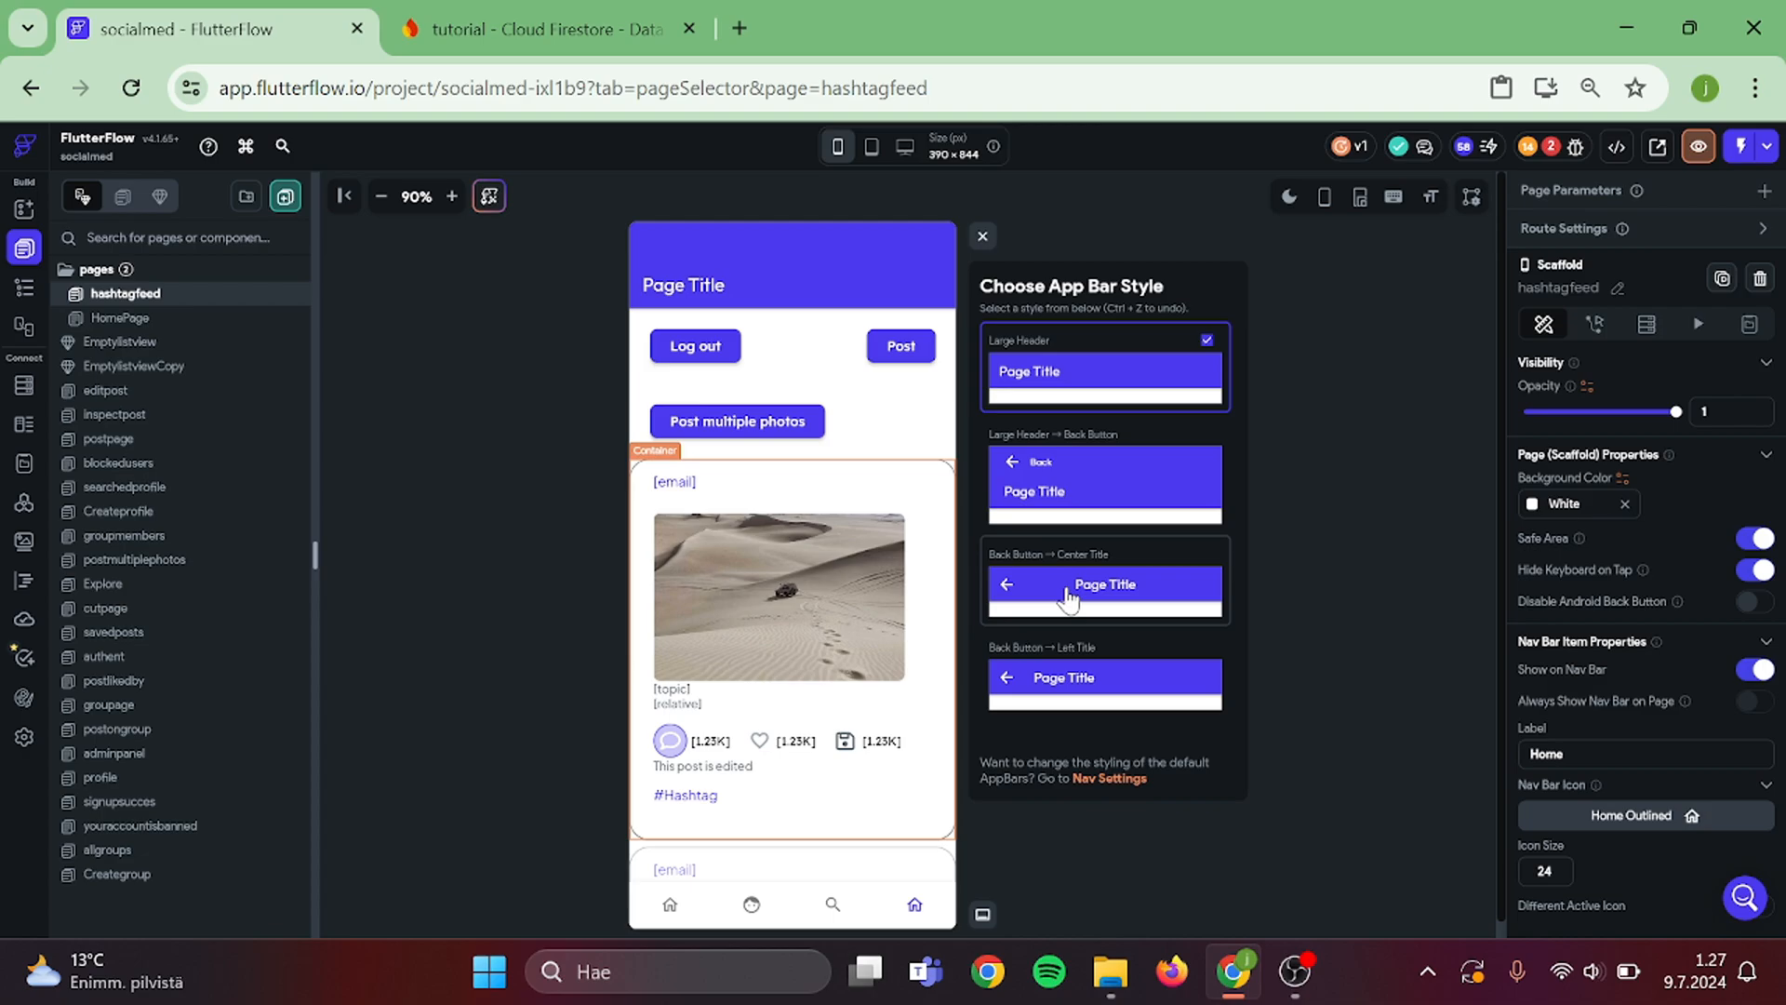
click(1102, 583)
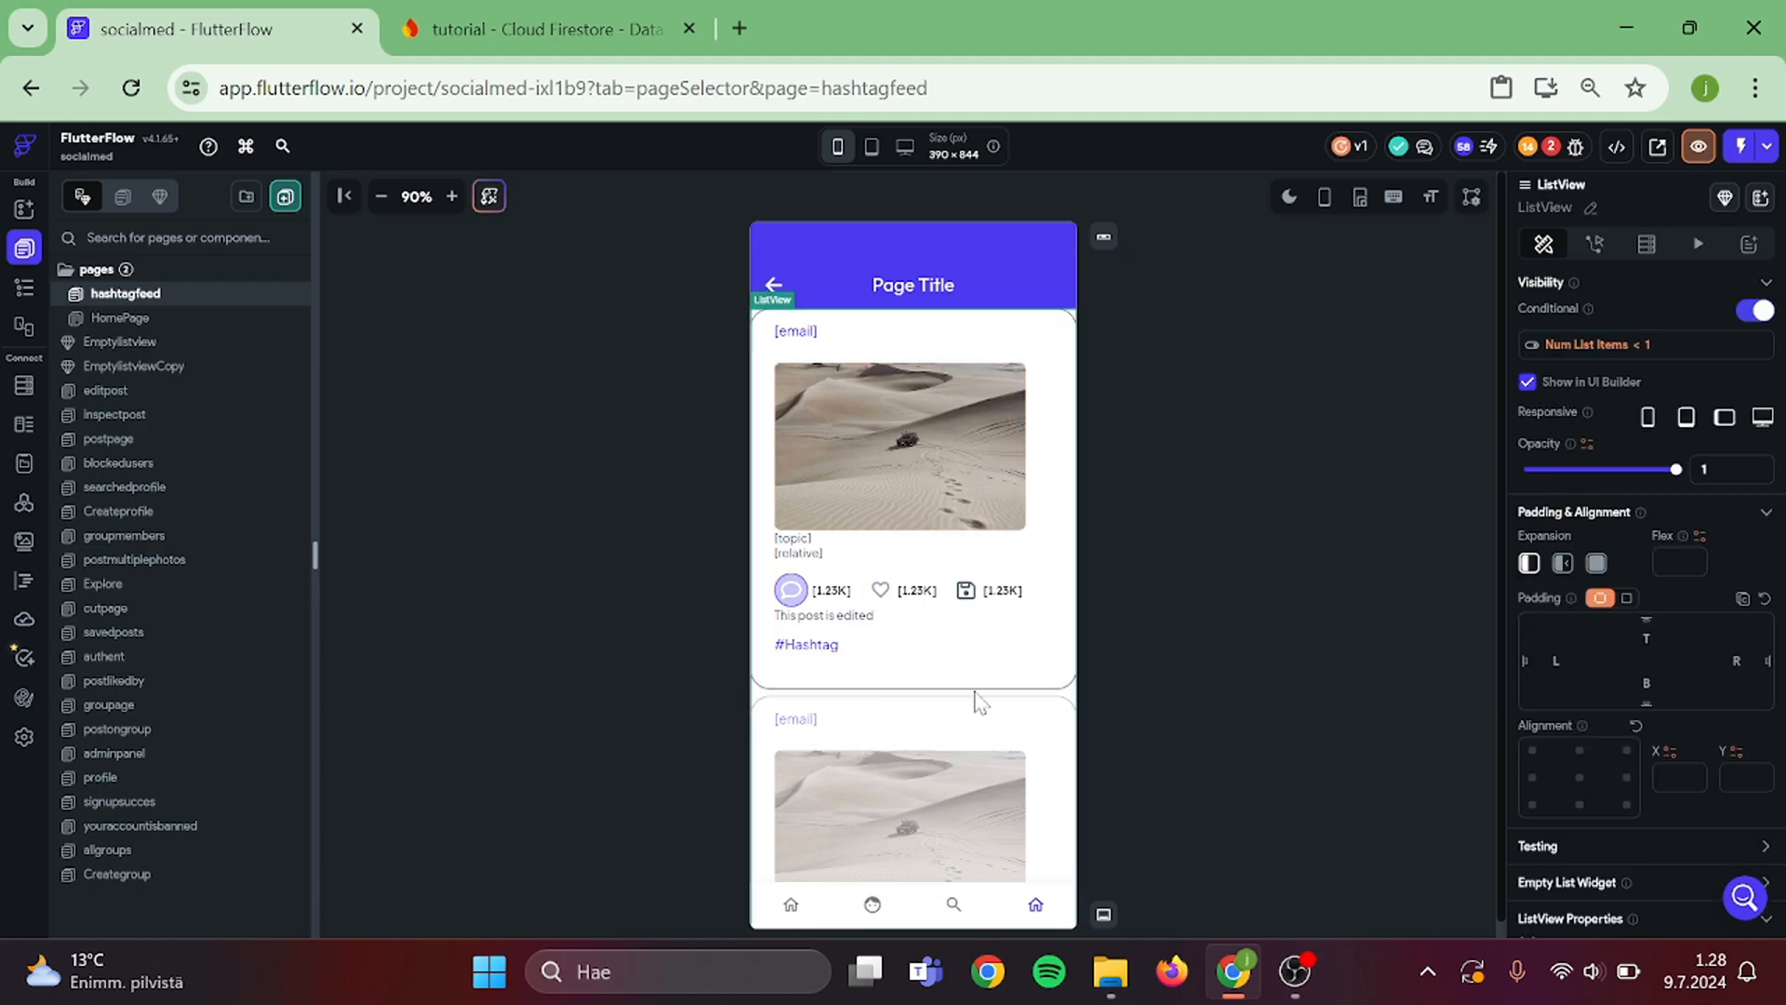
click(1754, 310)
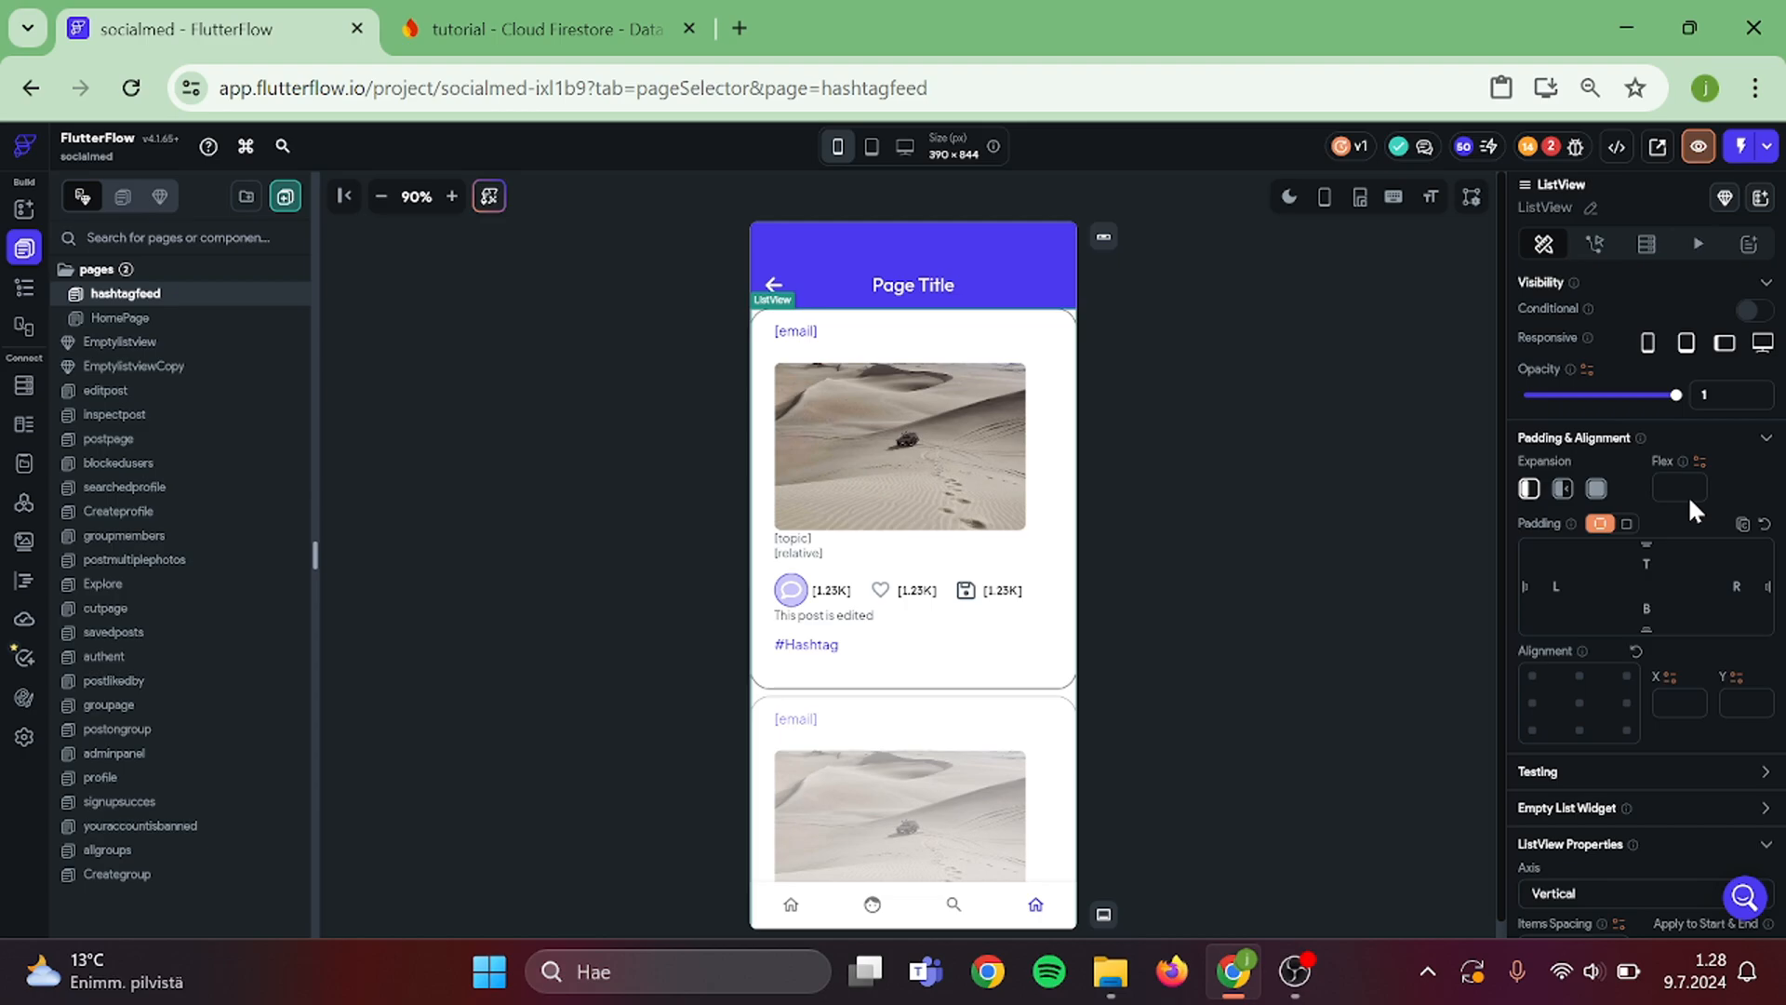
click(1245, 487)
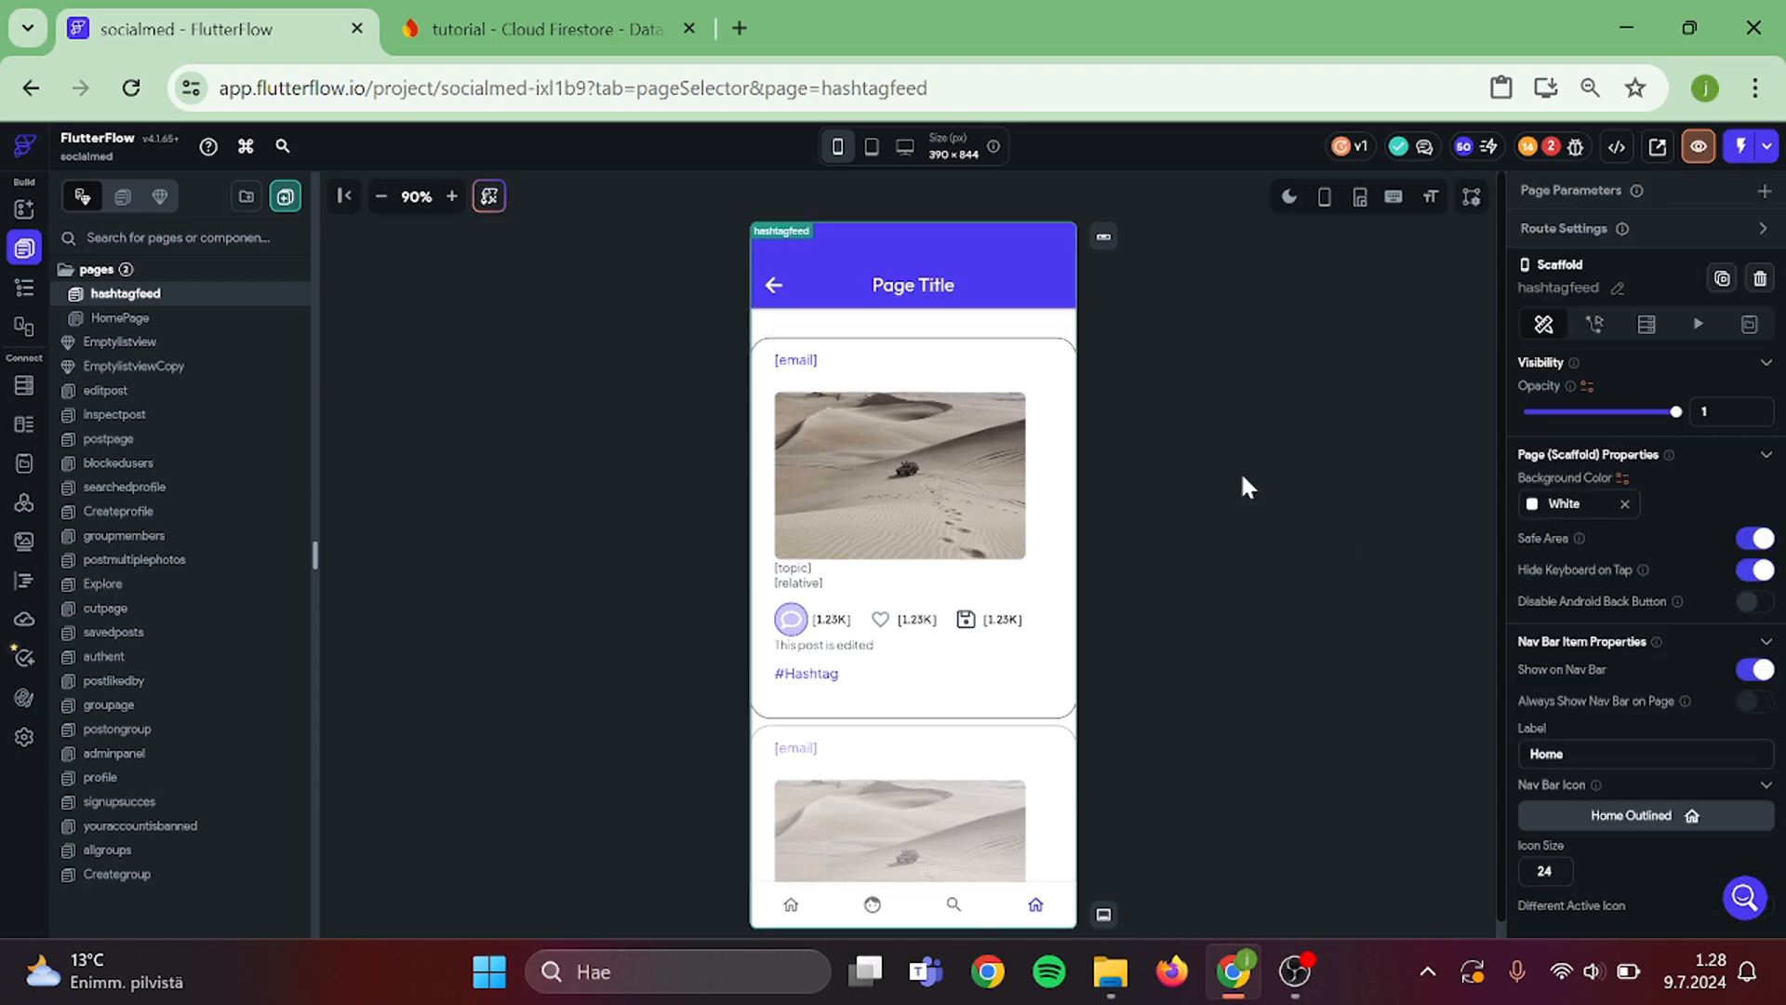
- Check the back arrow's action and change the app bar title text to #Hashtag
click(773, 284)
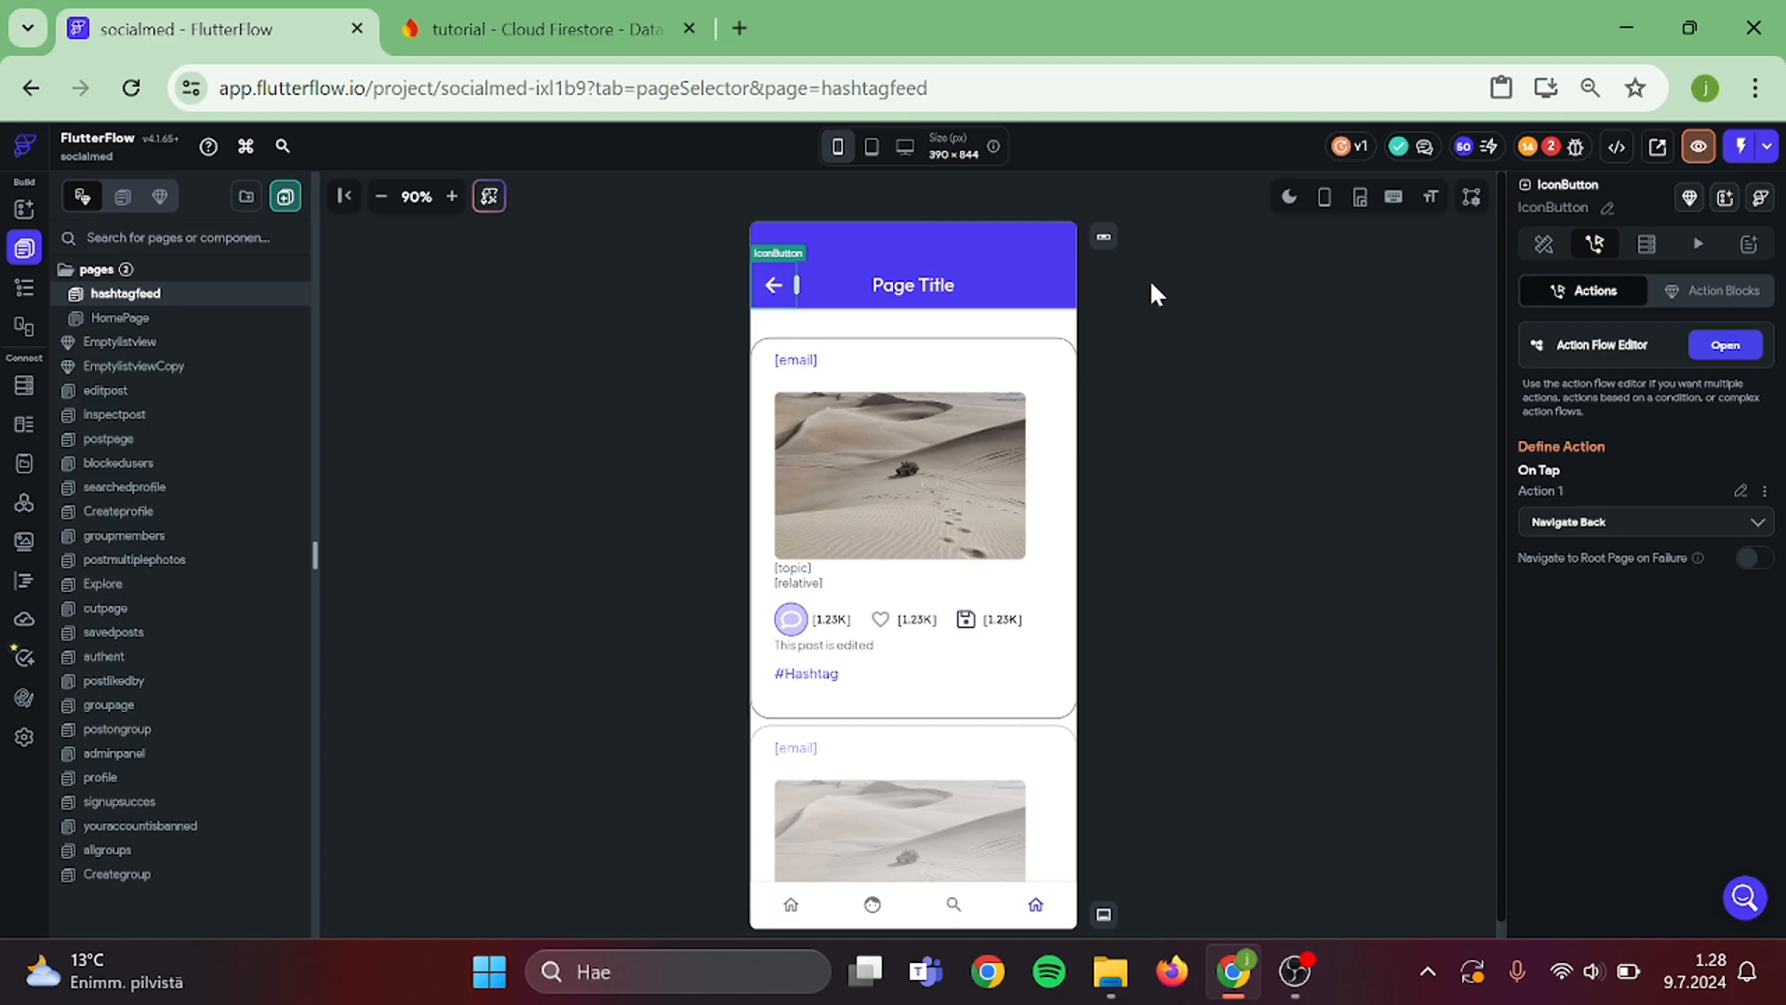
click(911, 285)
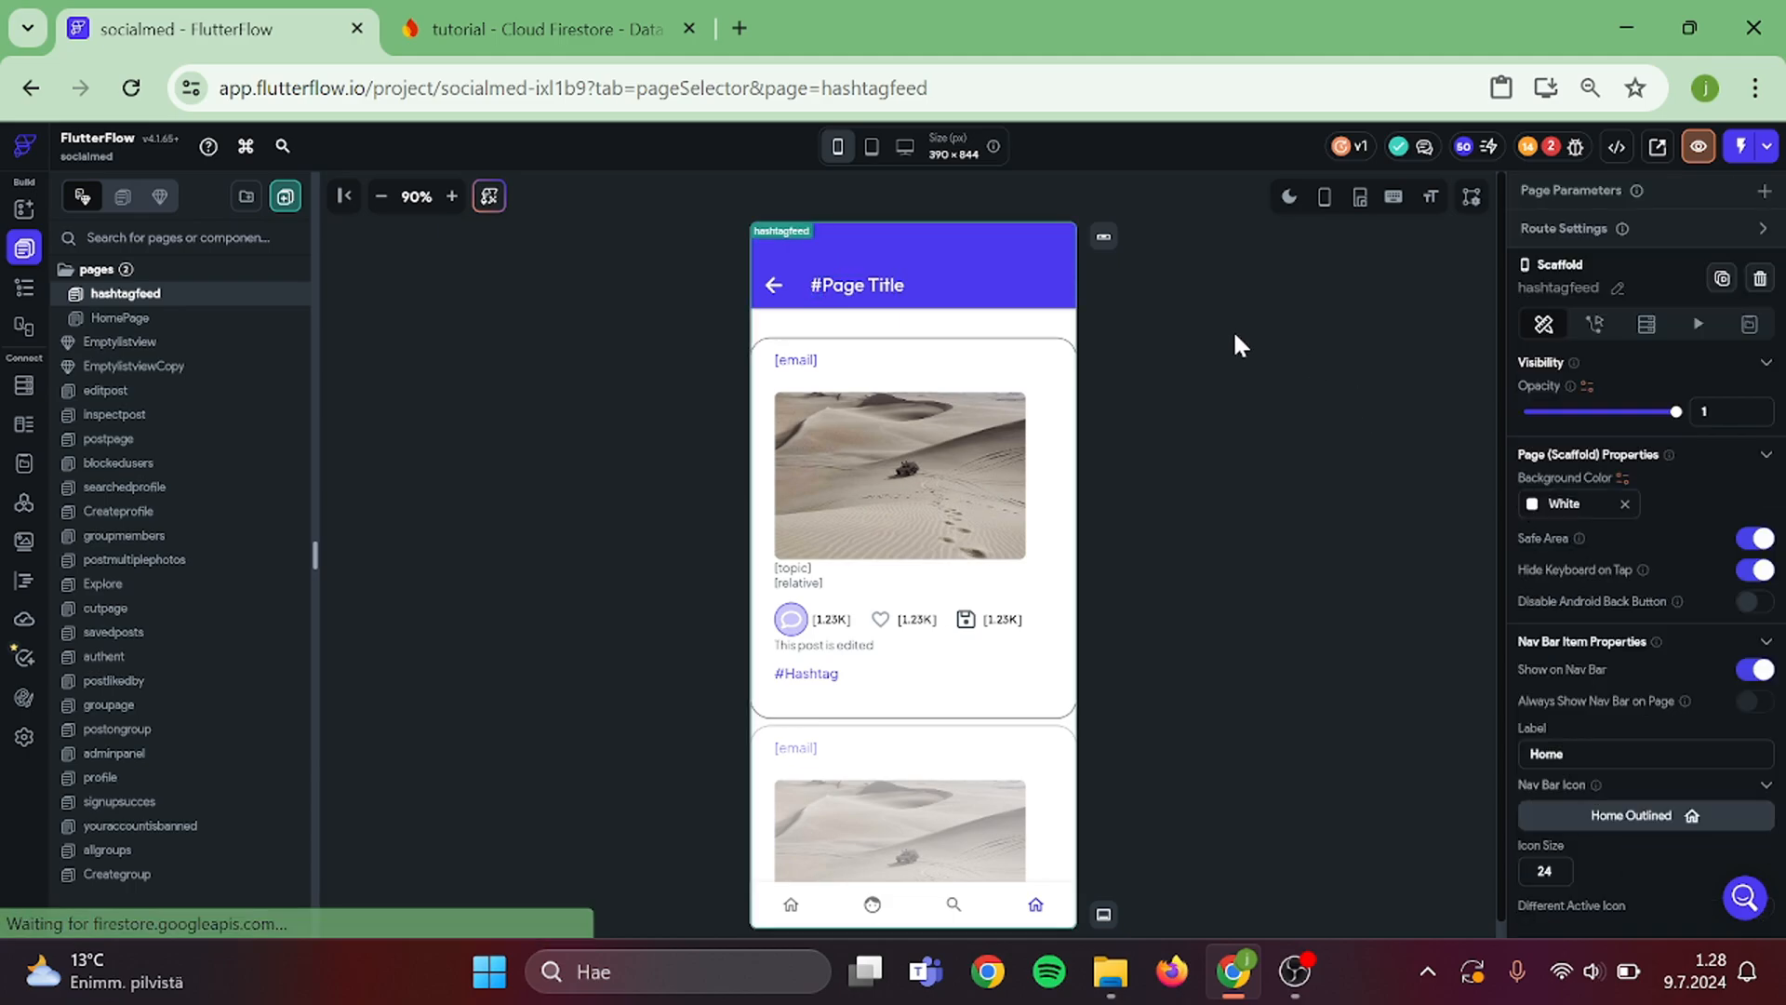
click(858, 285)
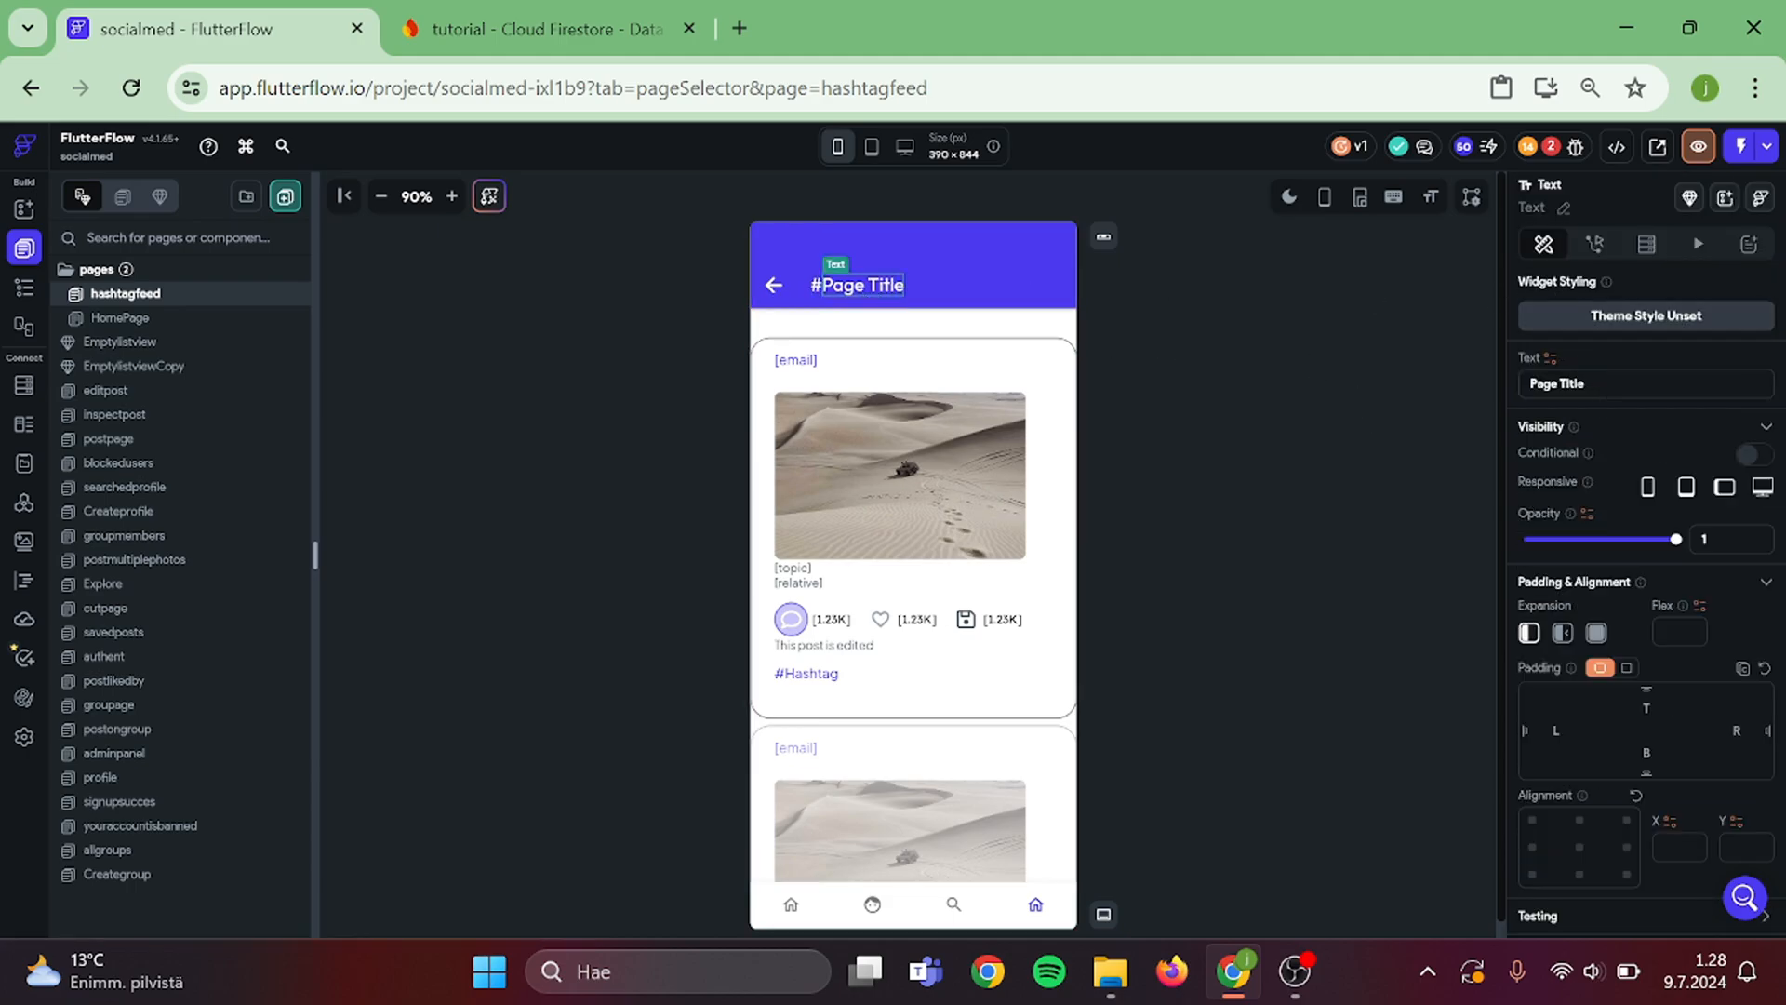
text(#H)
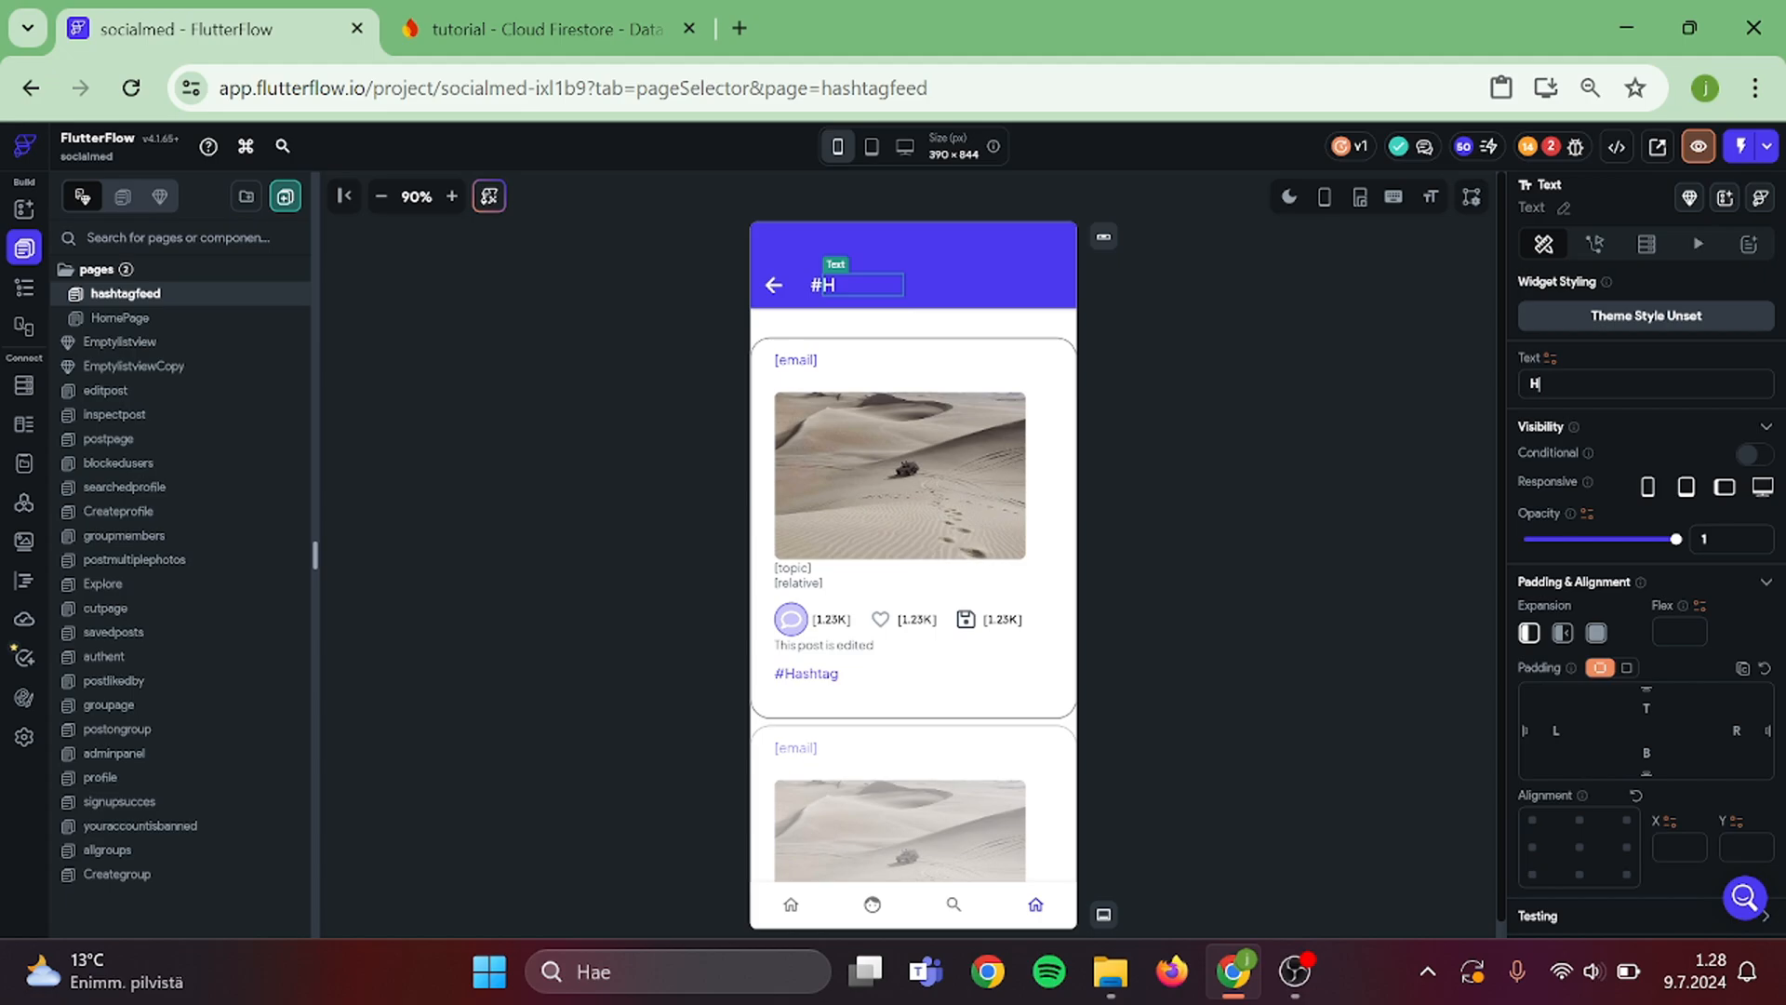
text(ashtag)
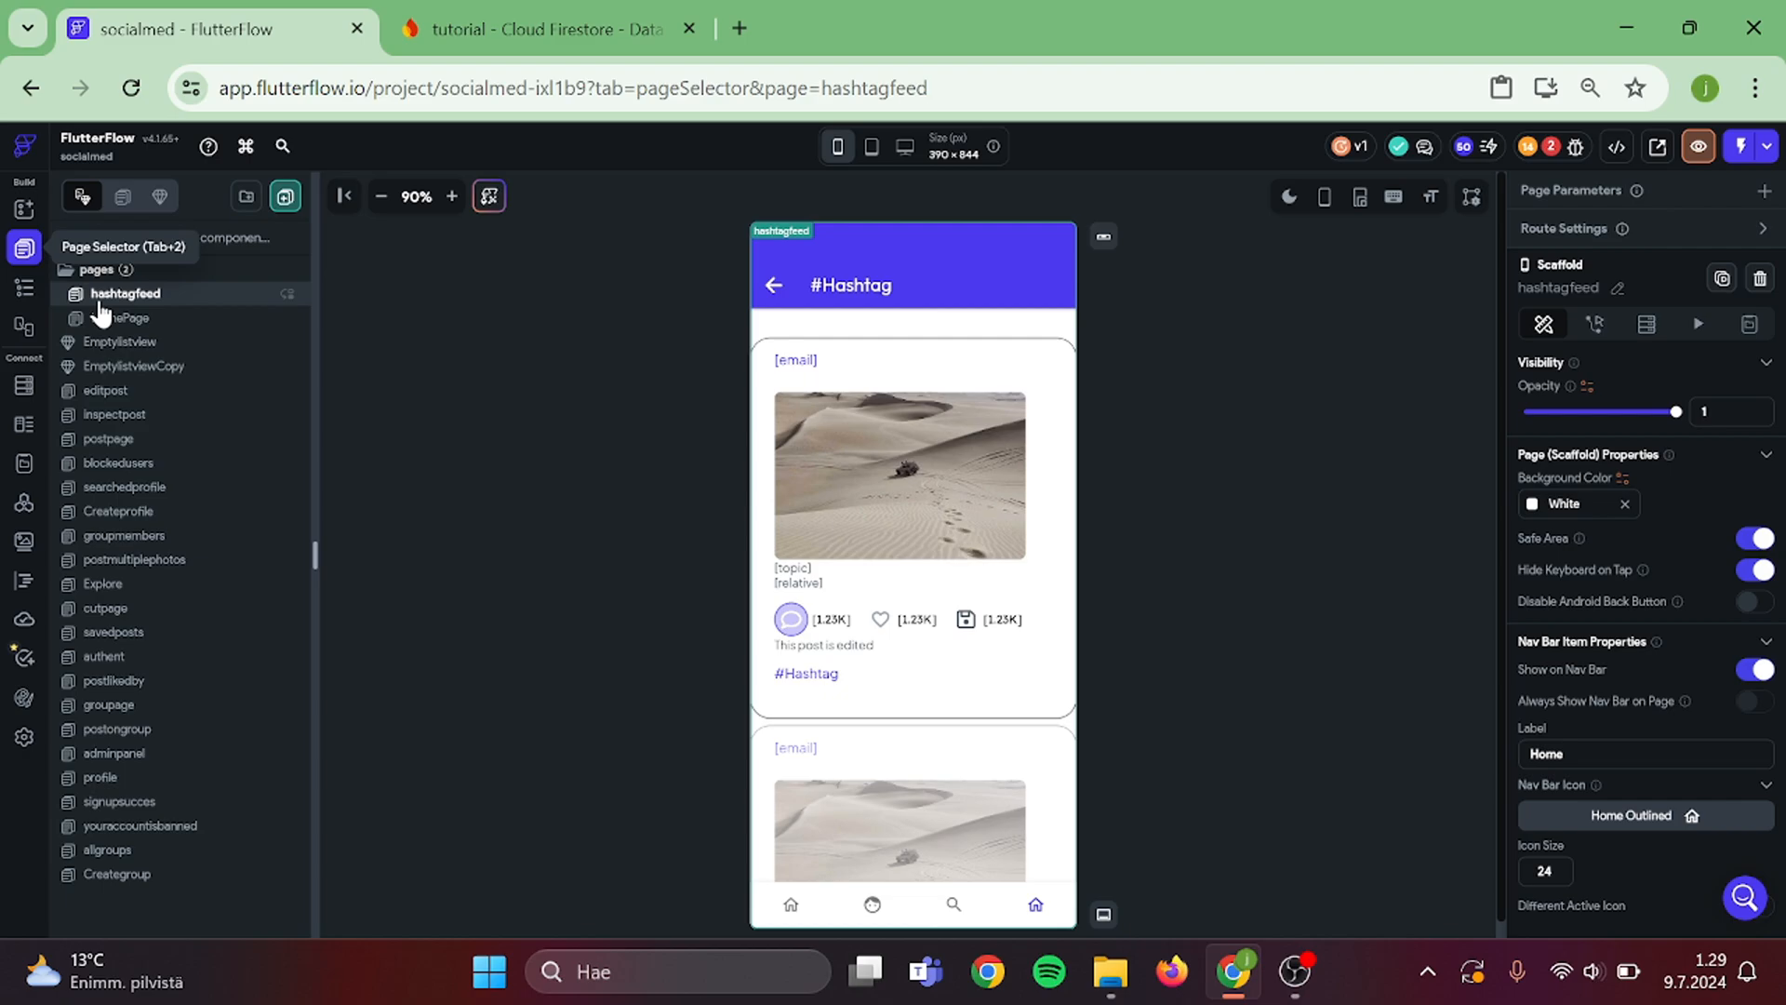
- On HomePage, make the hashtag row conditionally visible based on the post's hashtag field
click(121, 318)
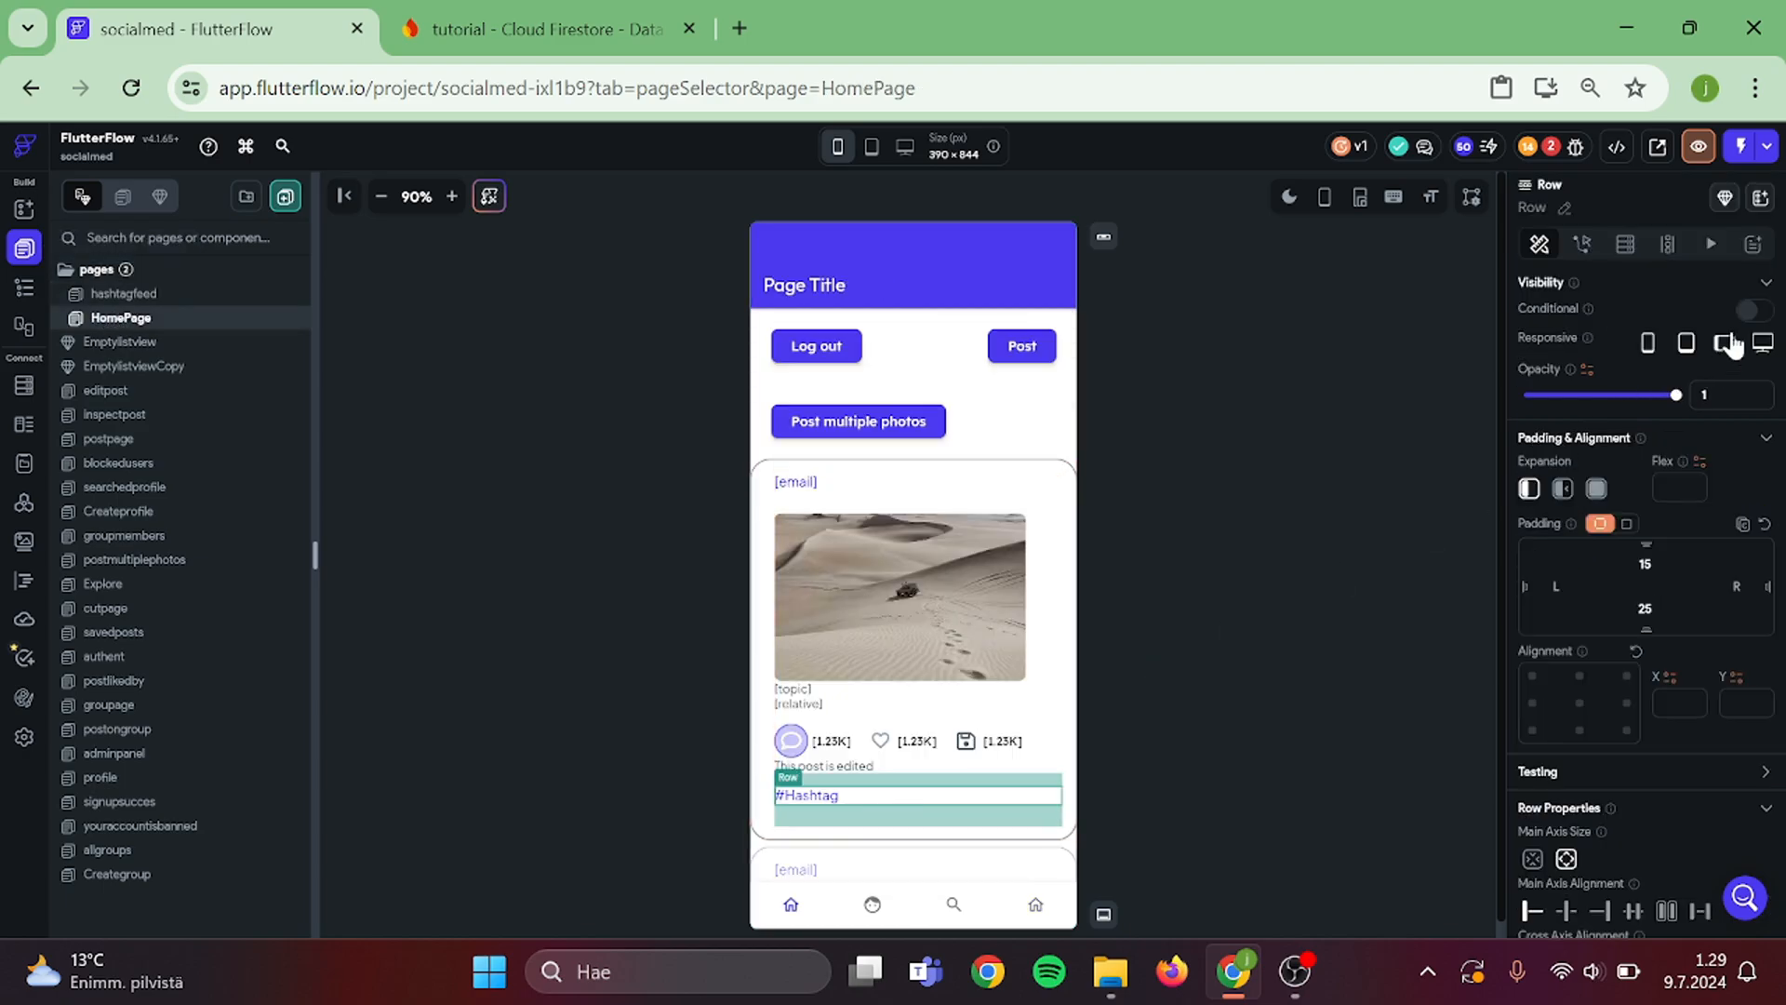
click(1755, 310)
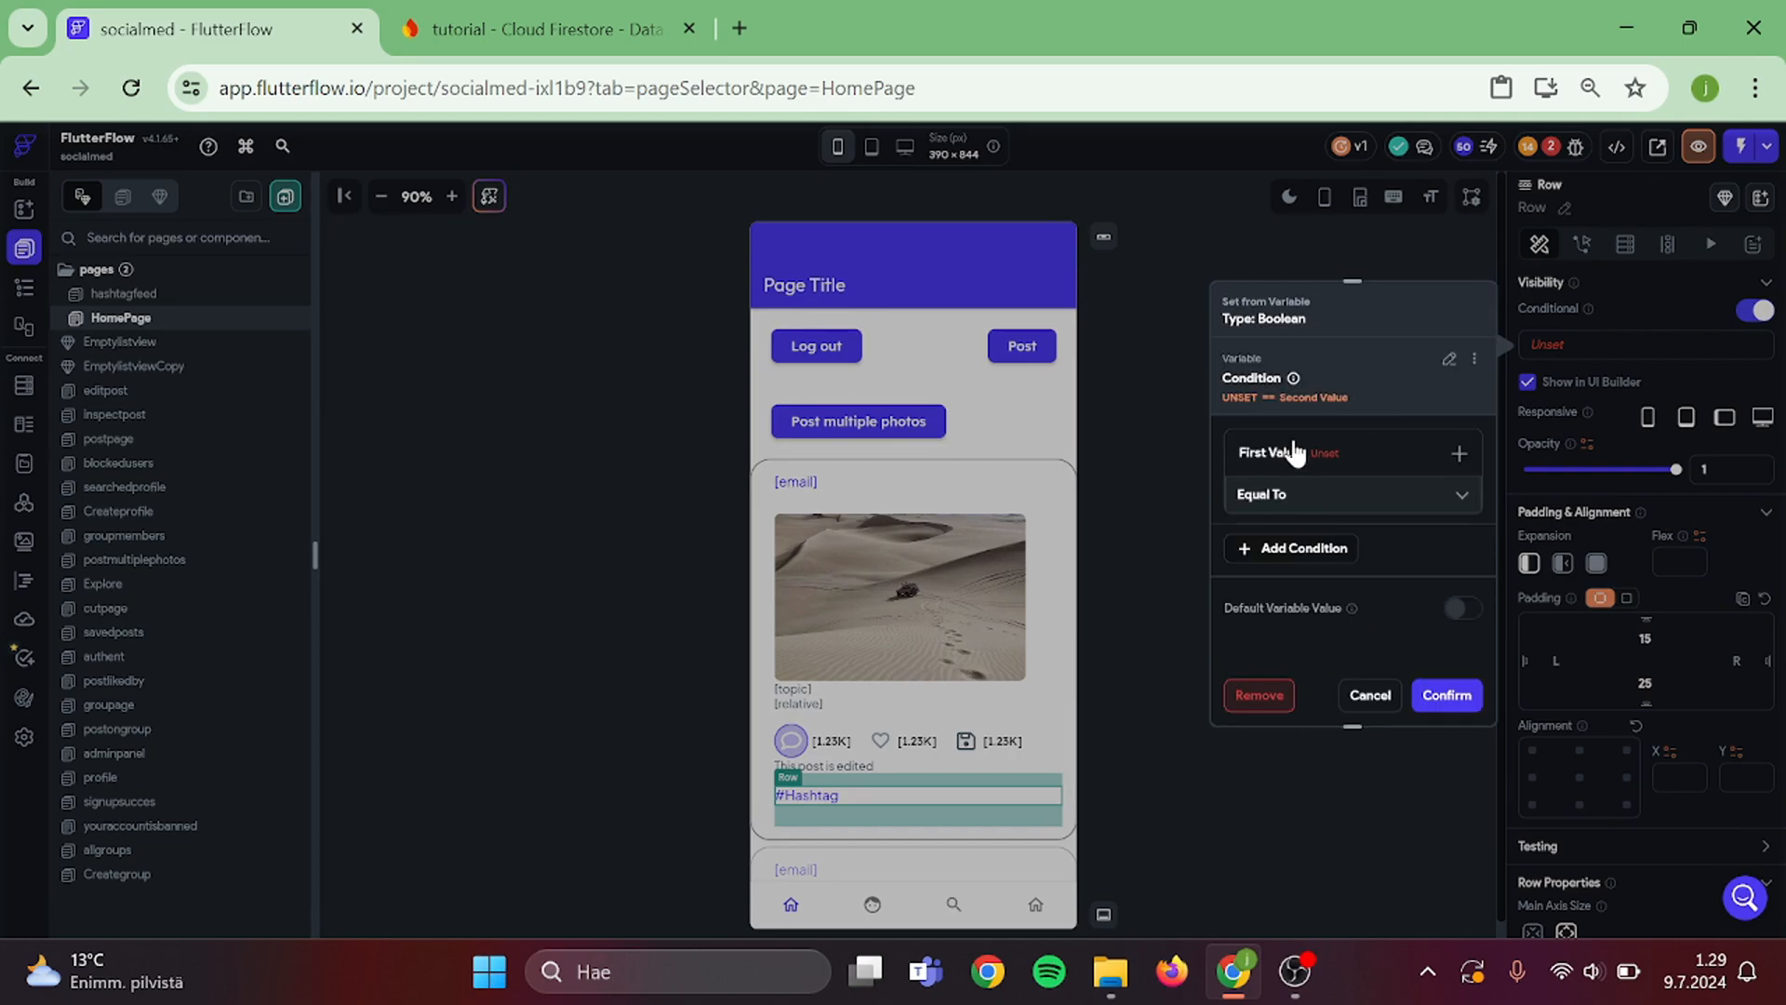
click(1351, 452)
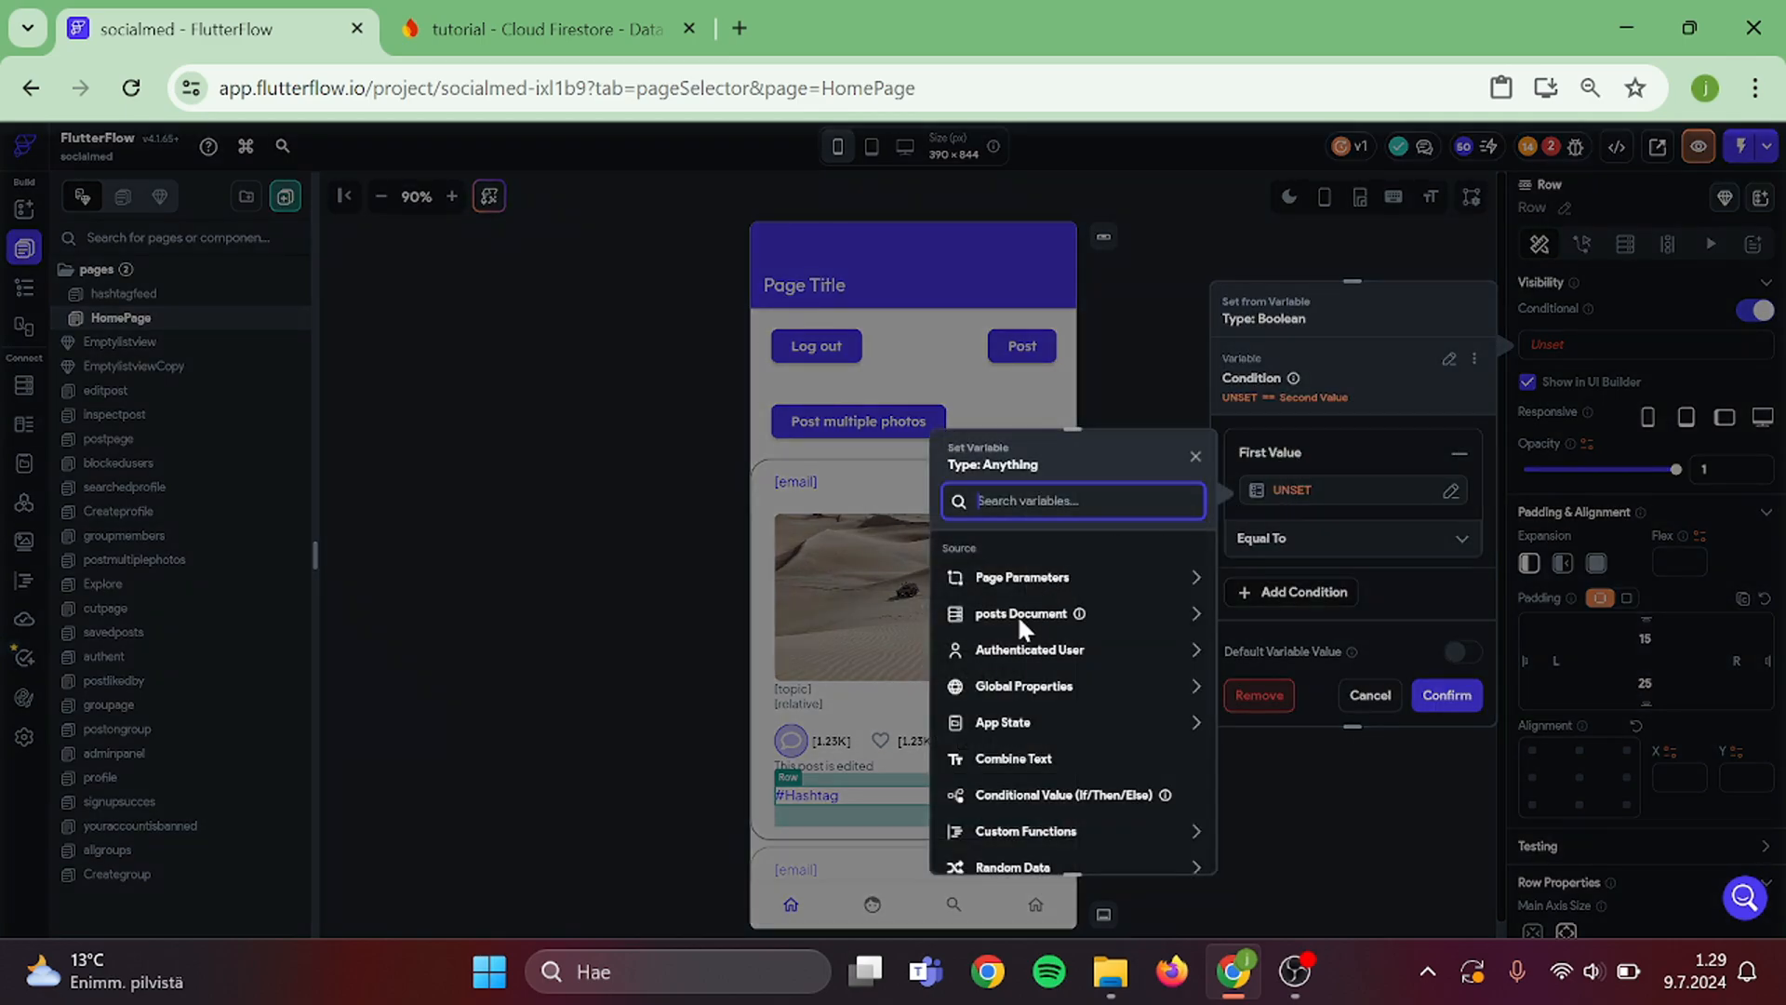
click(1020, 613)
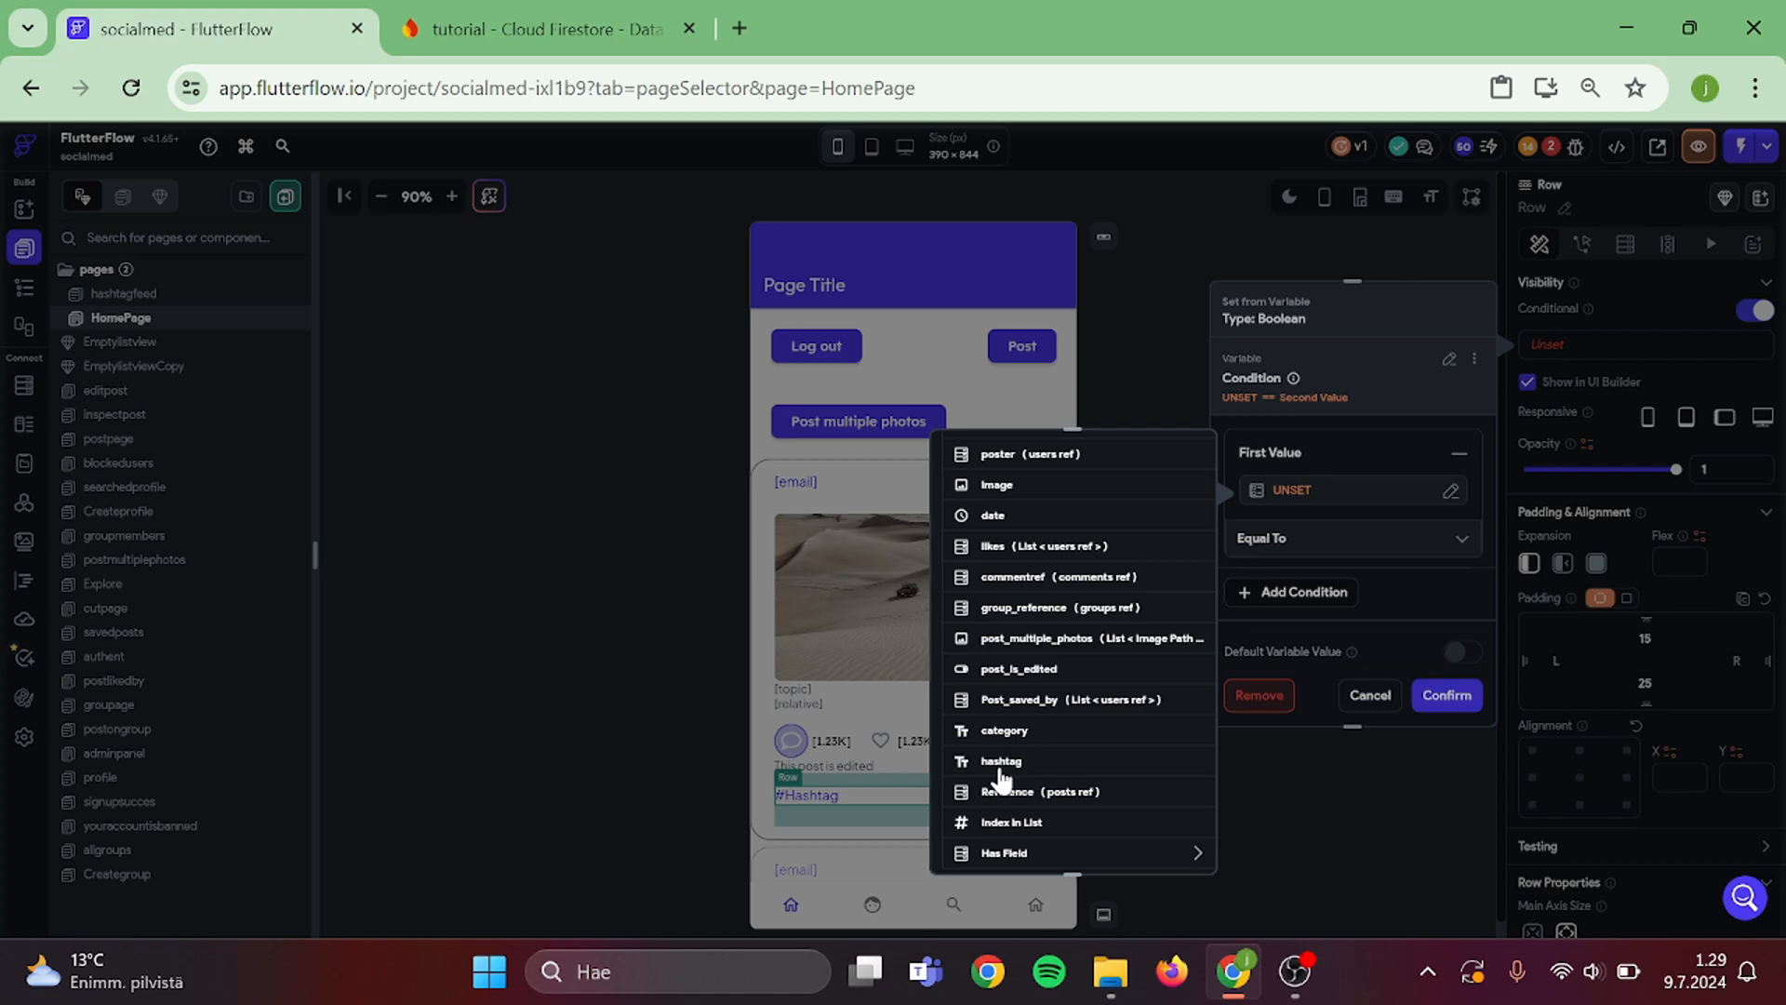
click(1001, 760)
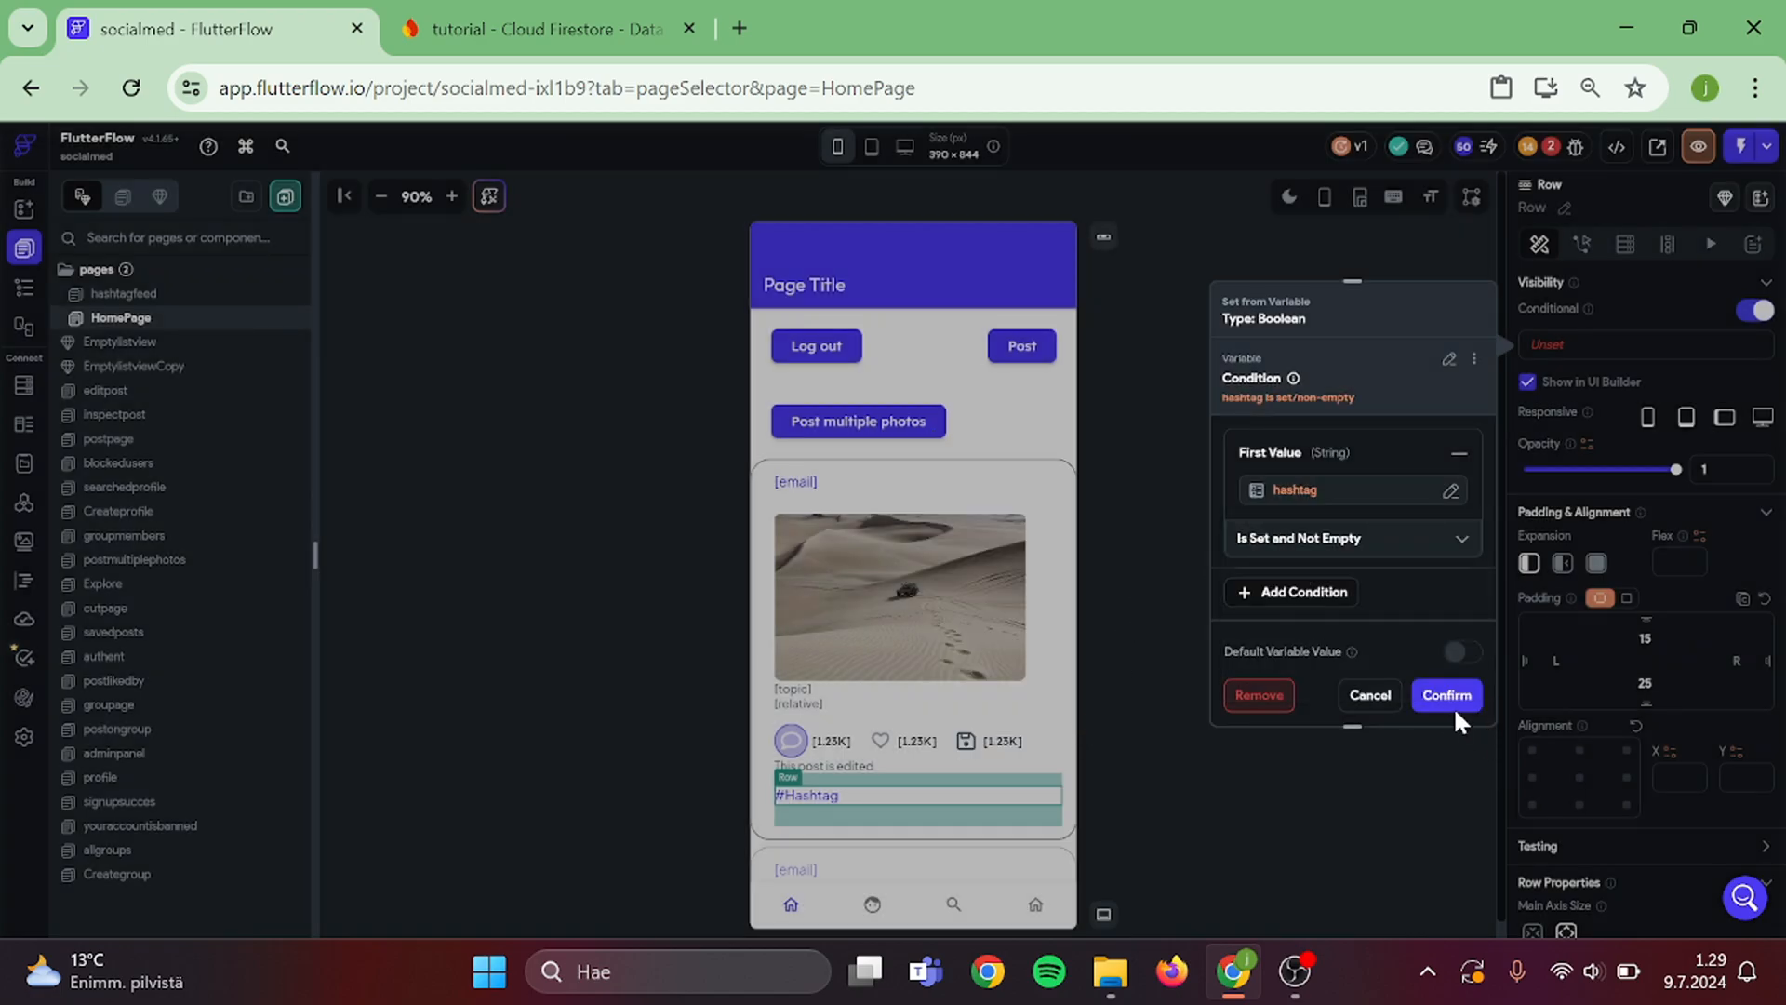
click(1445, 695)
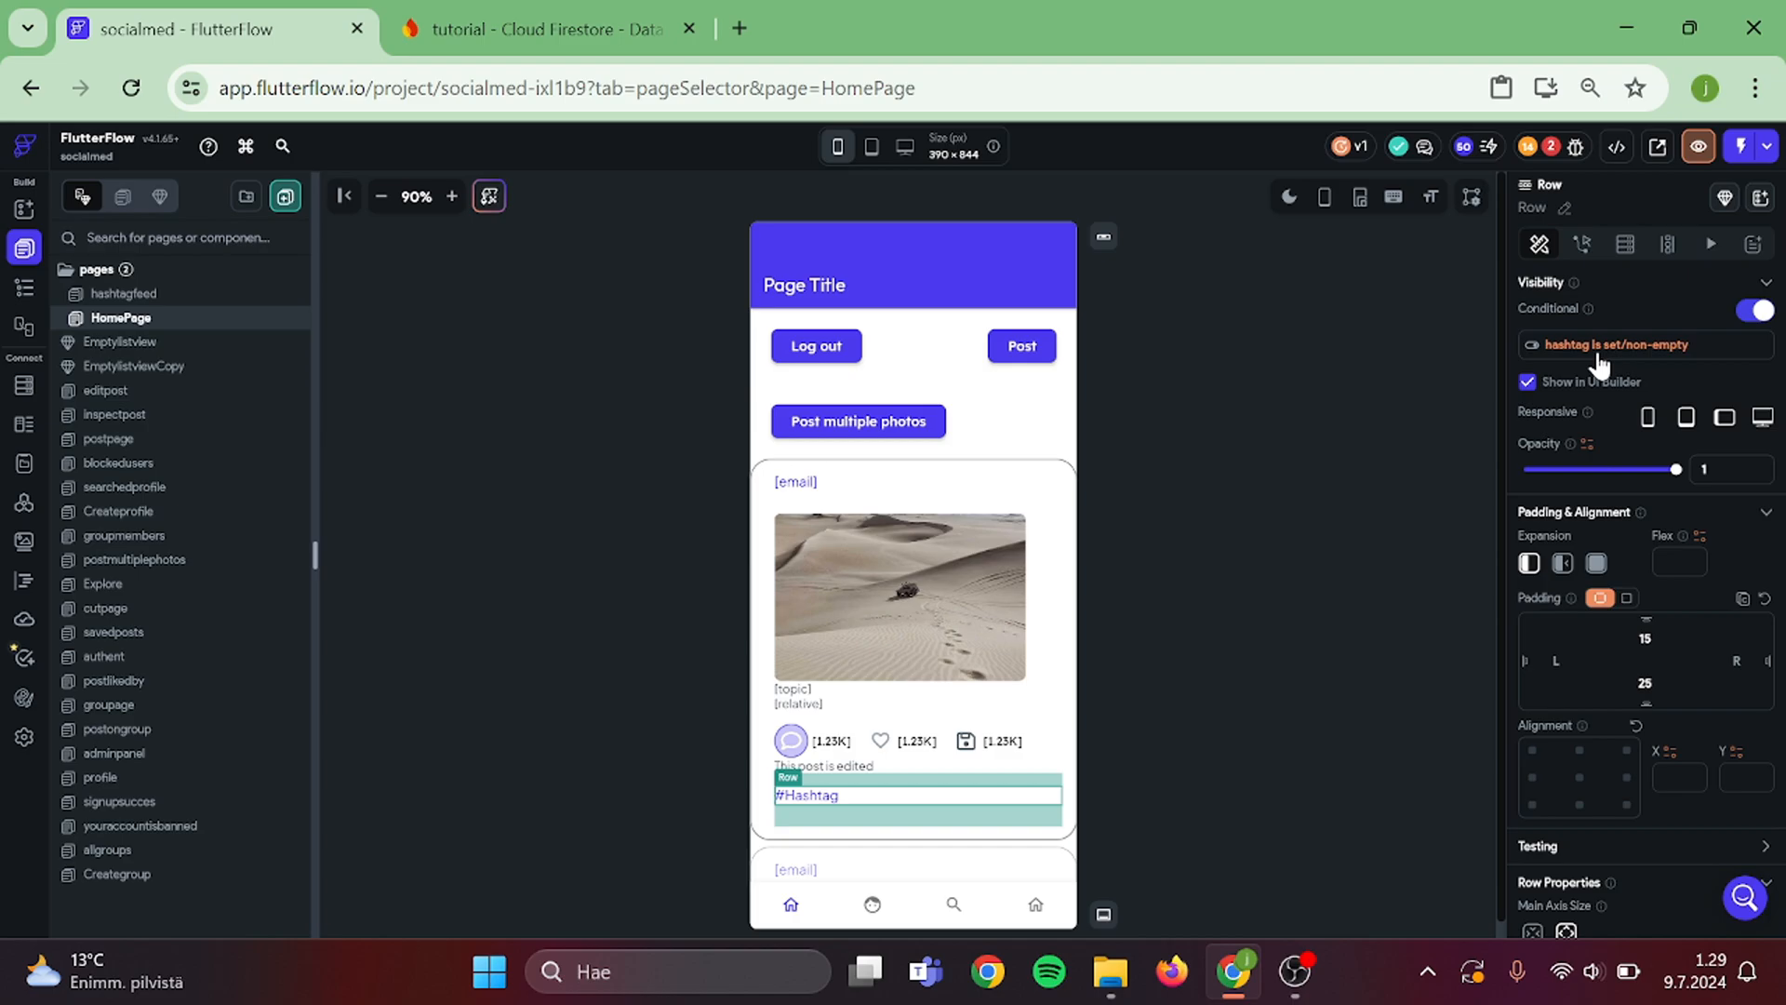
click(1633, 344)
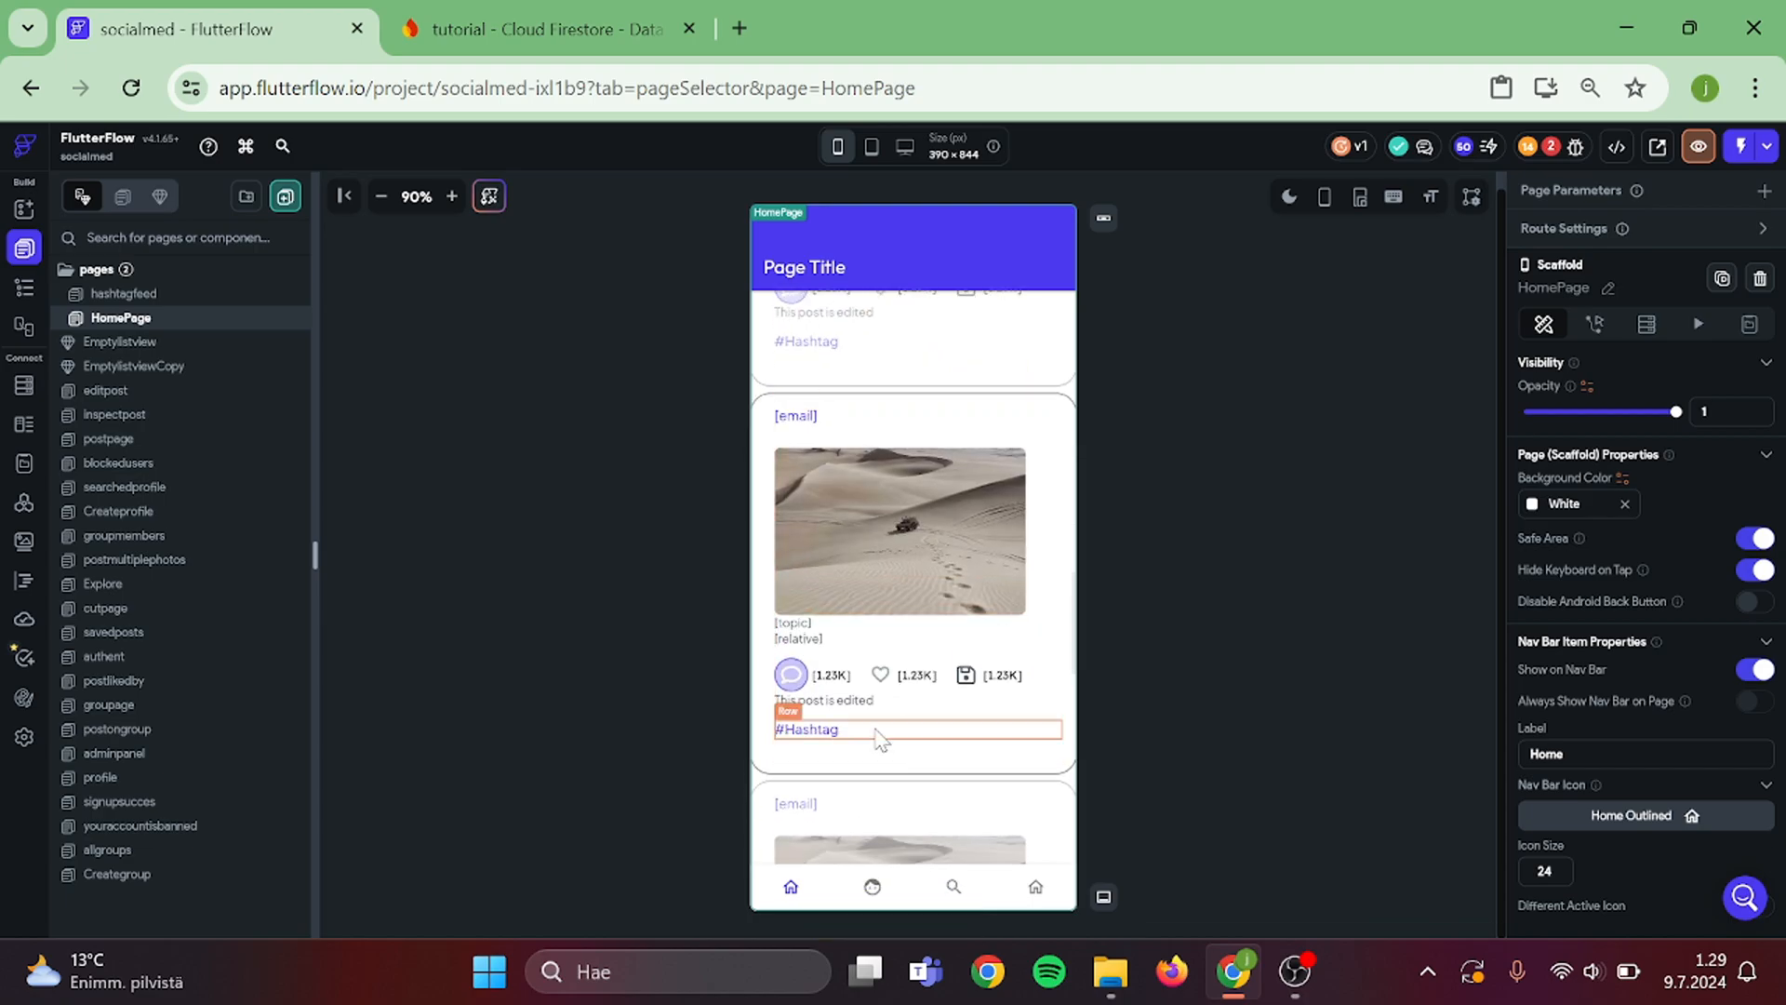
- Re-point the hashtag row's visibility condition to the posts hashtag field and reopen hashtagfeed
click(915, 729)
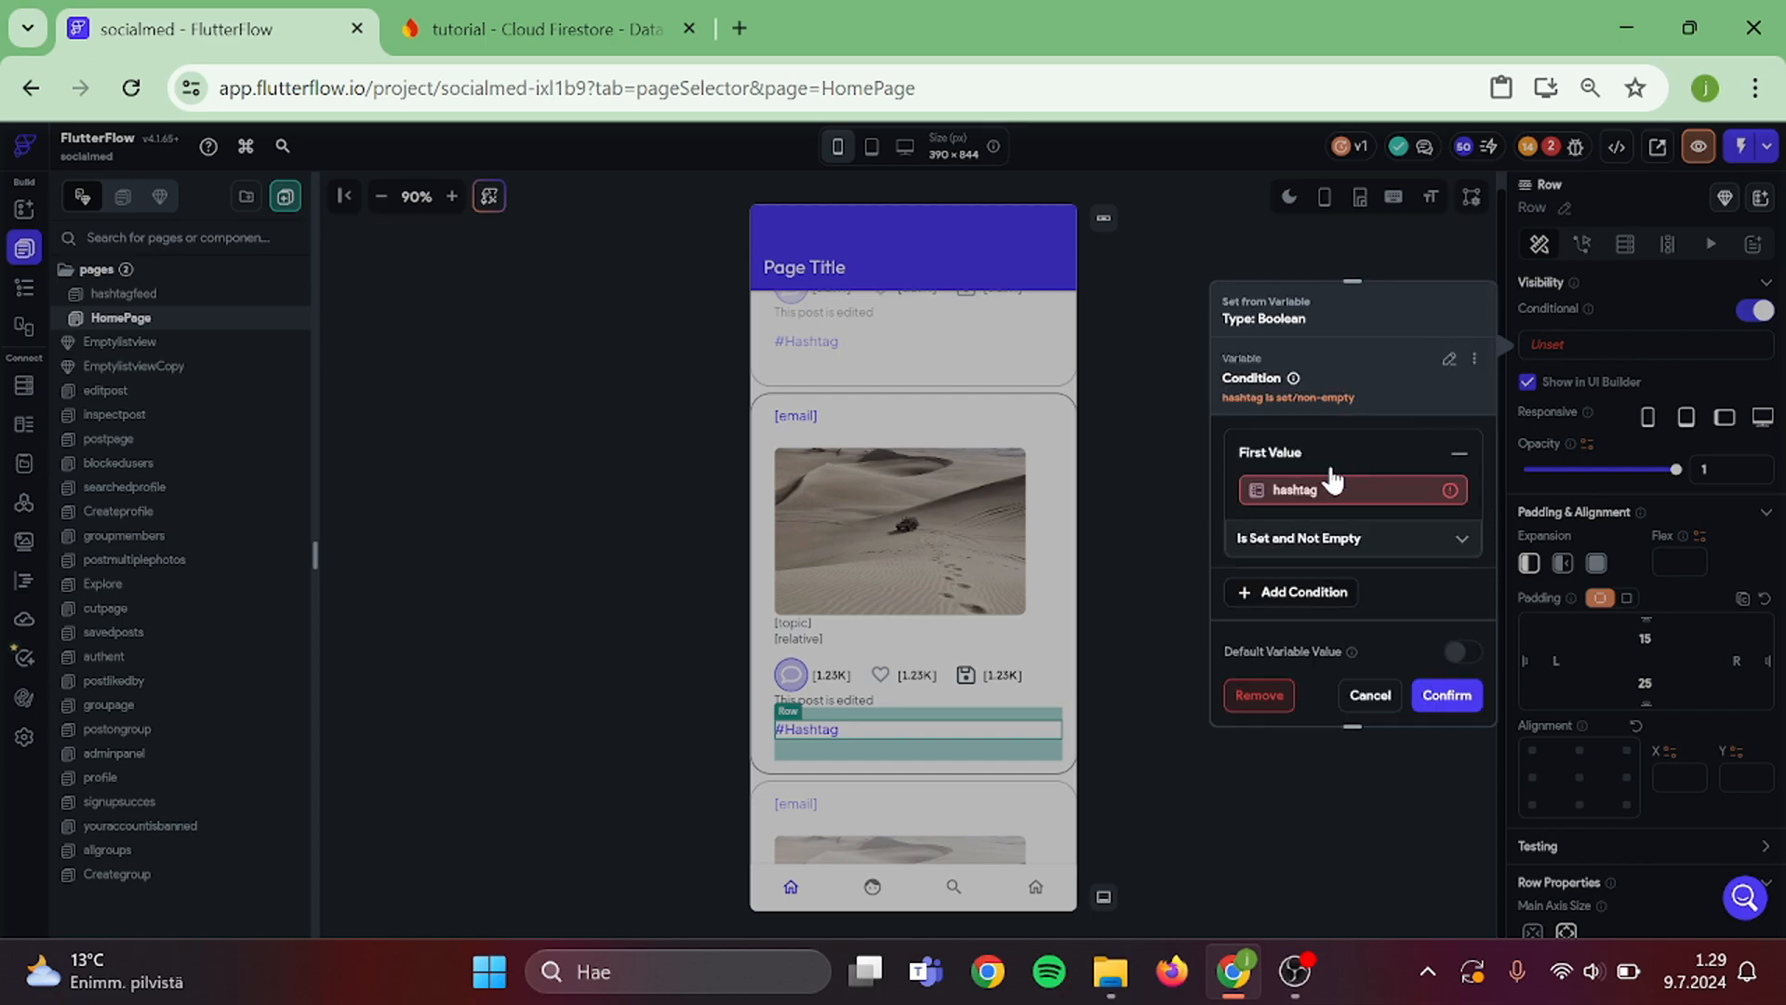
click(1309, 491)
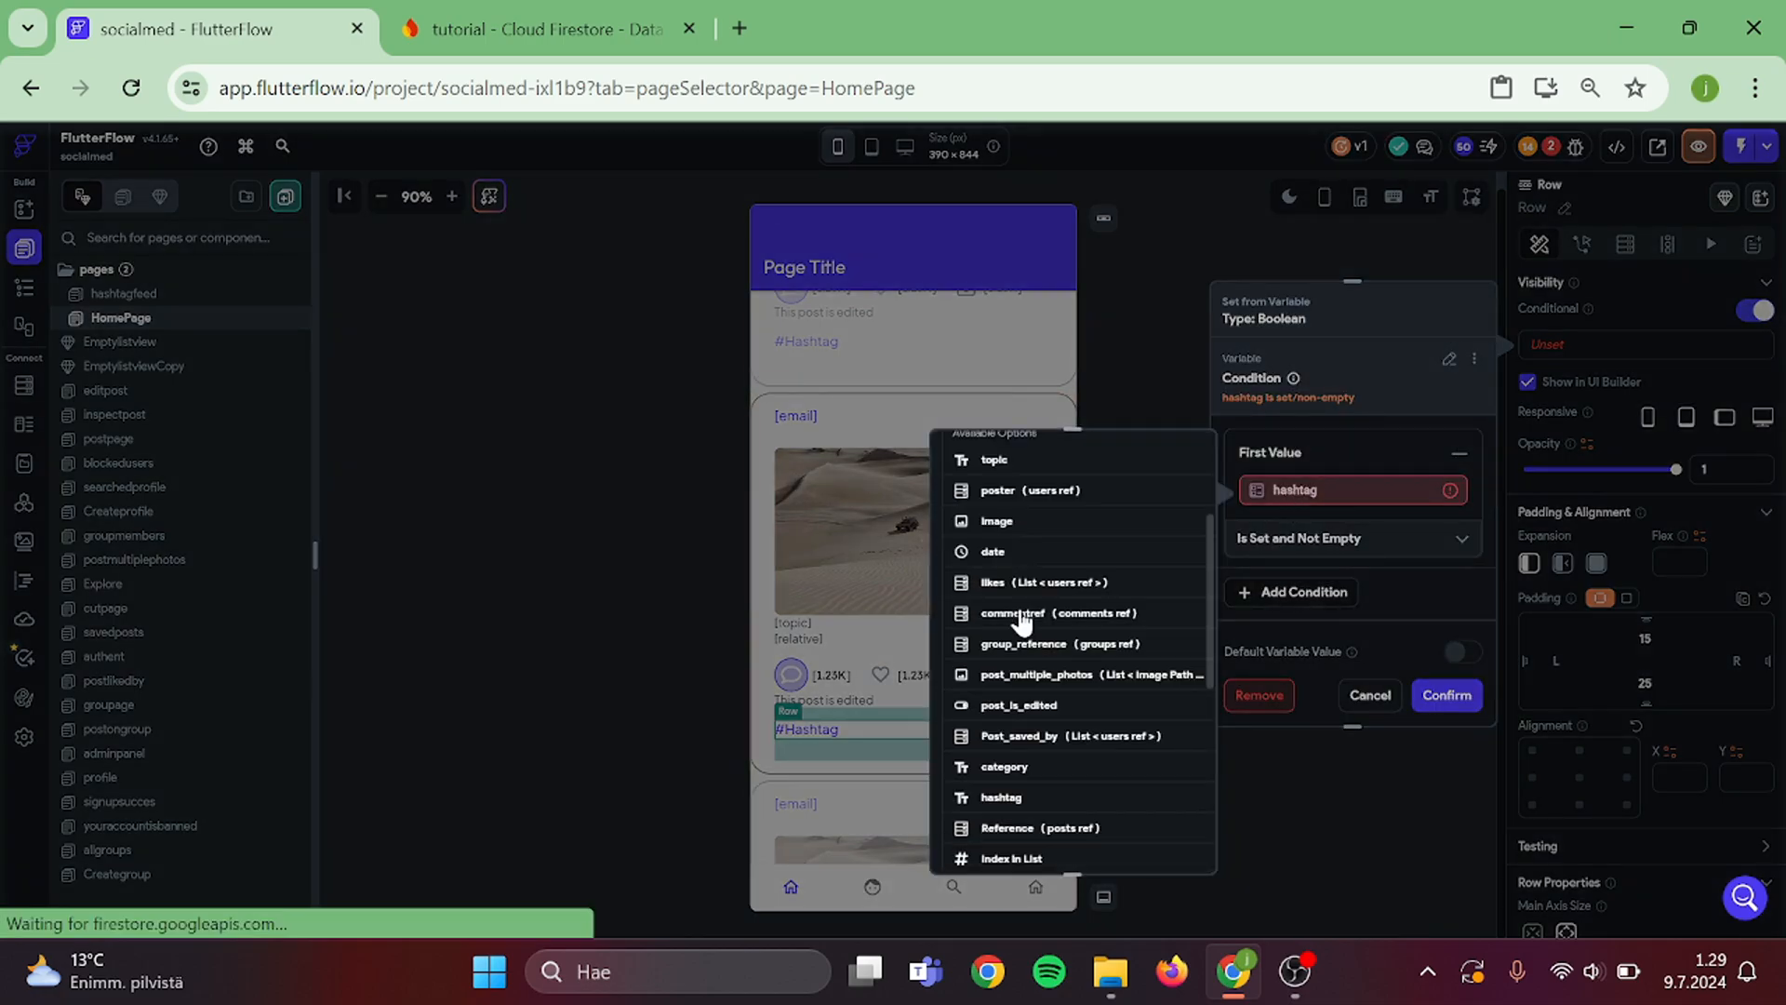
scroll(down, 3)
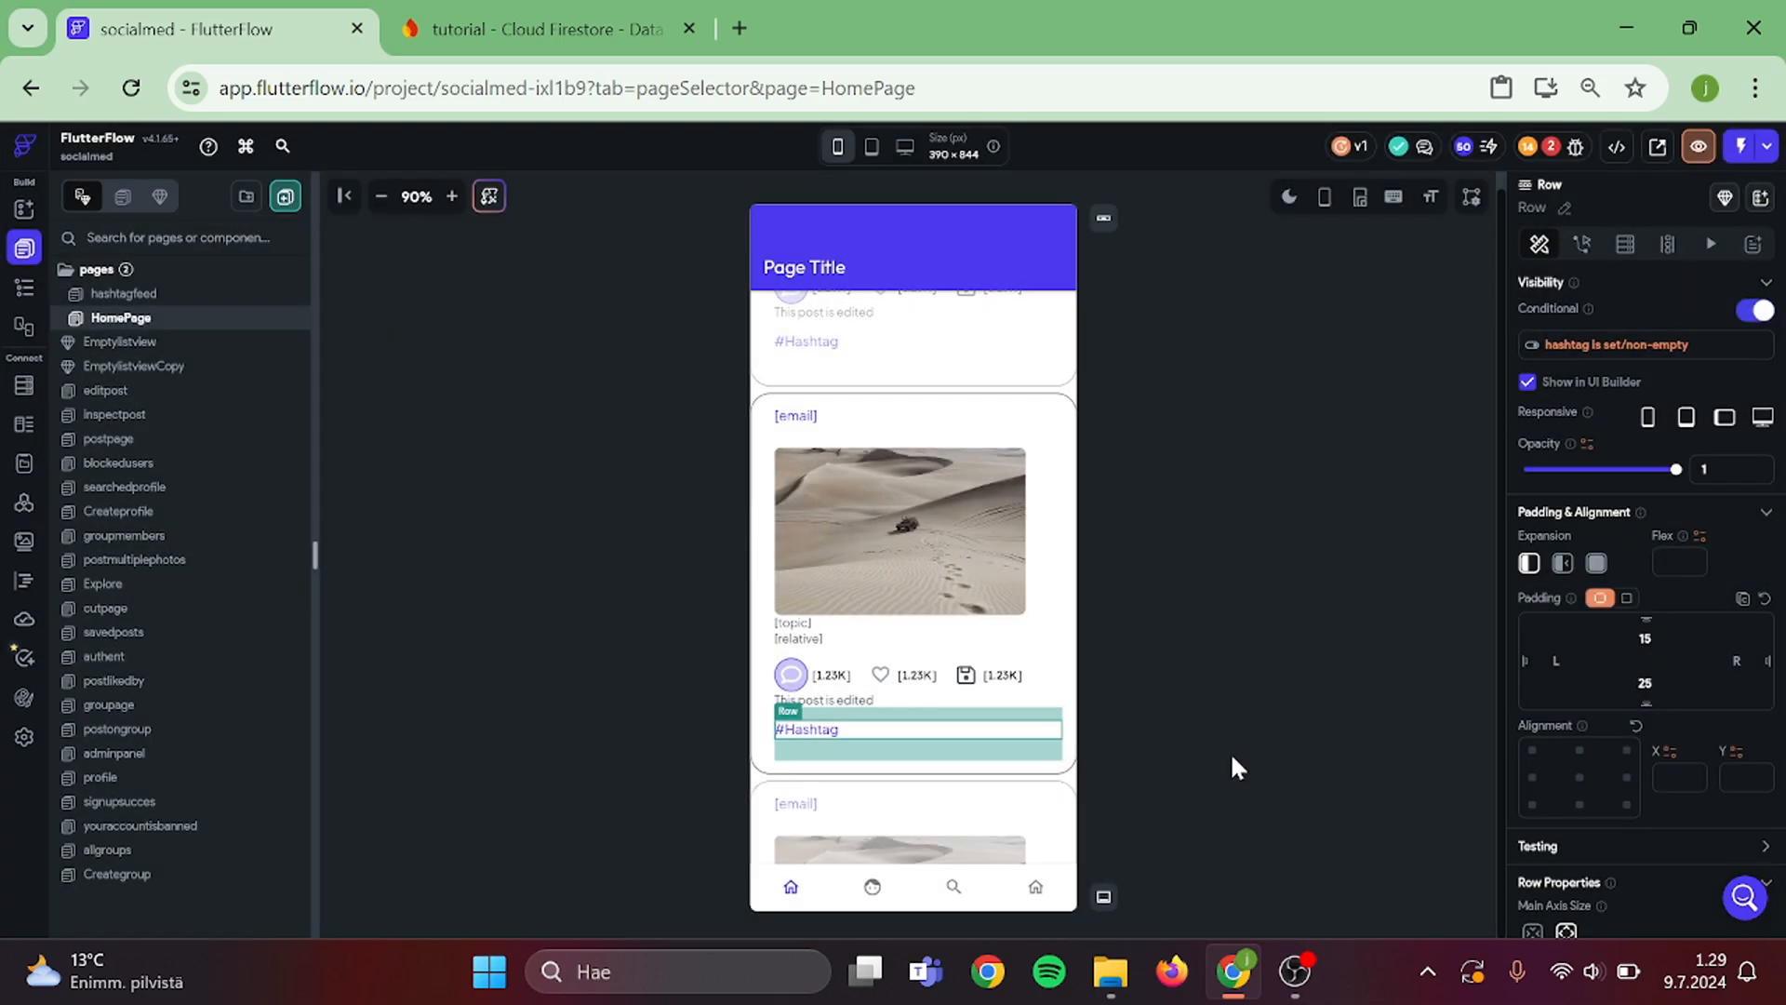
click(678, 497)
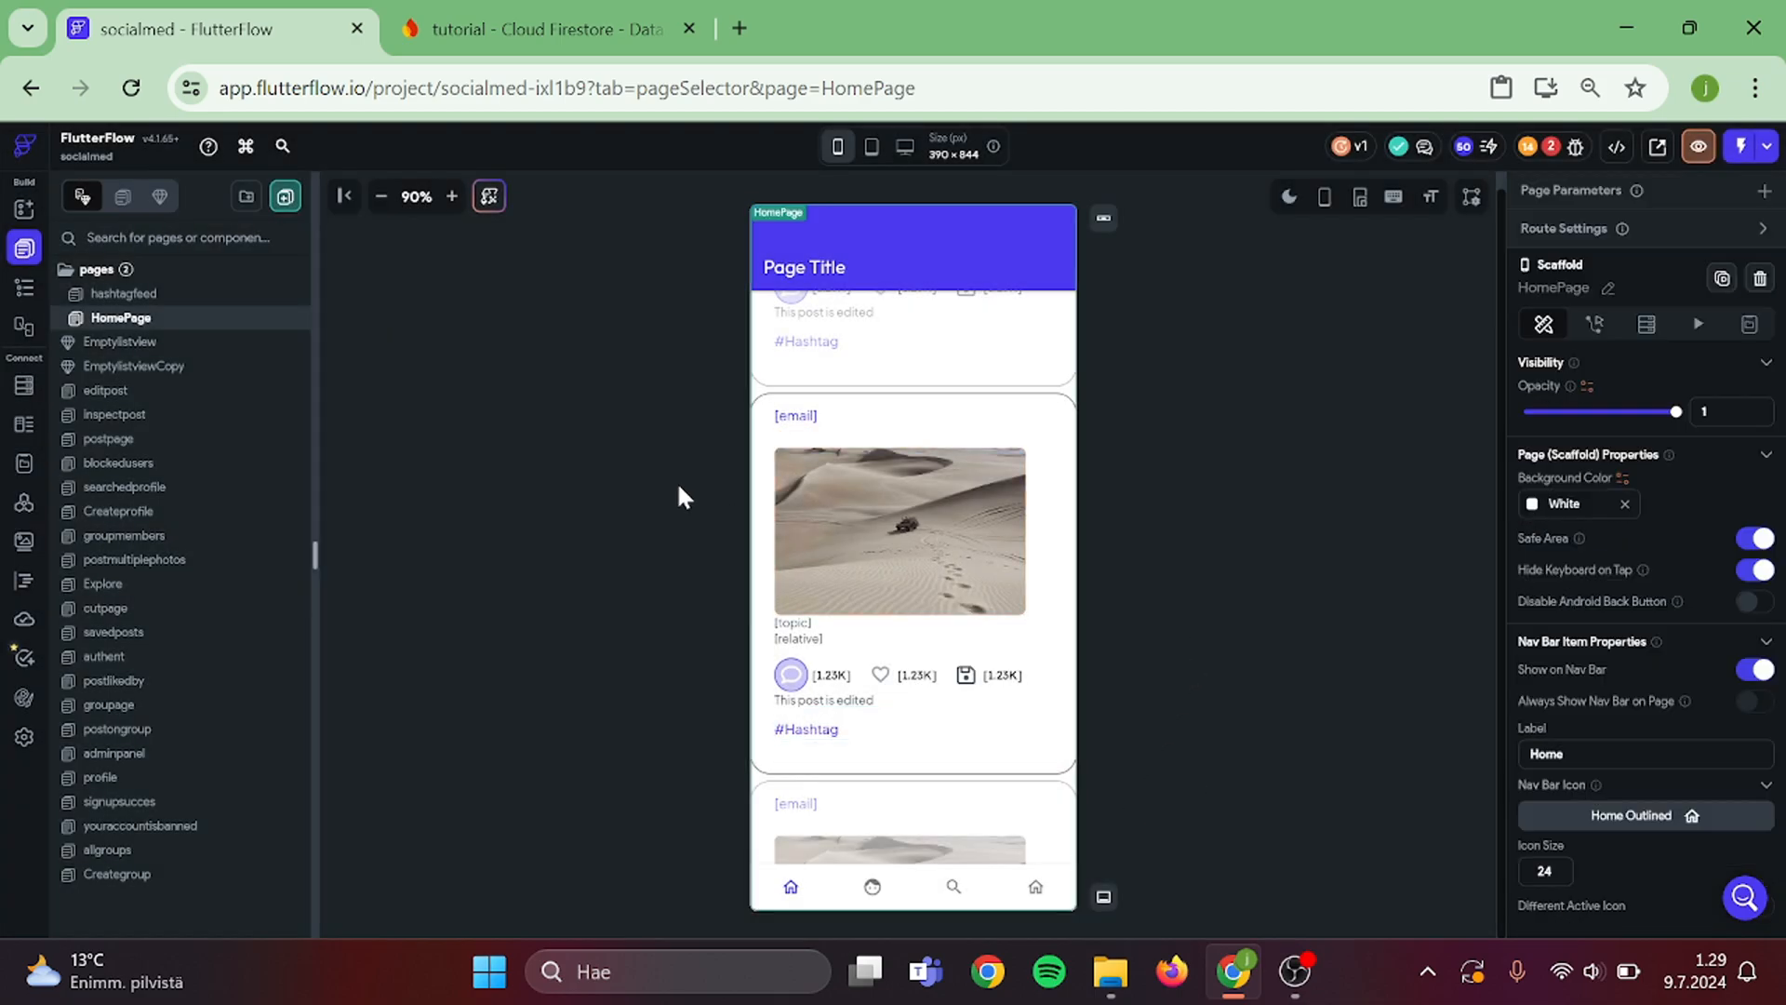
click(124, 293)
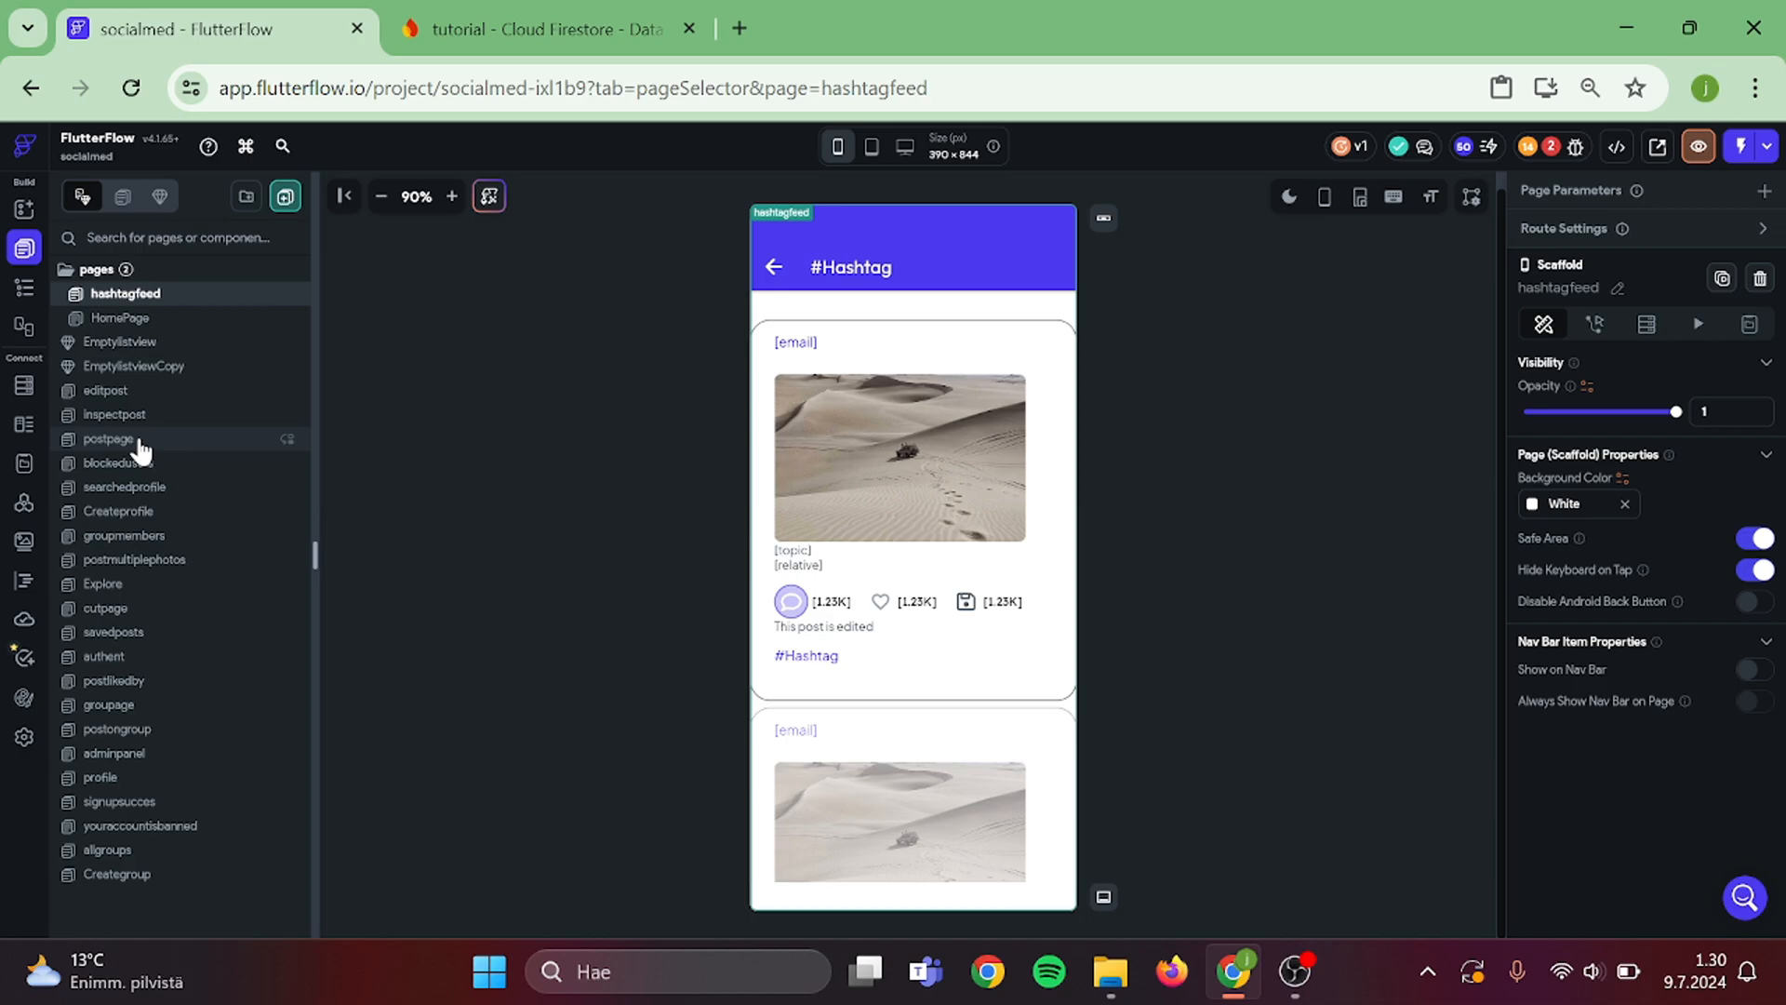
- On the Create Post page, drag a TextField below the image and label it hashtag
click(108, 438)
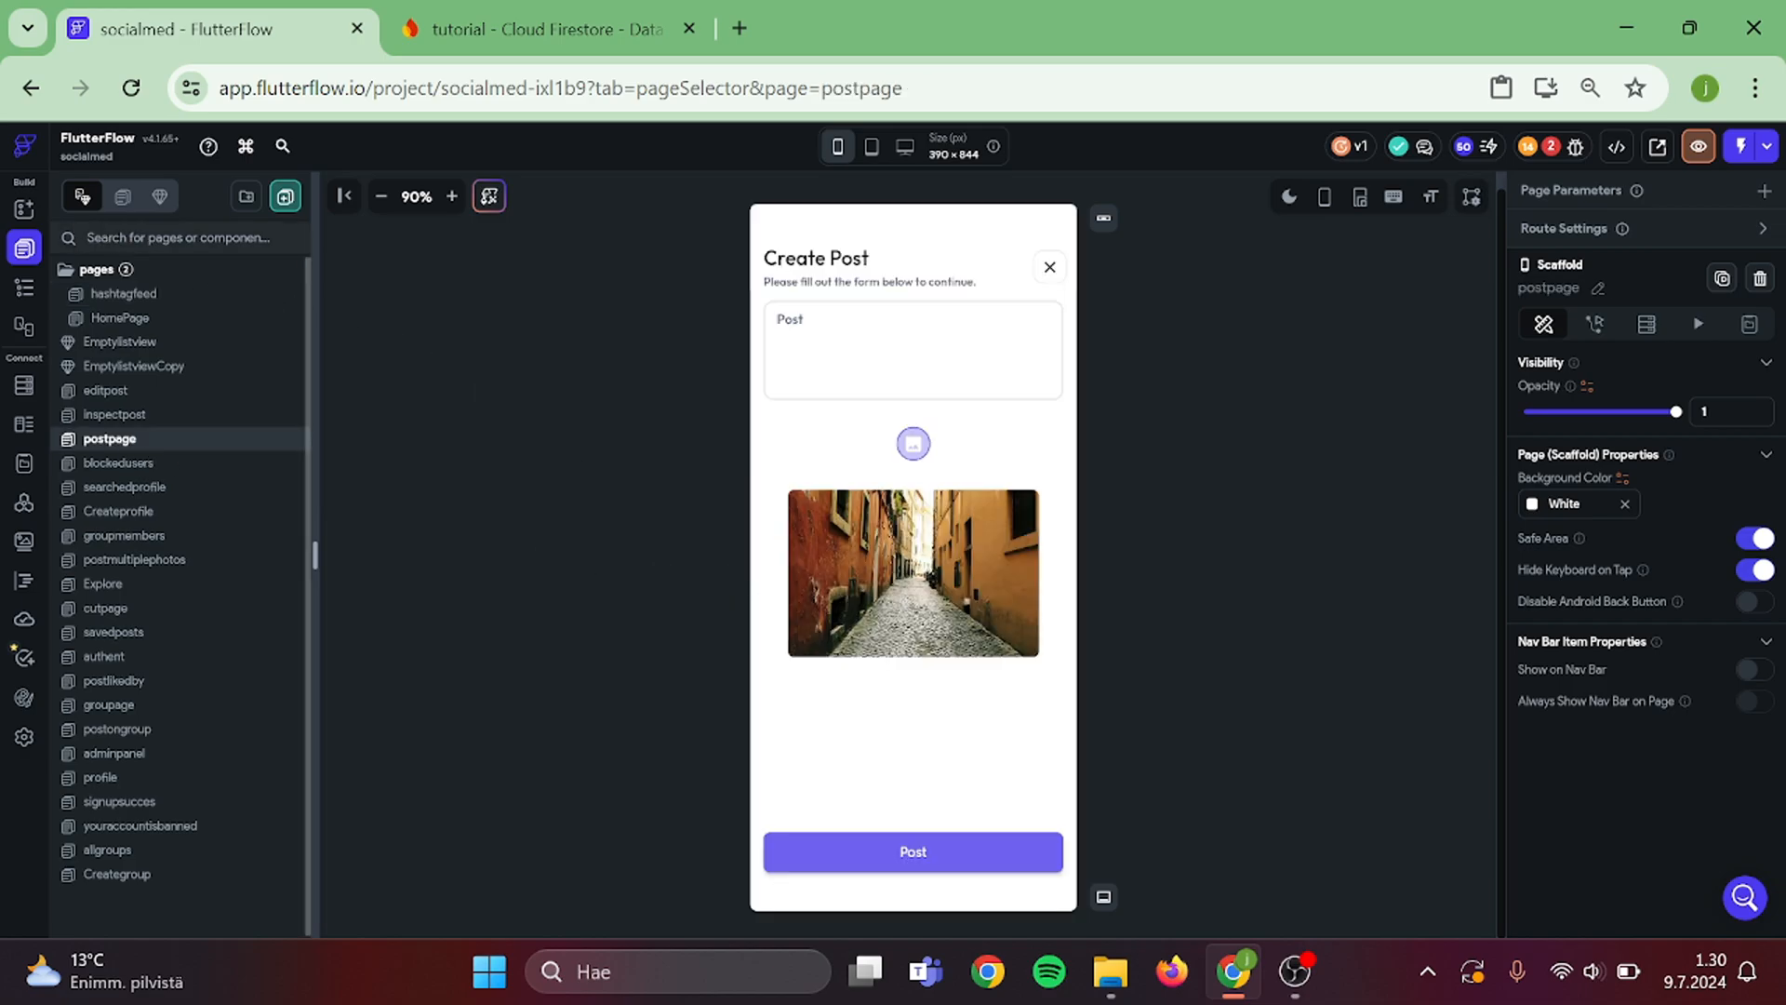
click(284, 196)
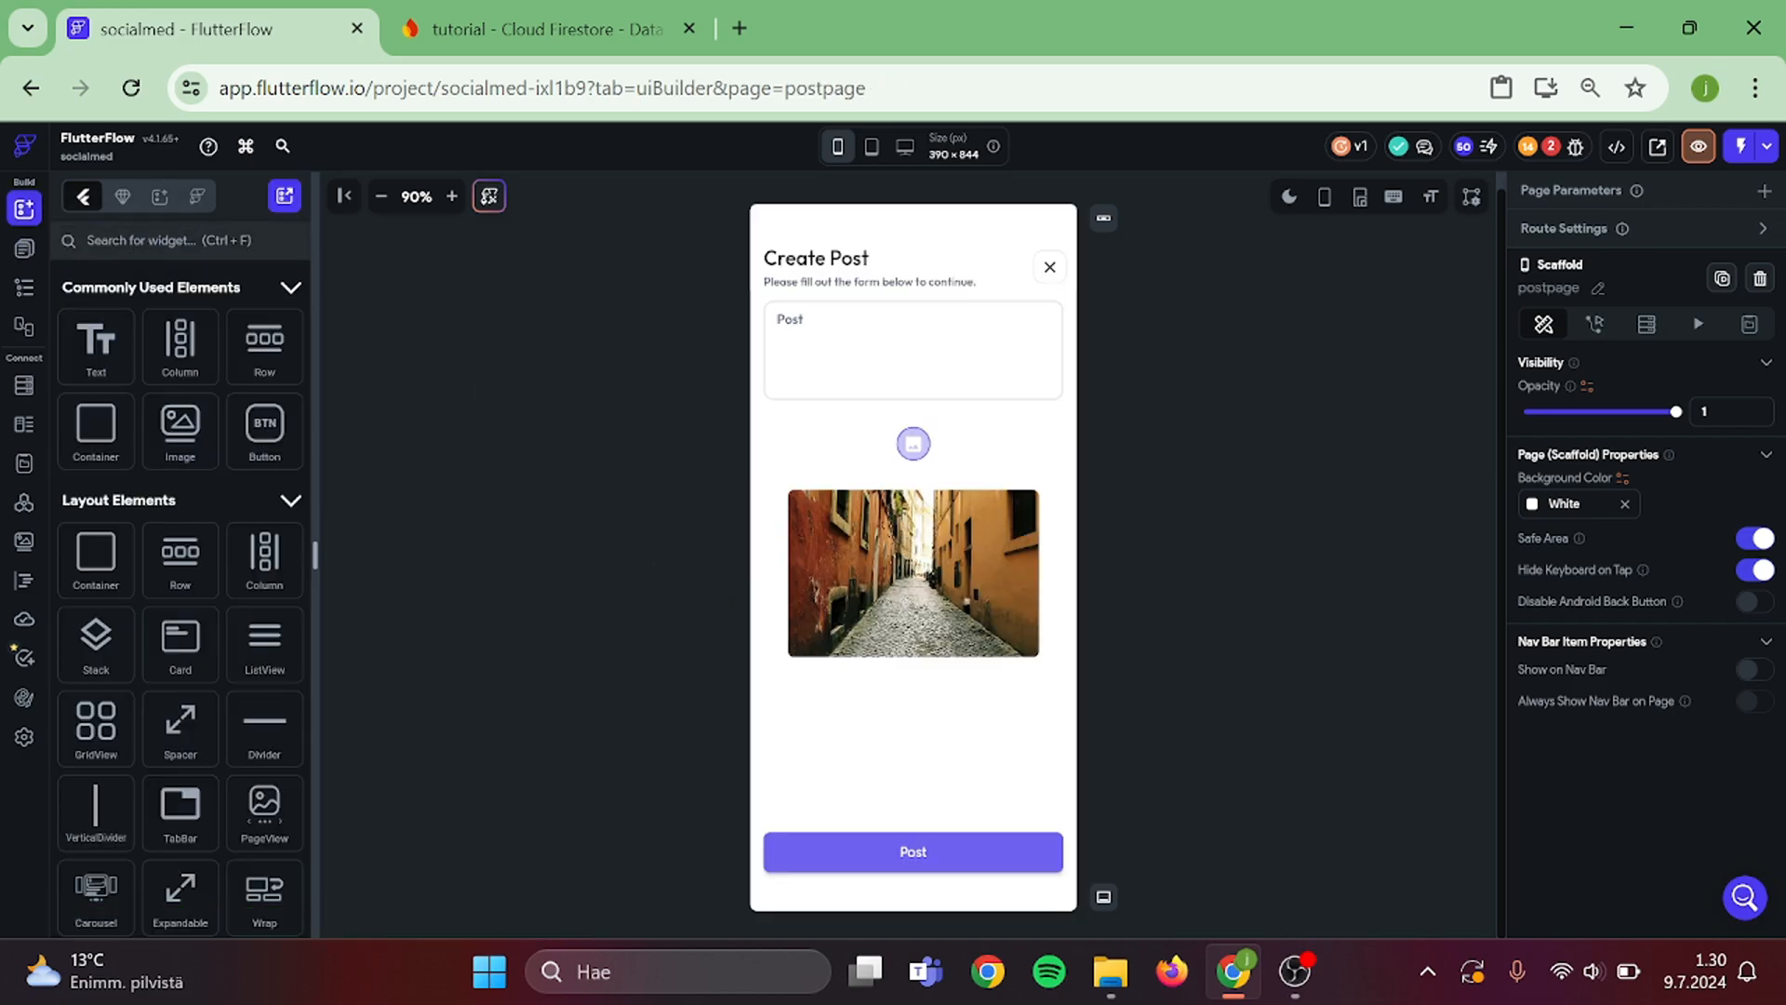
text(text)
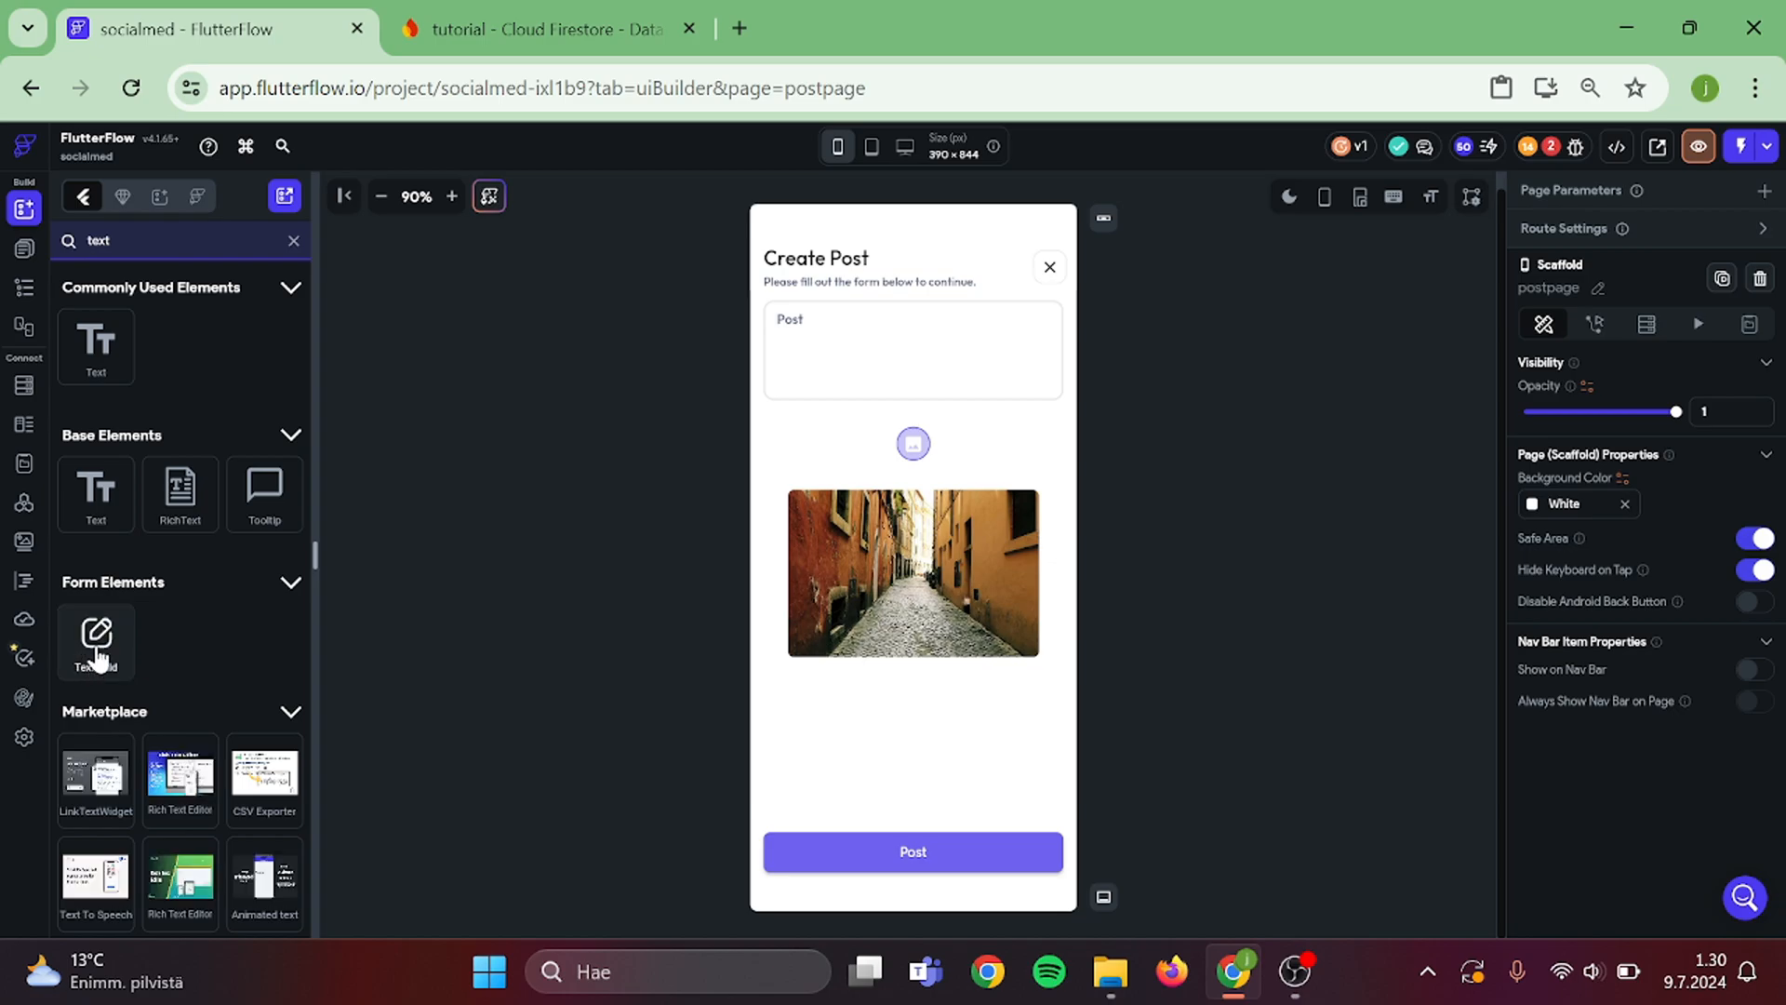
drag(96, 641, 828, 732)
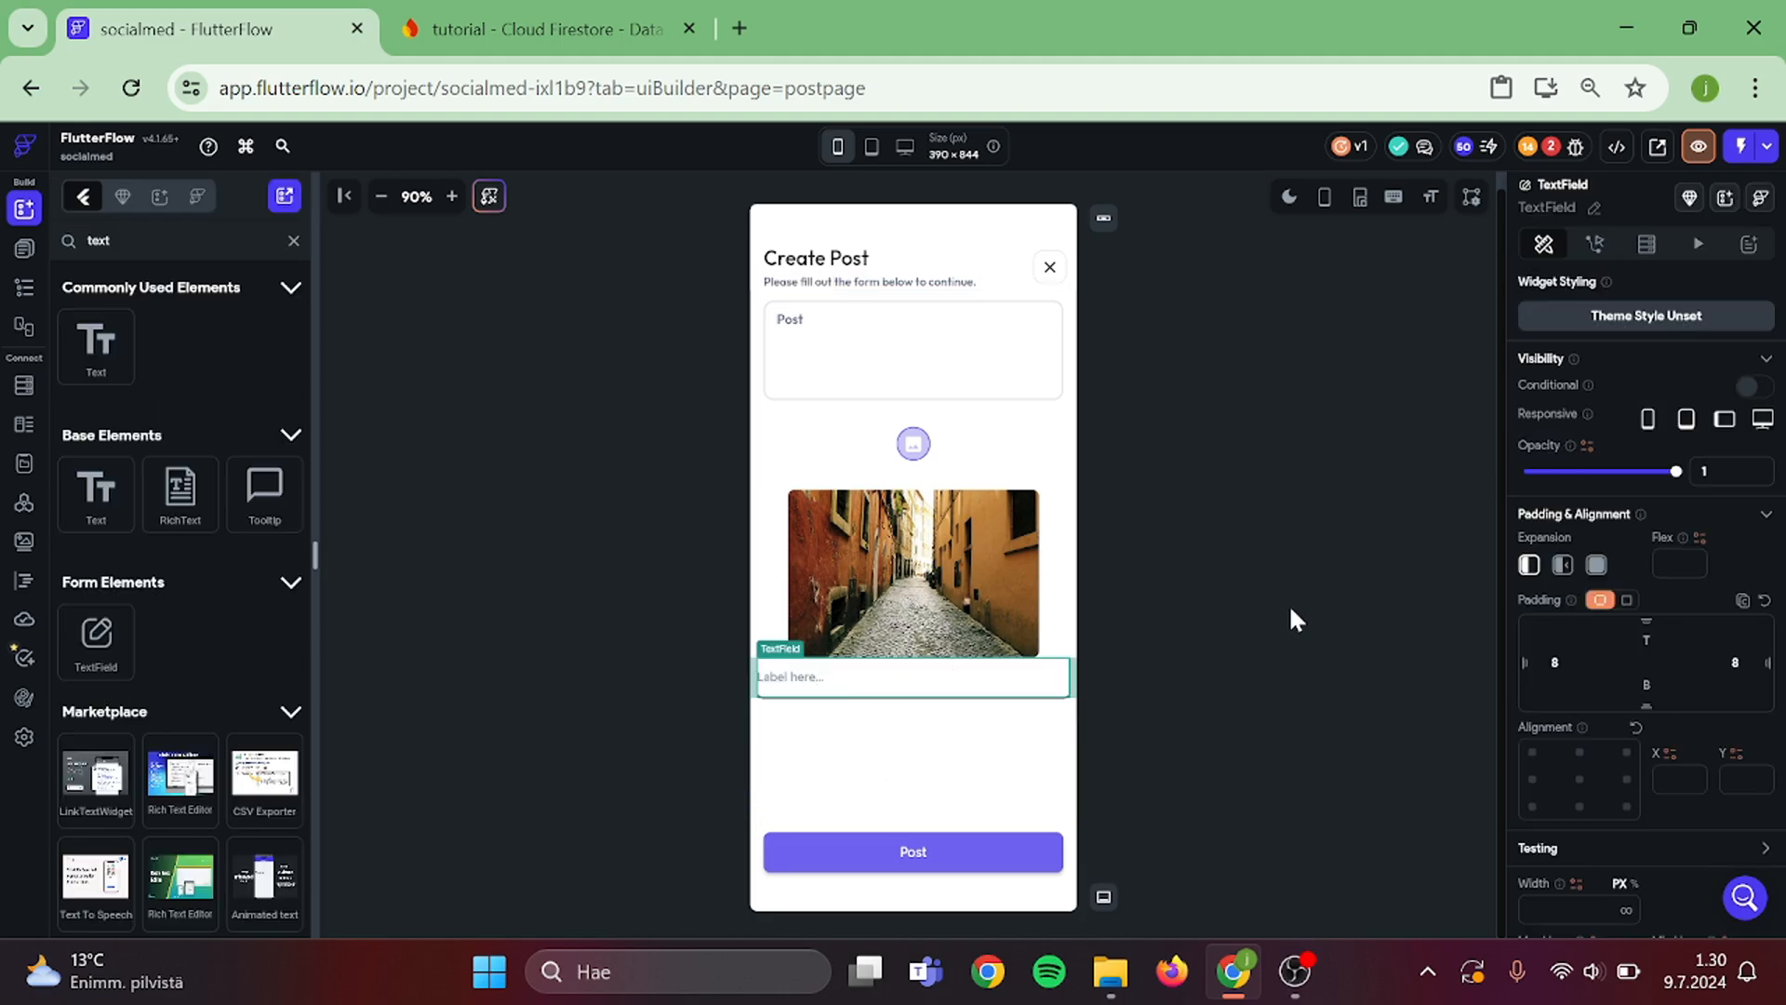
scroll(down, 3)
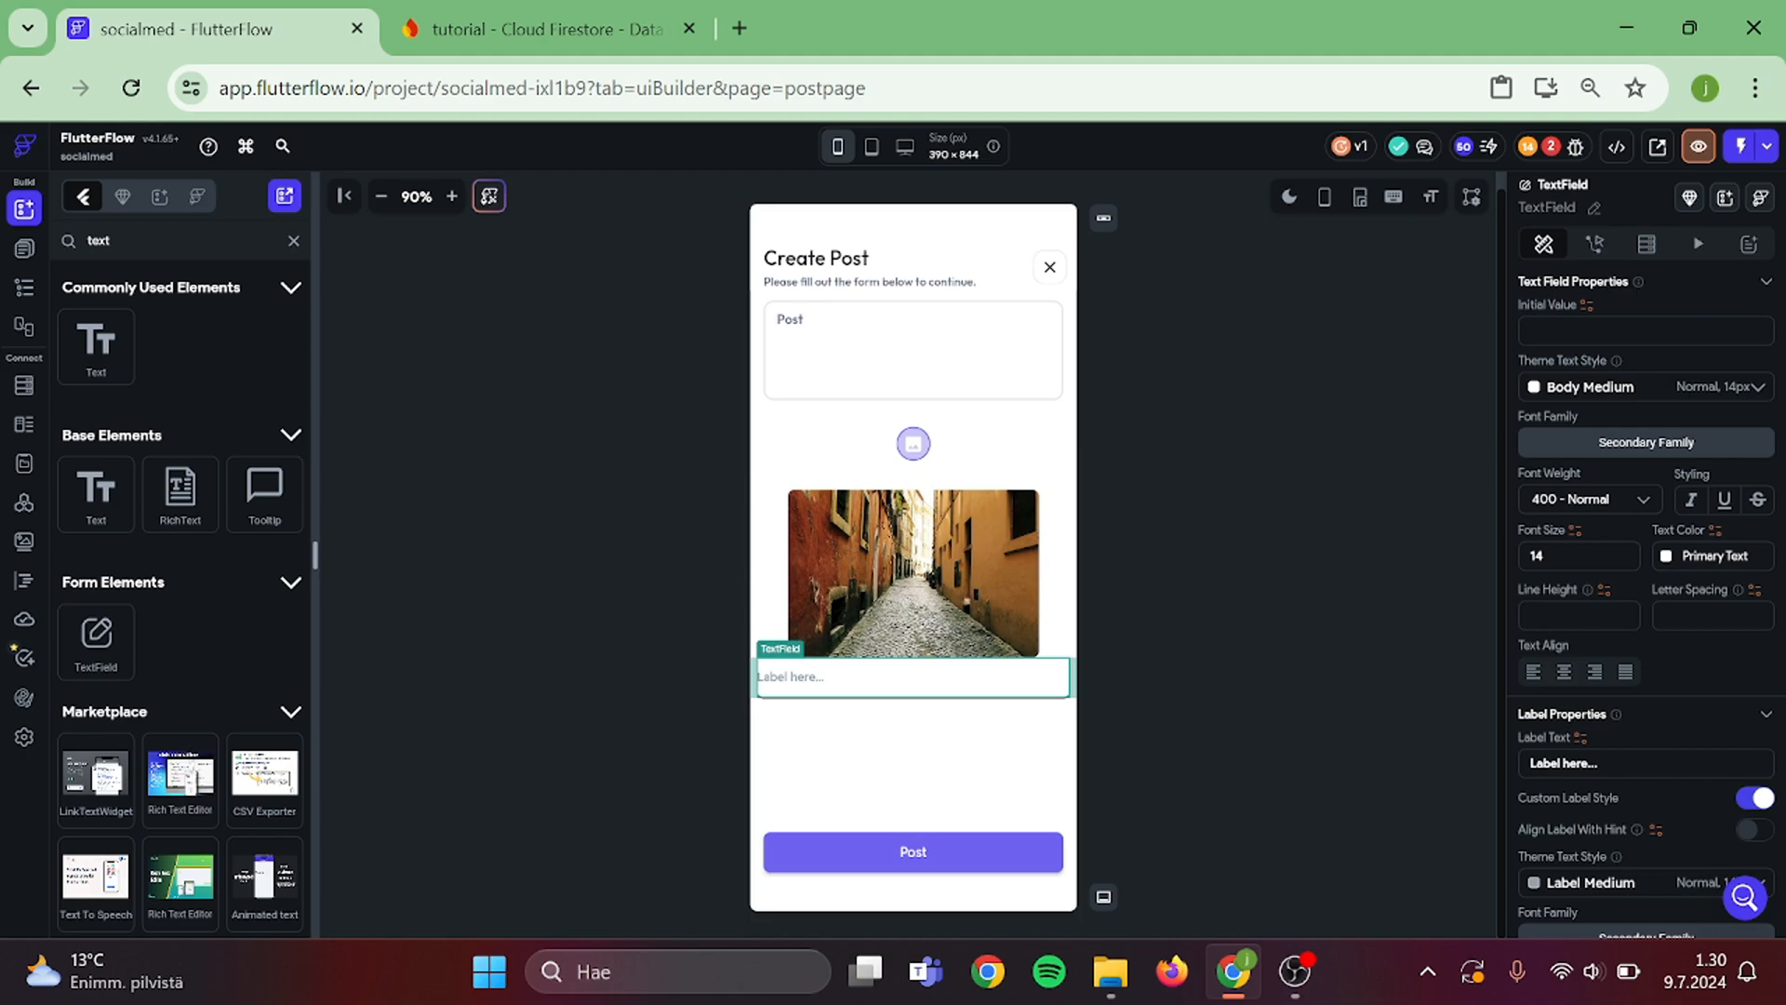
text(hashtag)
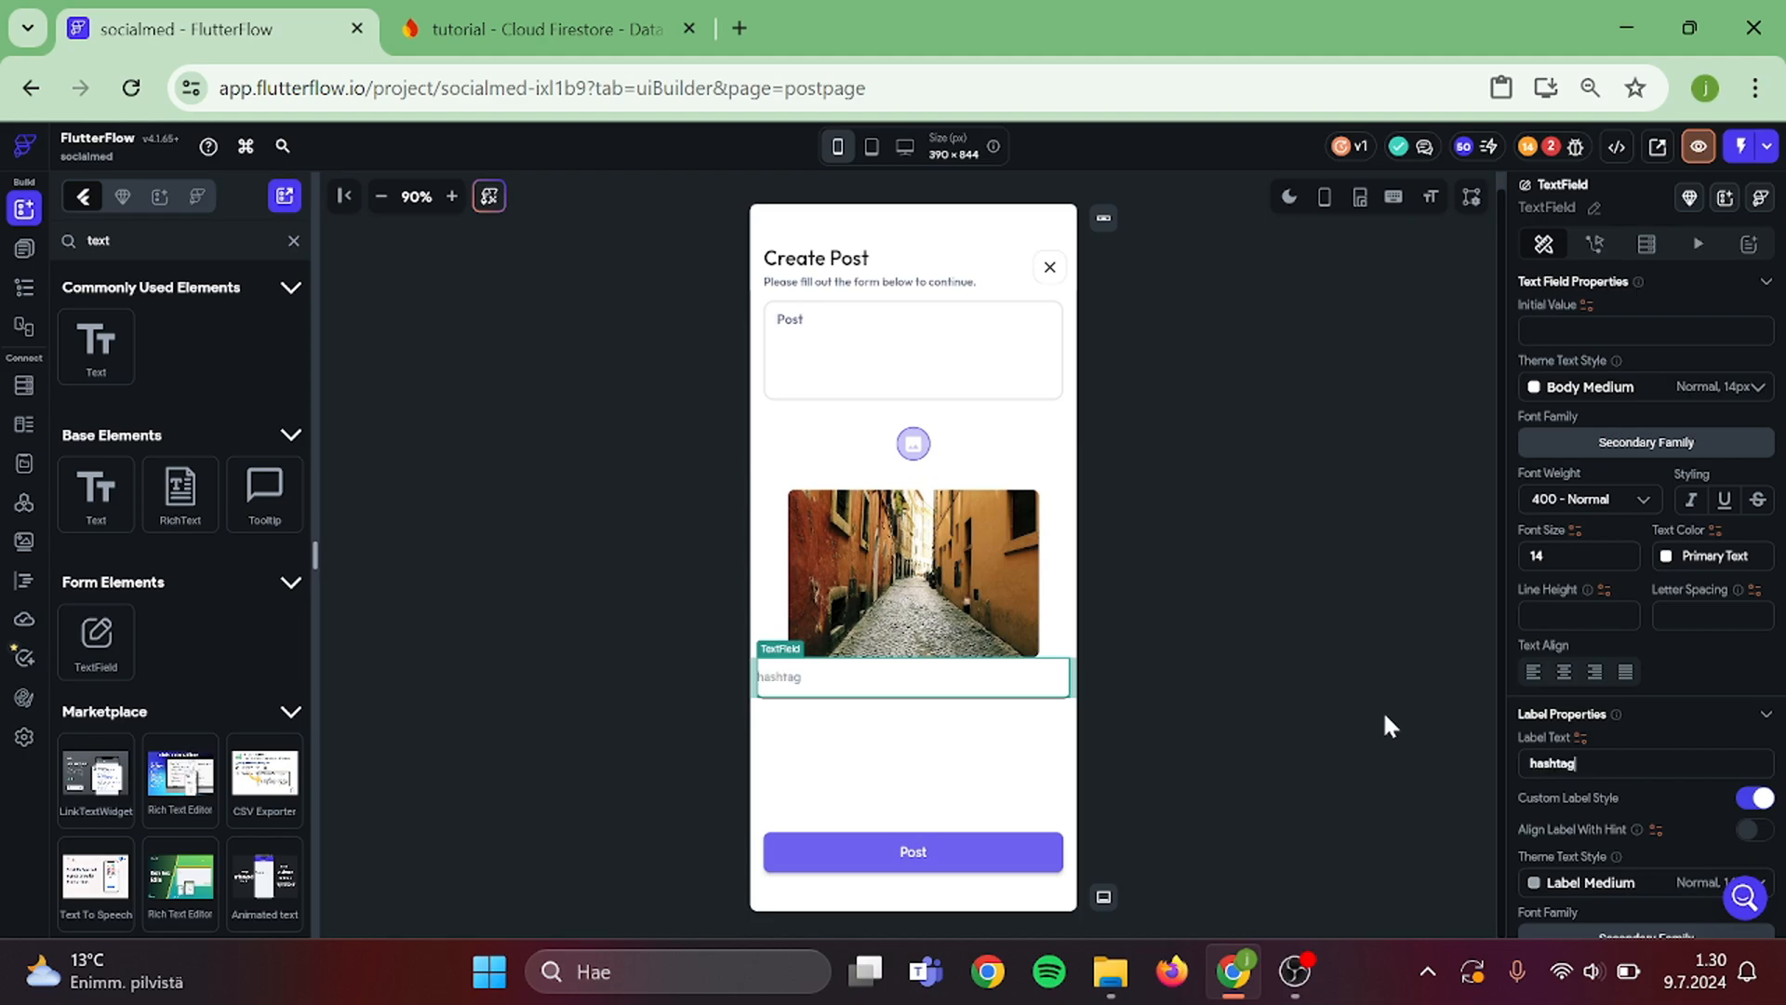
- Make the Post button's Create Document action save the hashtag TextField value into hashtag
click(909, 851)
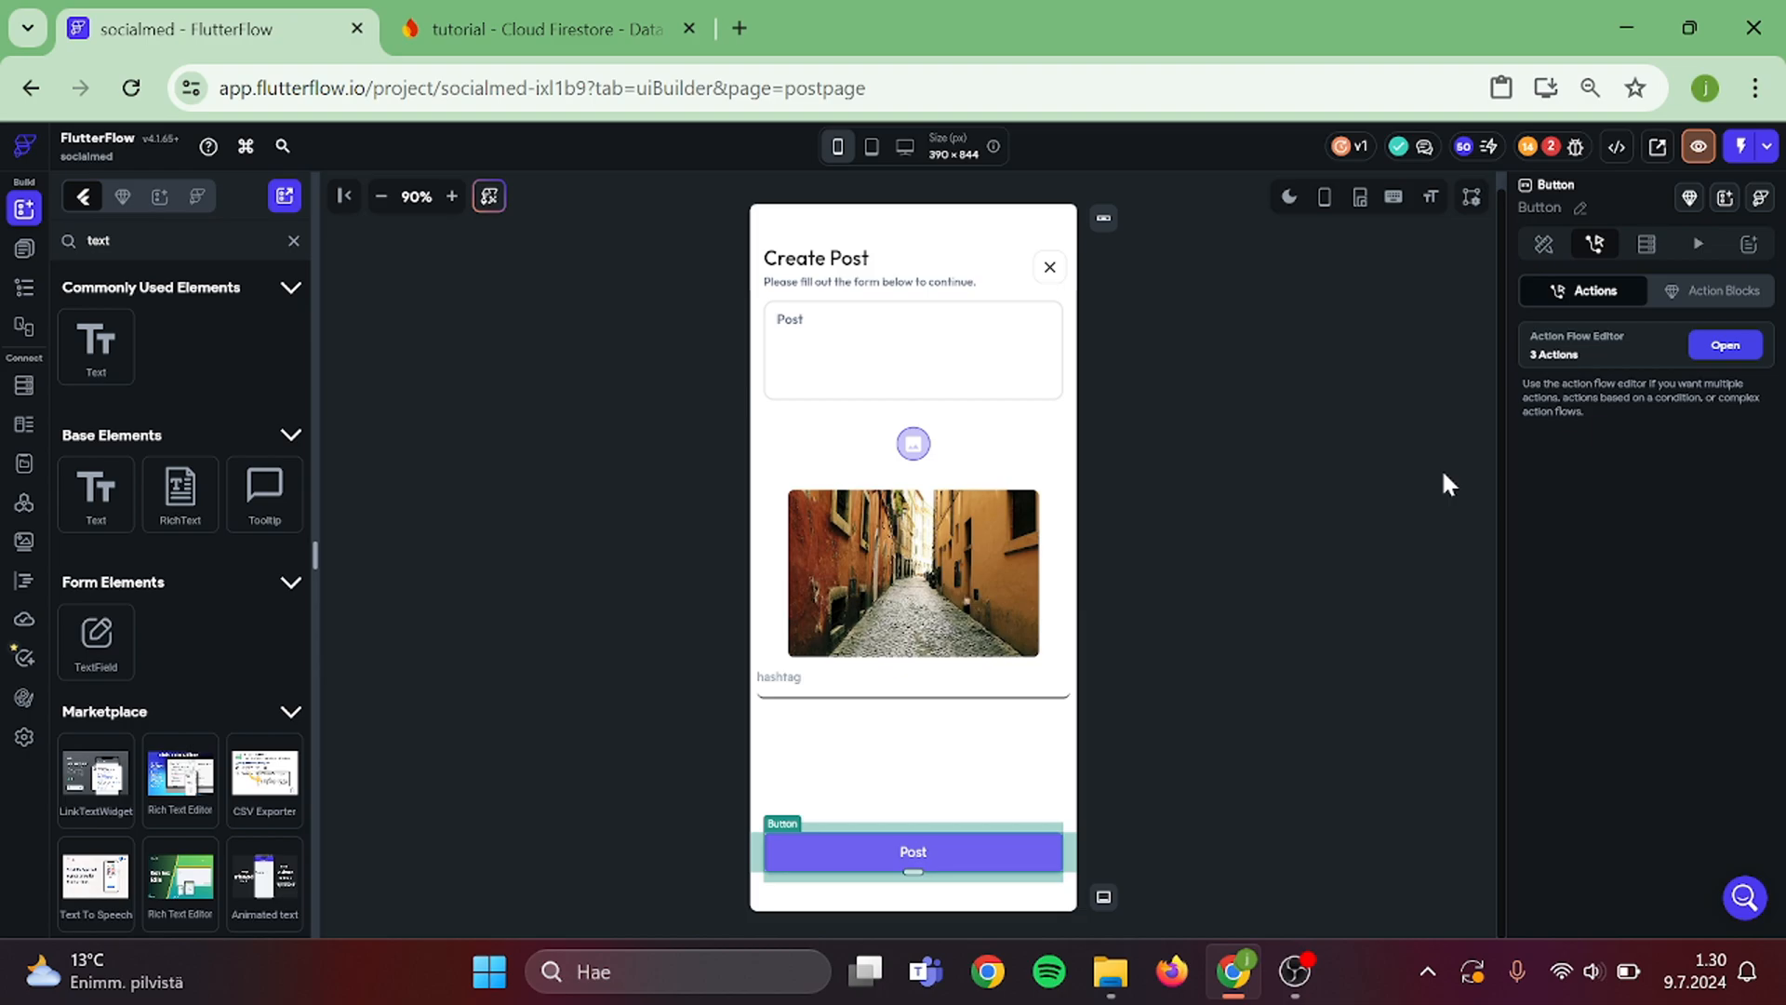
click(1723, 344)
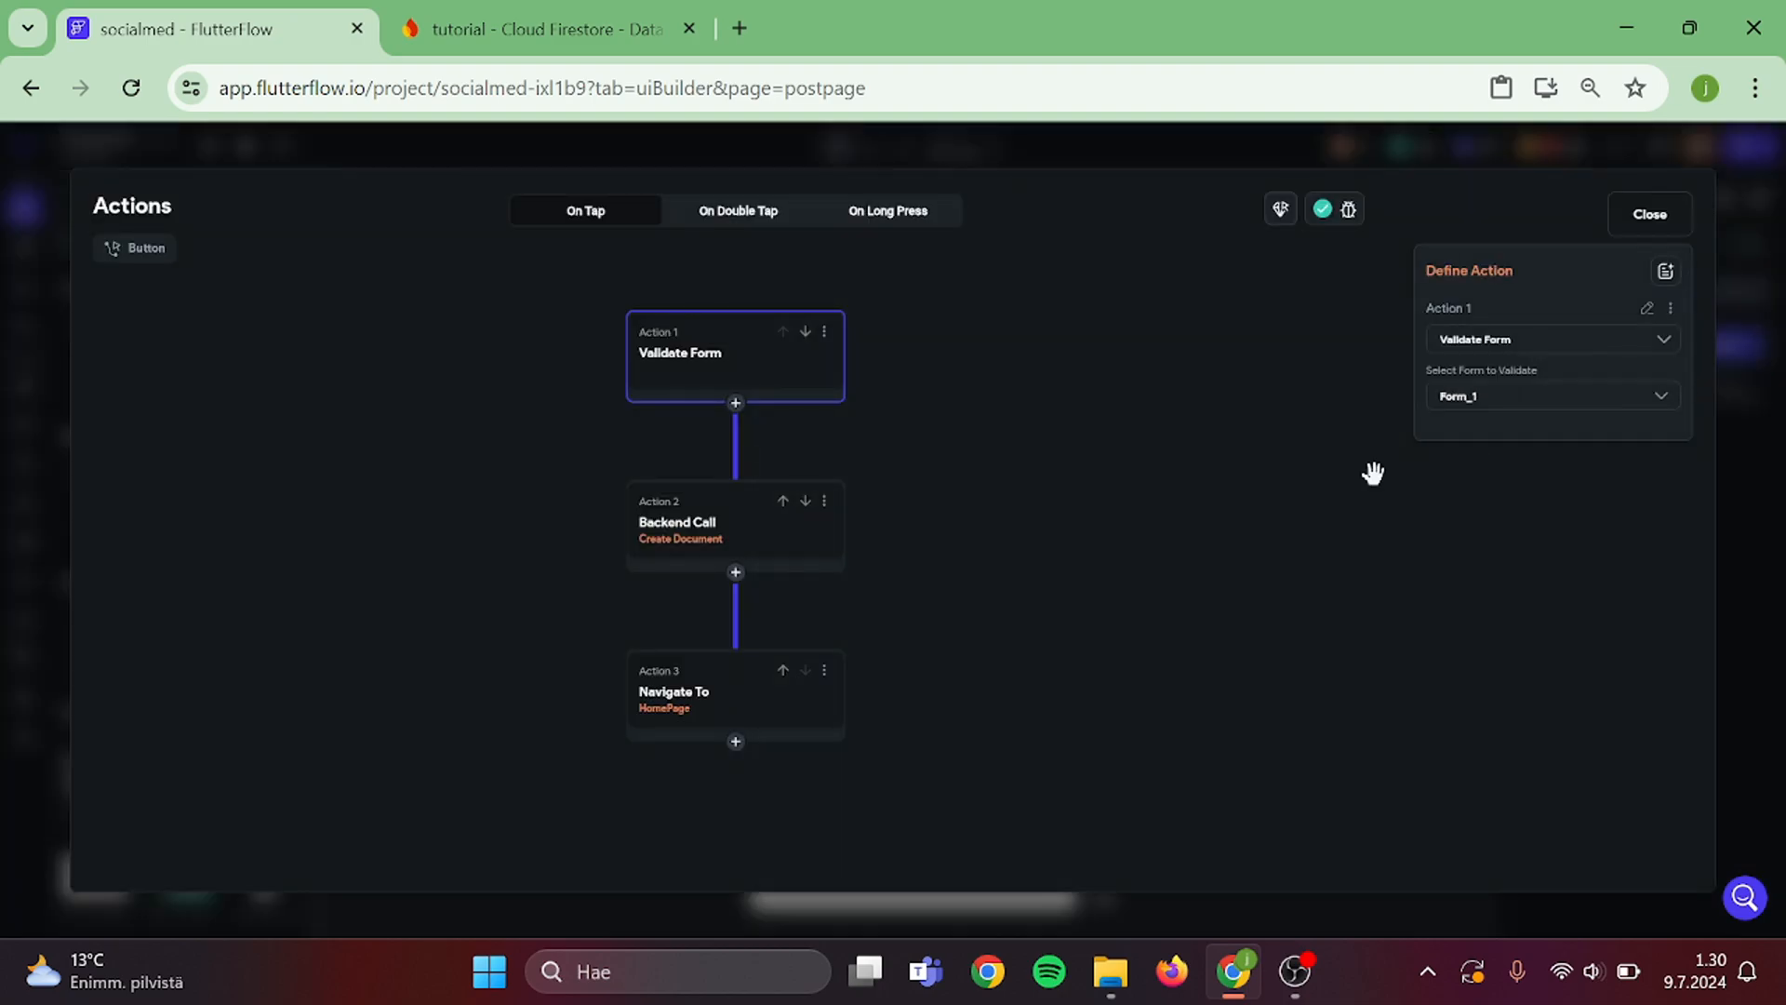
click(734, 523)
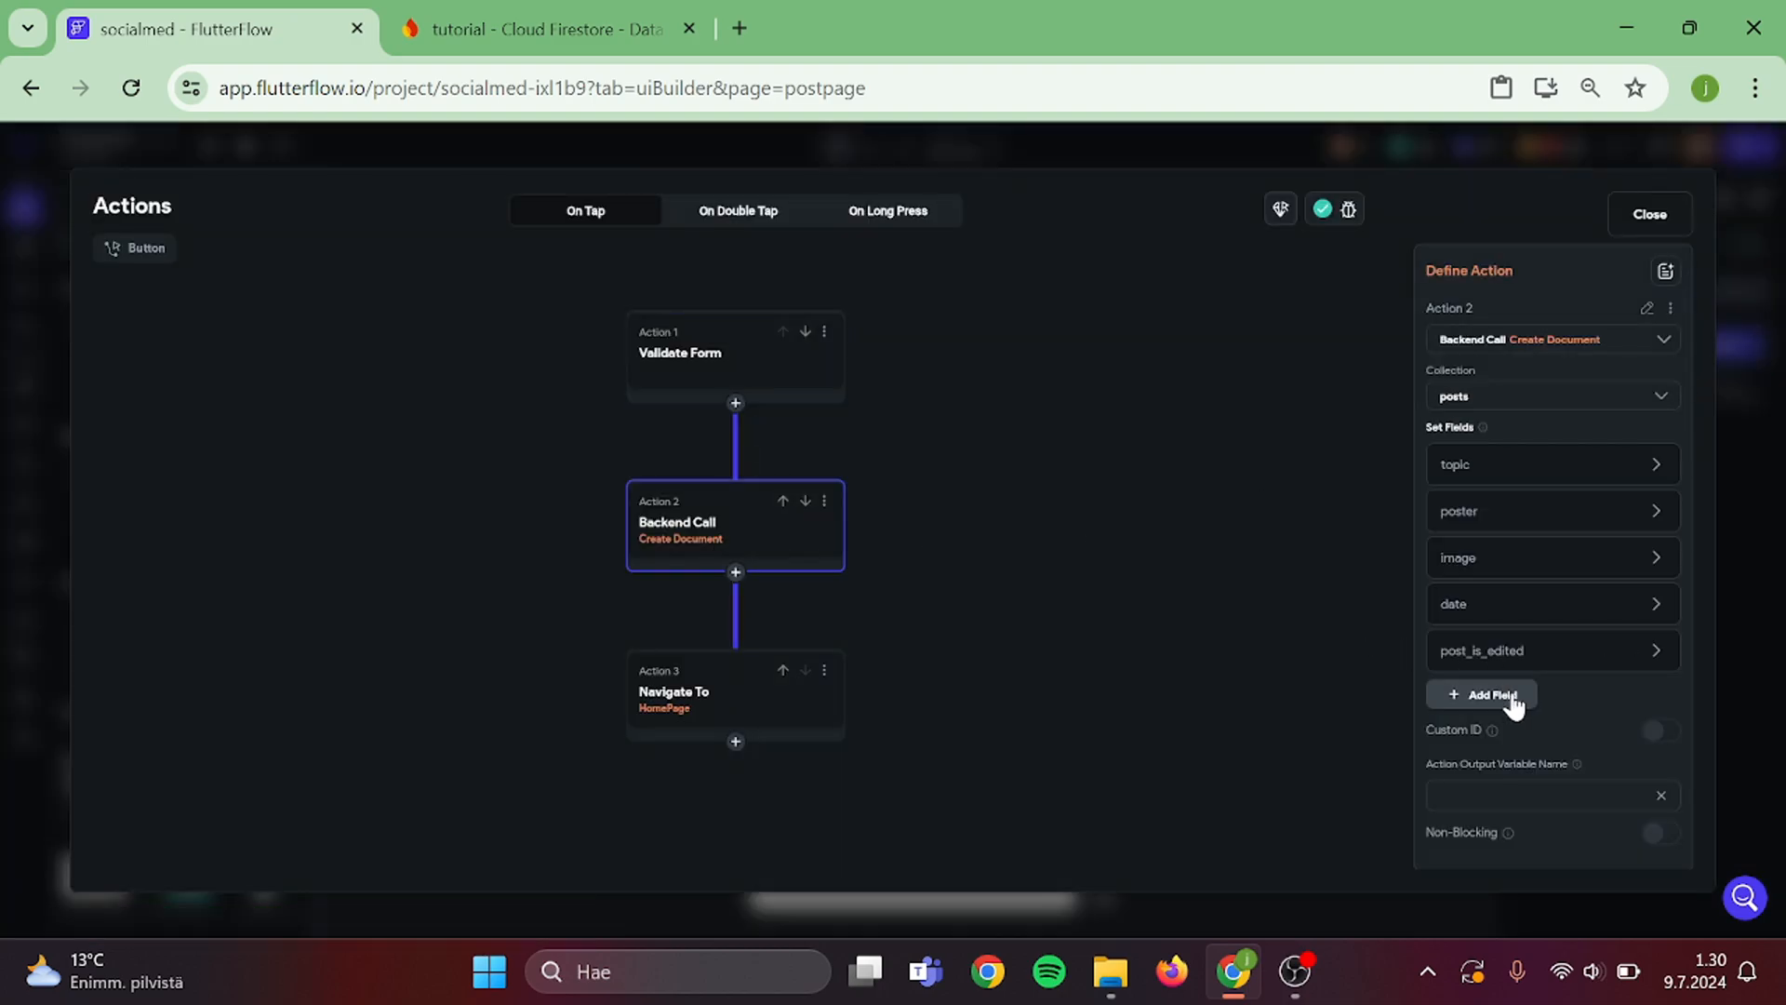
click(1482, 693)
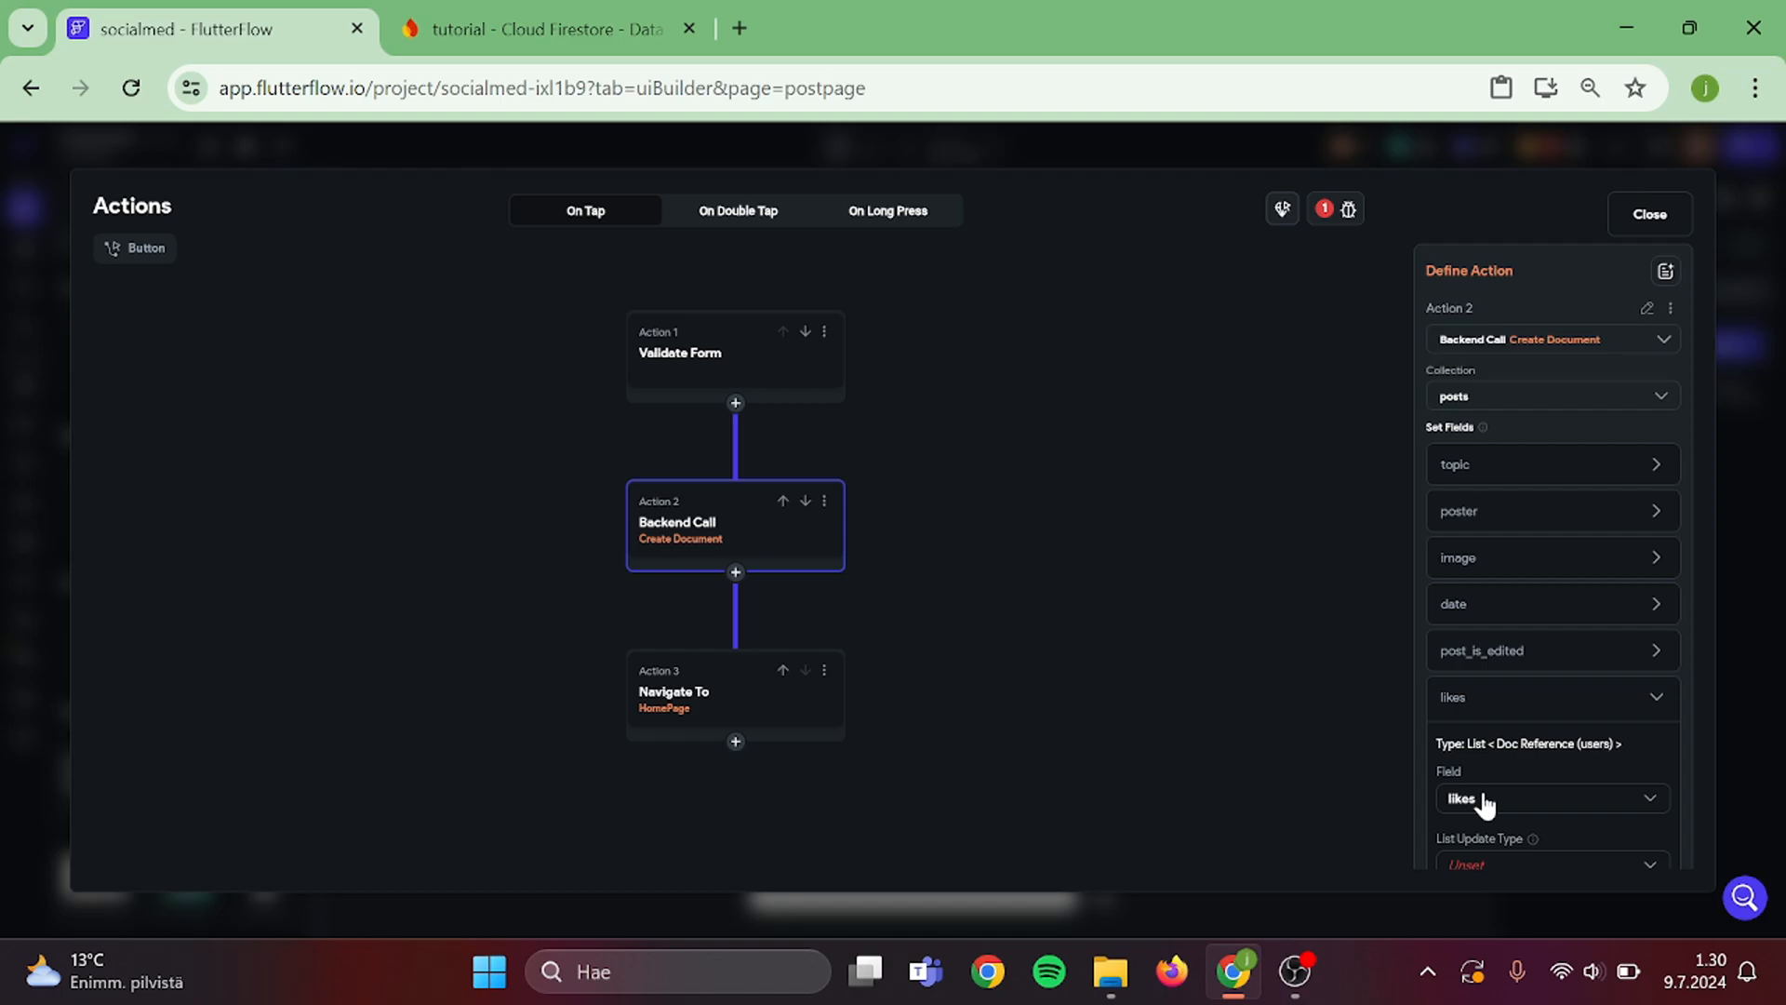
click(1549, 797)
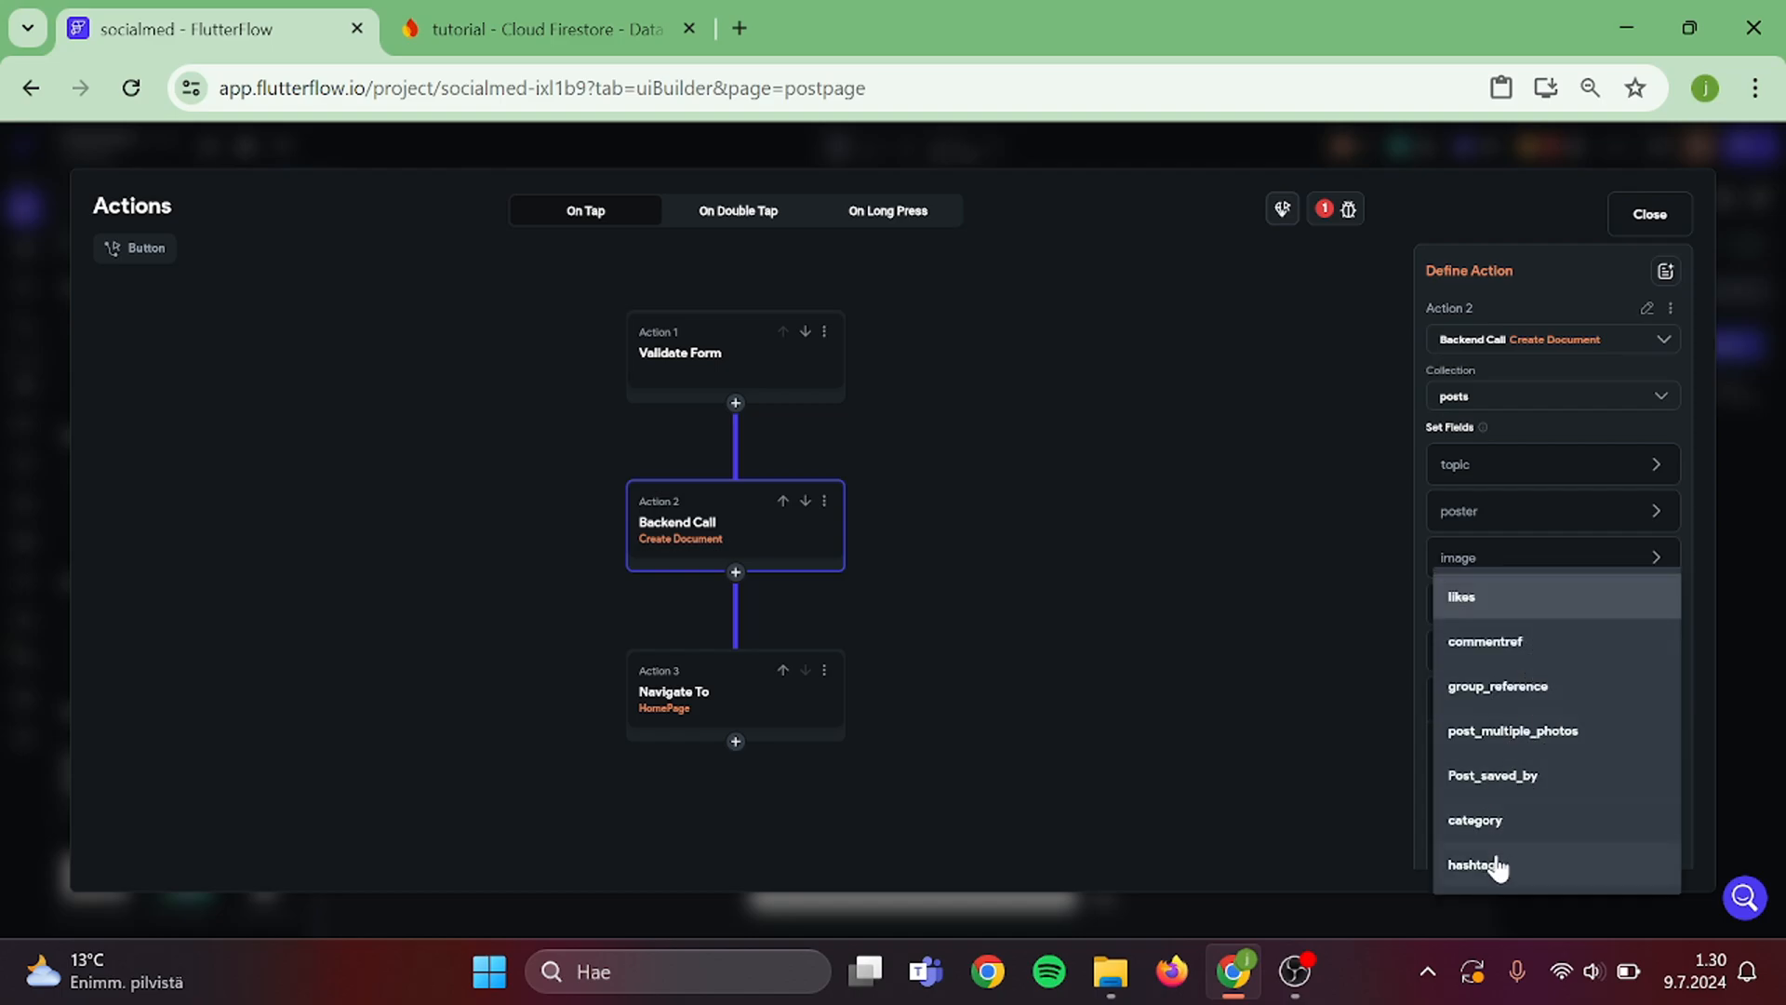
click(1476, 864)
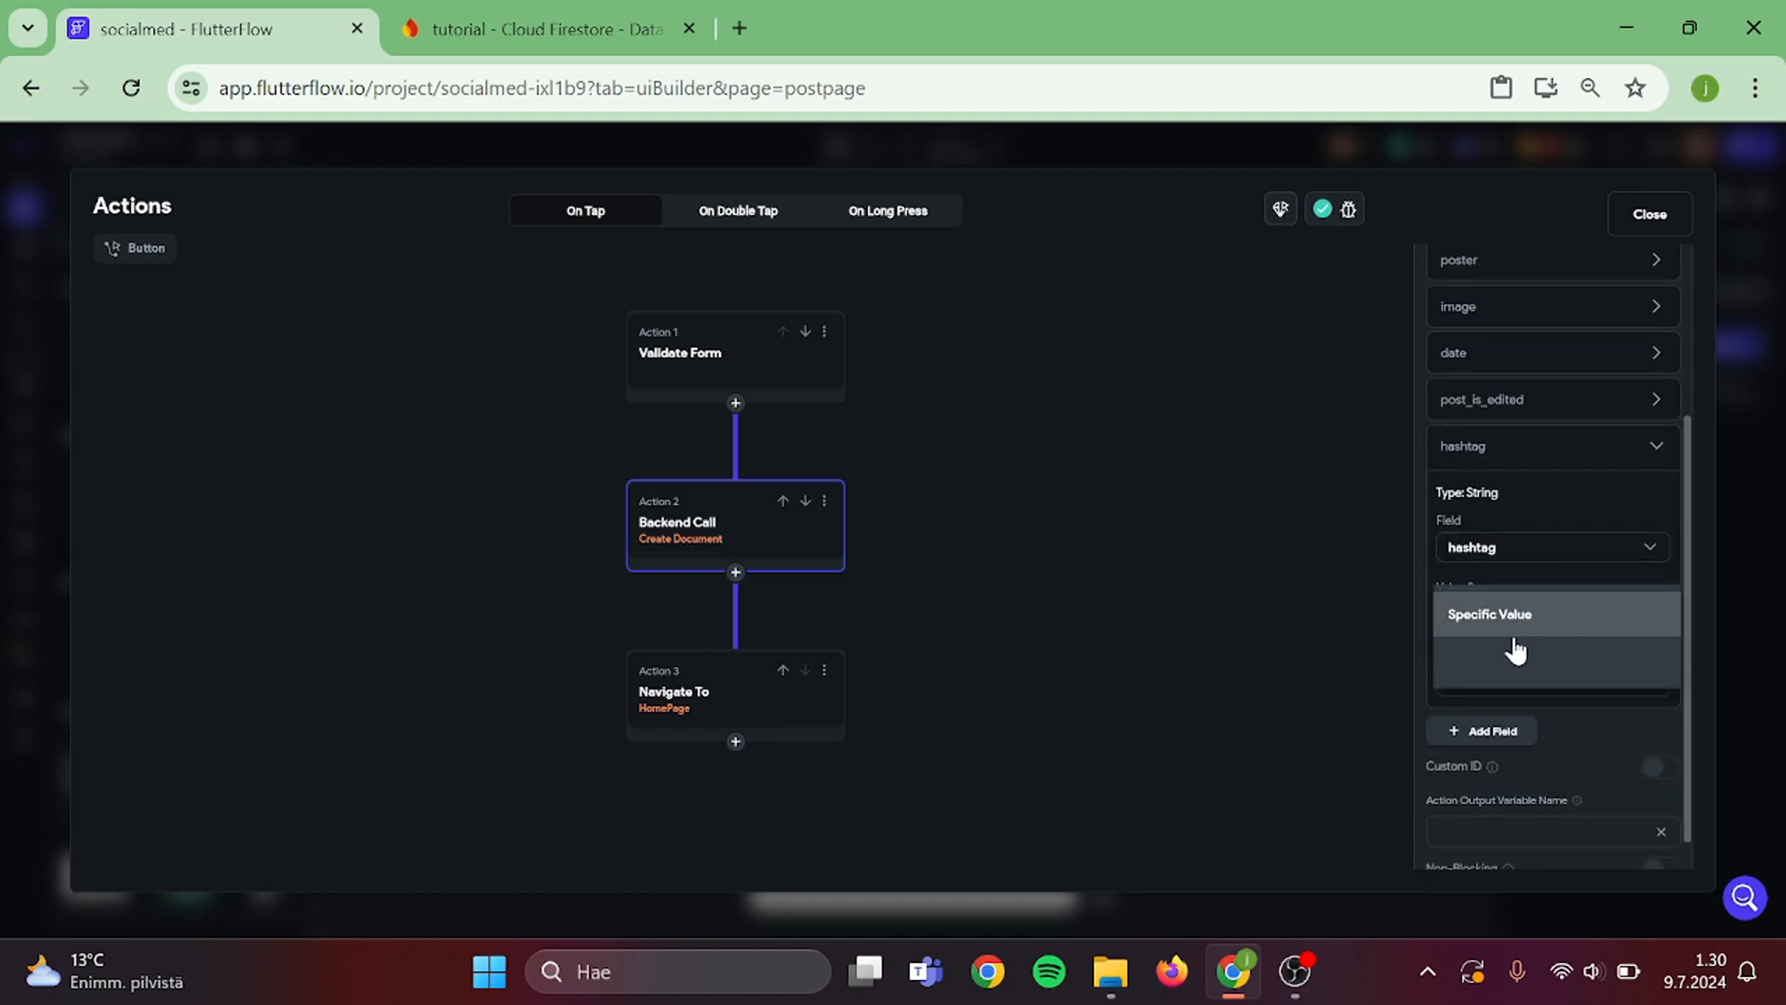
click(1551, 613)
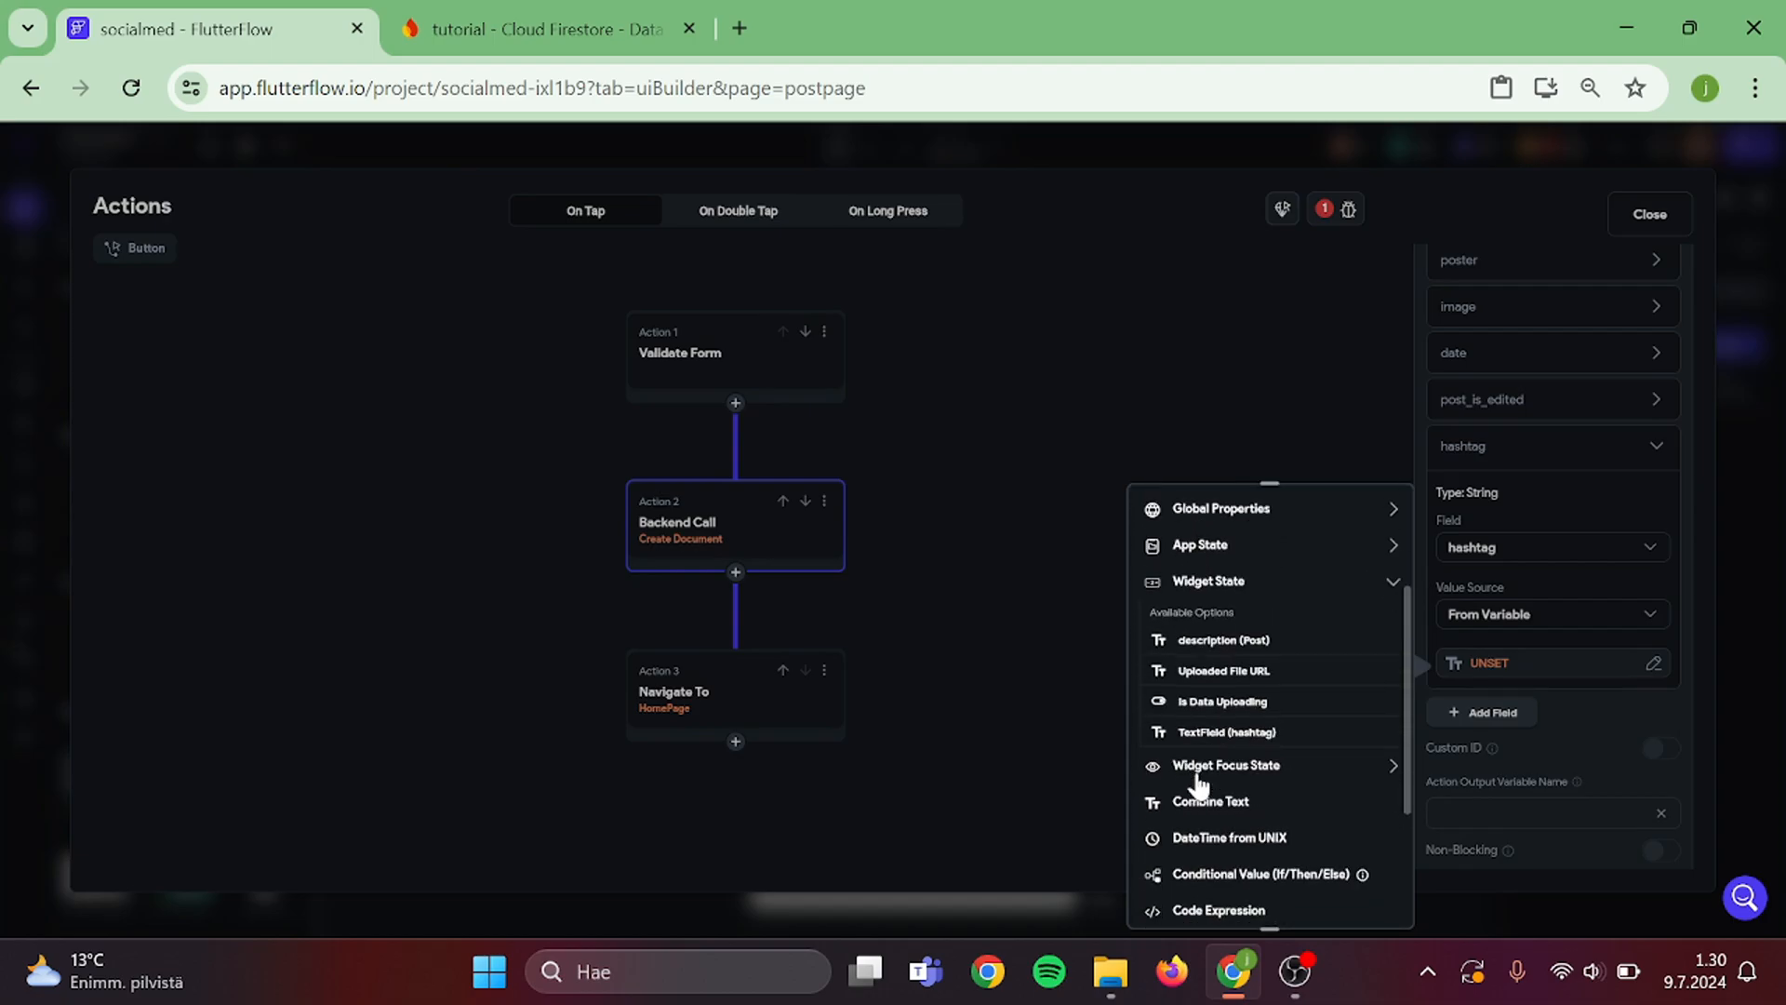
click(1228, 731)
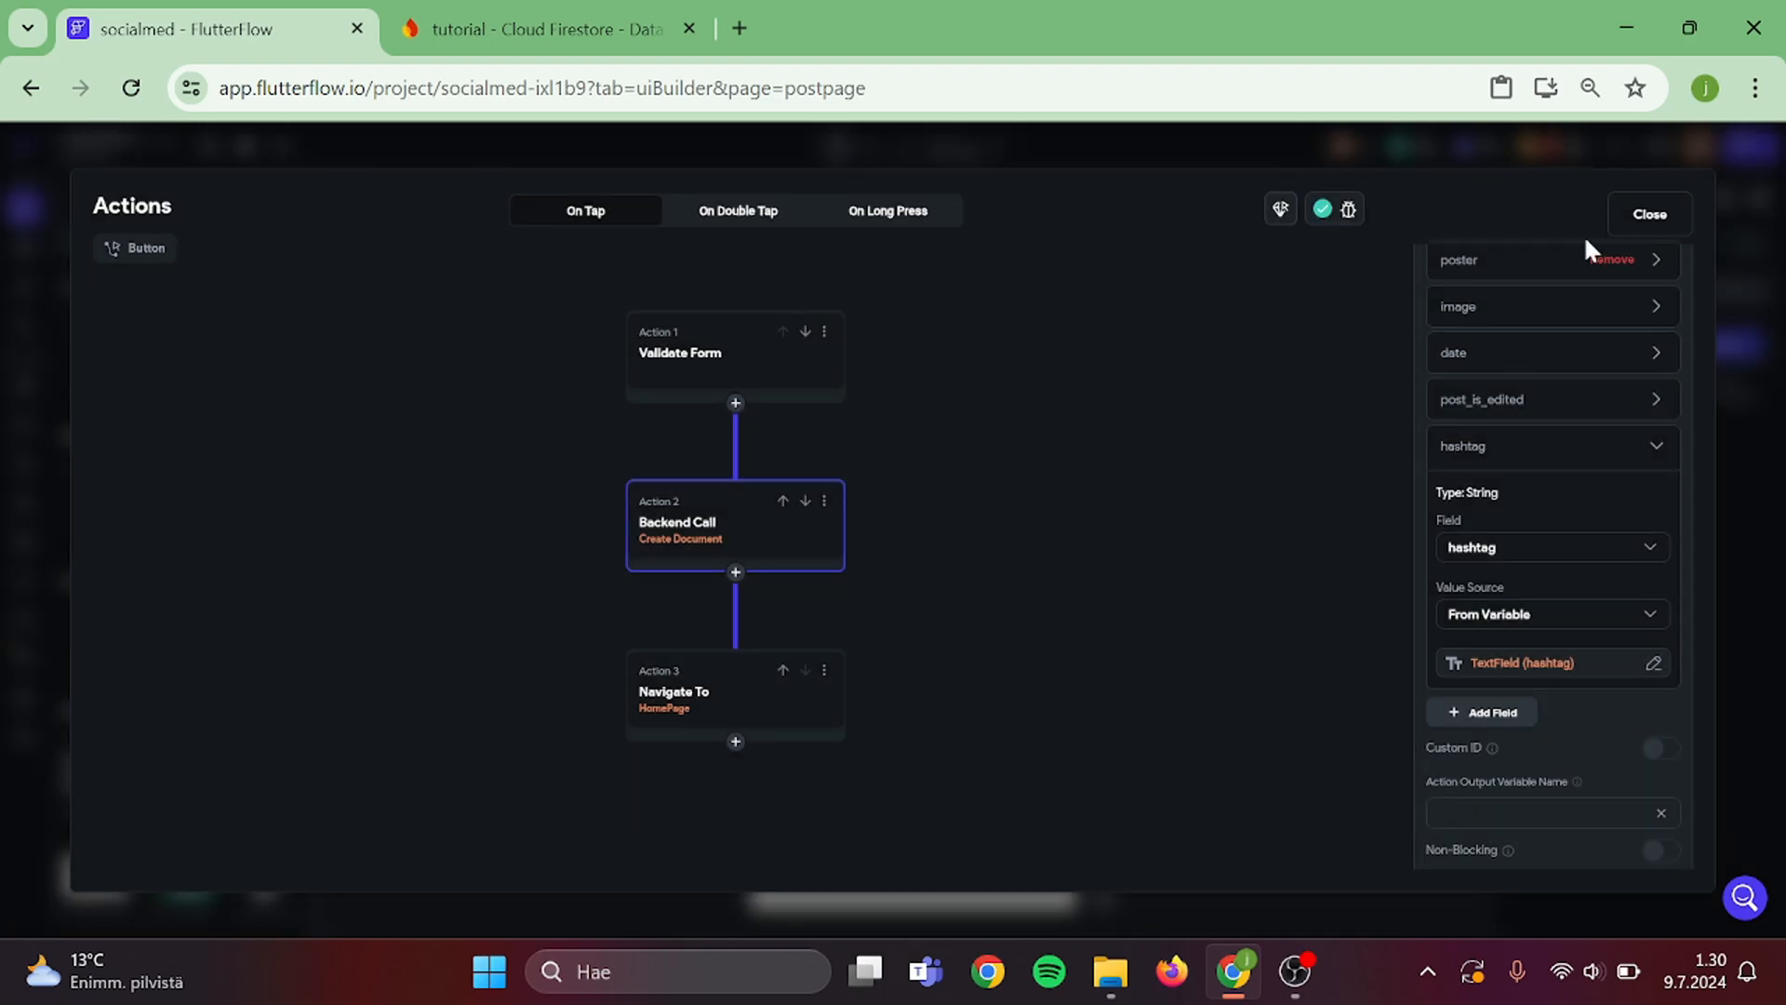
click(1647, 214)
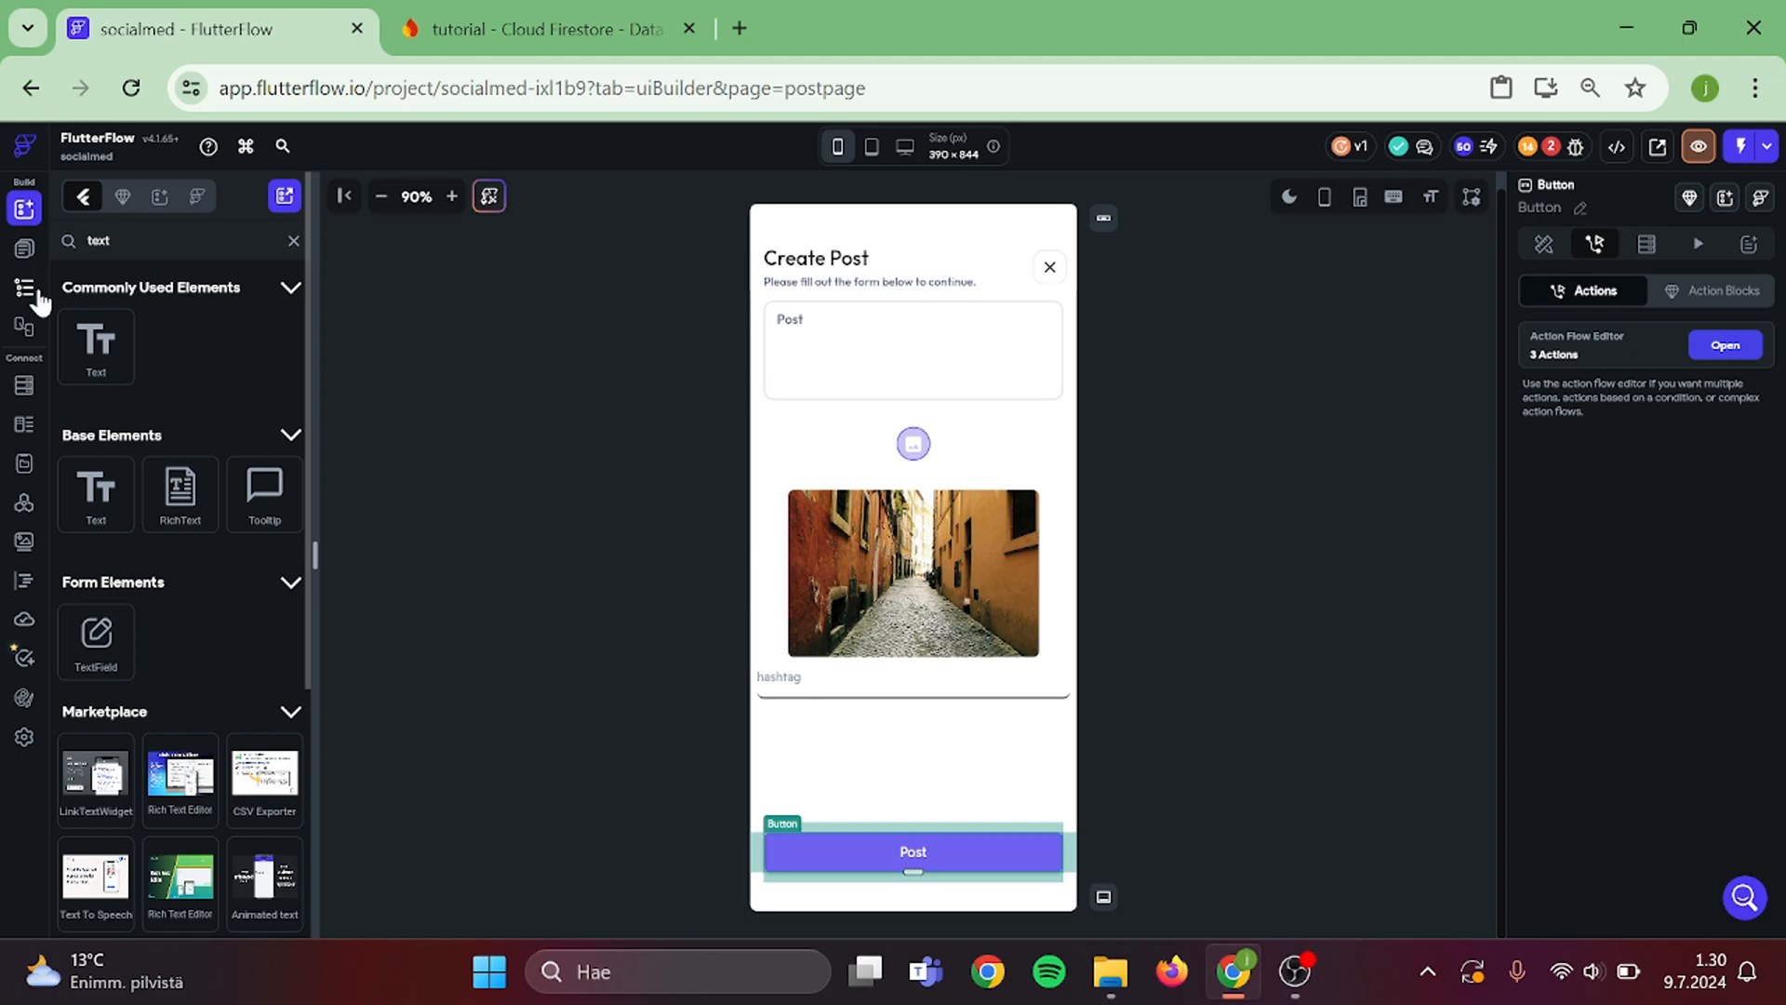
- On HomePage, bind the Hashtag text to the posts document's hashtag field
click(24, 285)
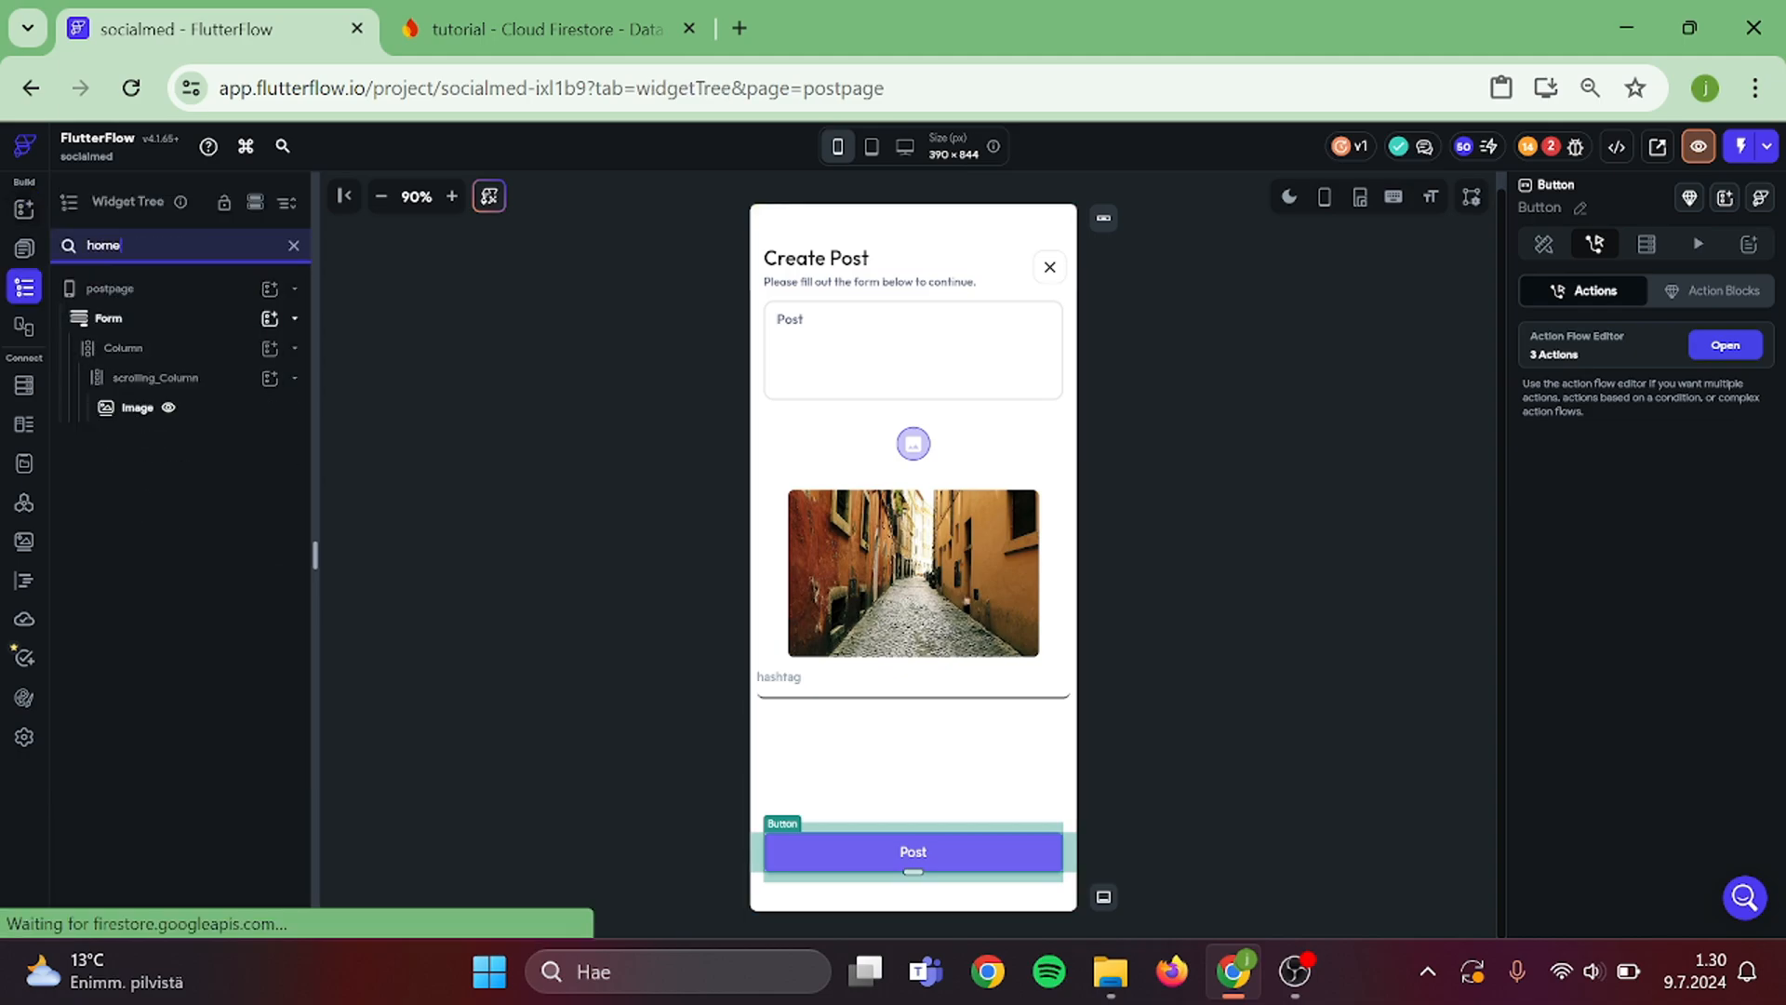
click(284, 196)
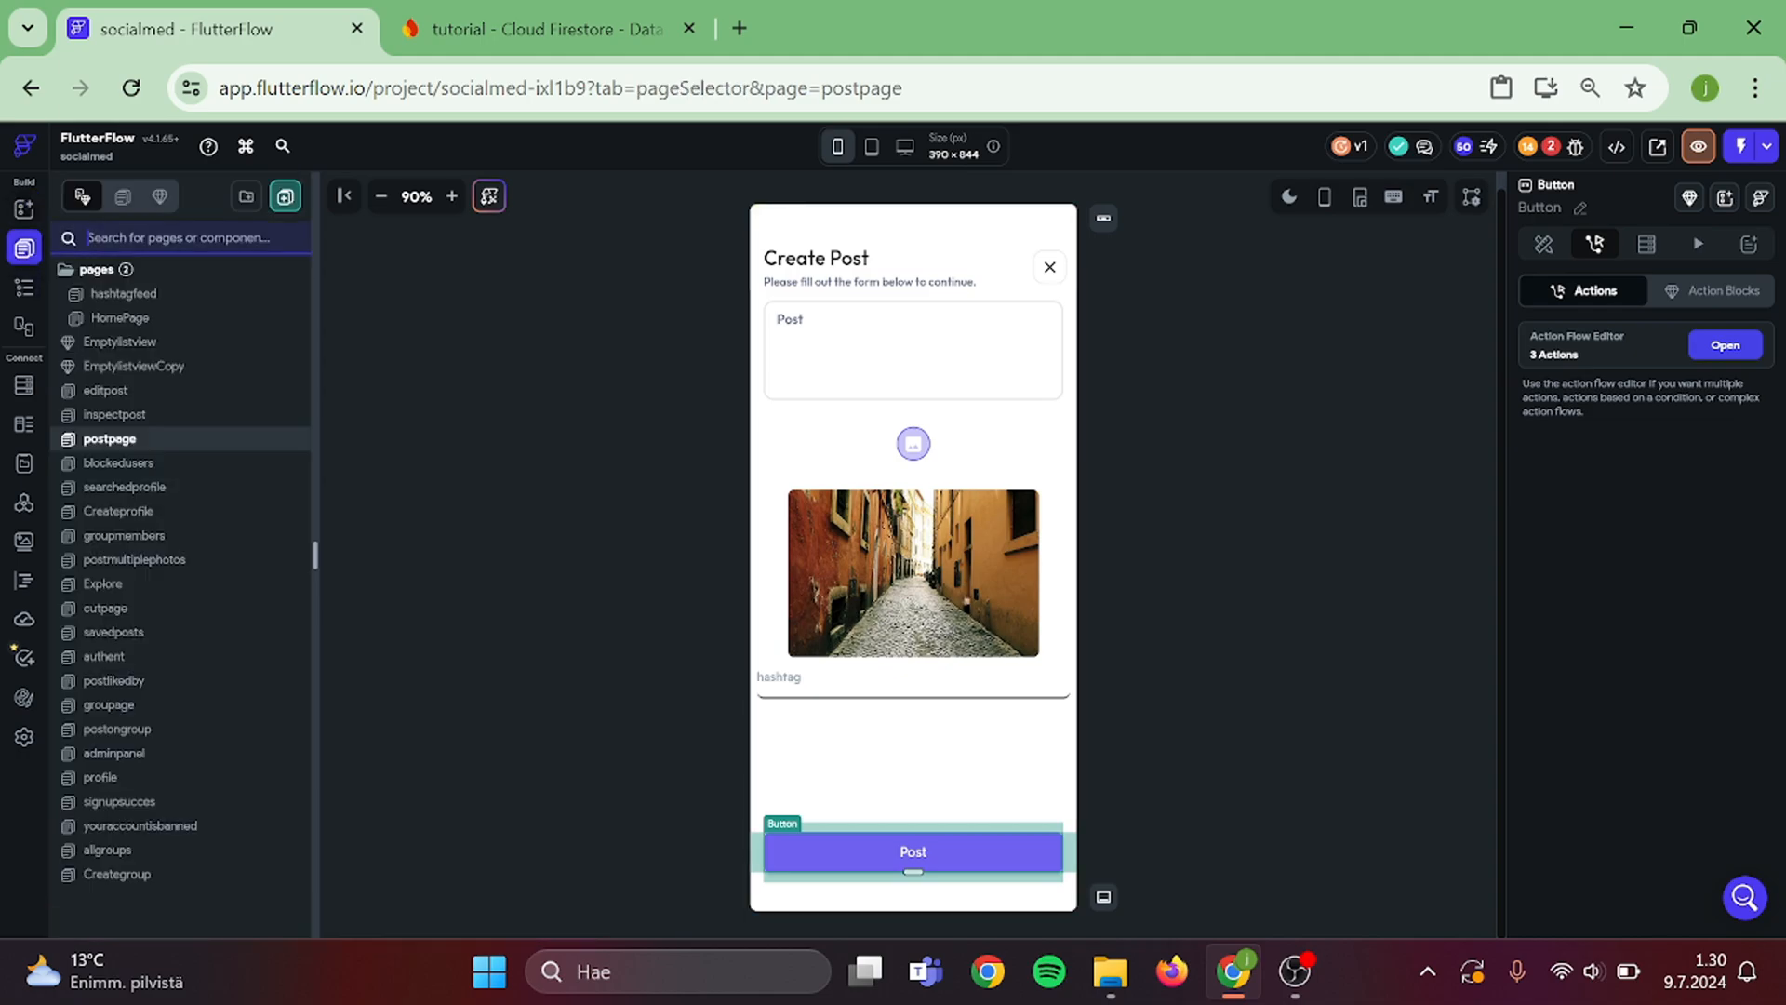
click(118, 318)
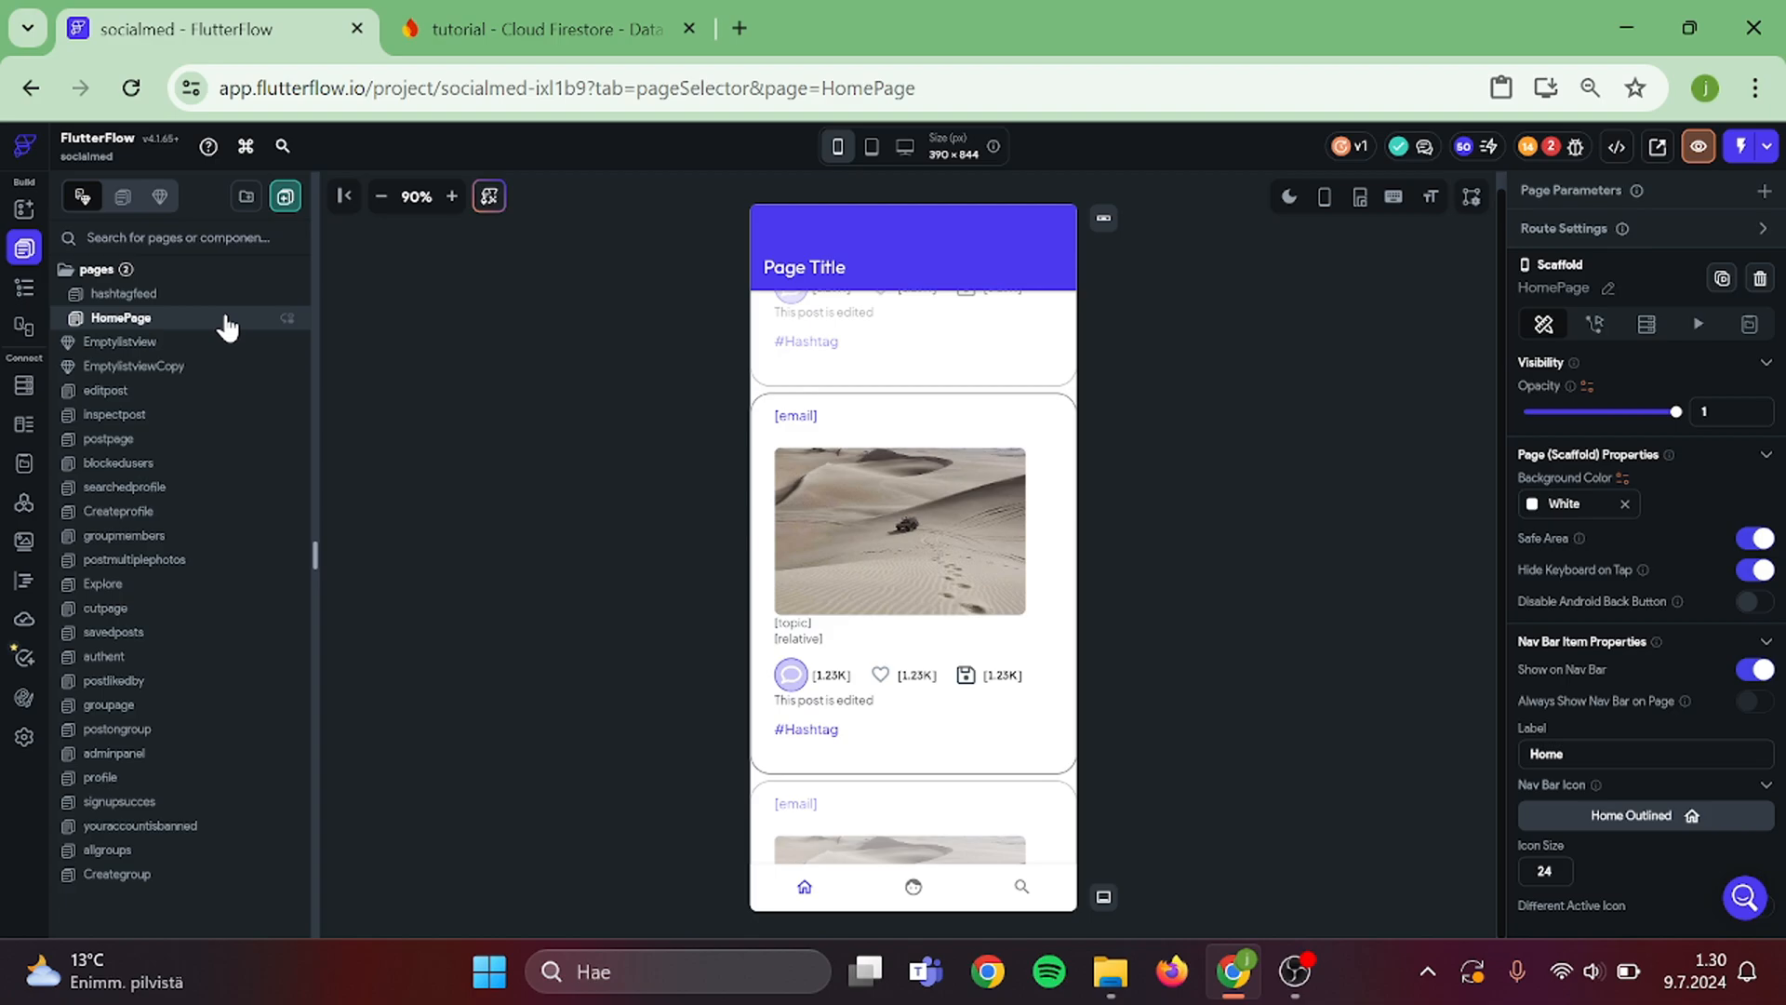
click(806, 730)
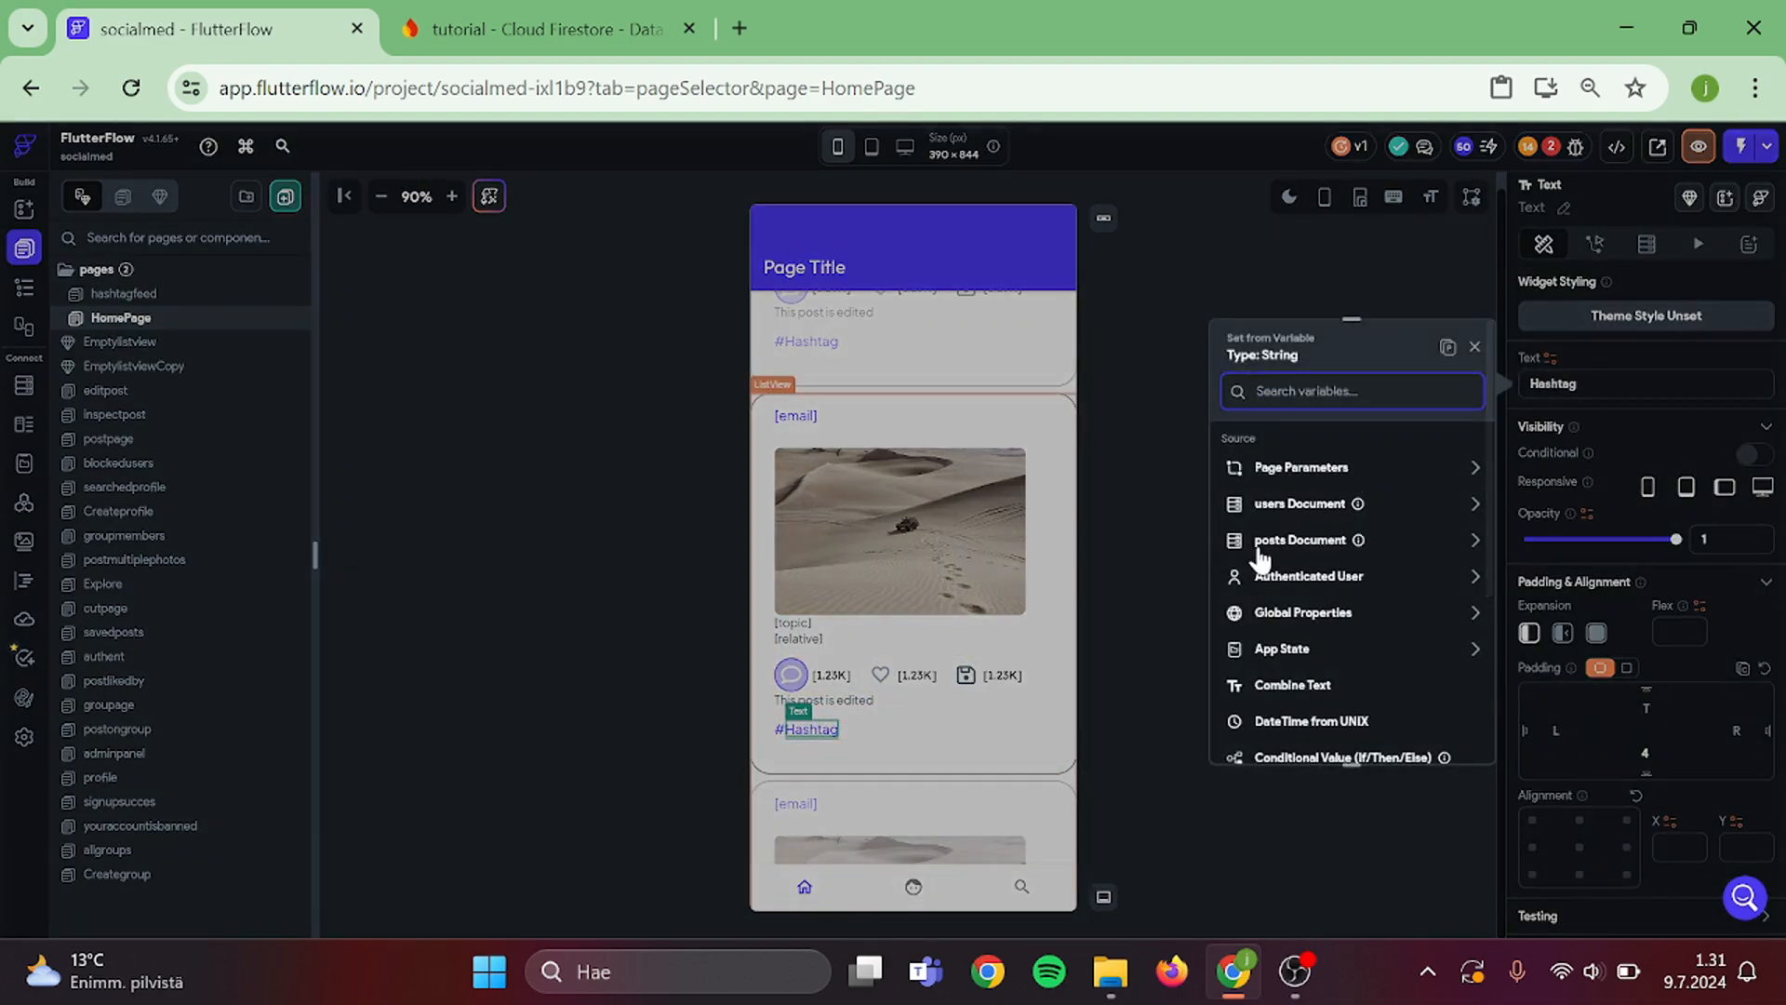
click(1300, 539)
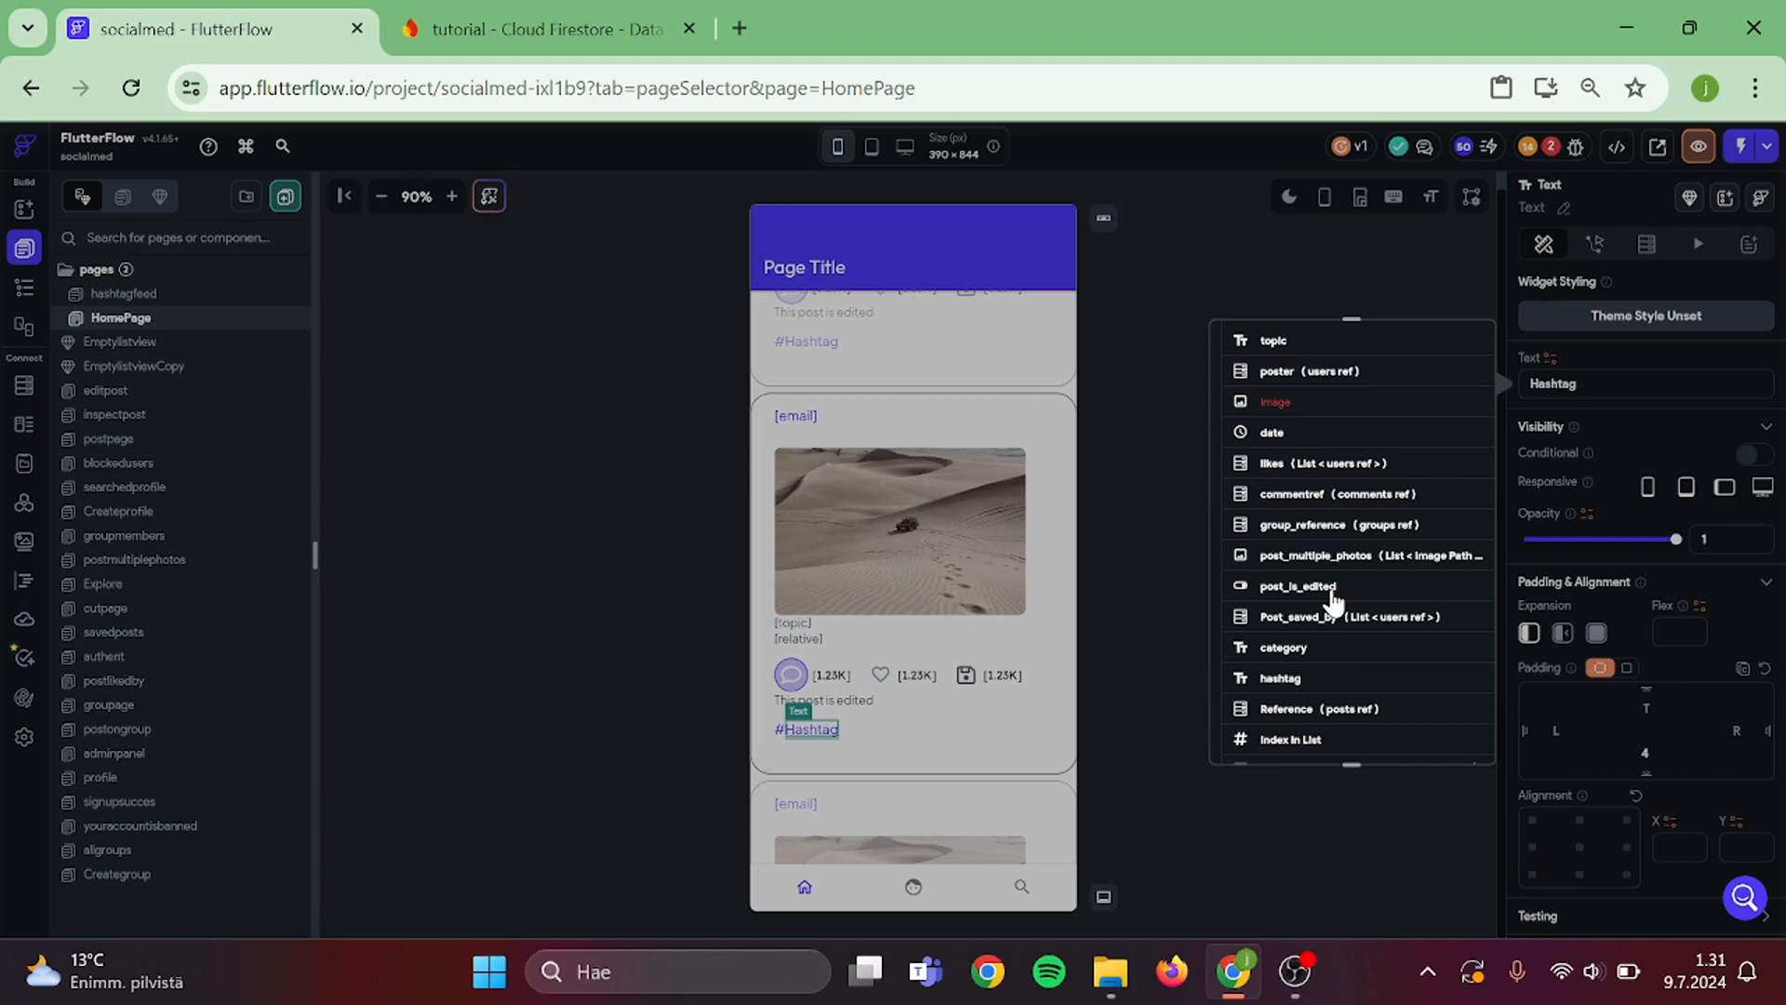
click(1278, 678)
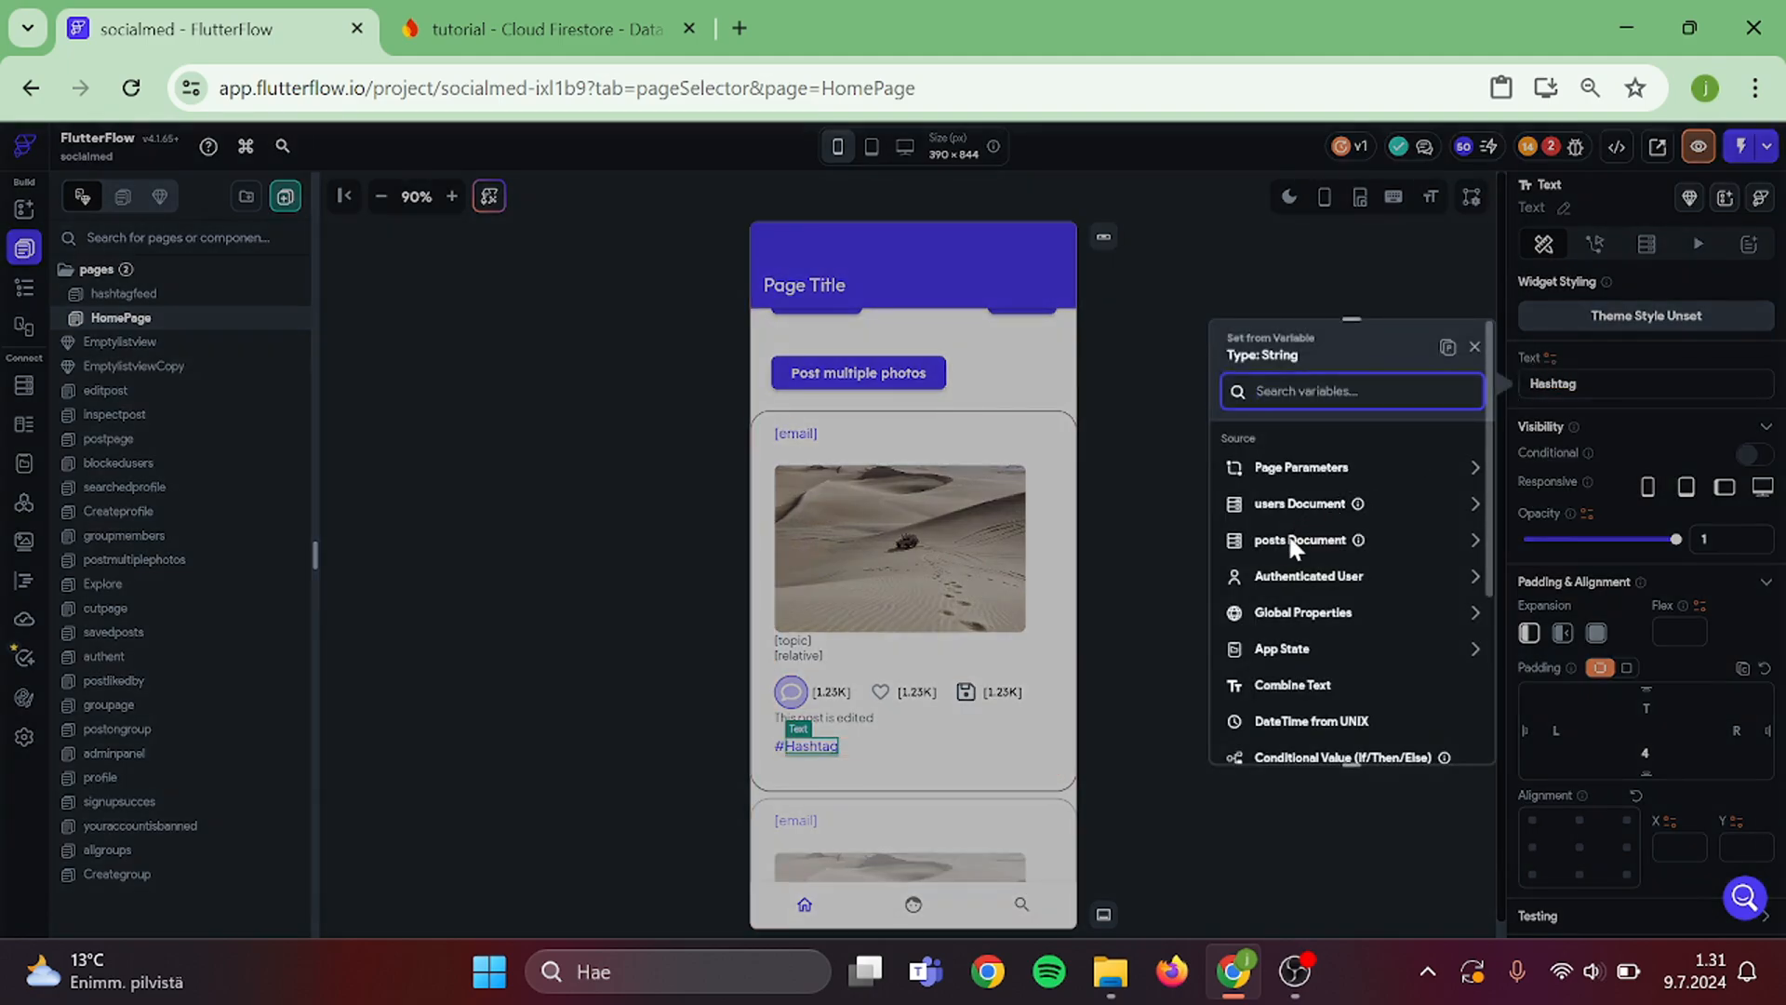
click(1299, 538)
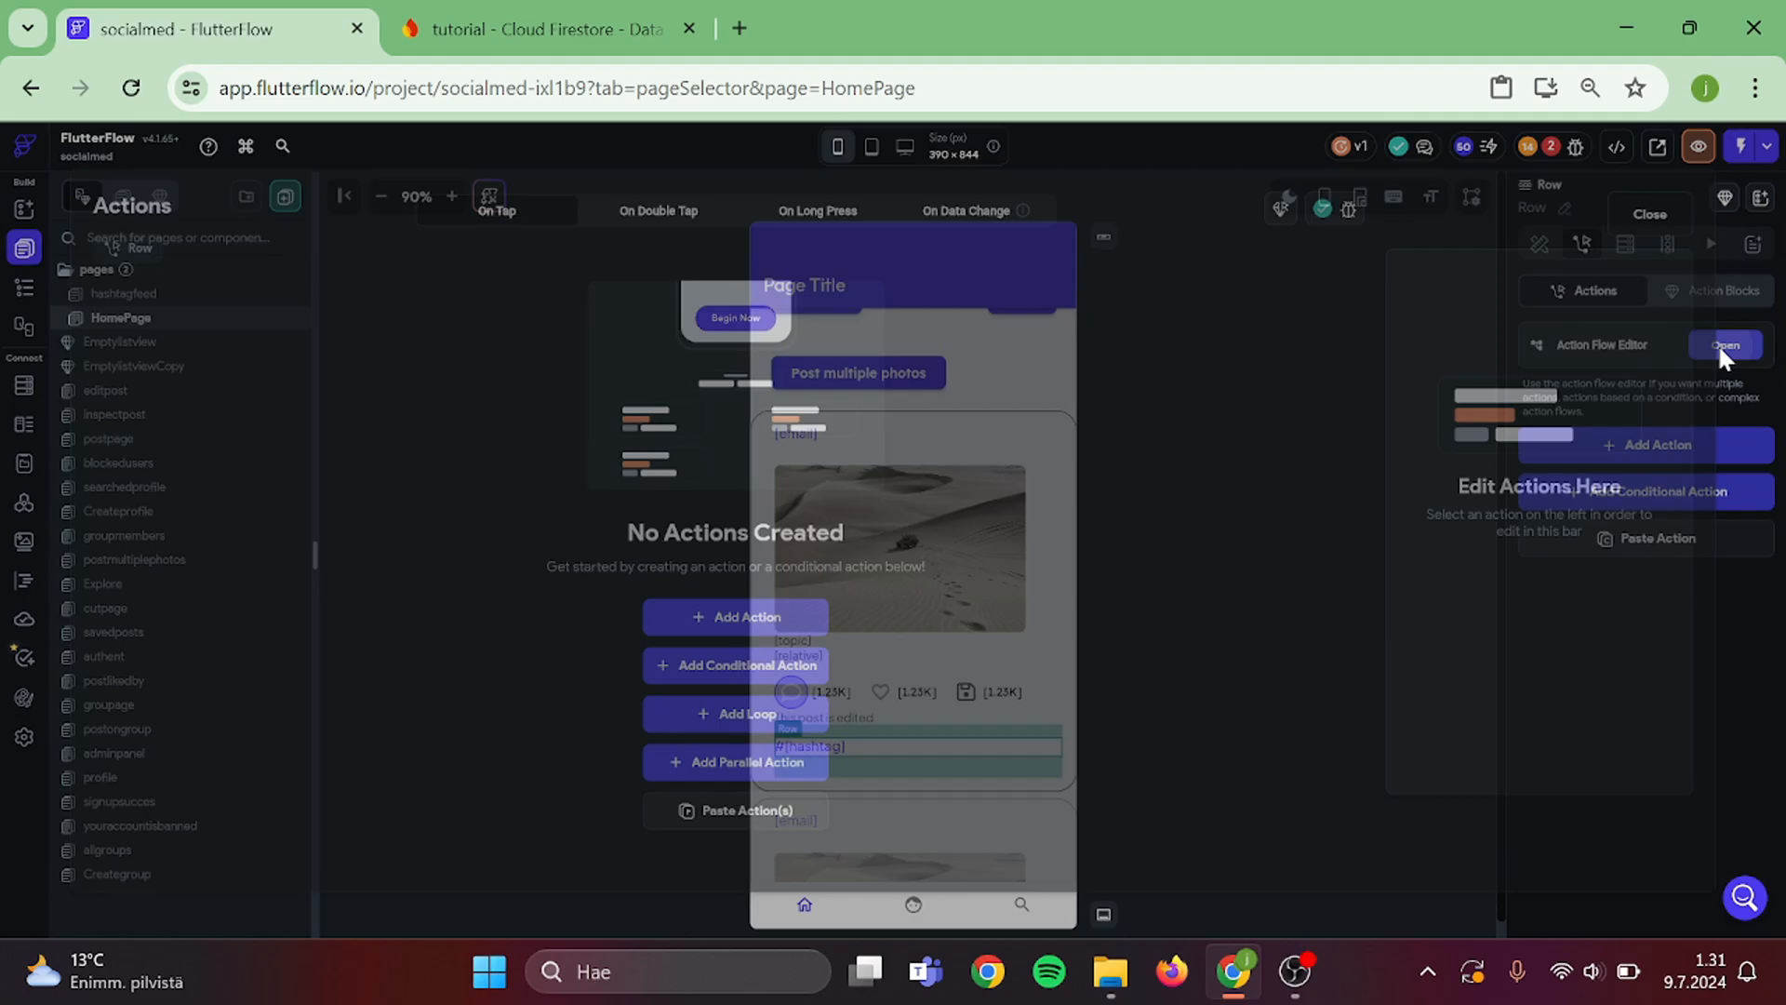
- Make the row navigate to hashtagfeed and add a required String hashtag parameter there
click(1724, 345)
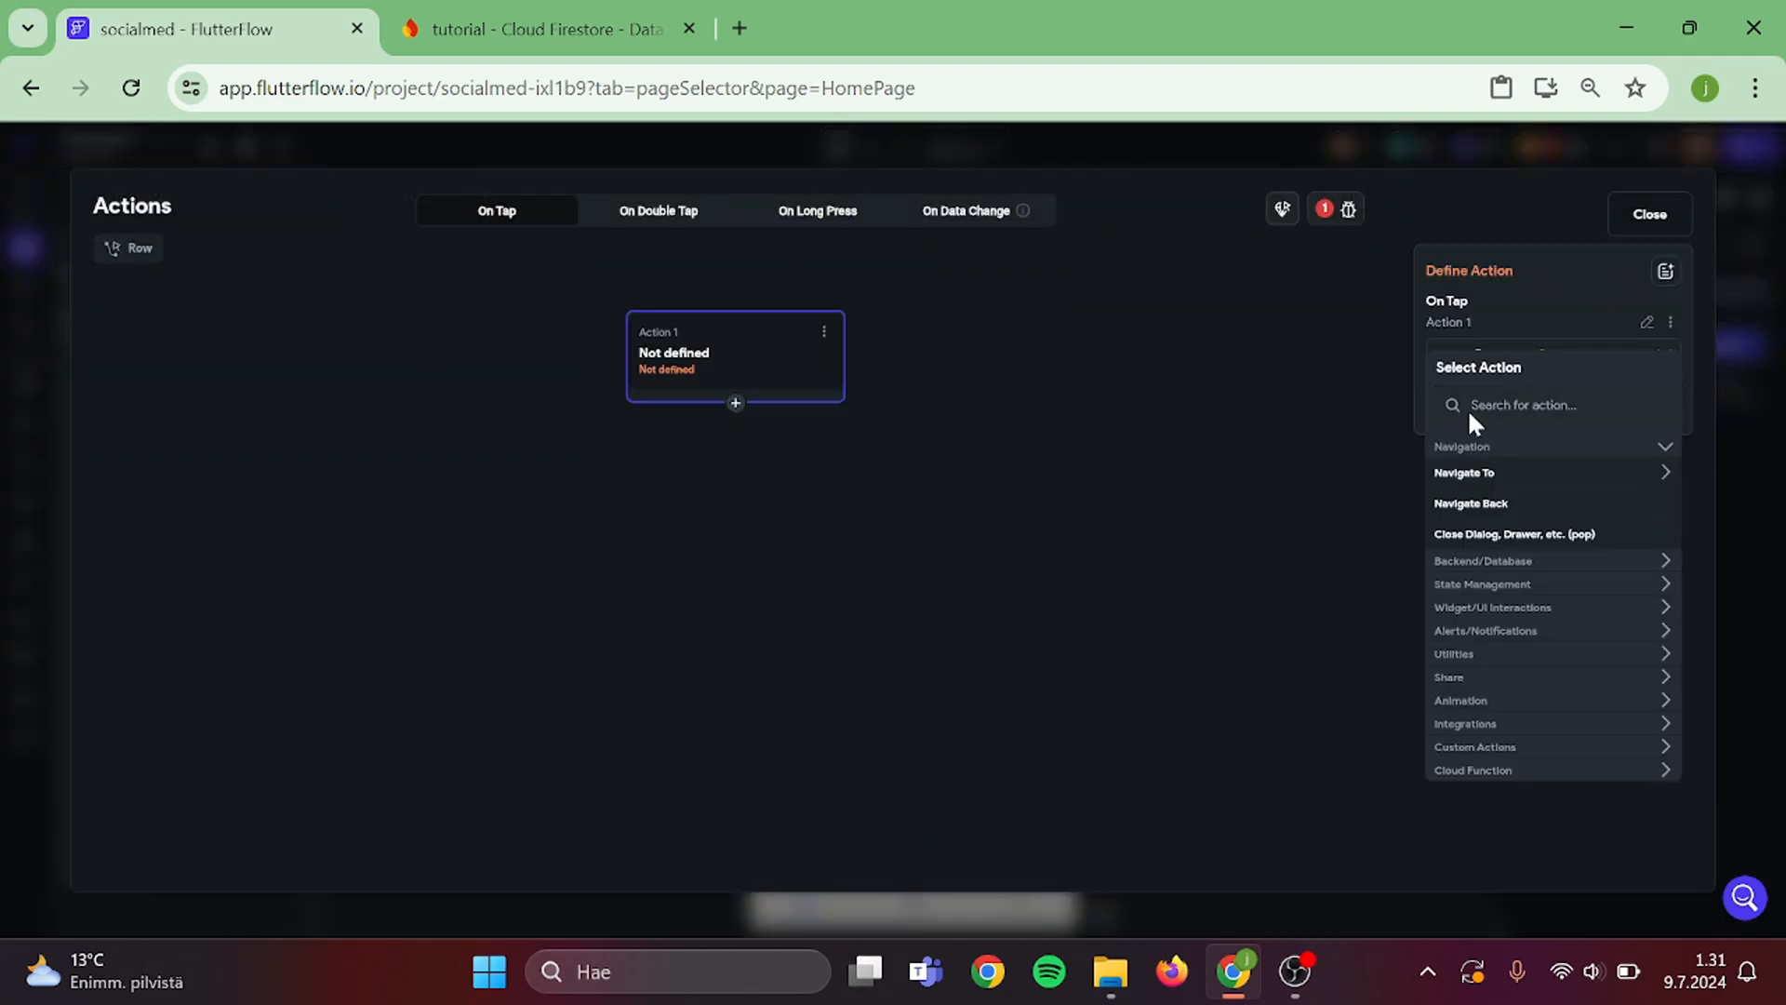
text(hash)
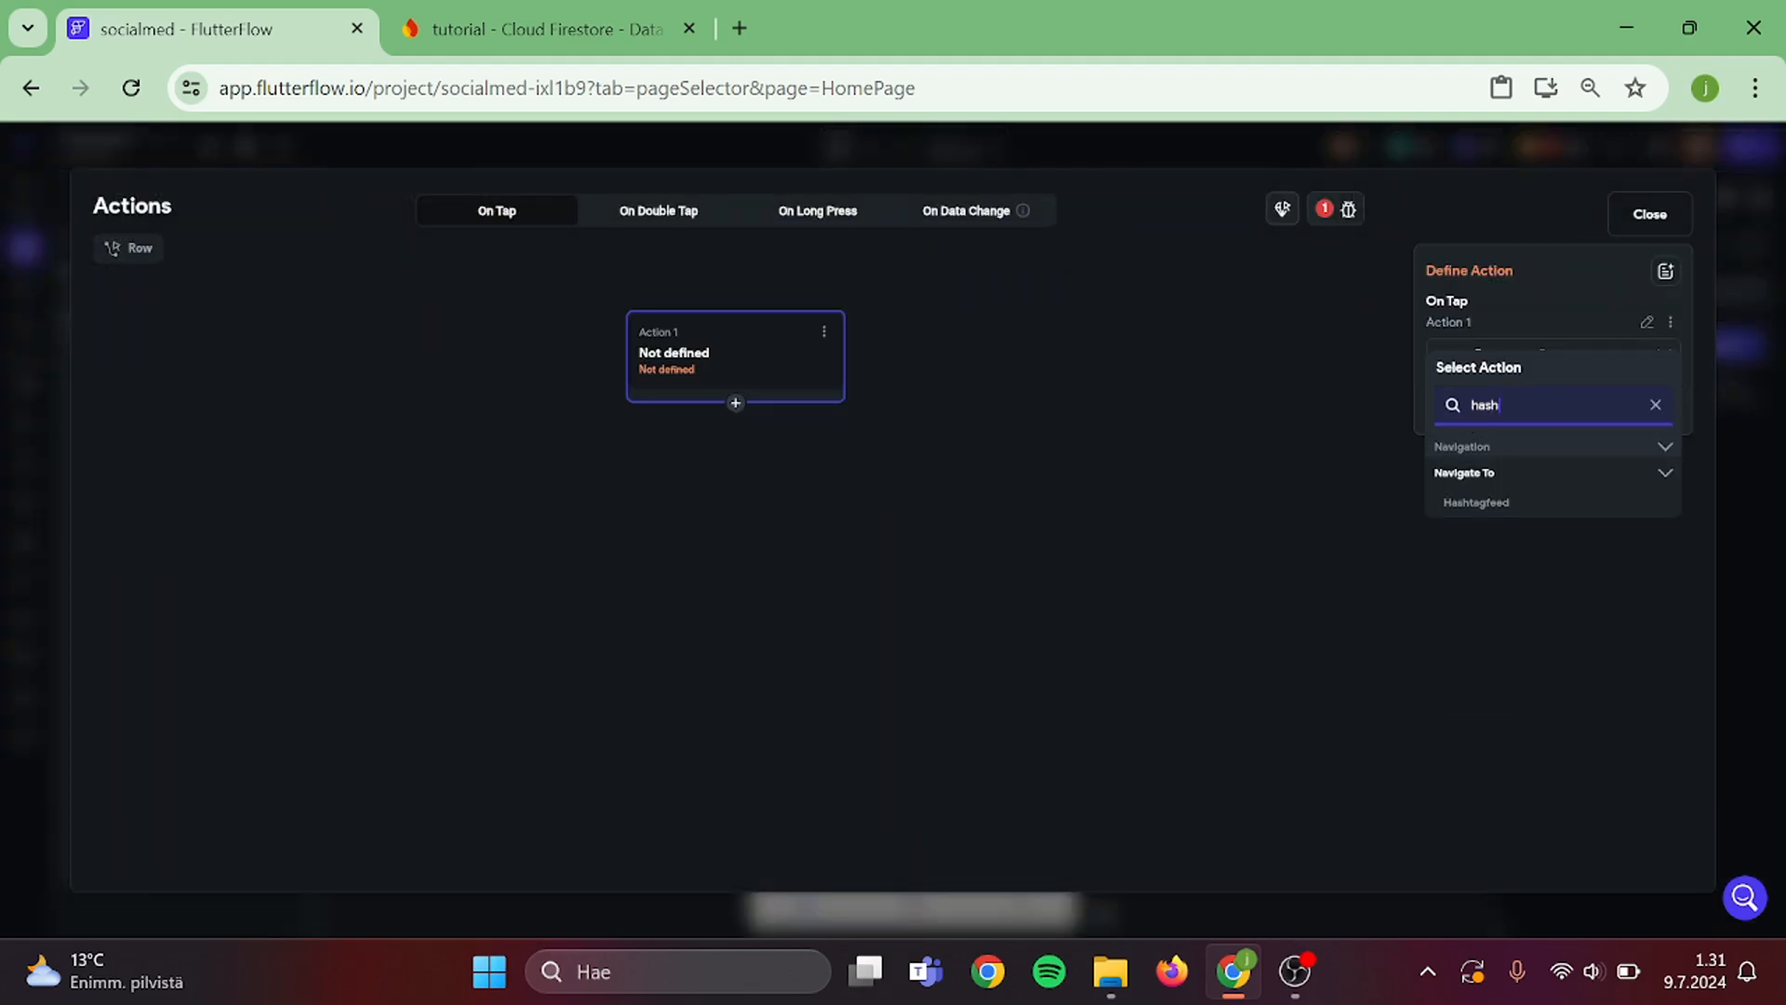
key(Backspace)
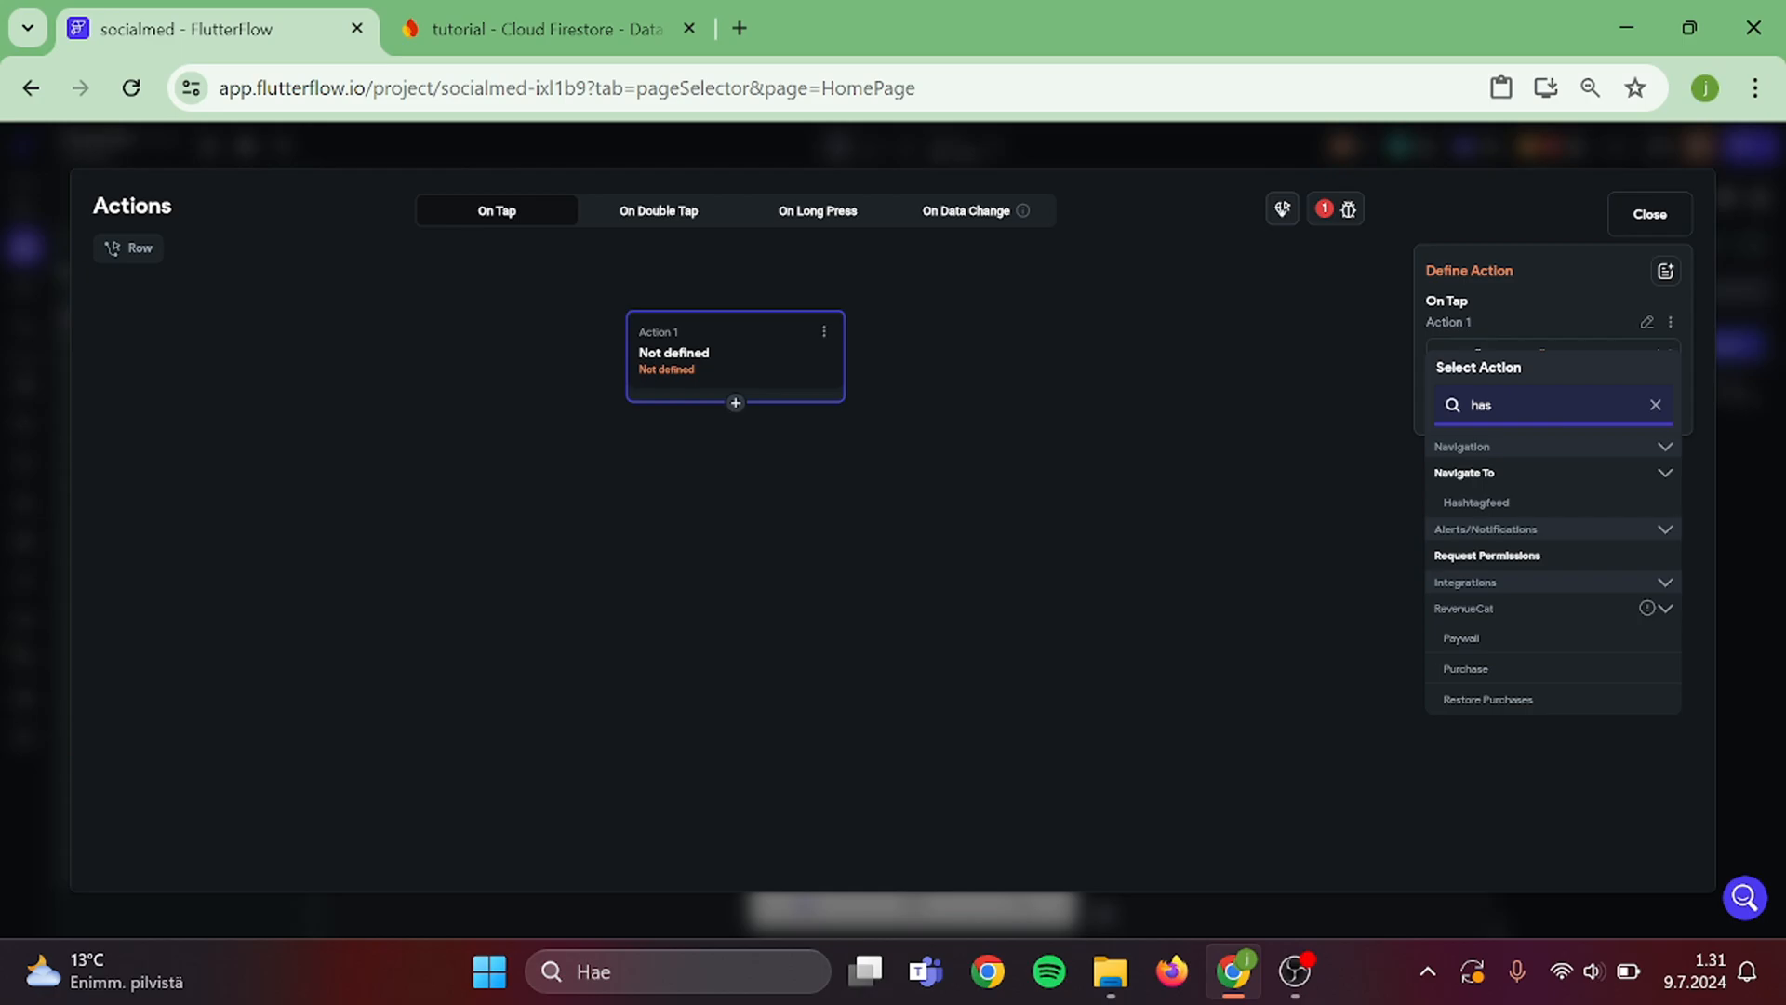
click(1475, 503)
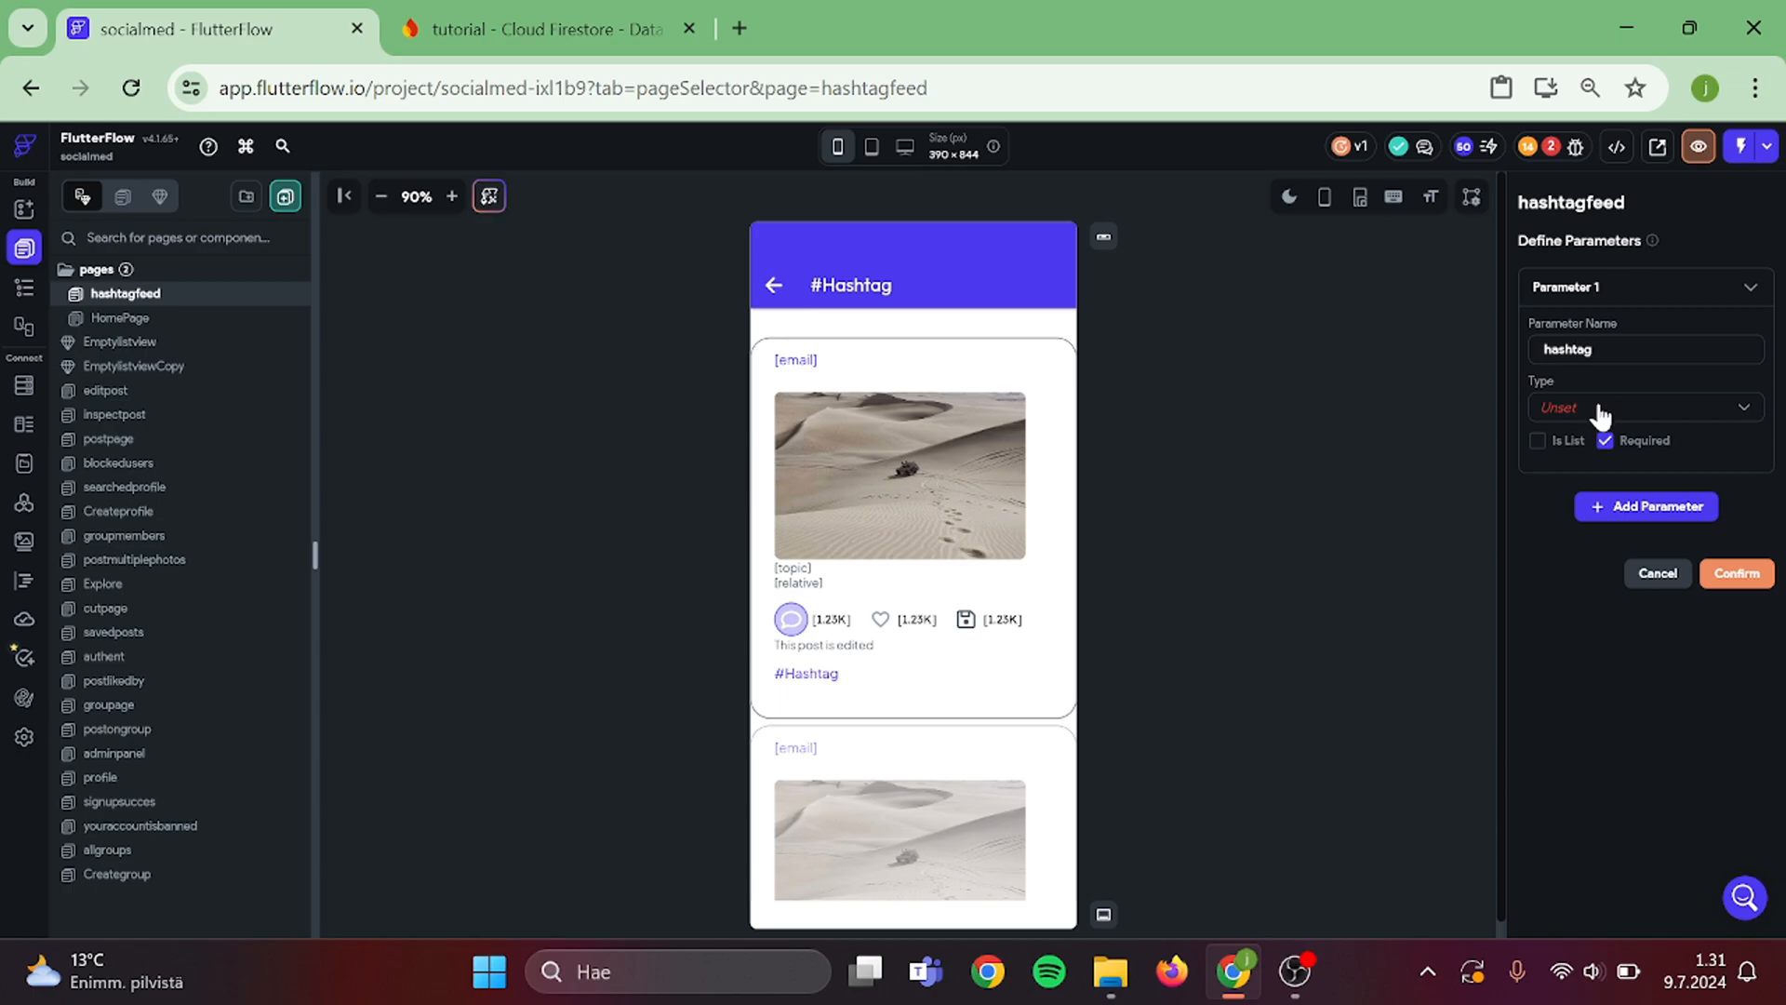
click(1638, 406)
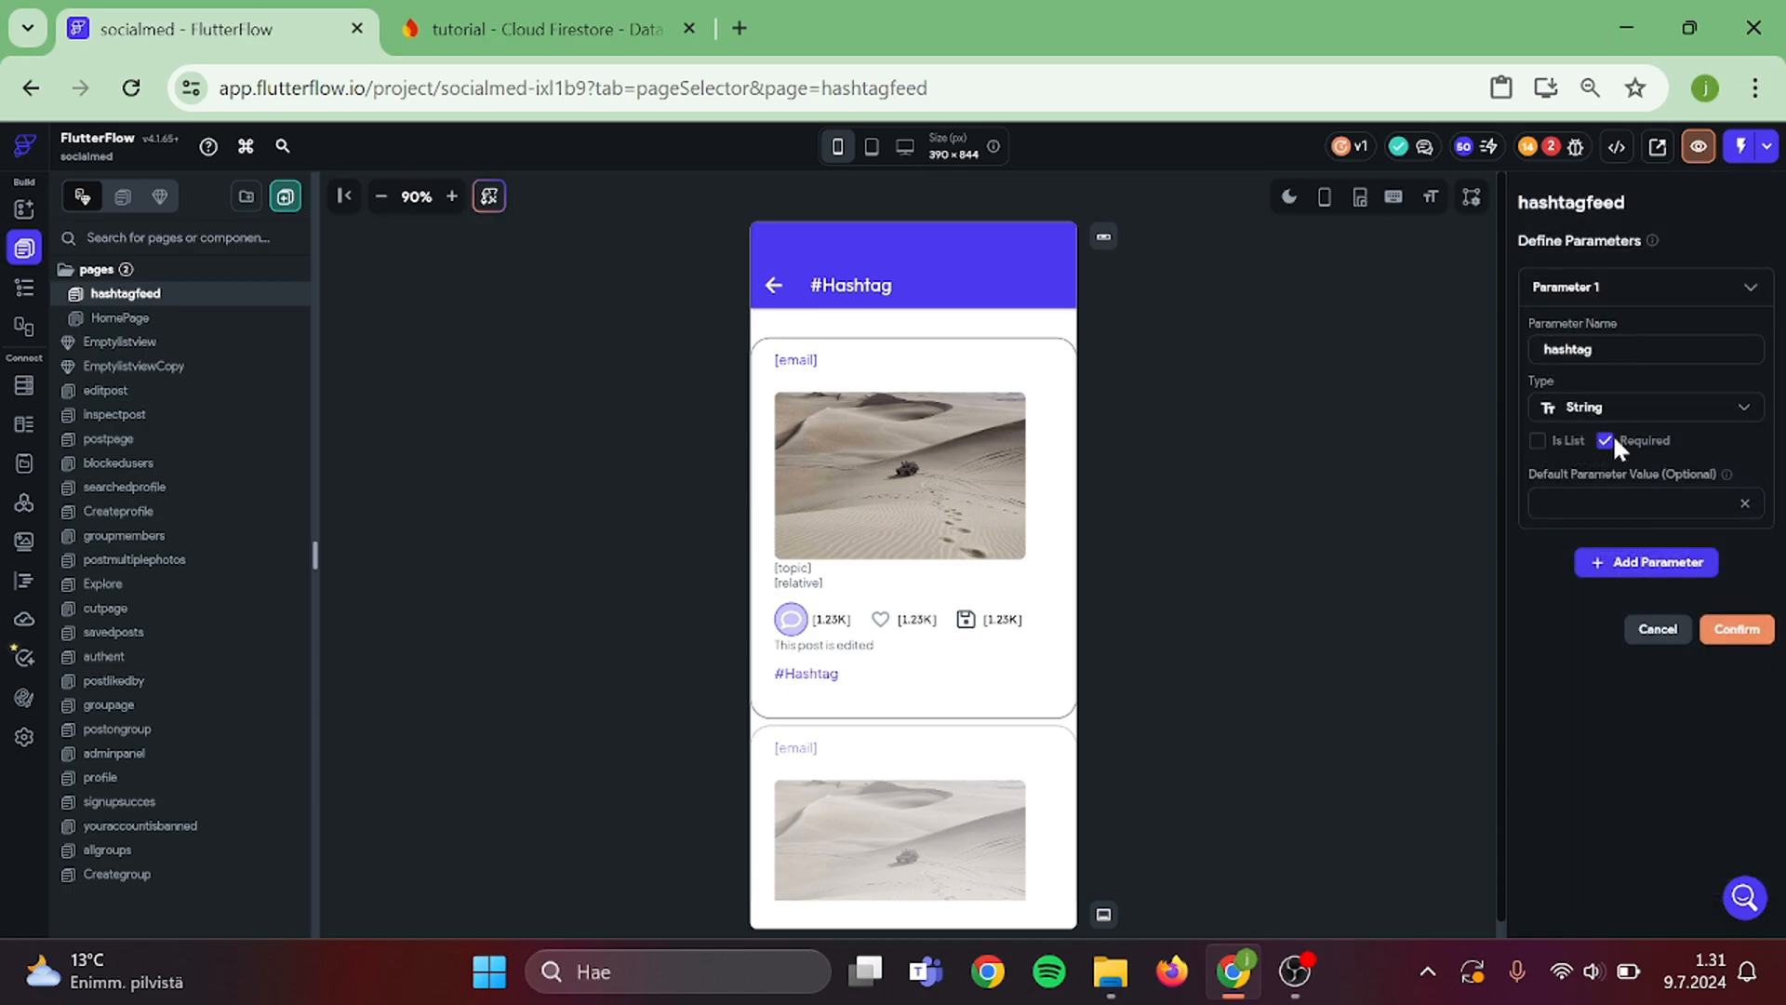
click(119, 318)
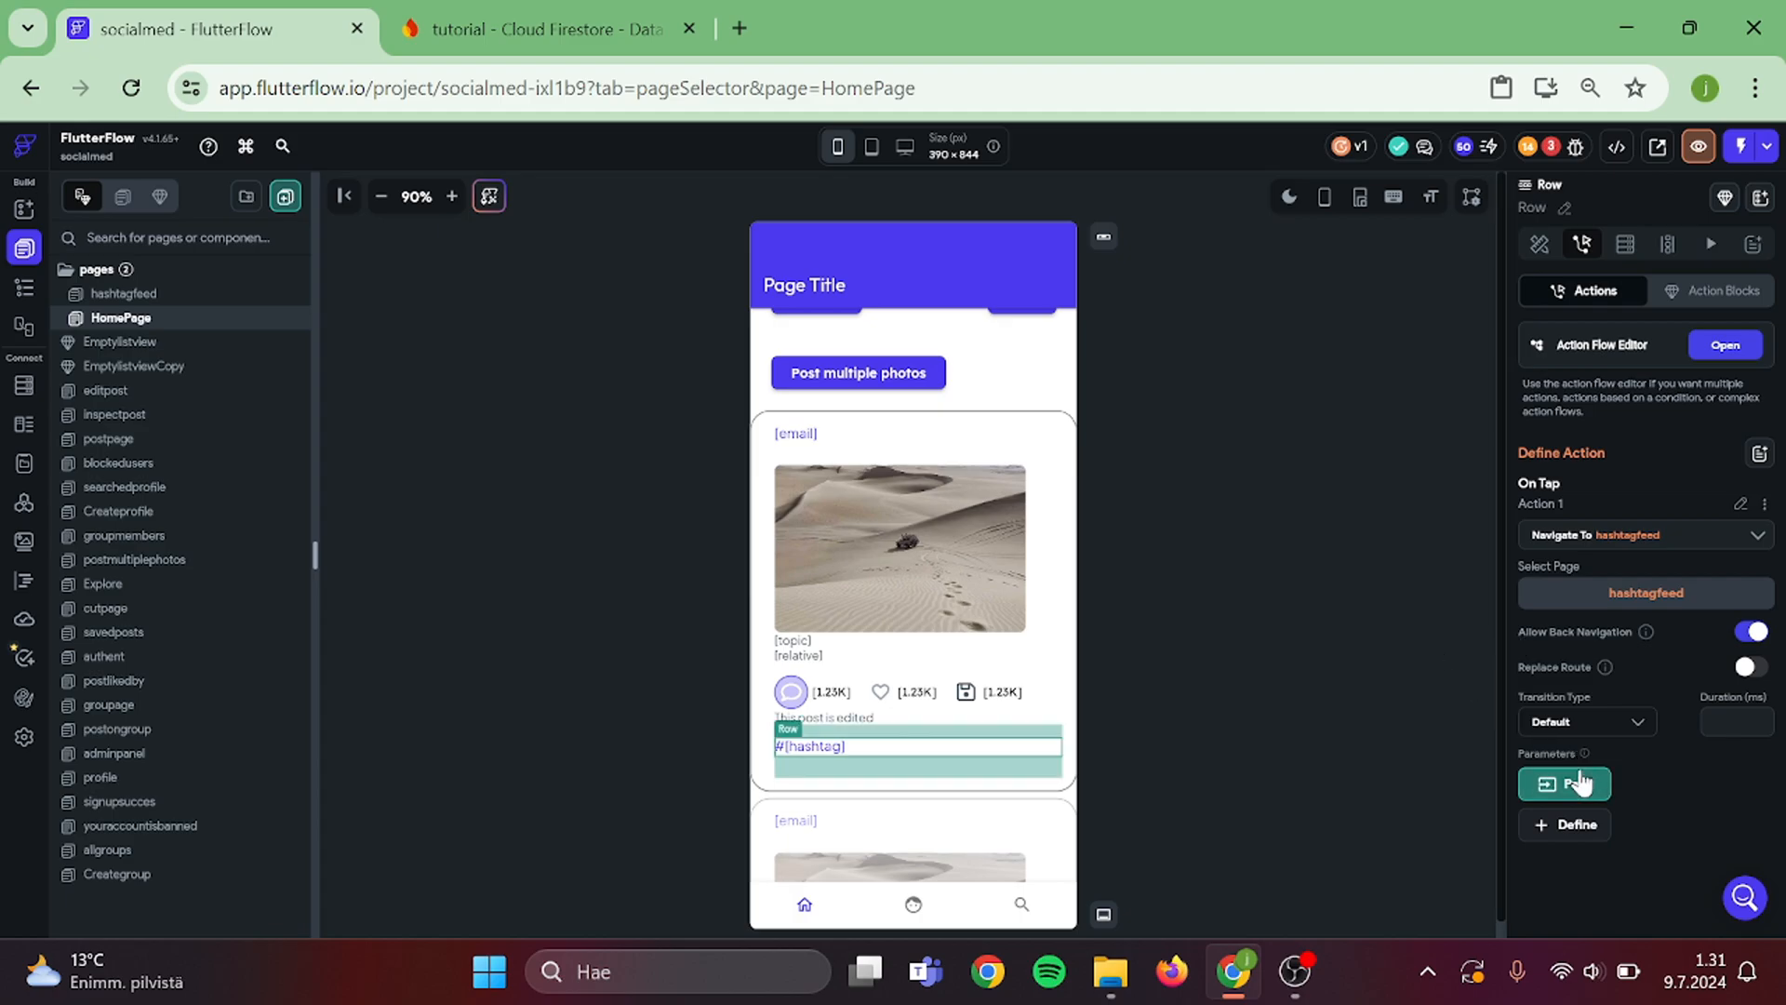
- Pass the posts document's hashtag field as the hashtag parameter value
click(1562, 783)
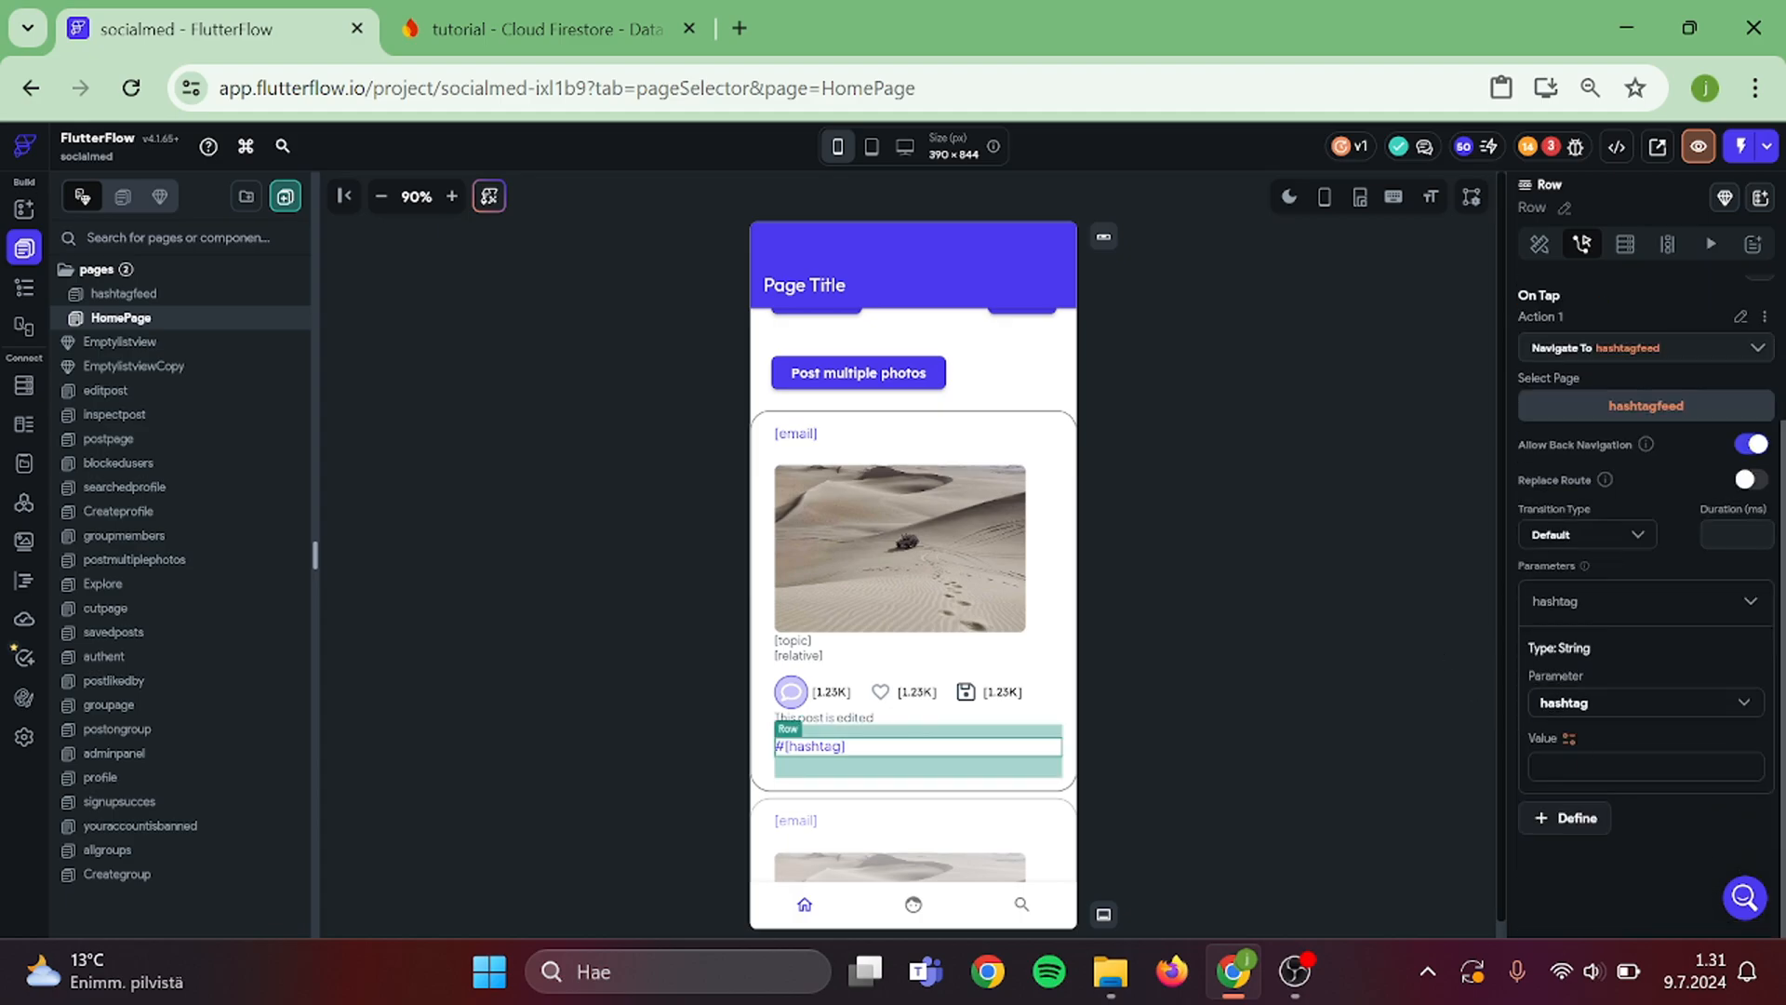
click(1644, 765)
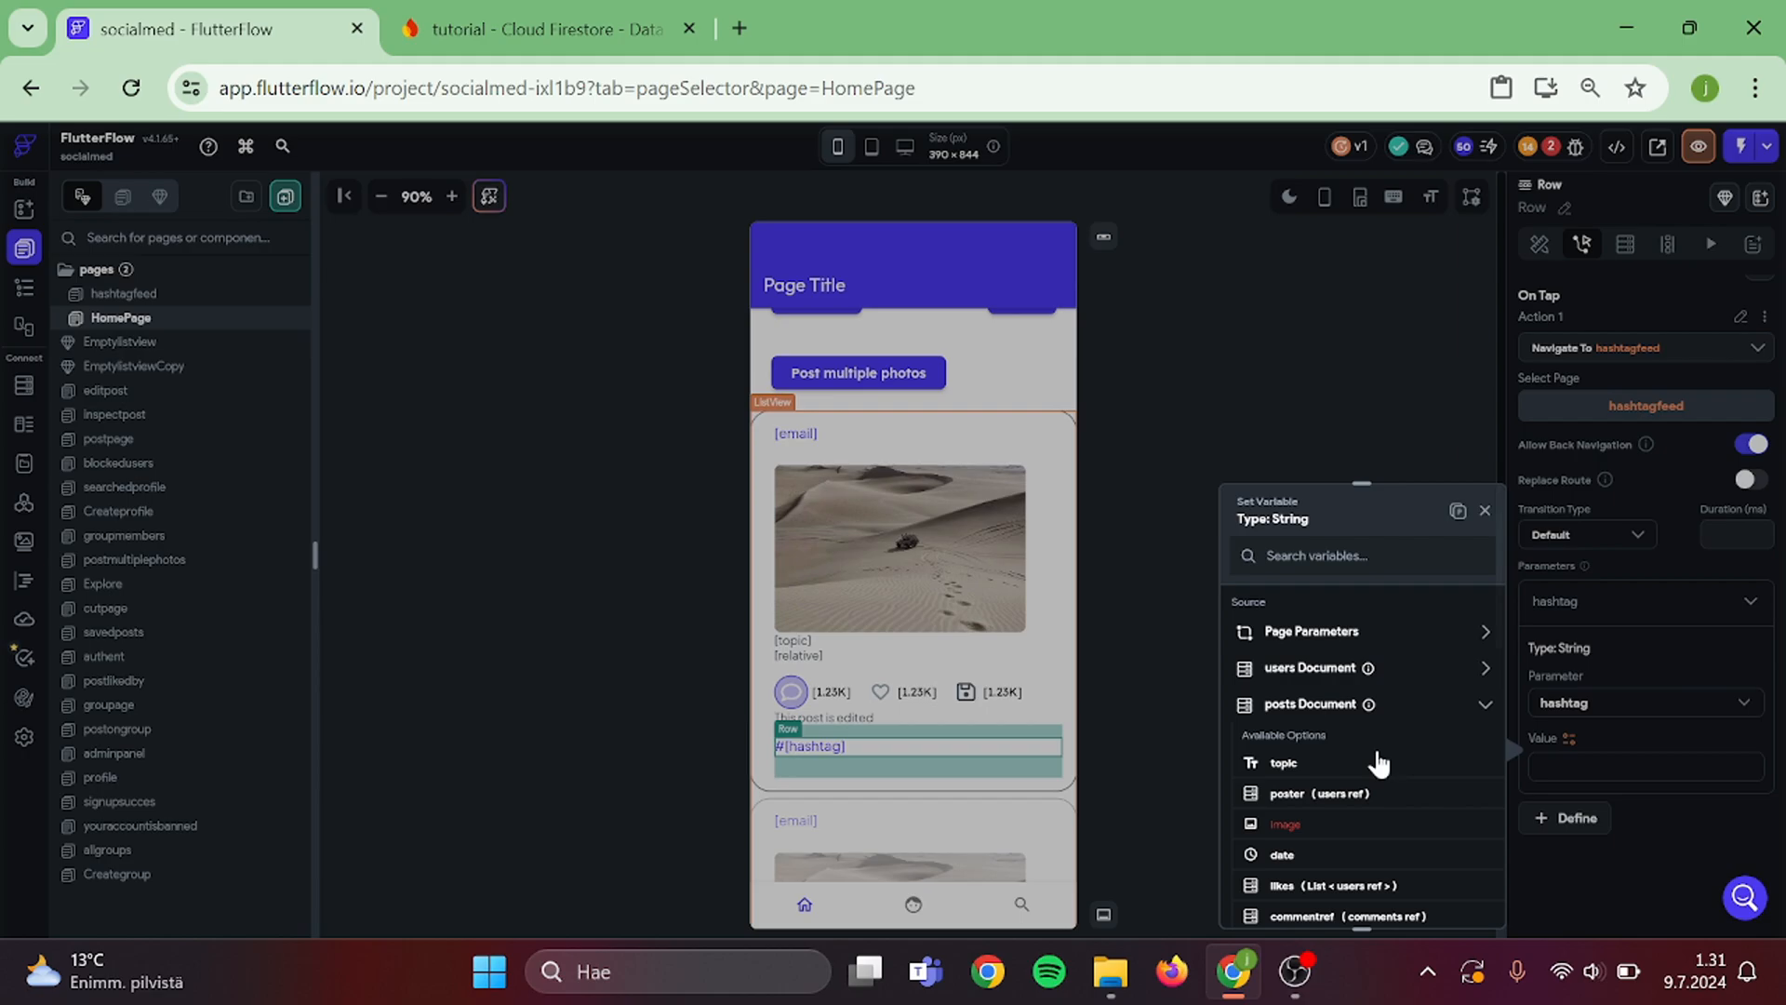
scroll(down, 3)
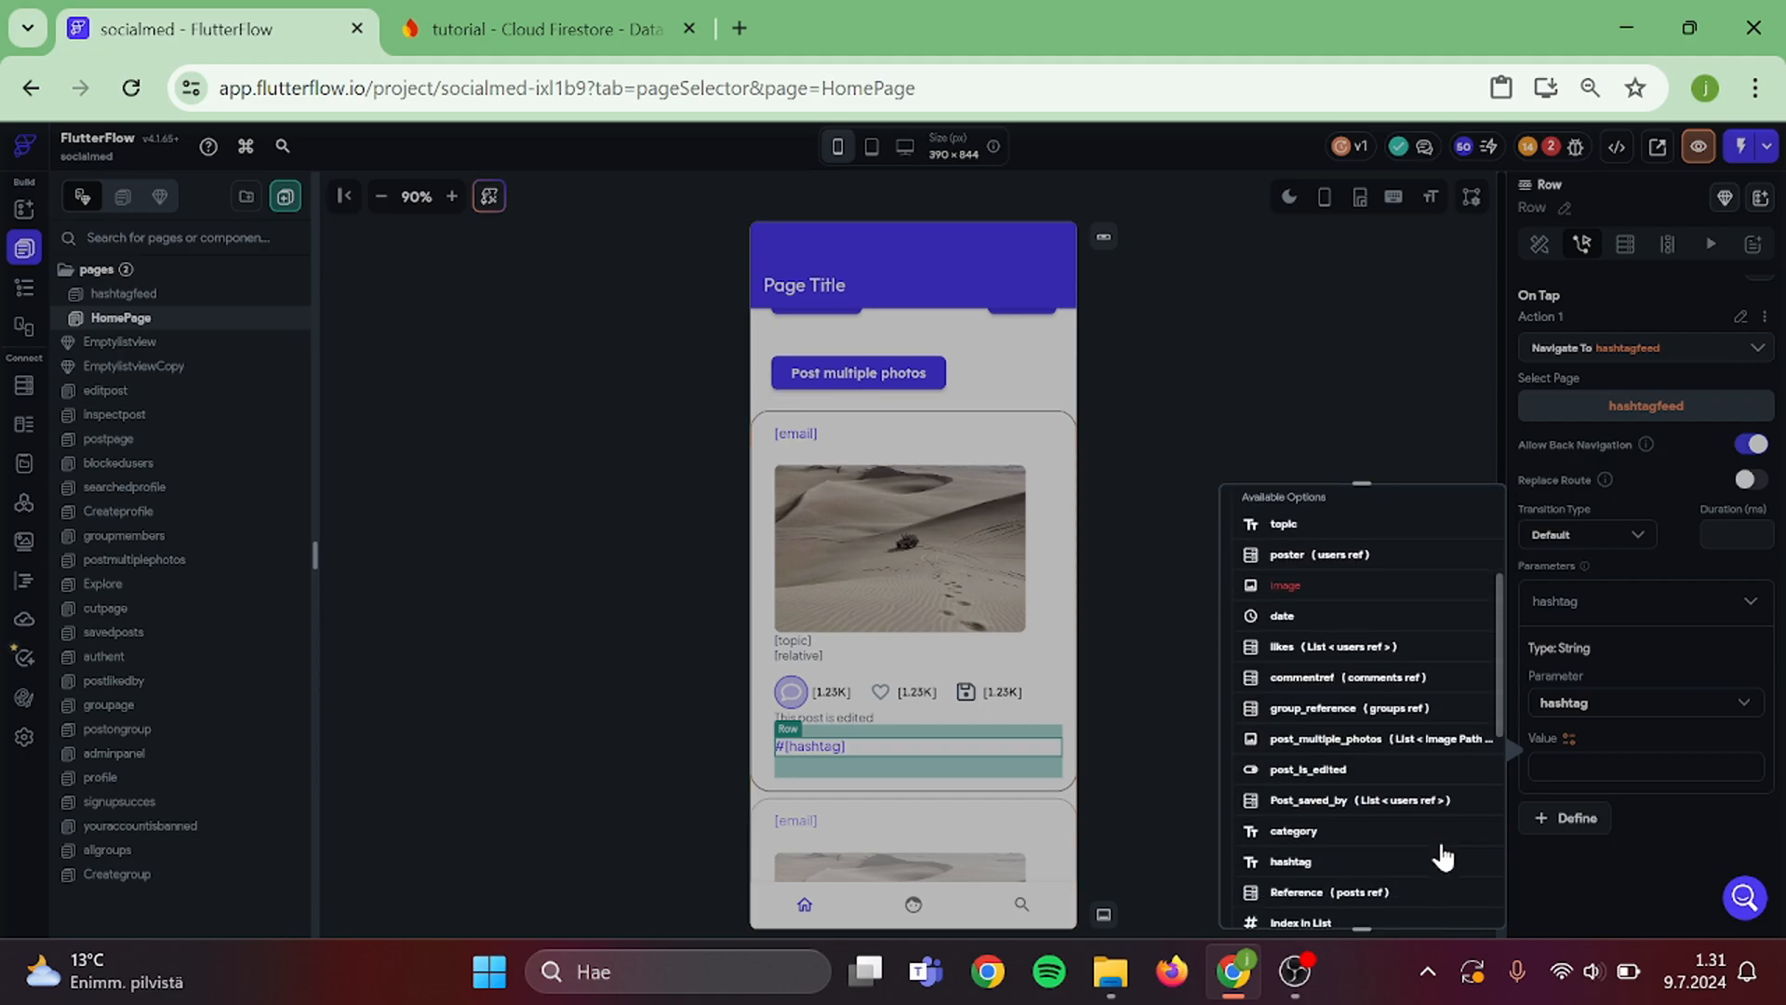
click(1289, 861)
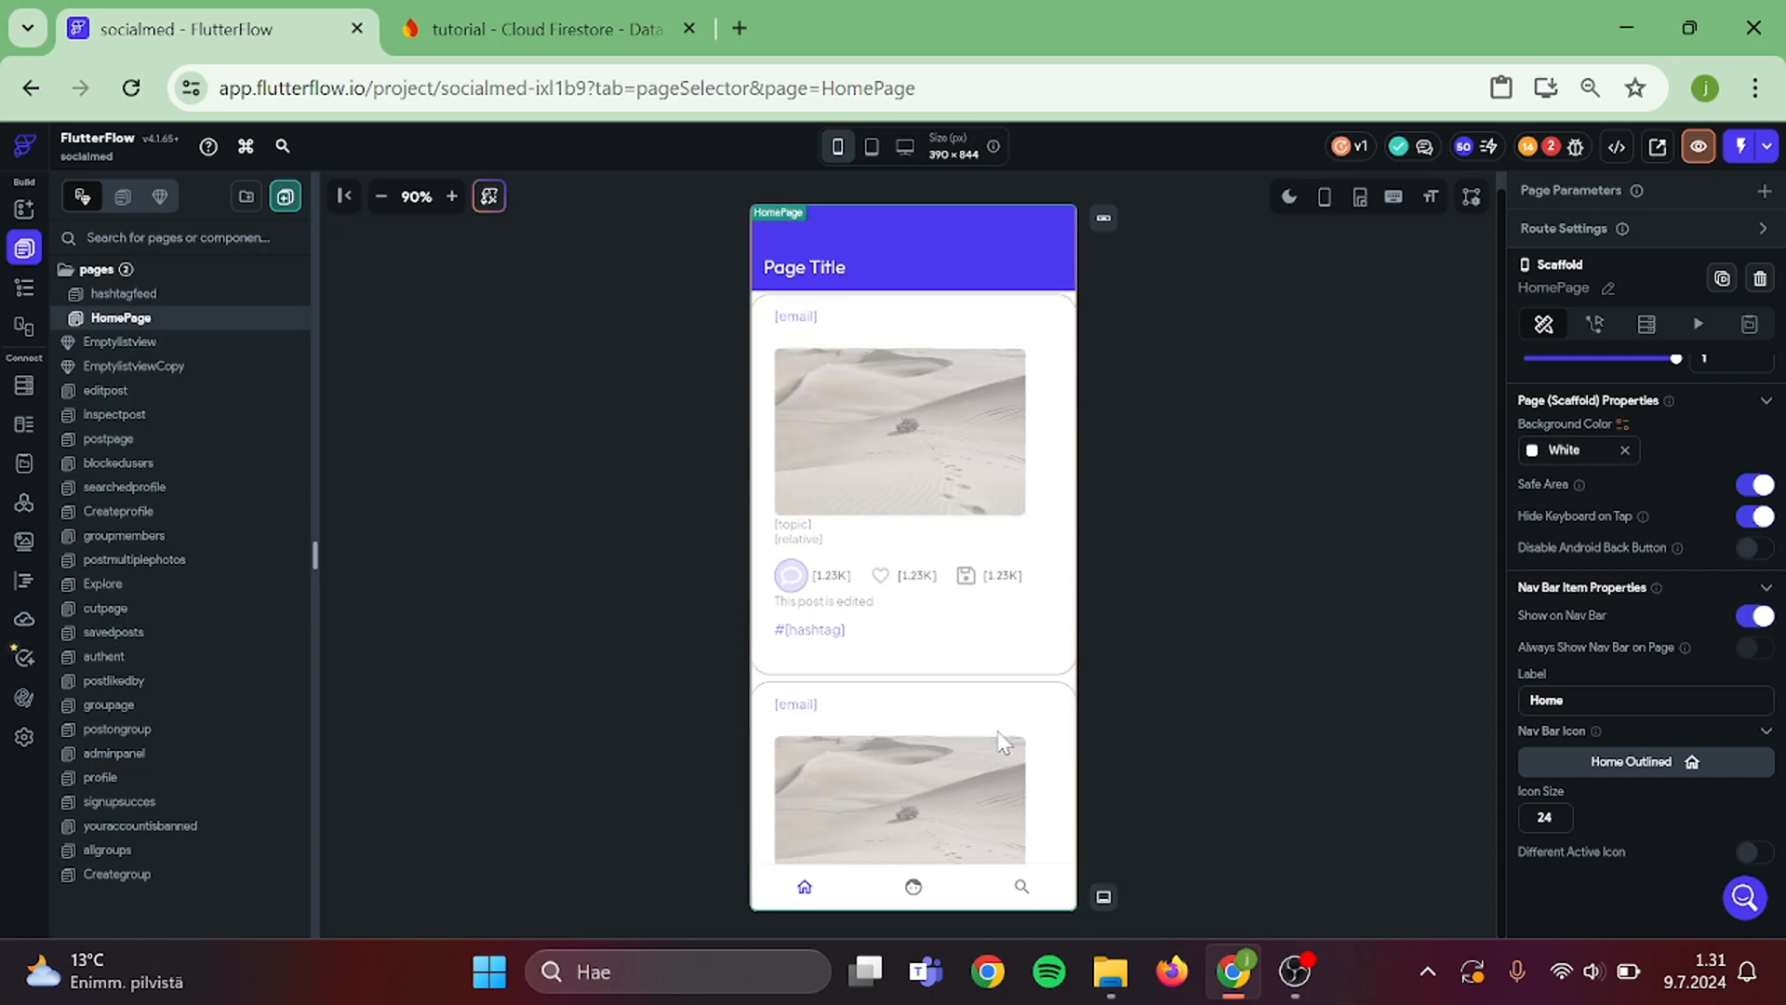
scroll(down, 3)
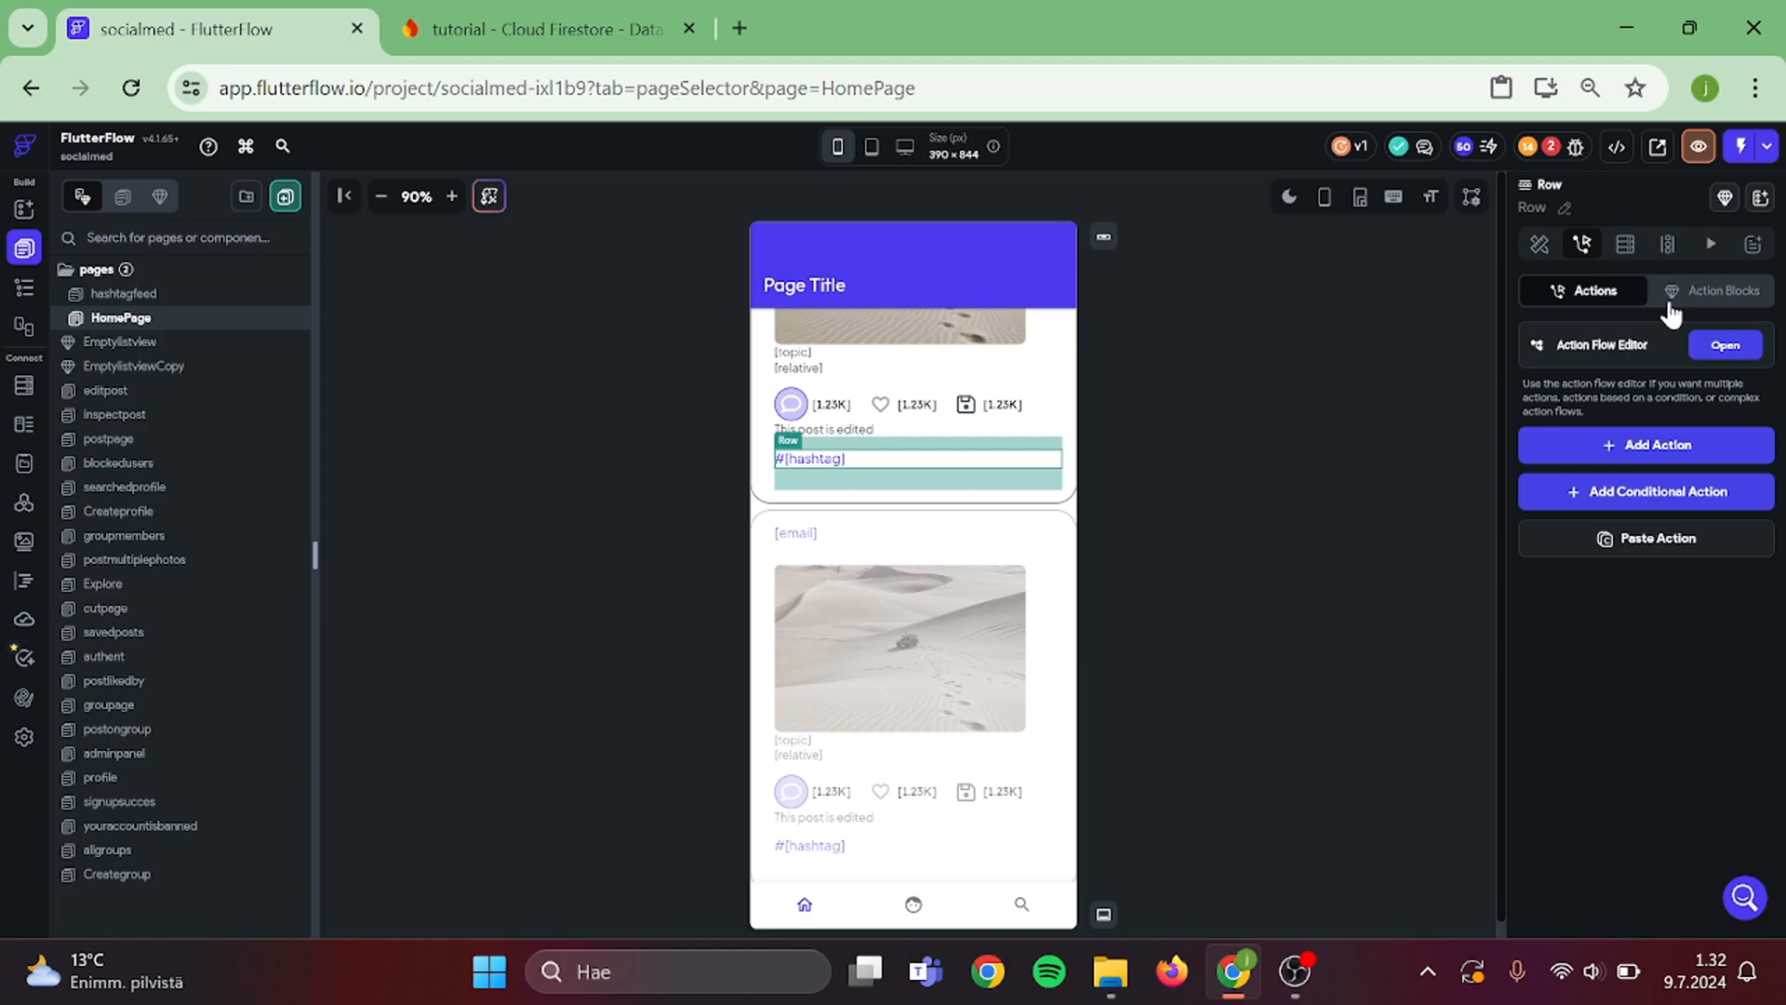
- In the Action Flow Editor, add Navigate To hashtagfeed, passing the post's hashtag
click(1724, 344)
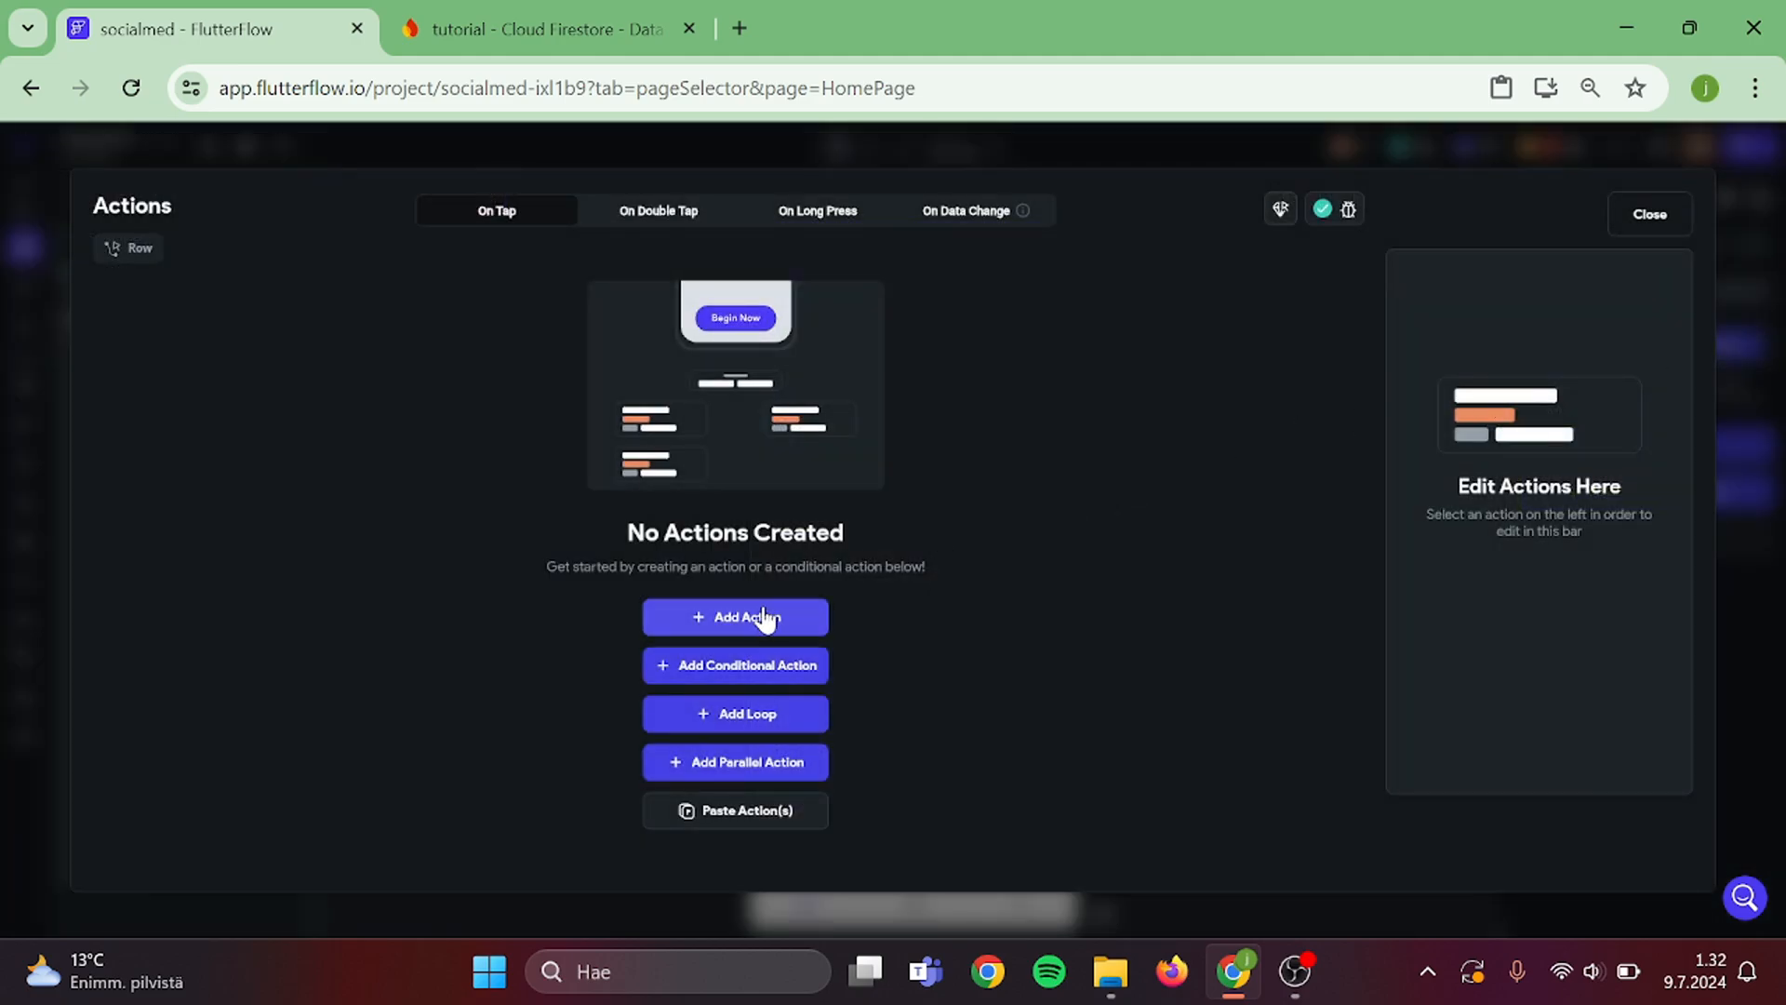
click(735, 616)
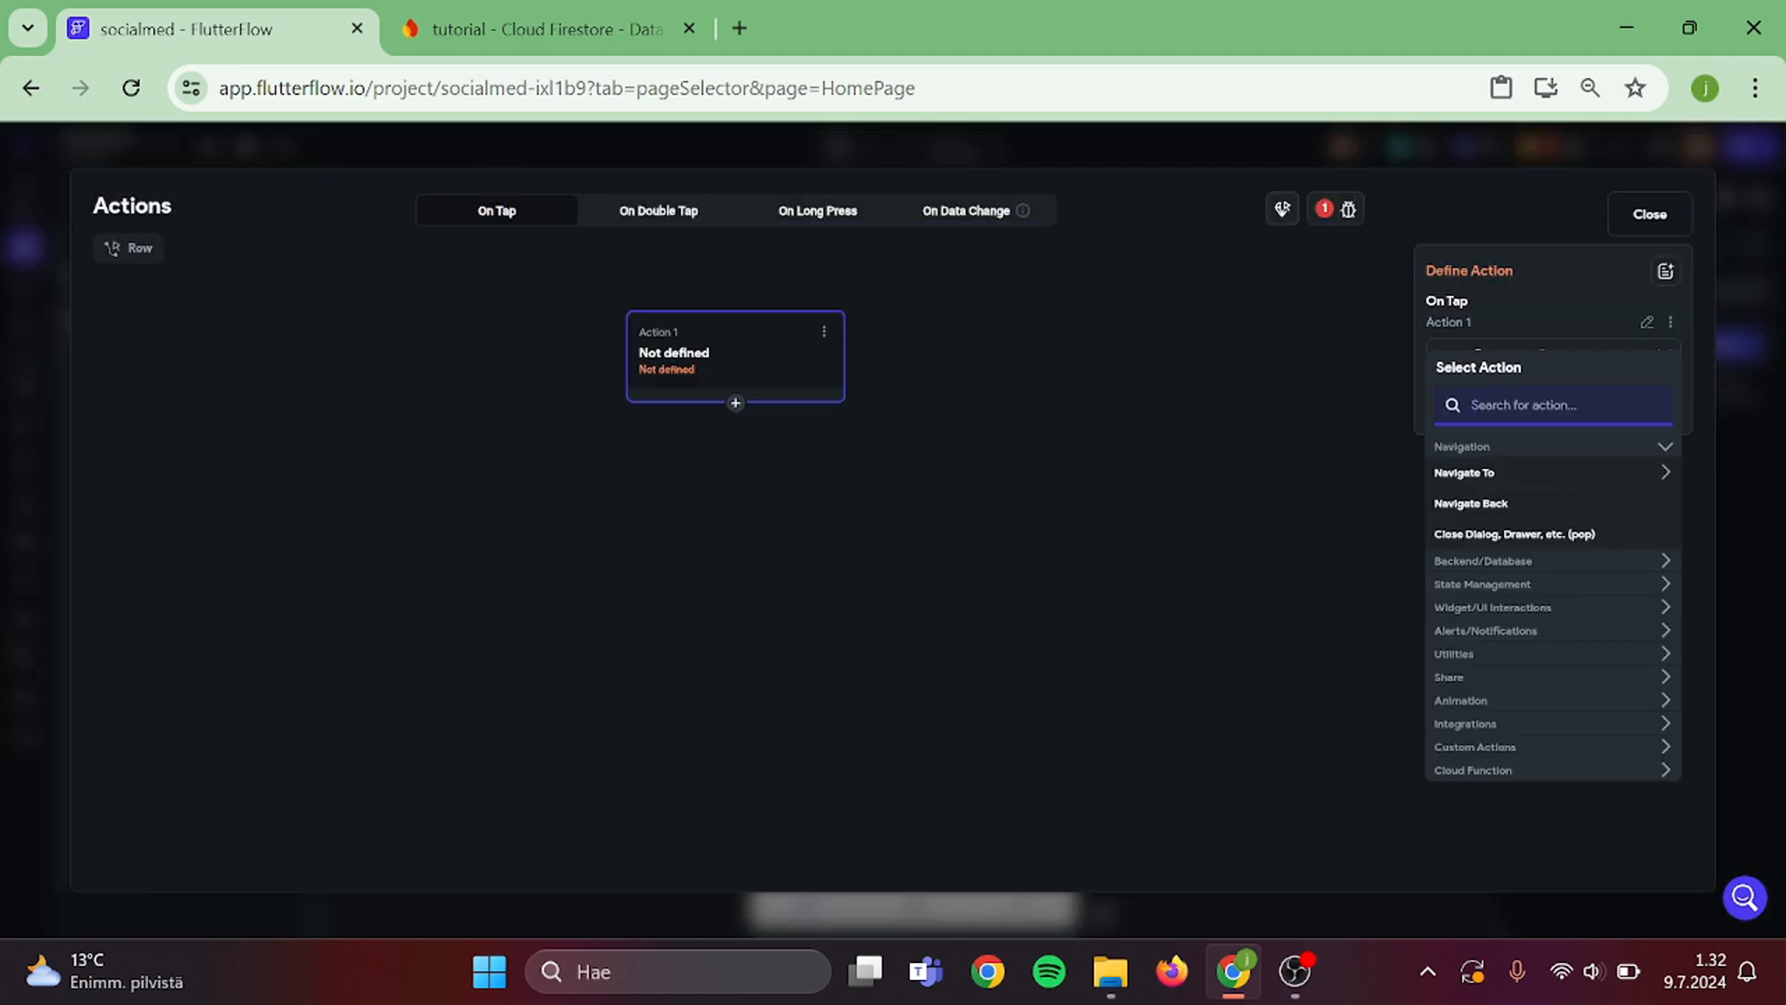
text(hash)
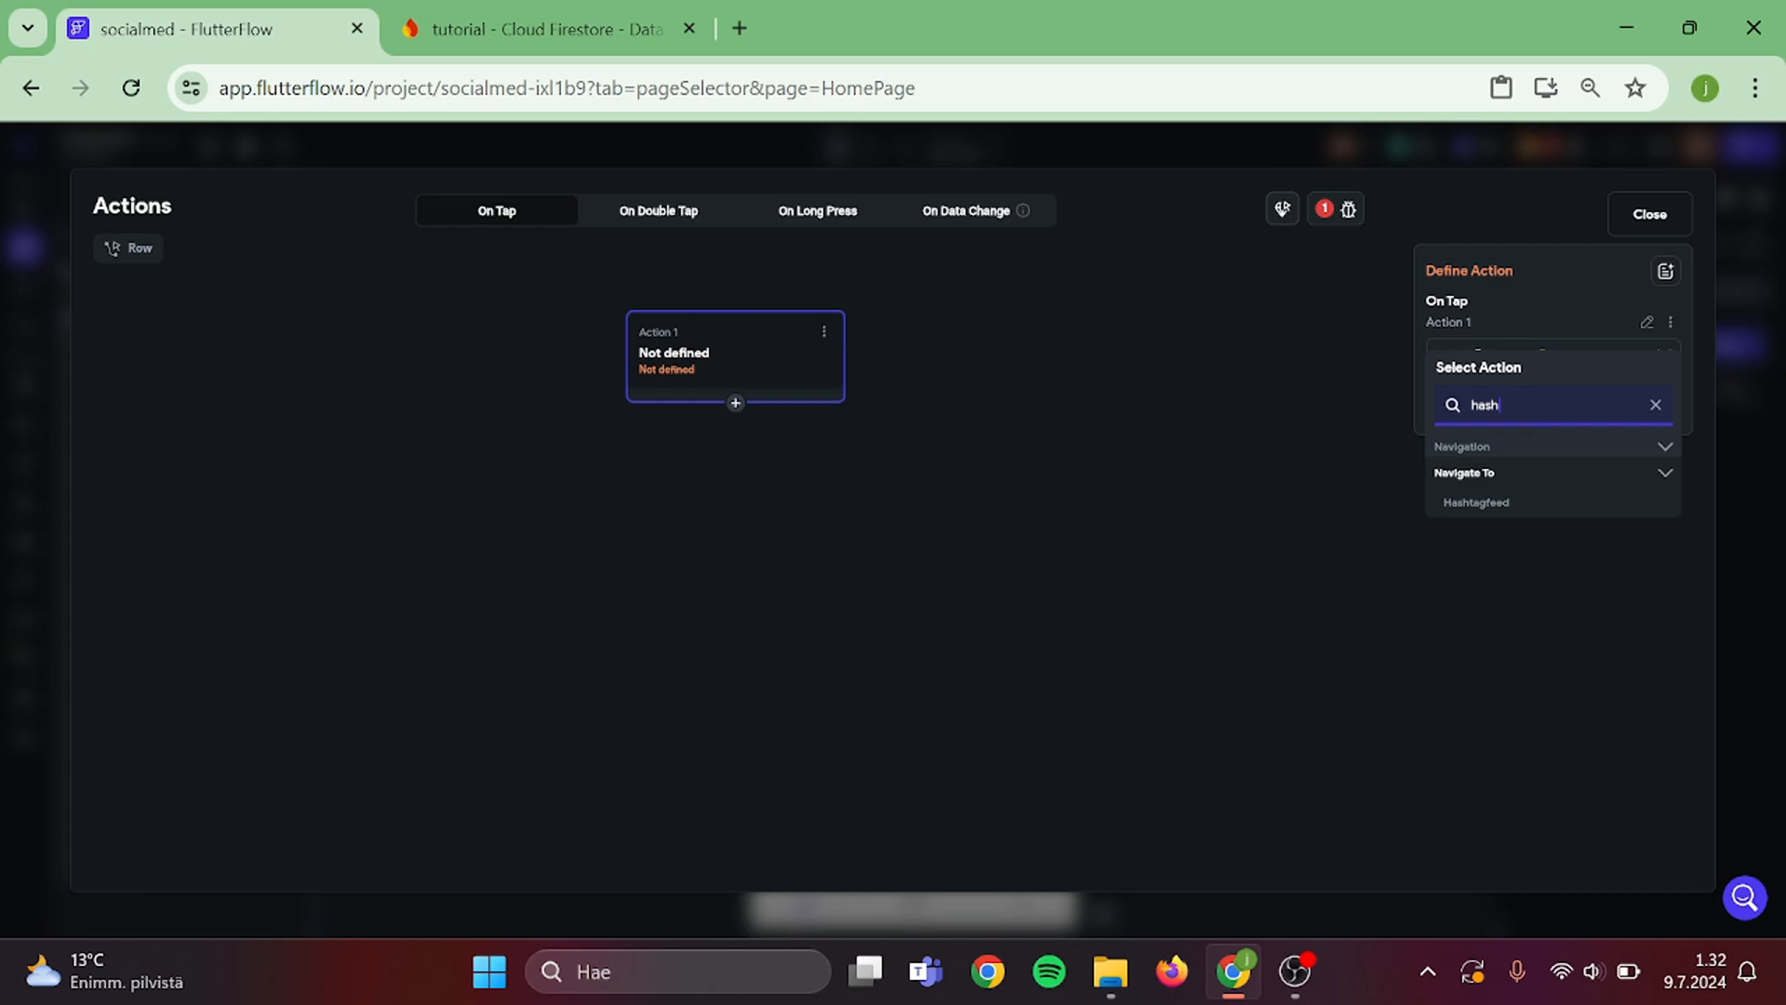
click(1473, 502)
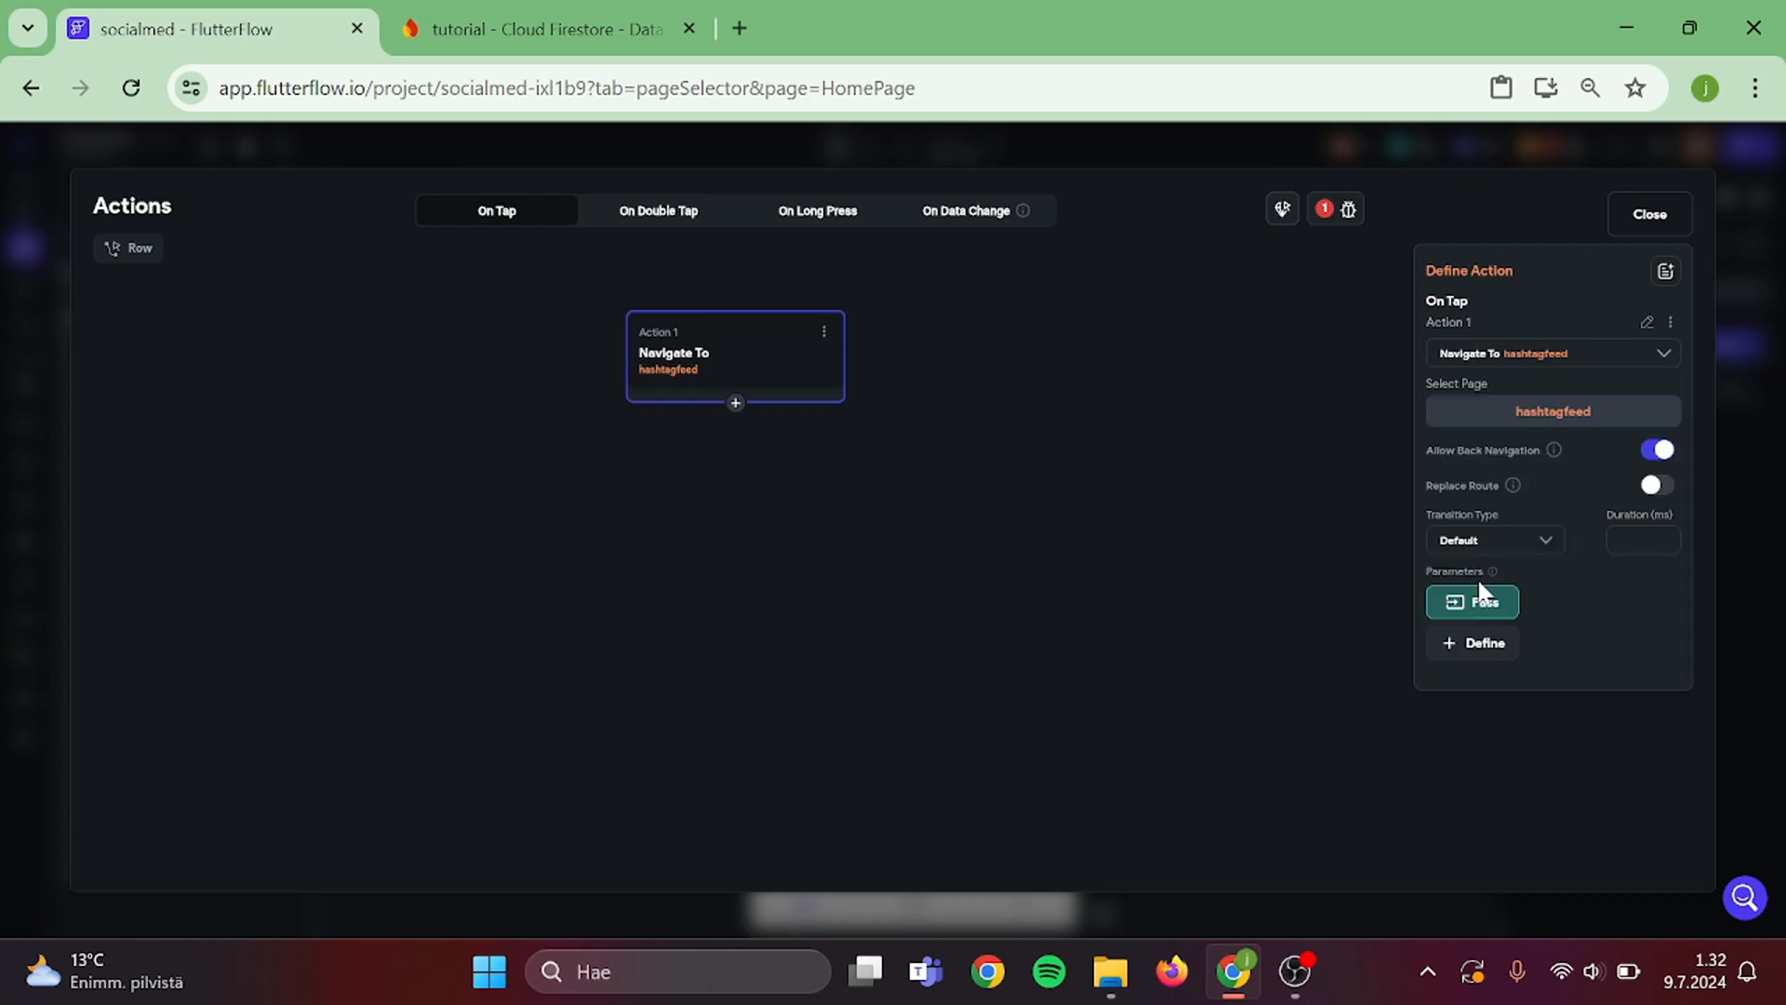
click(1470, 602)
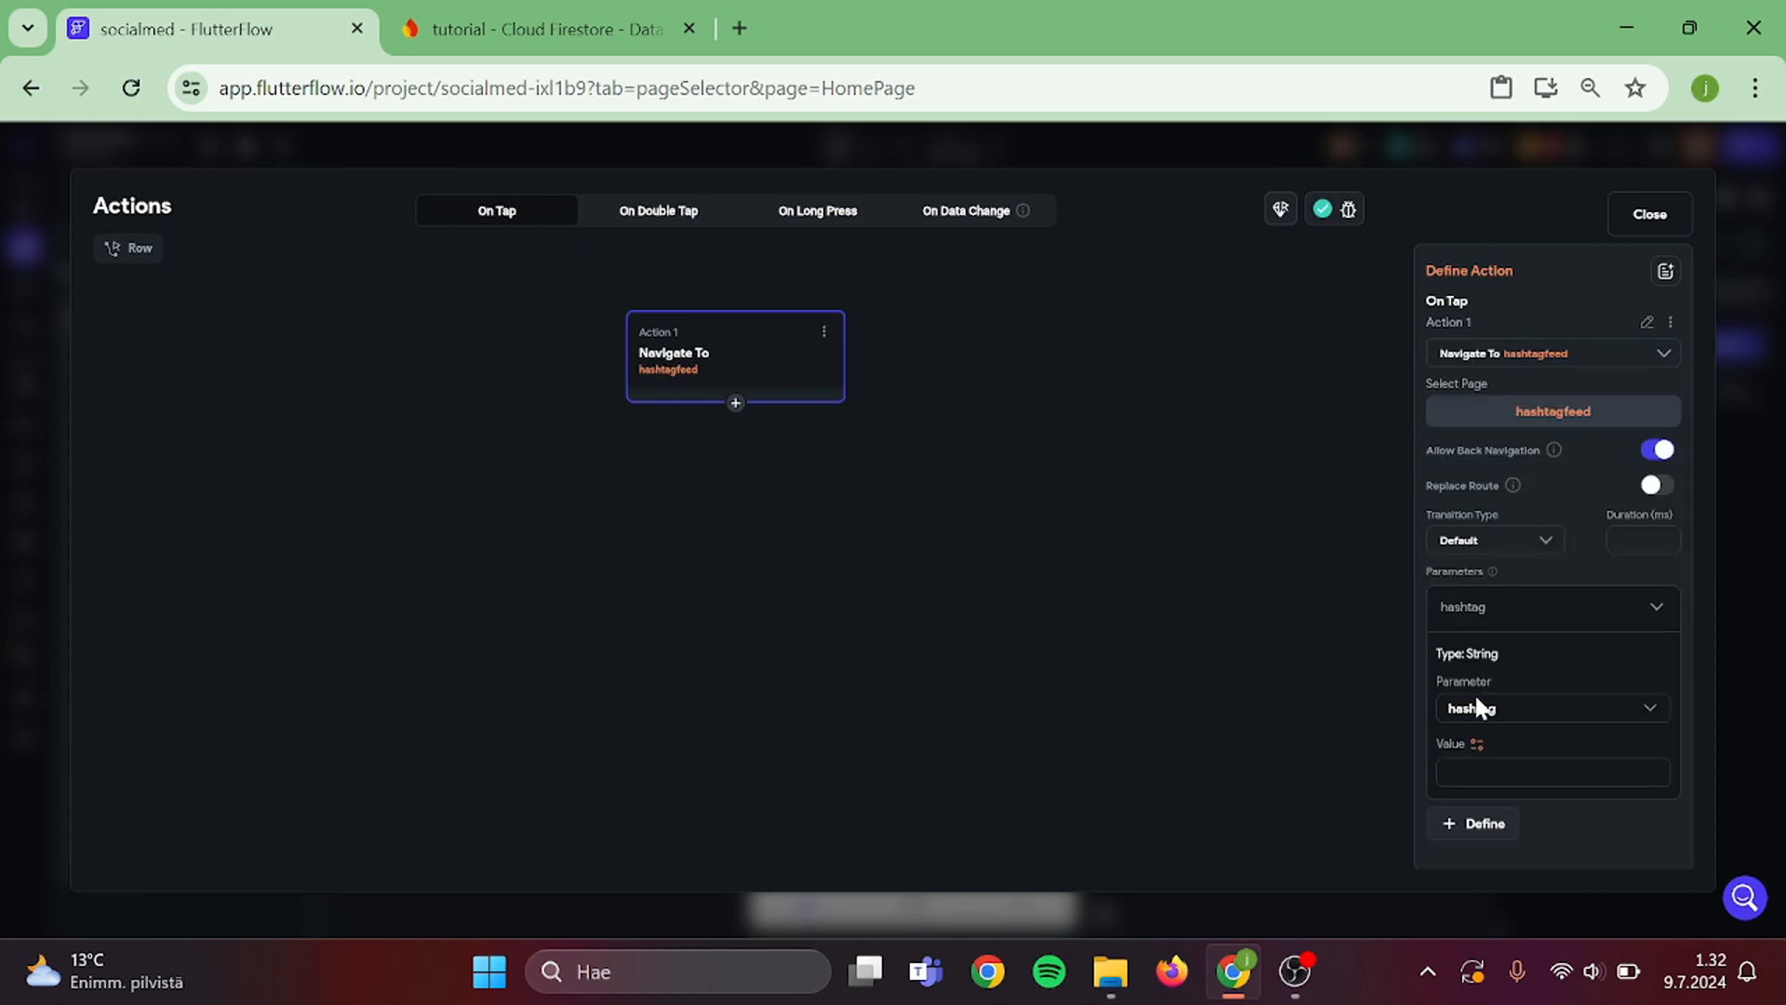
click(1550, 772)
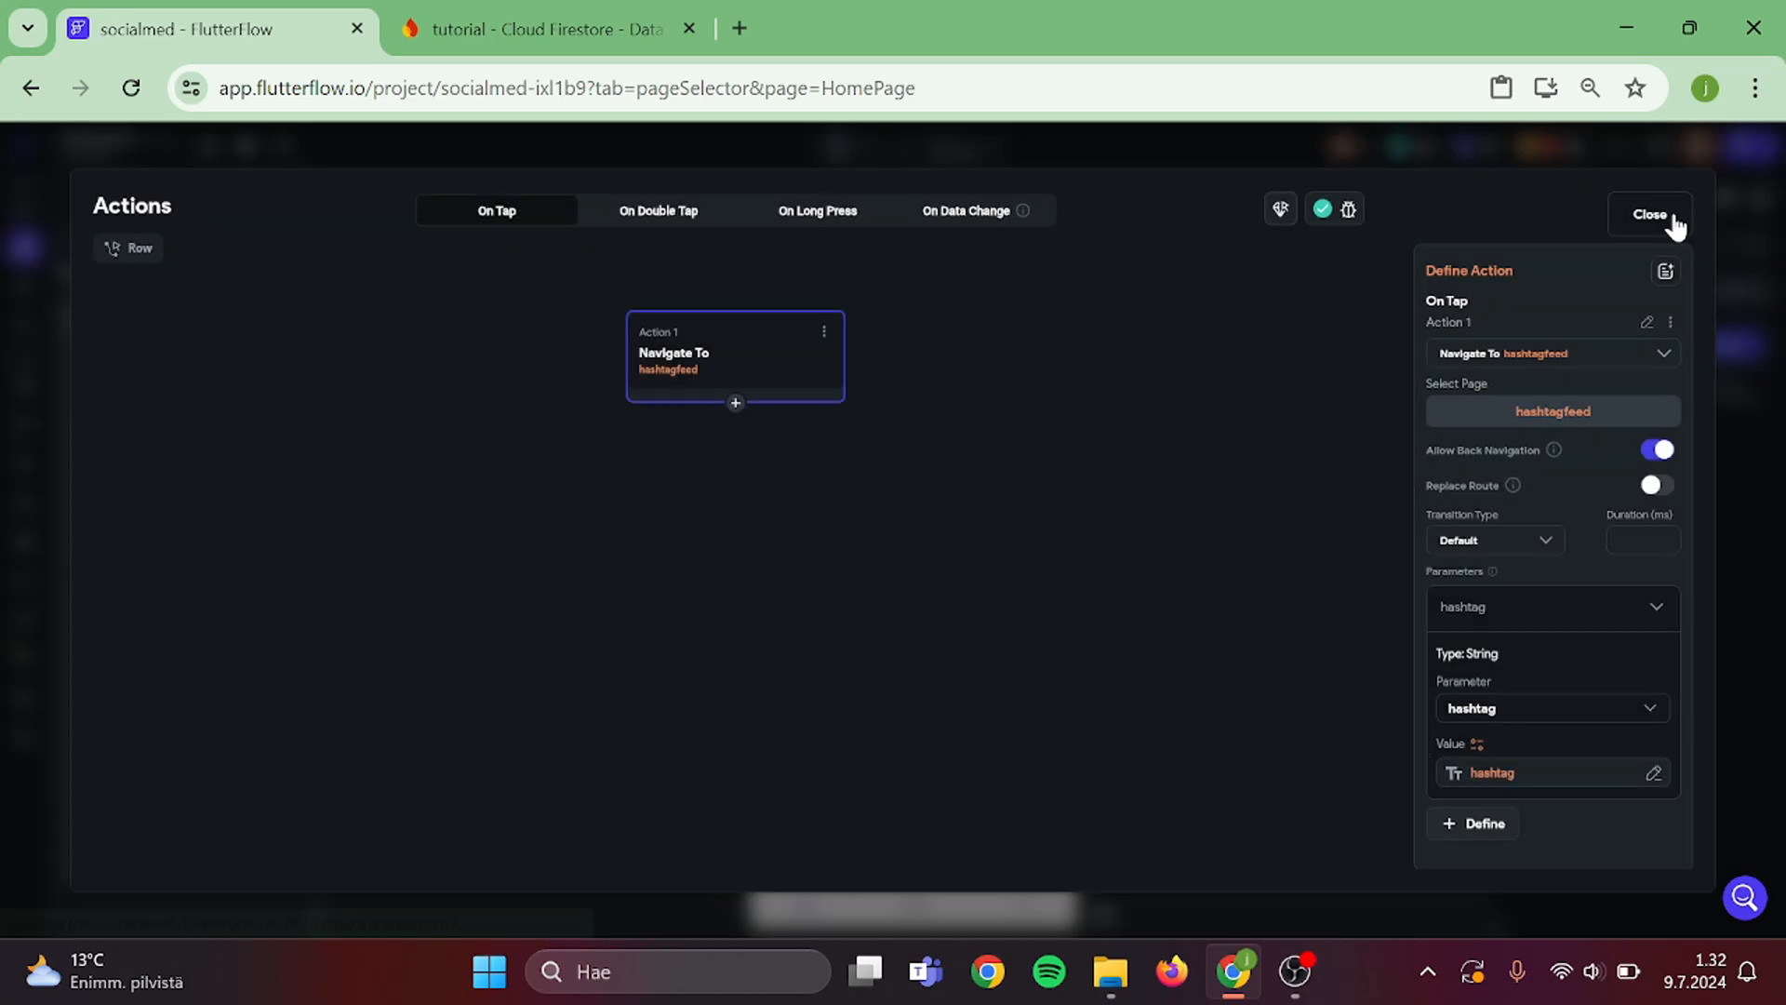
click(1648, 214)
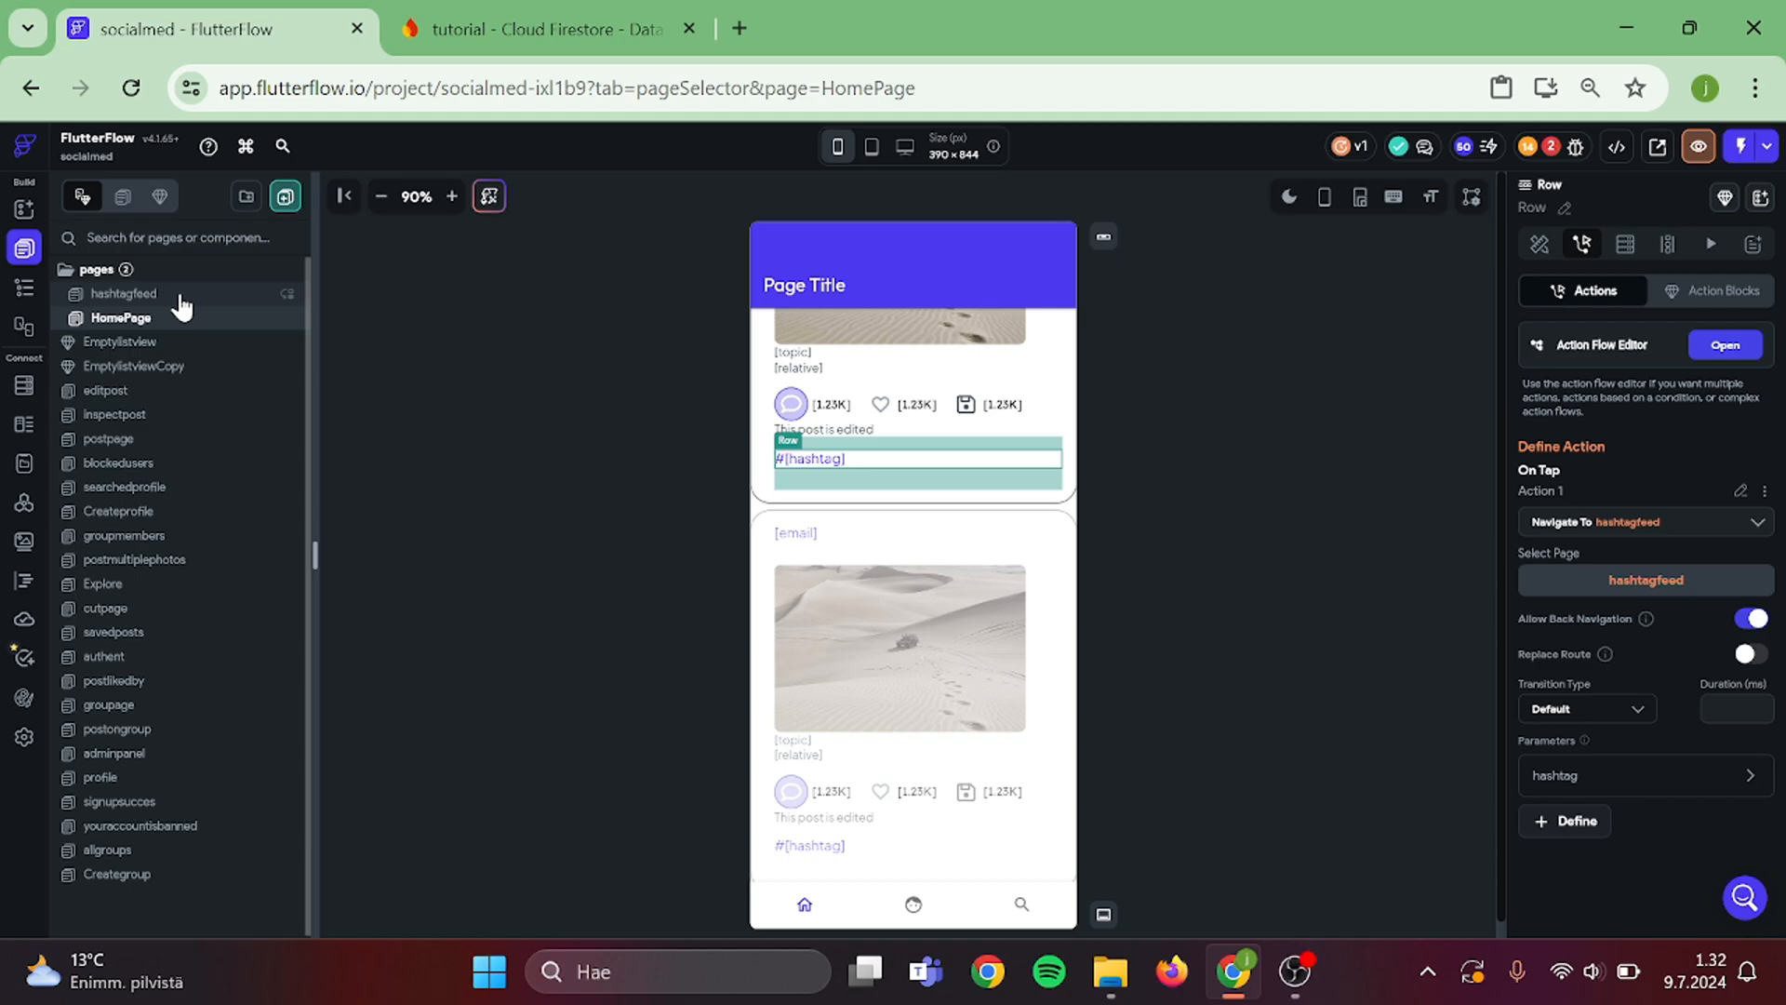
- Filter the hashtagfeed ListView query to posts whose hashtag equals the hashtag page parameter
click(123, 293)
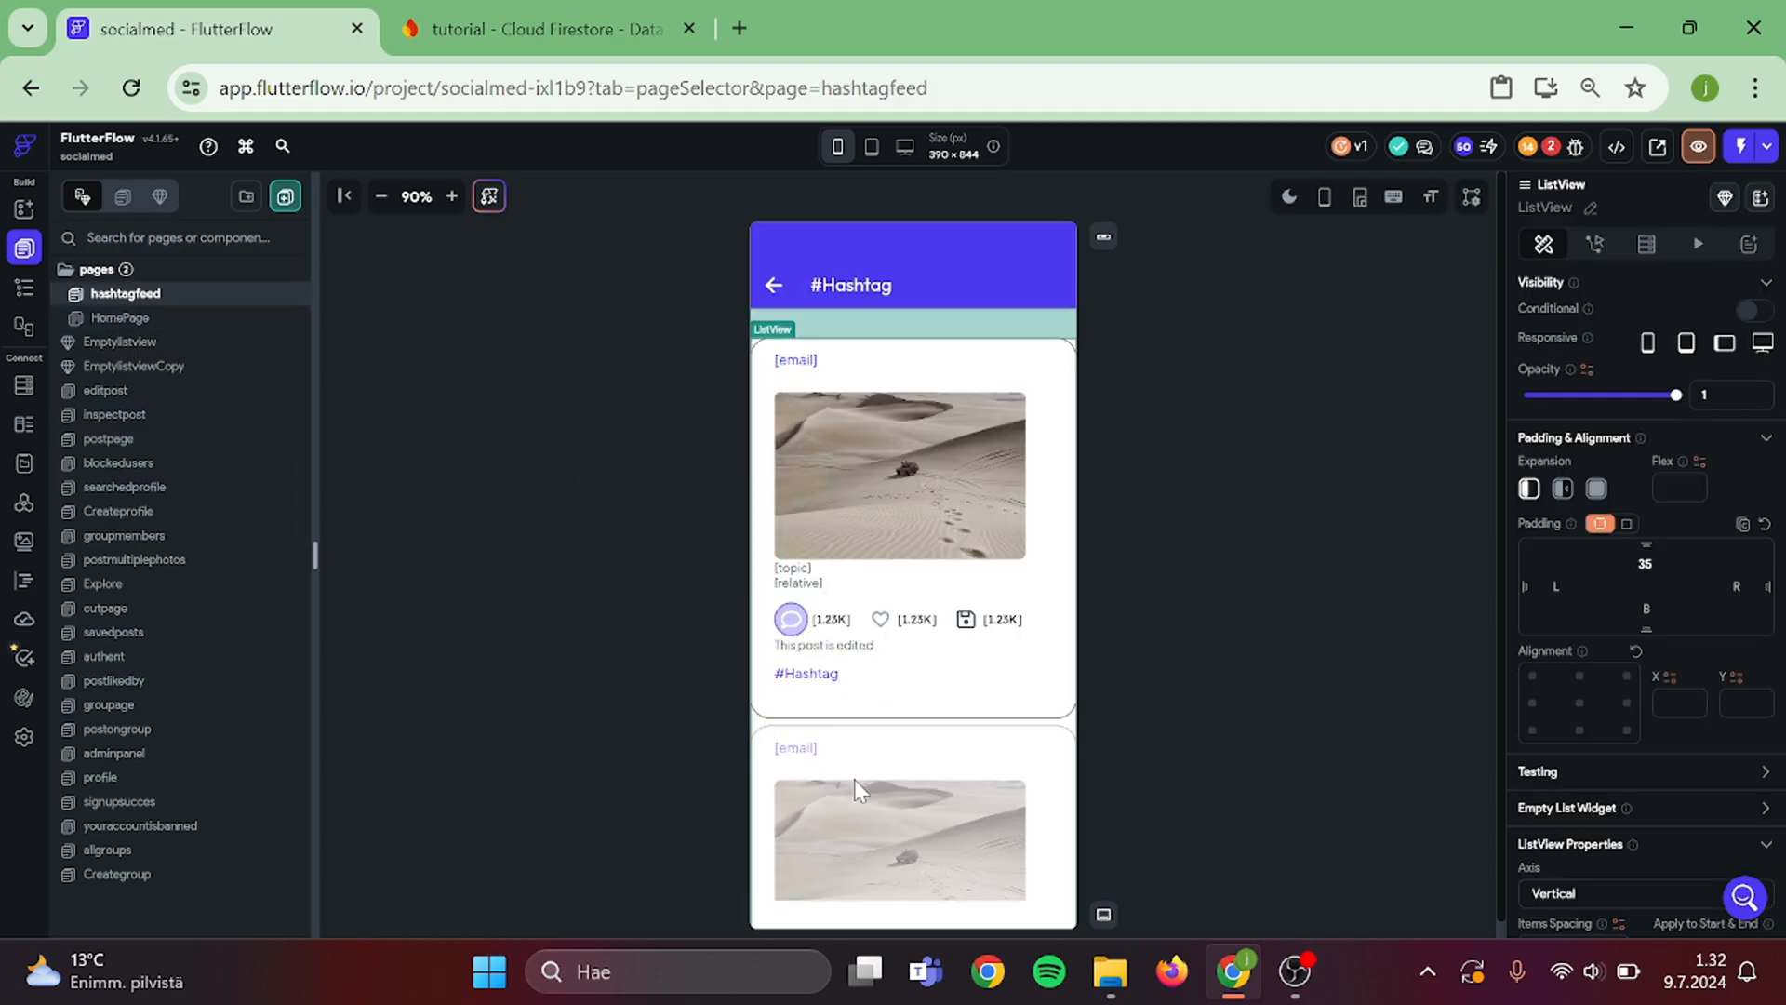
click(24, 285)
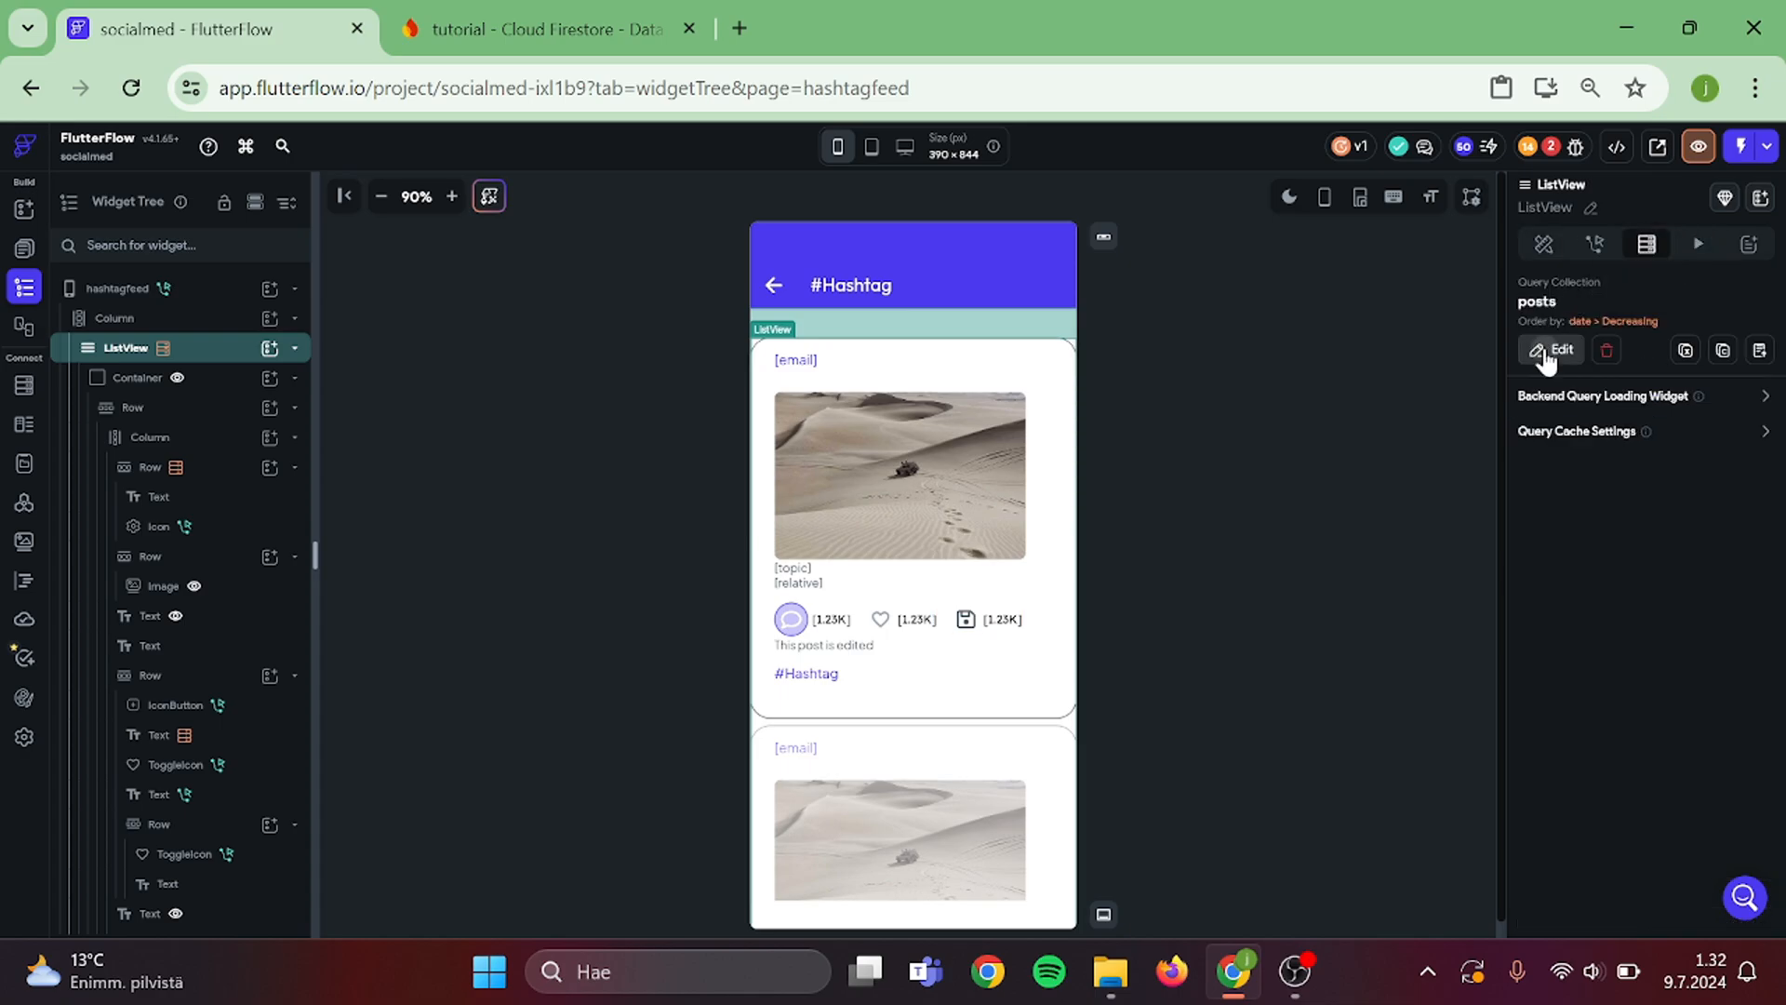
click(1552, 350)
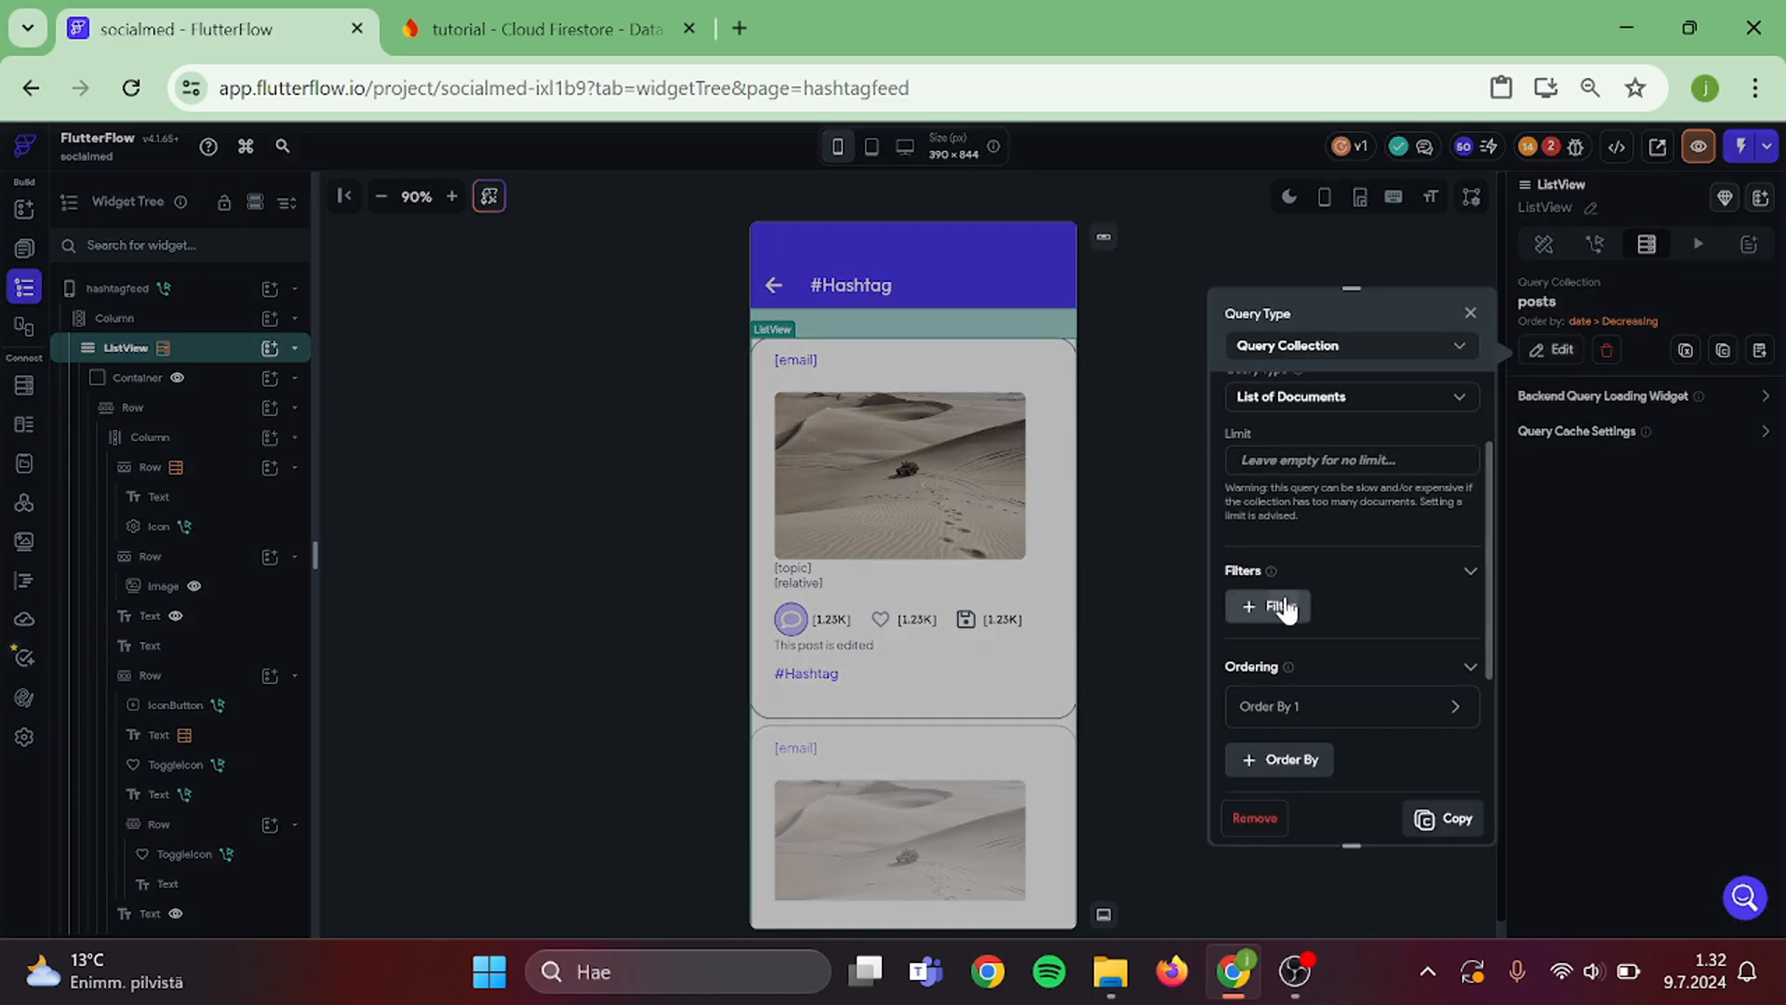
click(1268, 605)
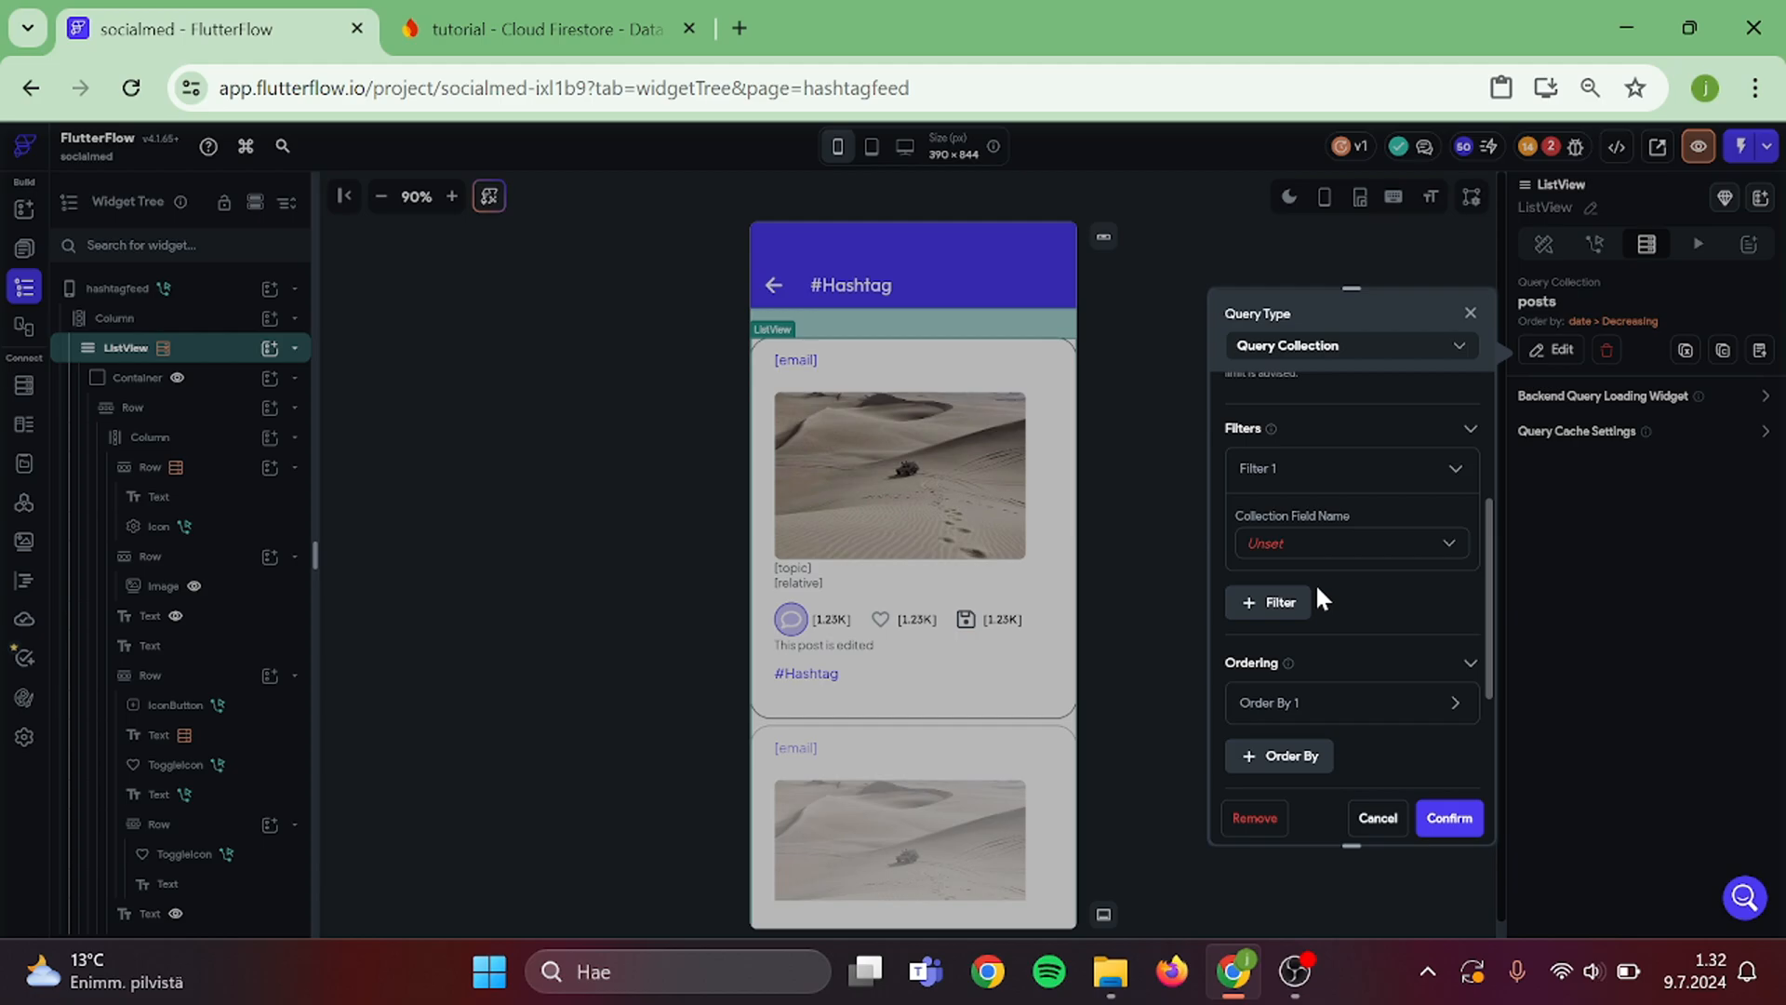
click(1350, 542)
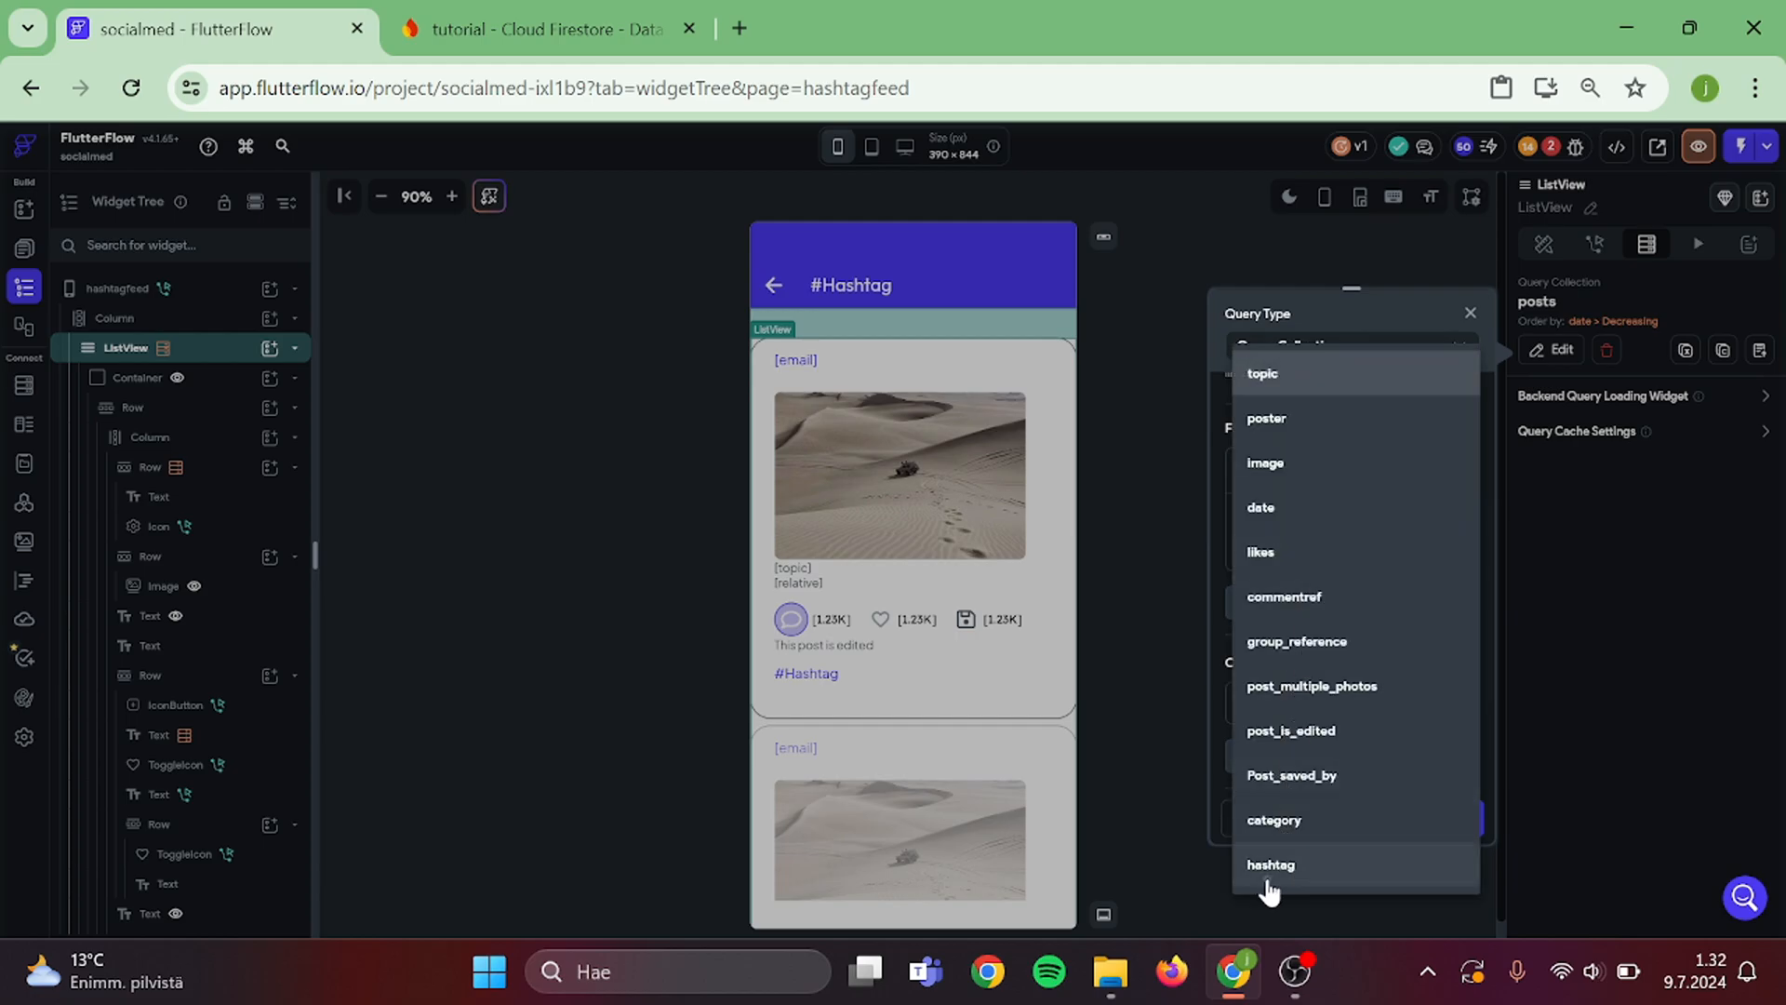
click(1269, 863)
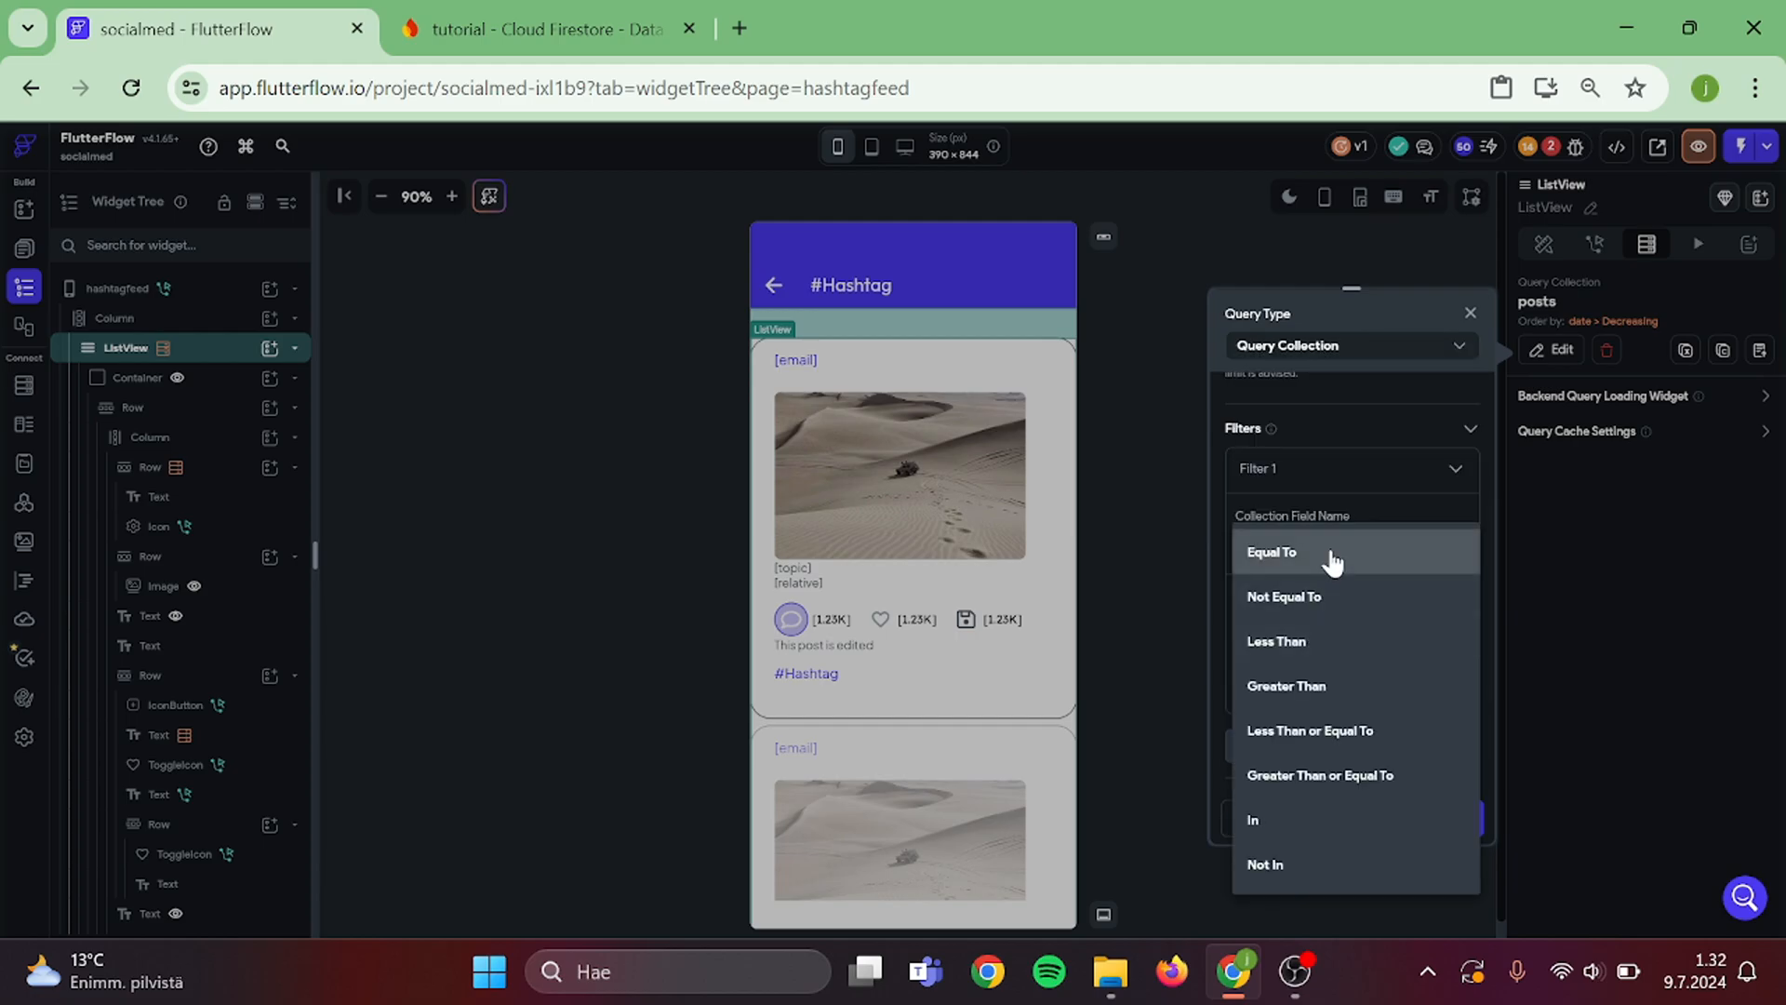
click(1271, 552)
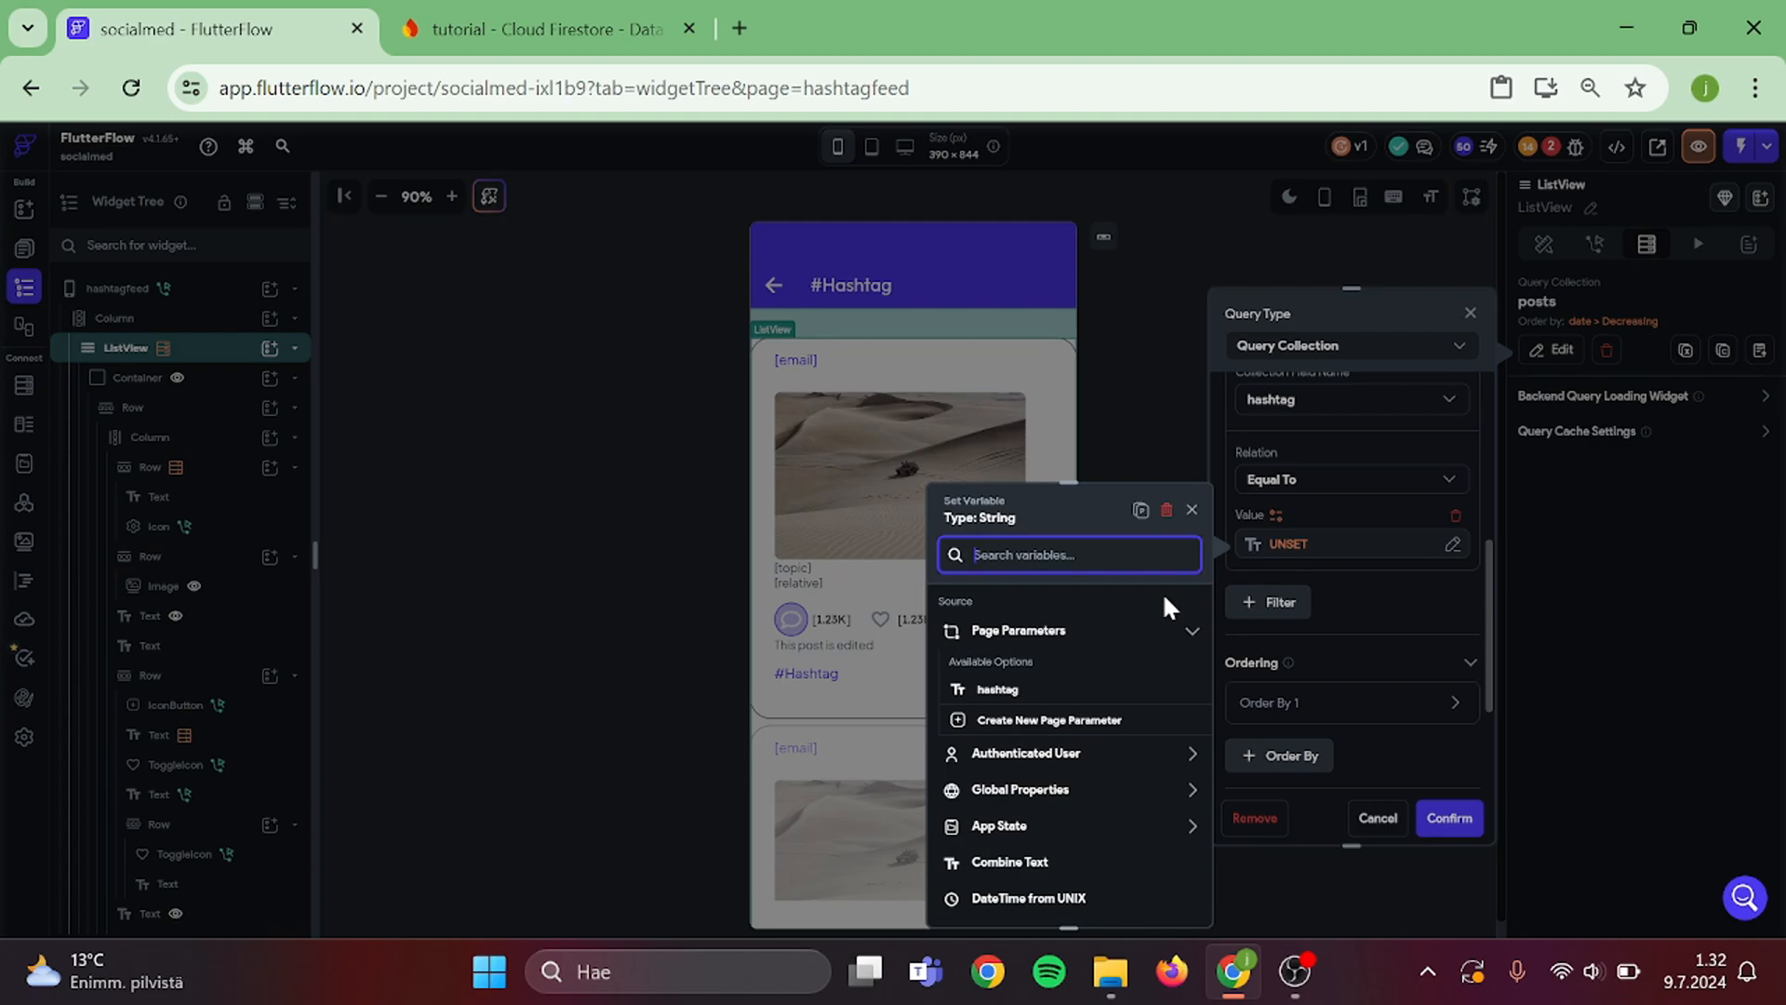
click(993, 688)
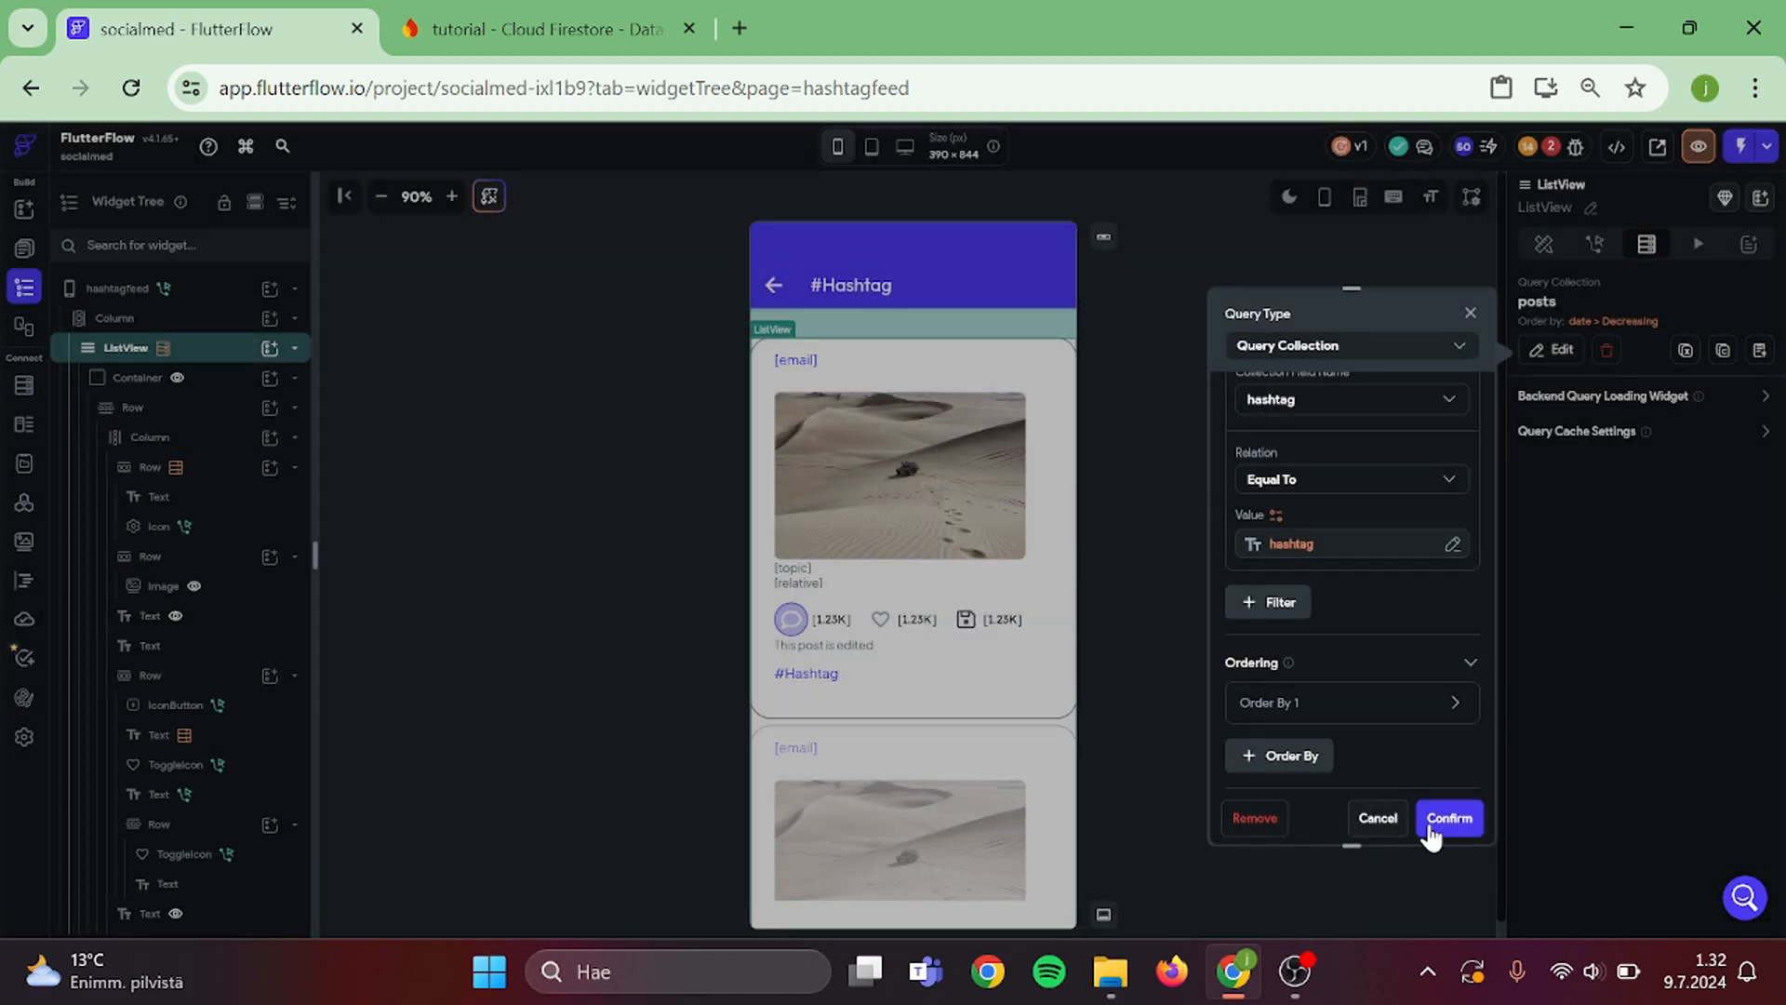
click(1447, 818)
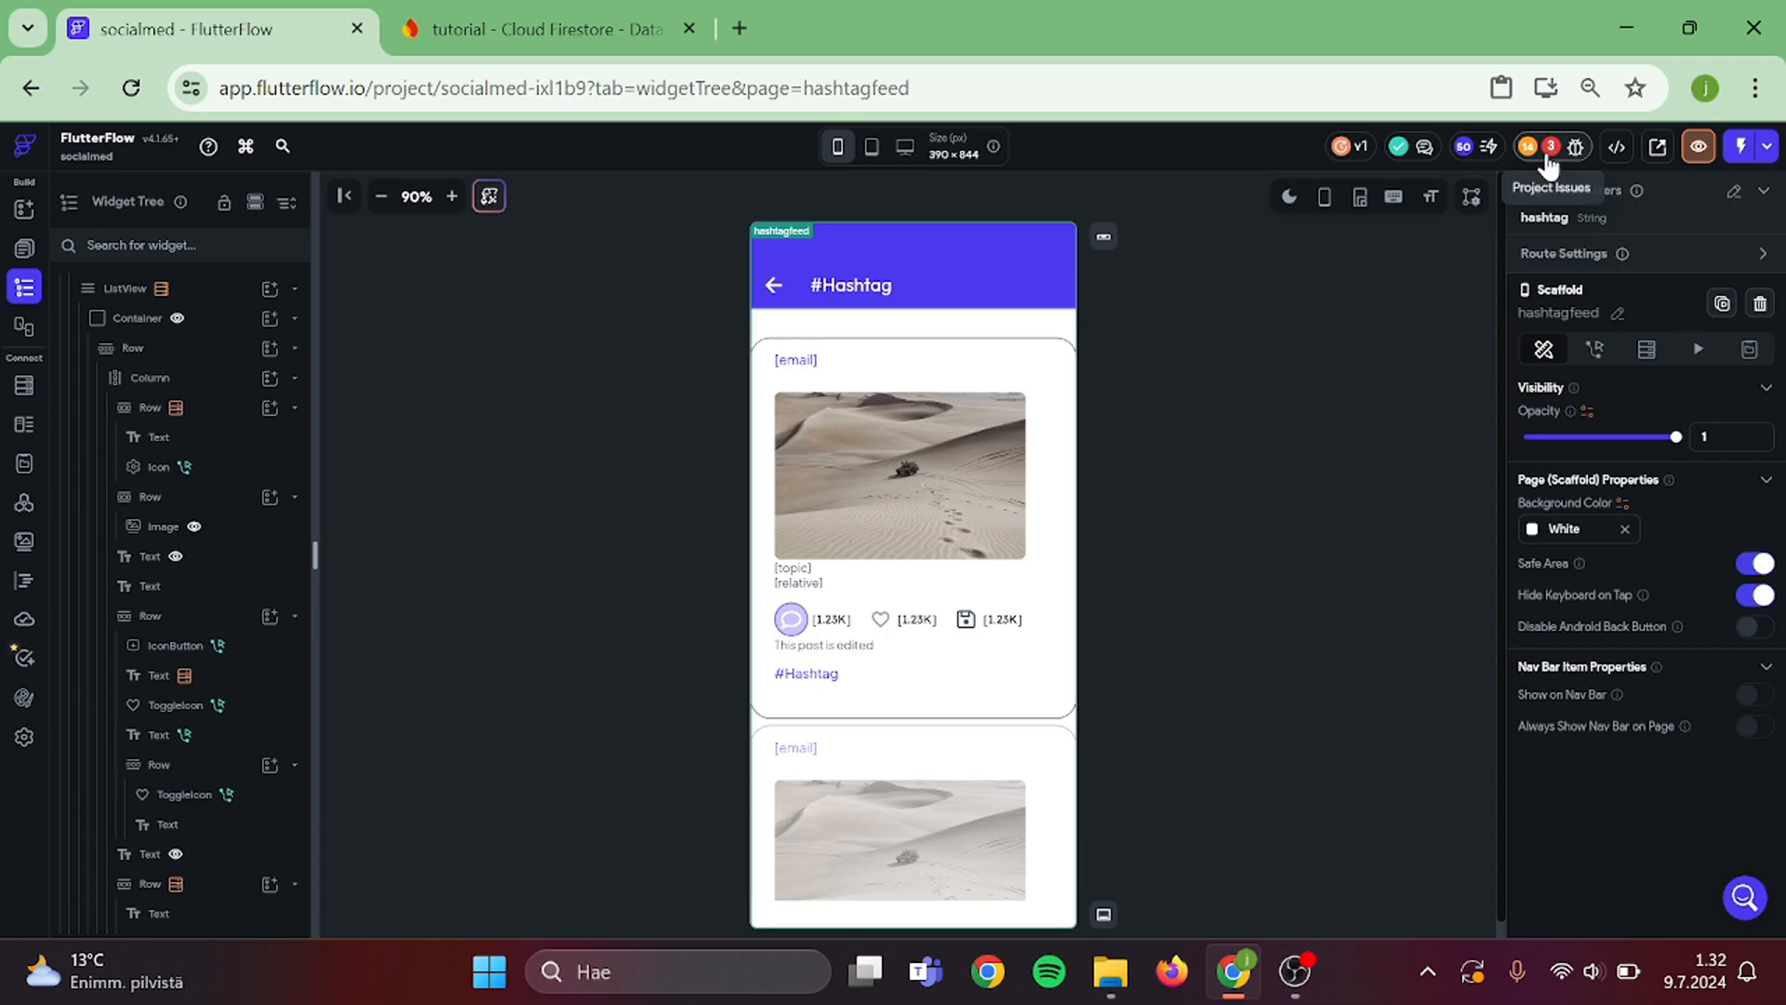
- Review project issues, inspect the hashtag row's flagged action, and recheck the remaining issues
click(1548, 146)
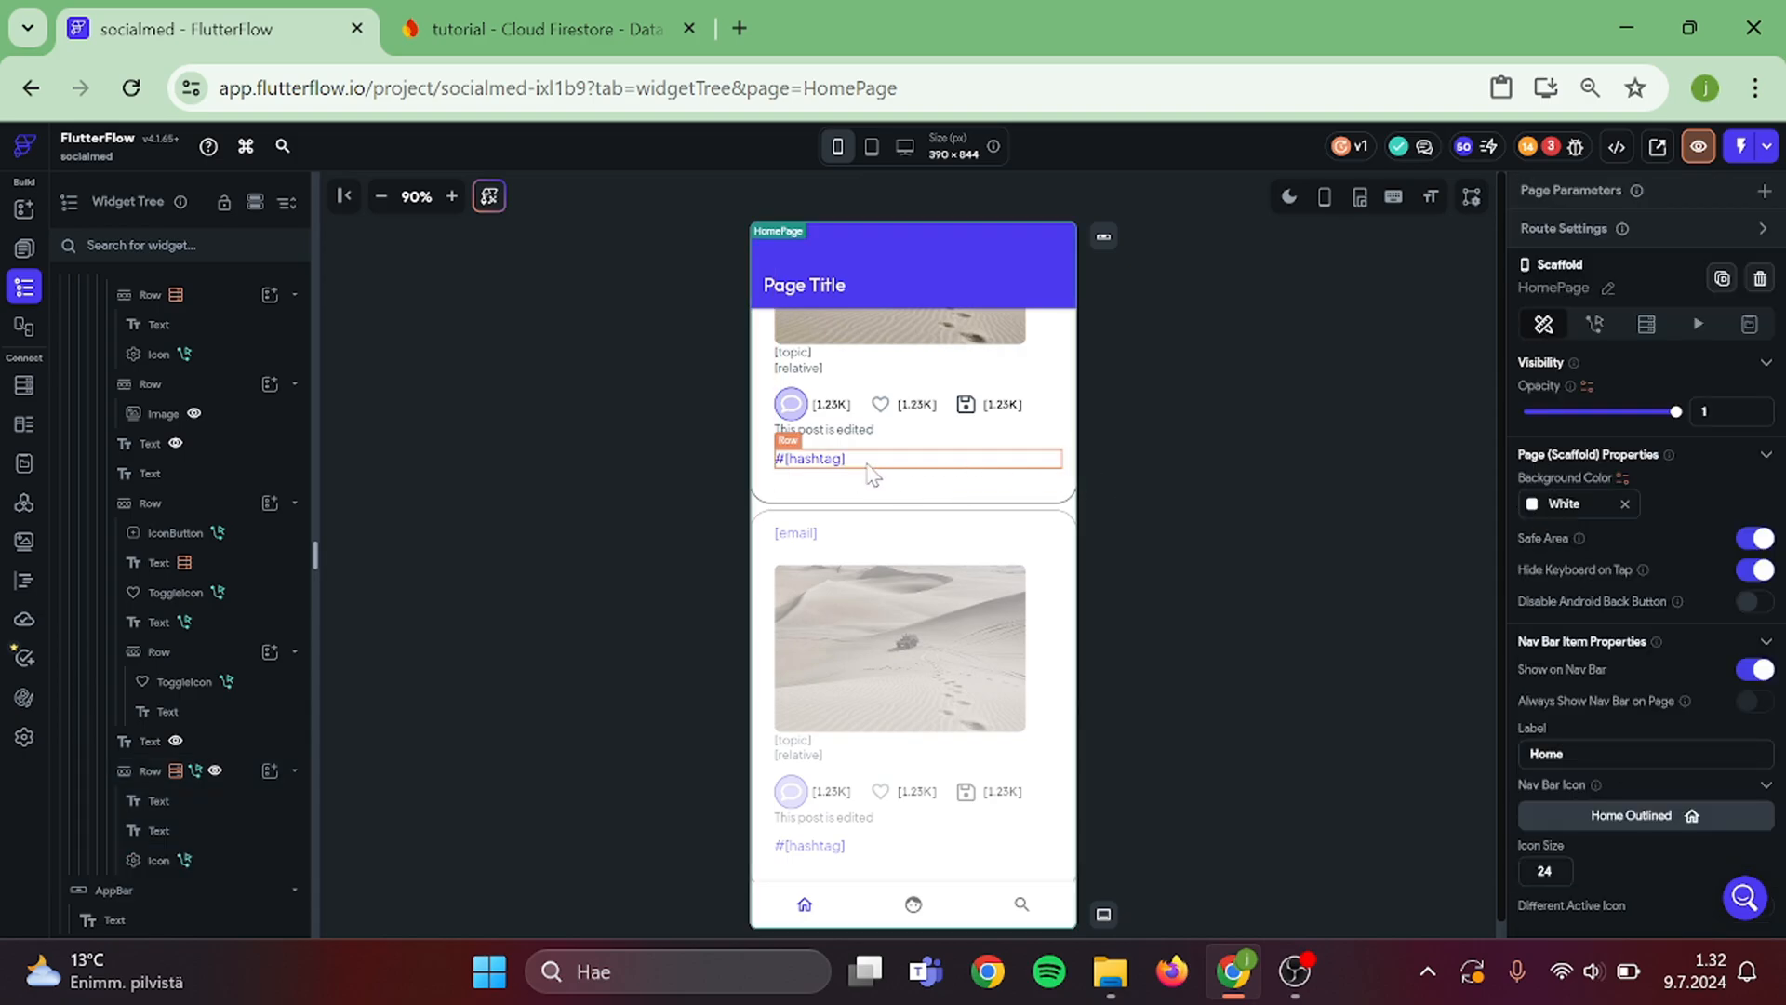
click(917, 458)
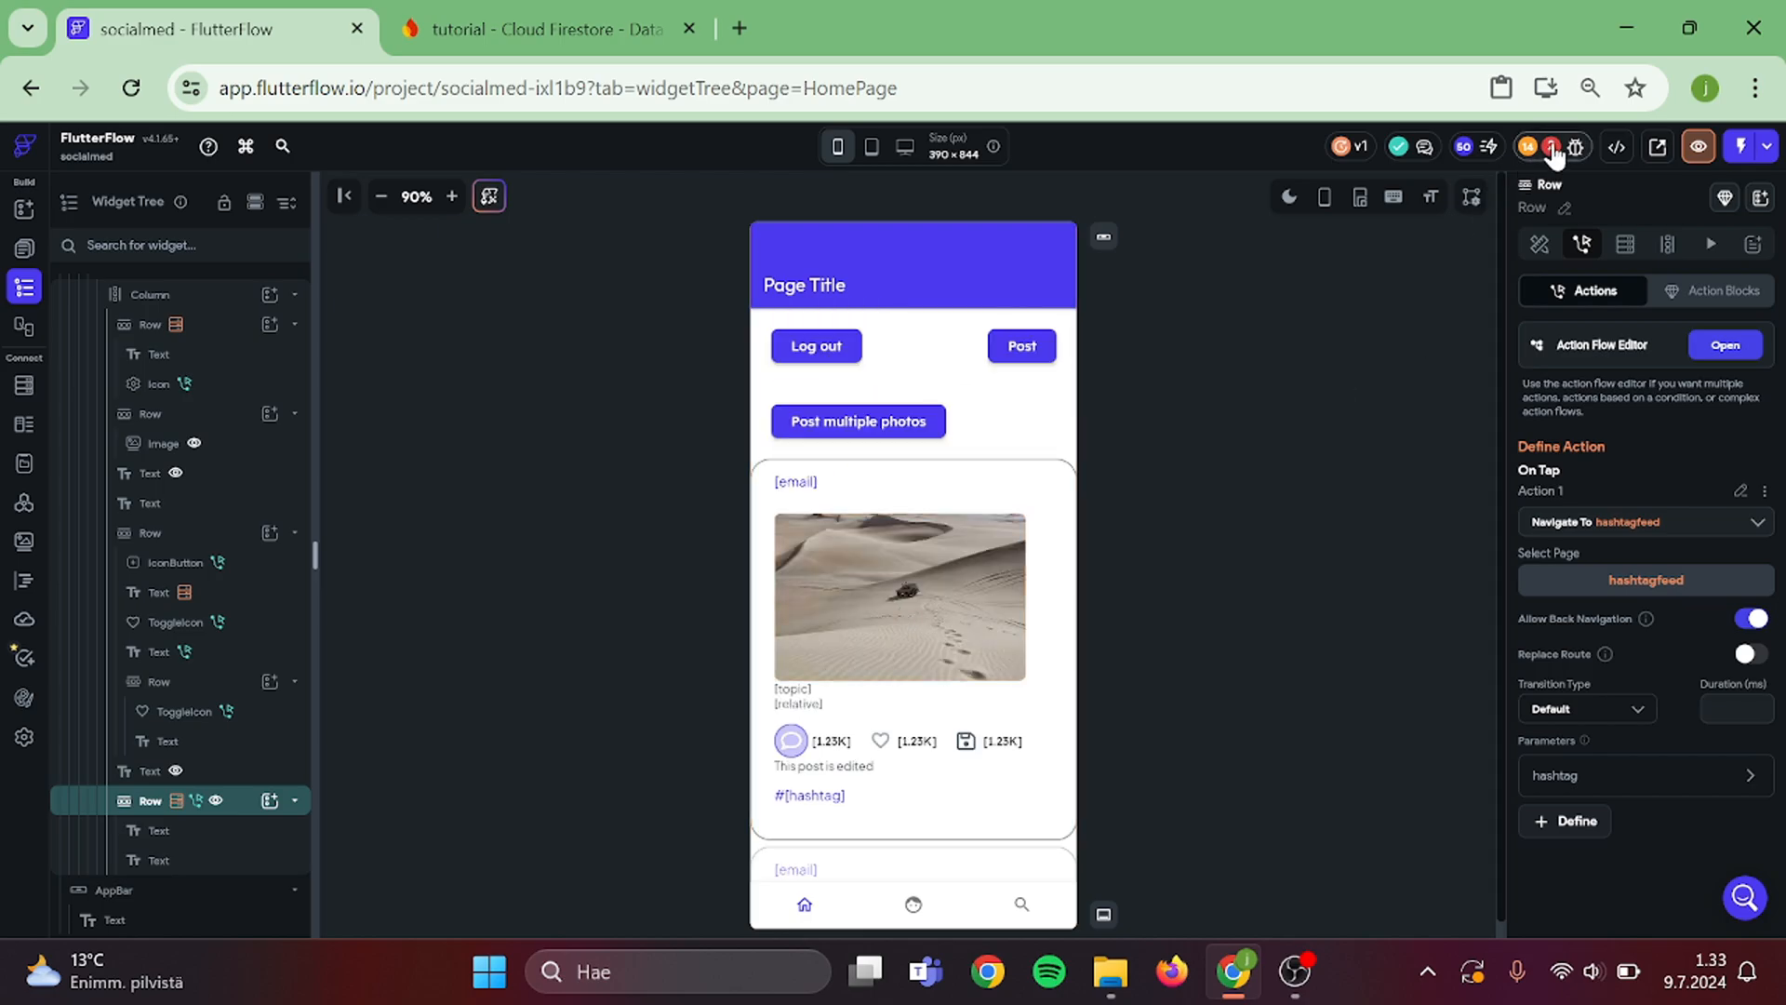
click(1721, 344)
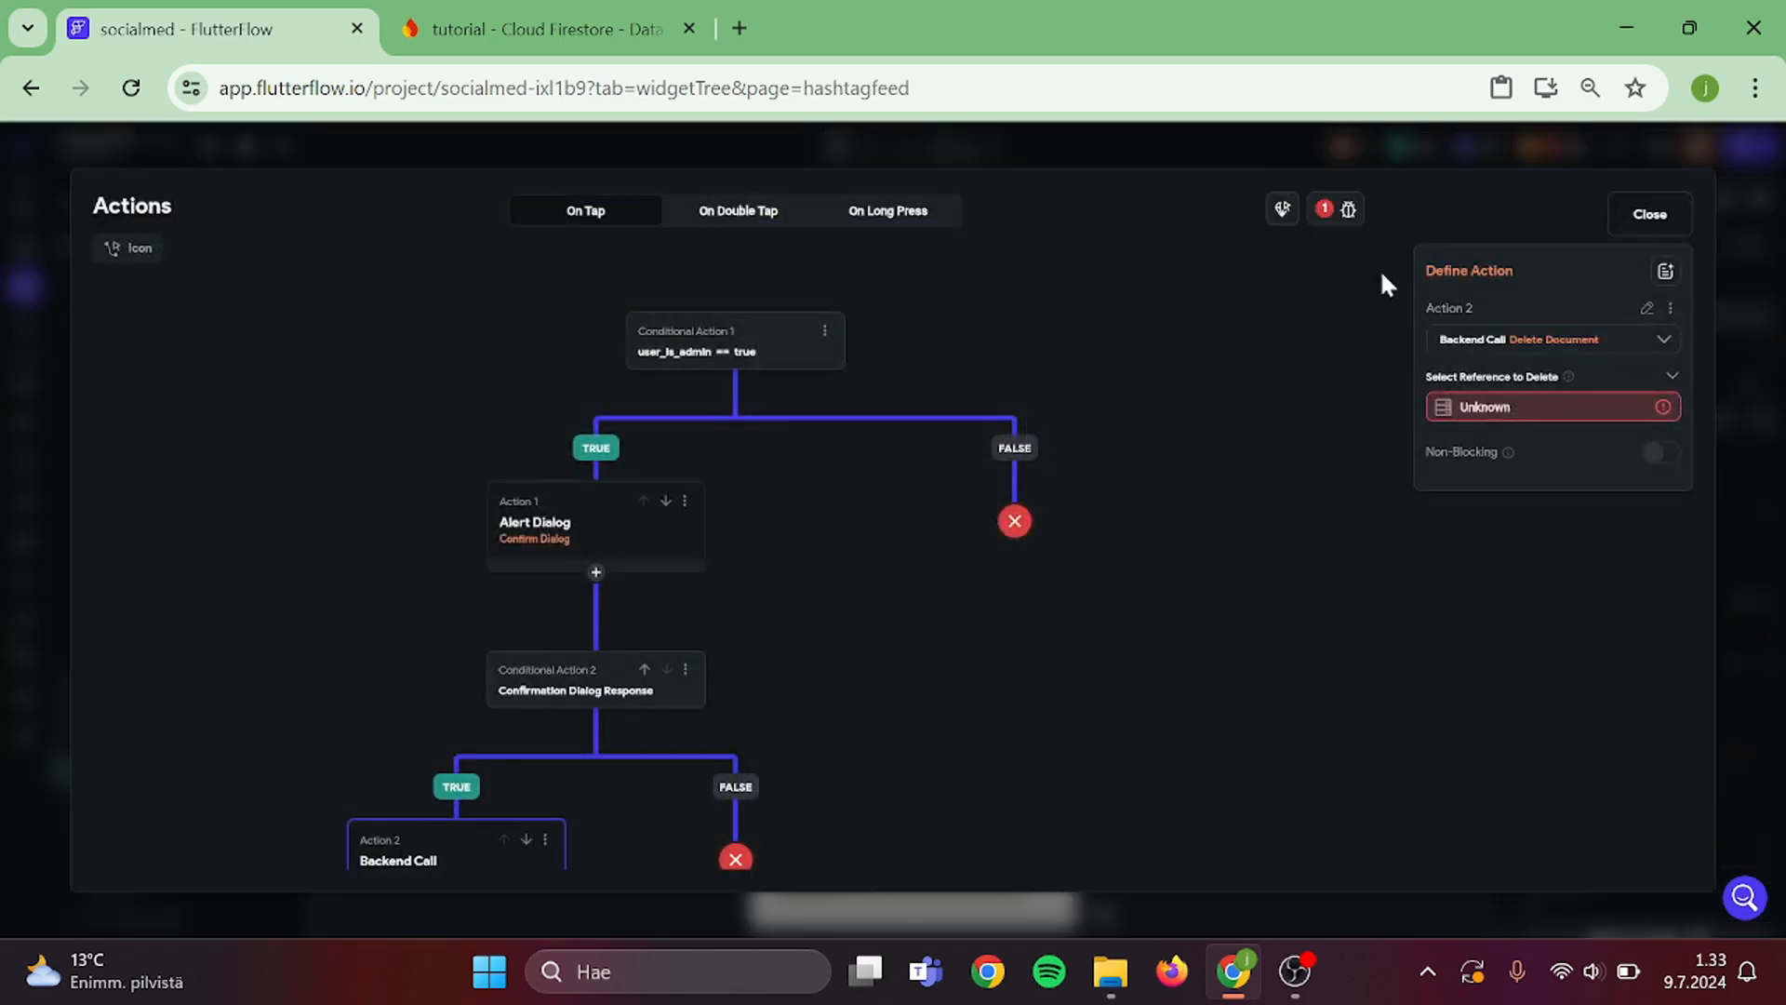
click(1647, 214)
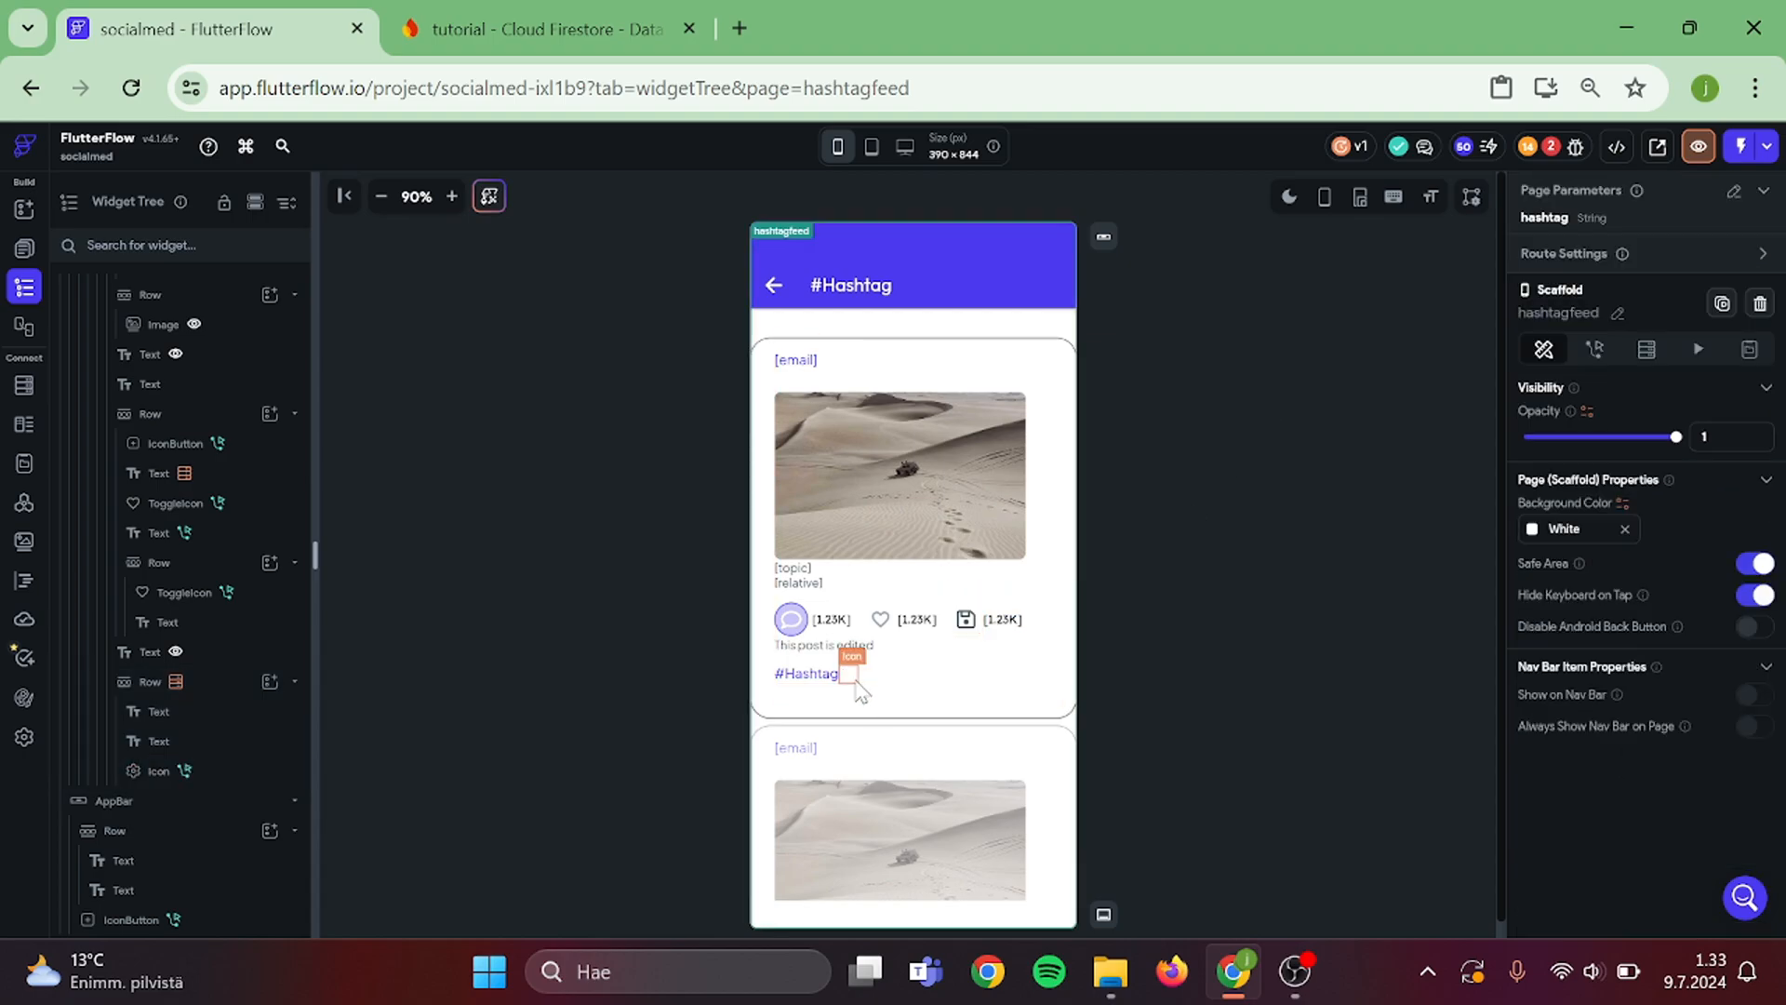
click(805, 671)
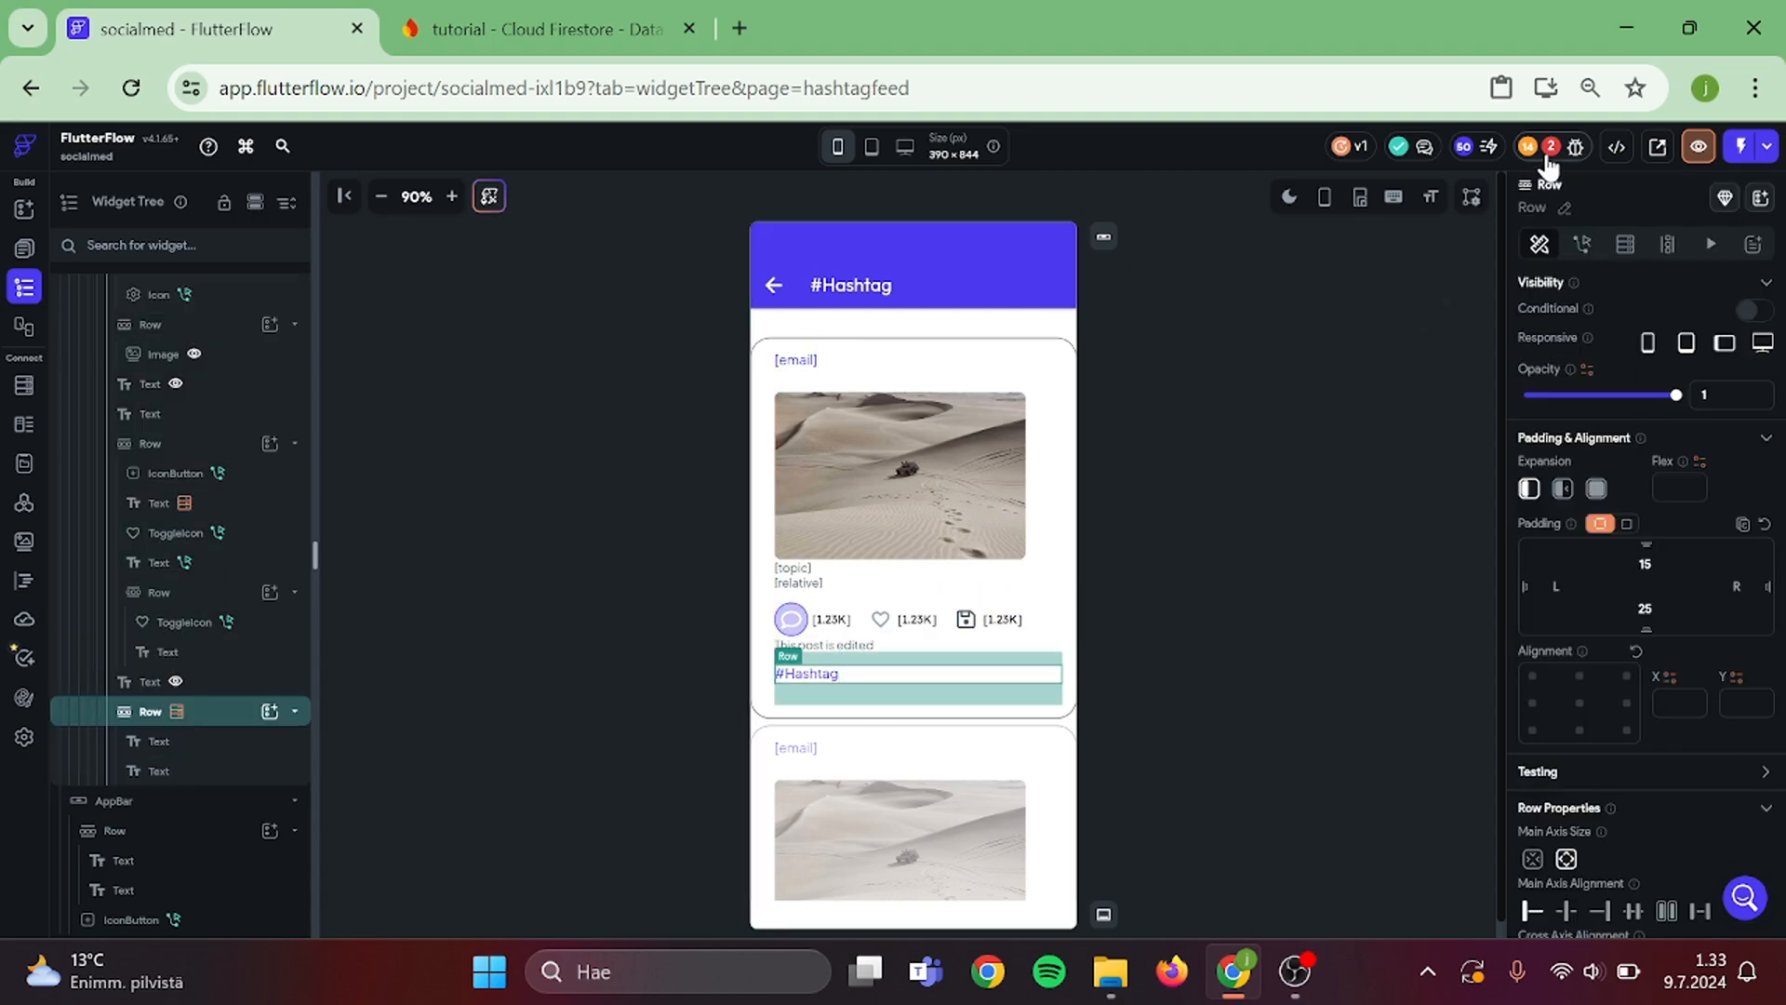
click(1550, 147)
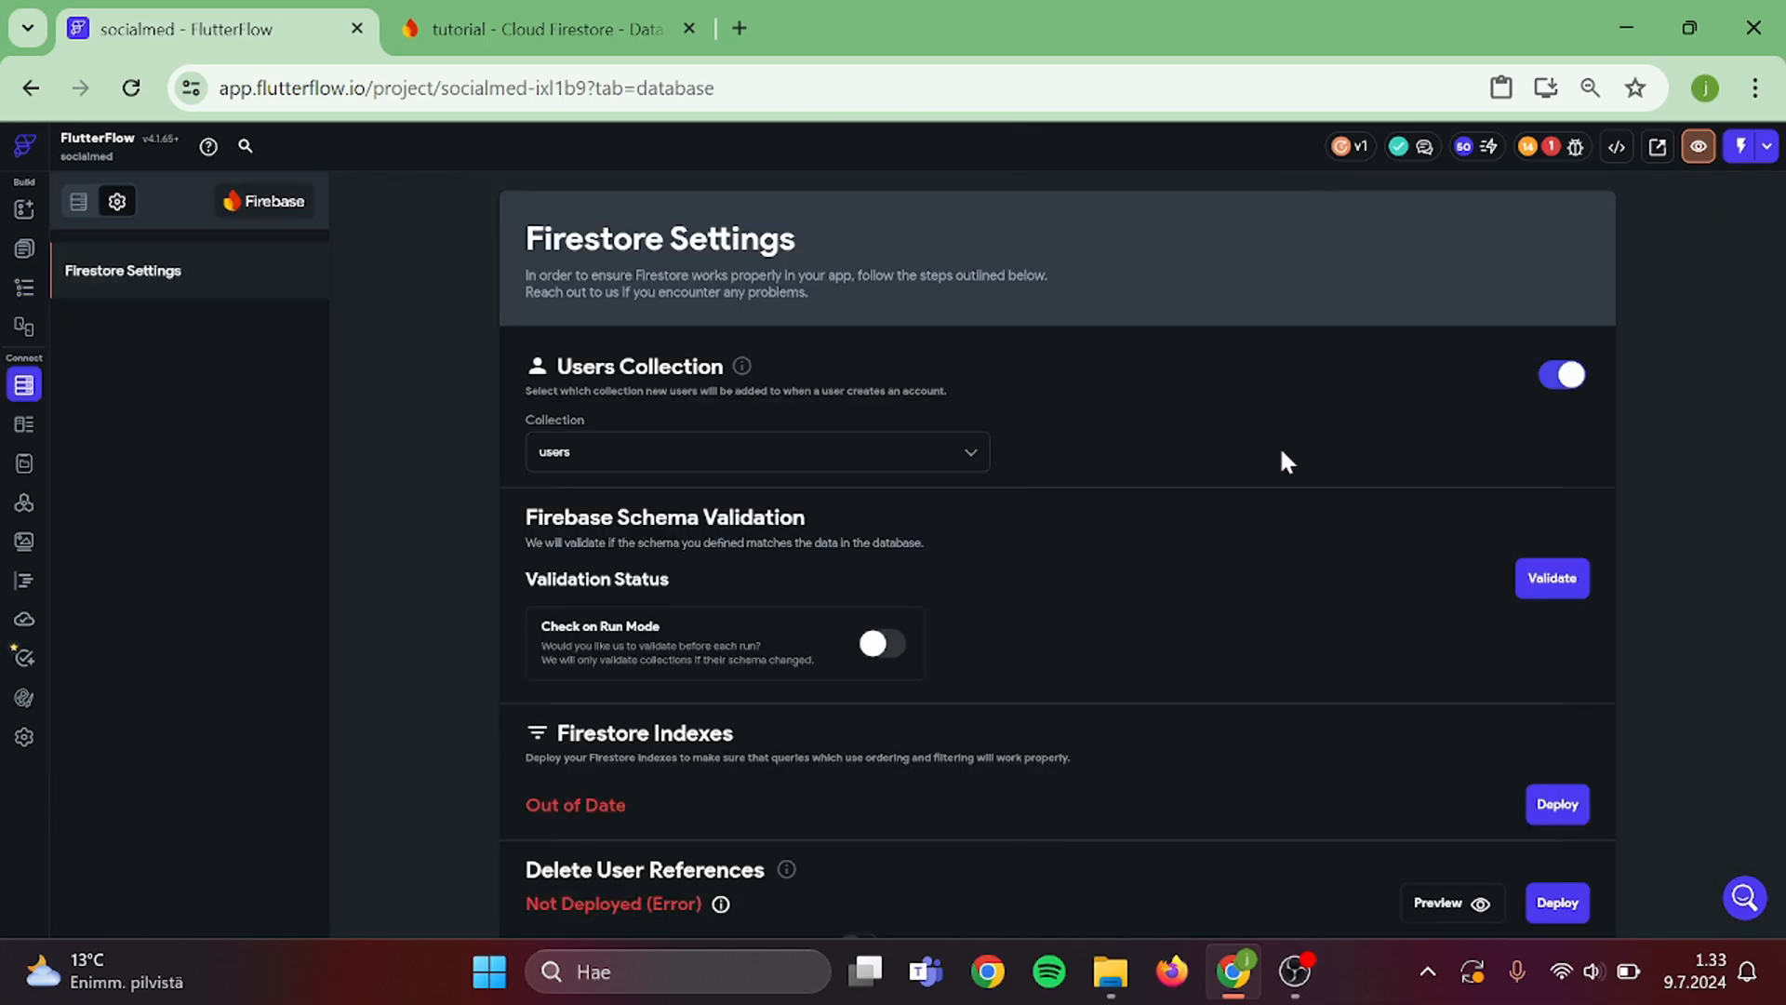
scroll(down, 3)
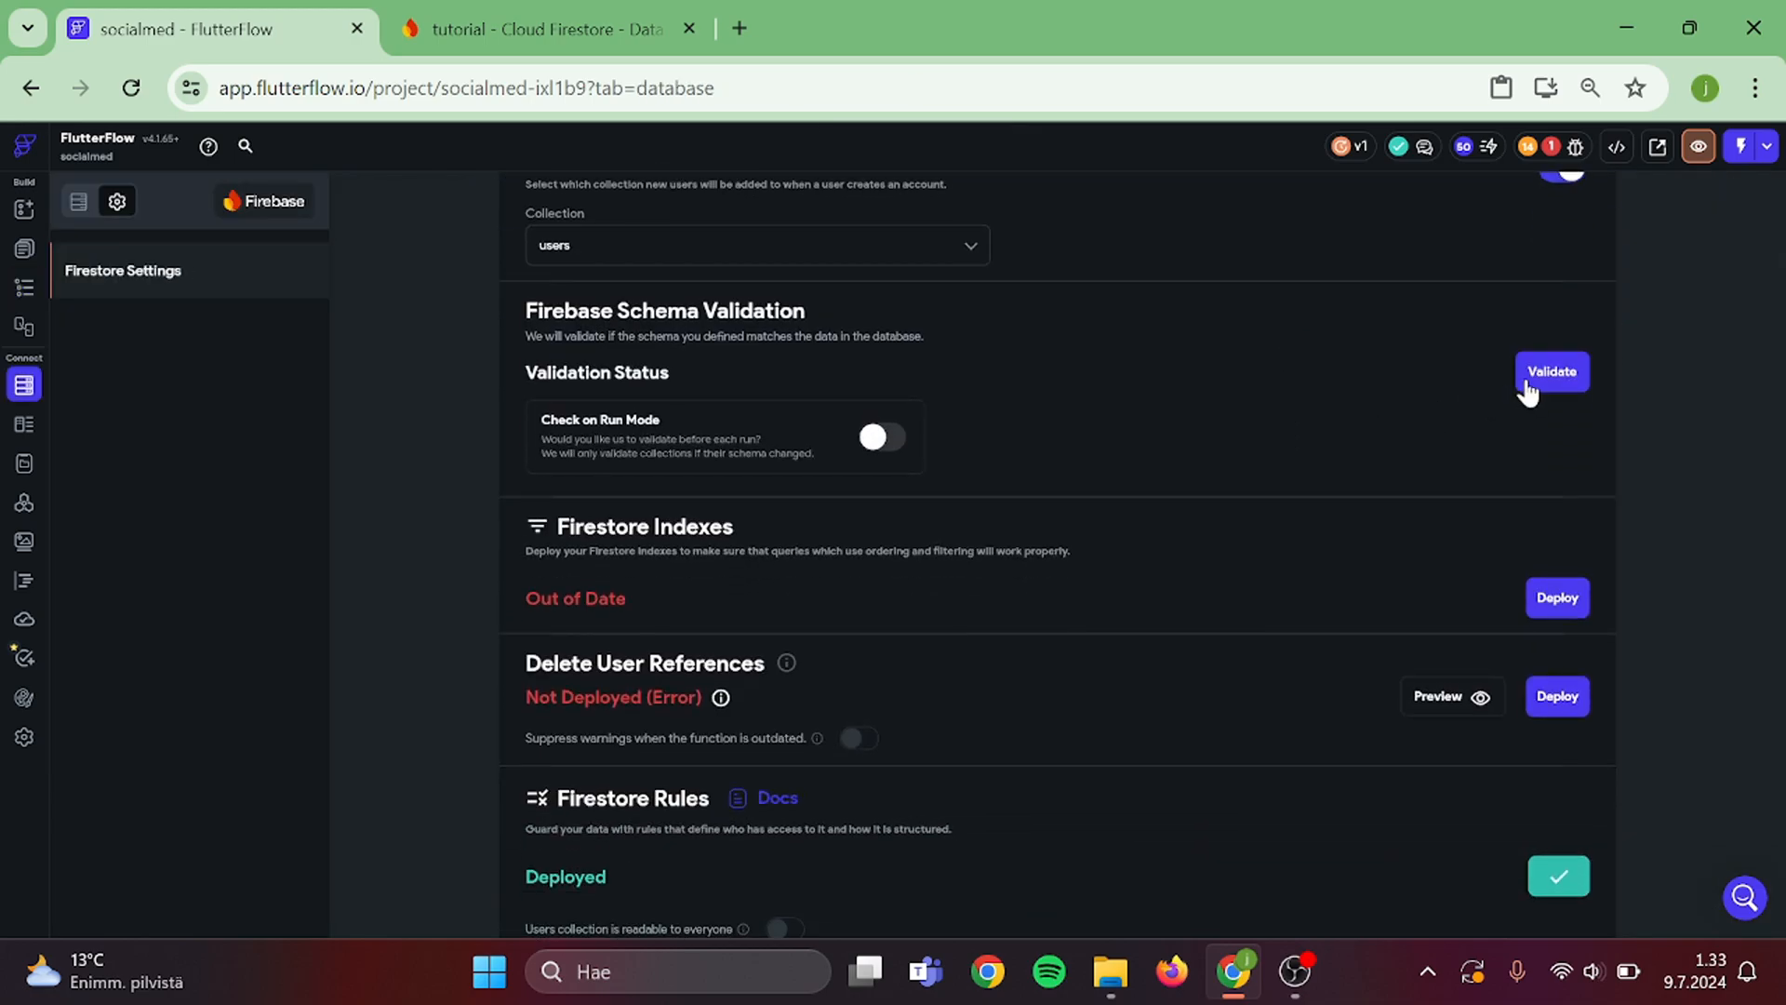
click(1550, 371)
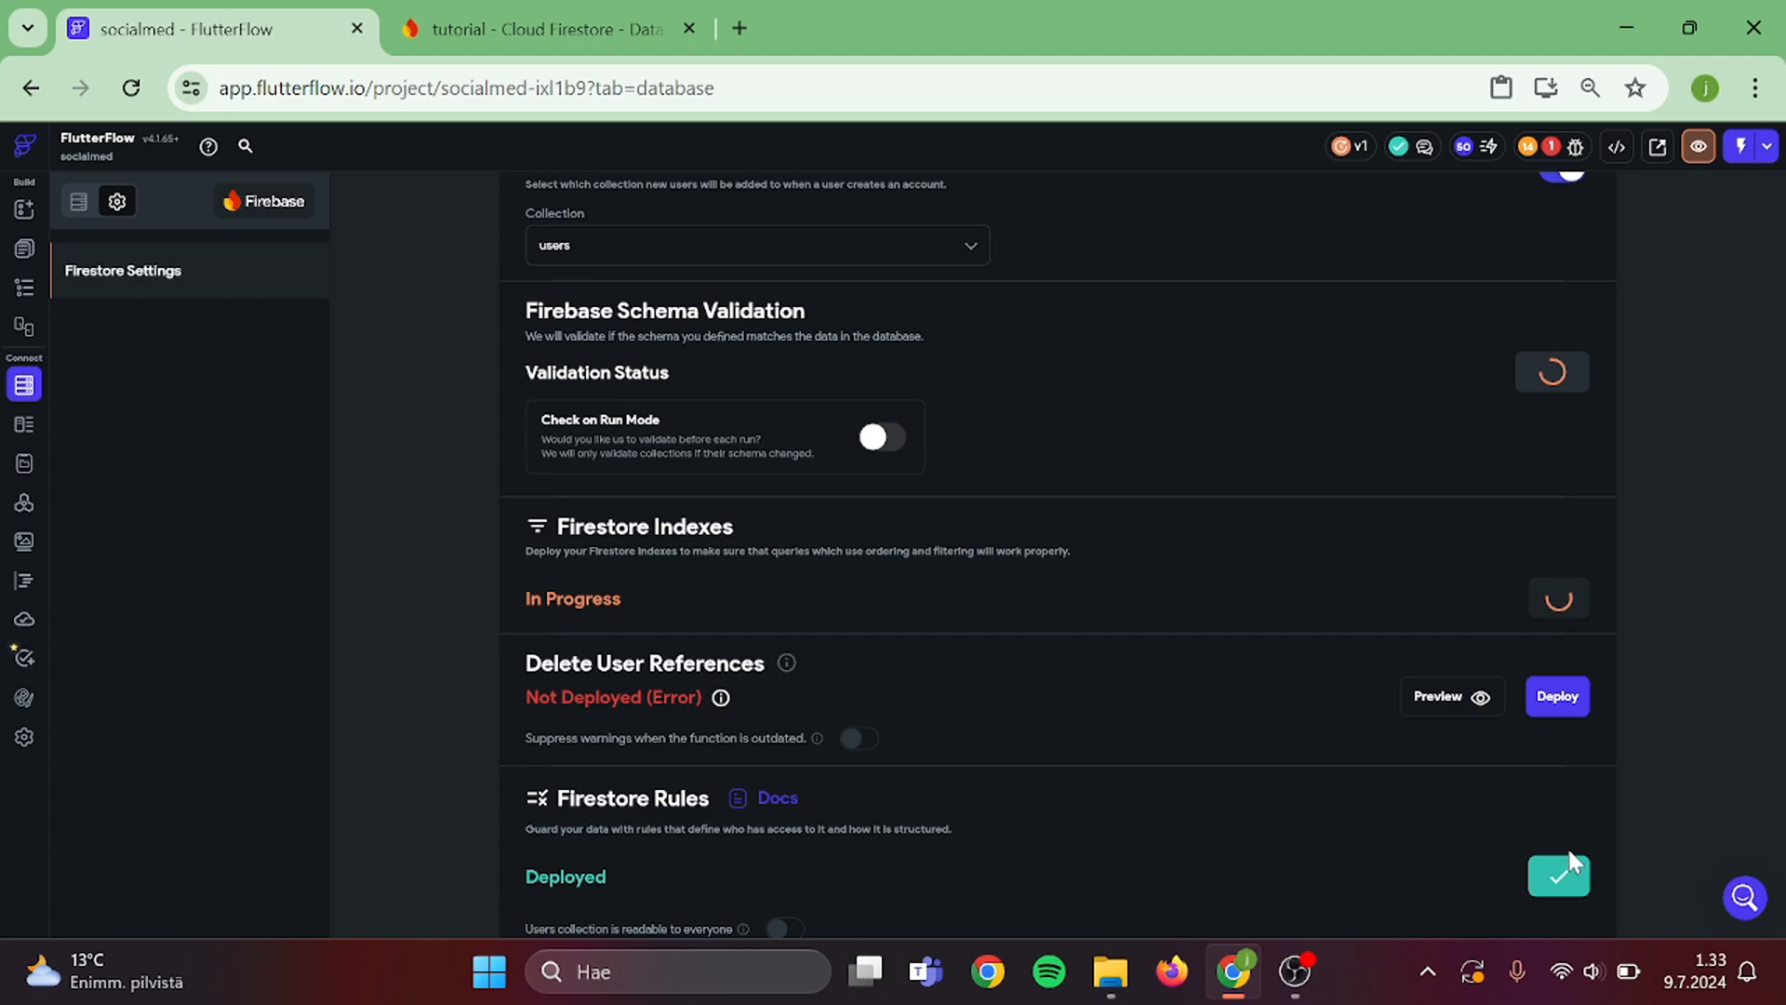
click(1556, 876)
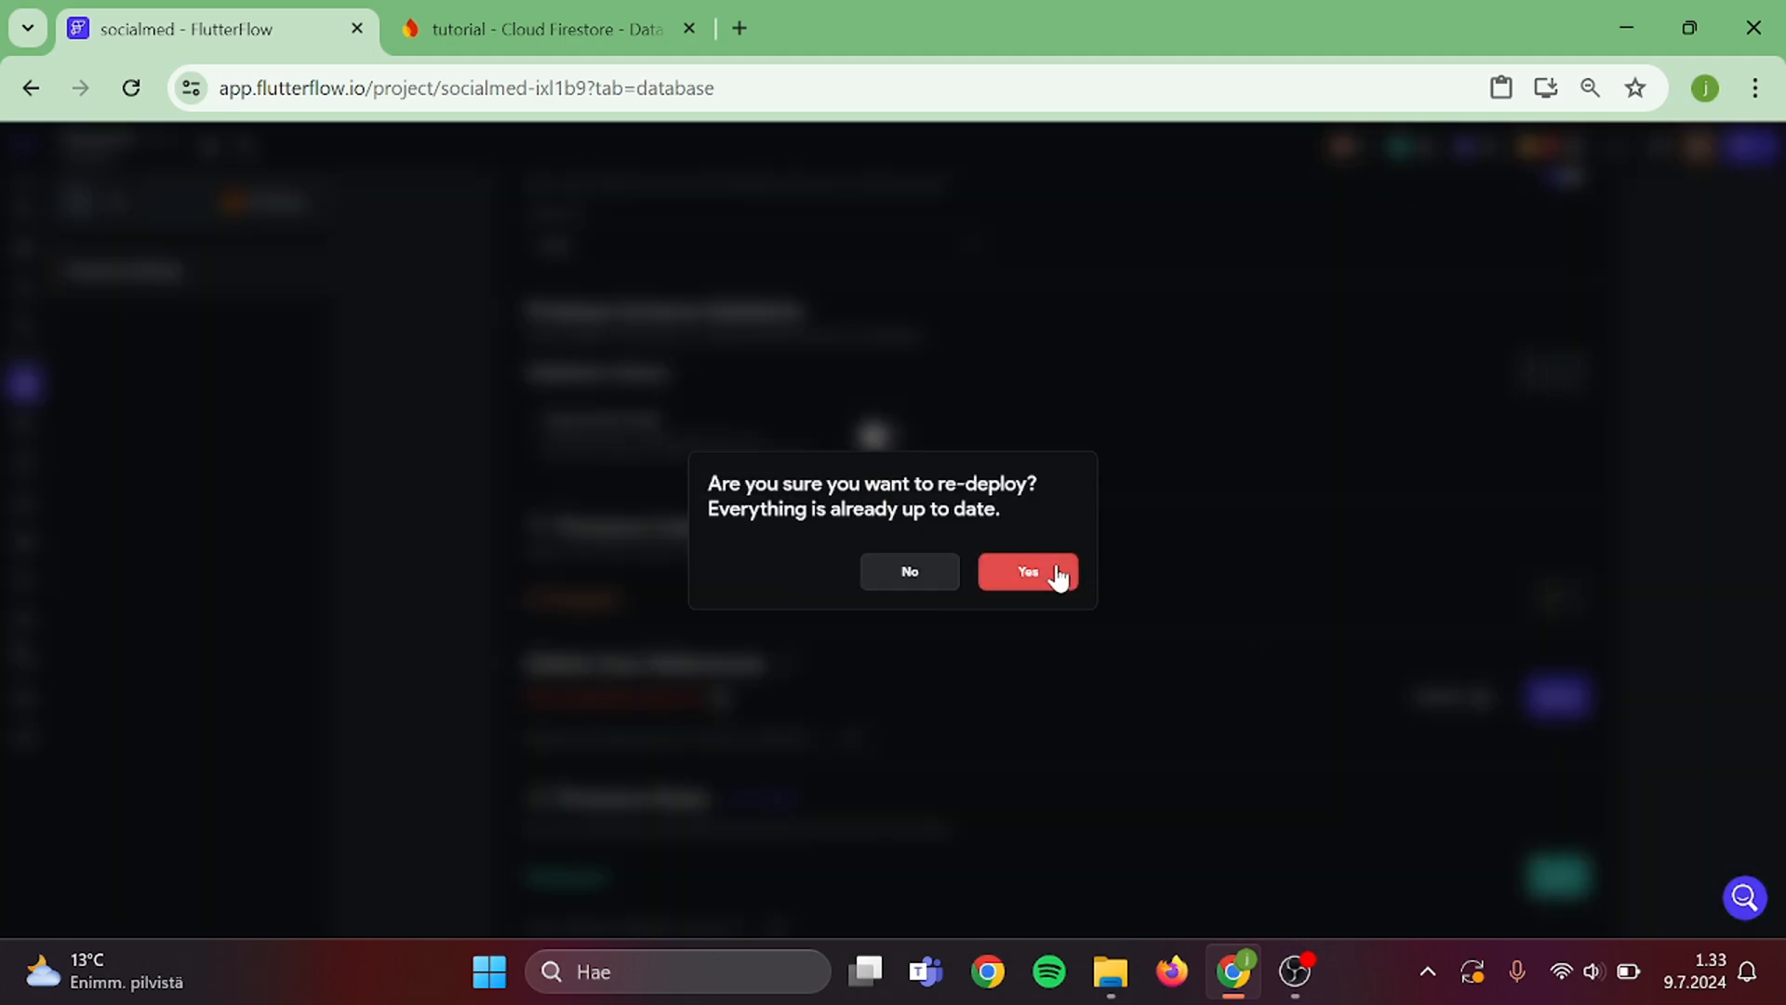
click(1025, 570)
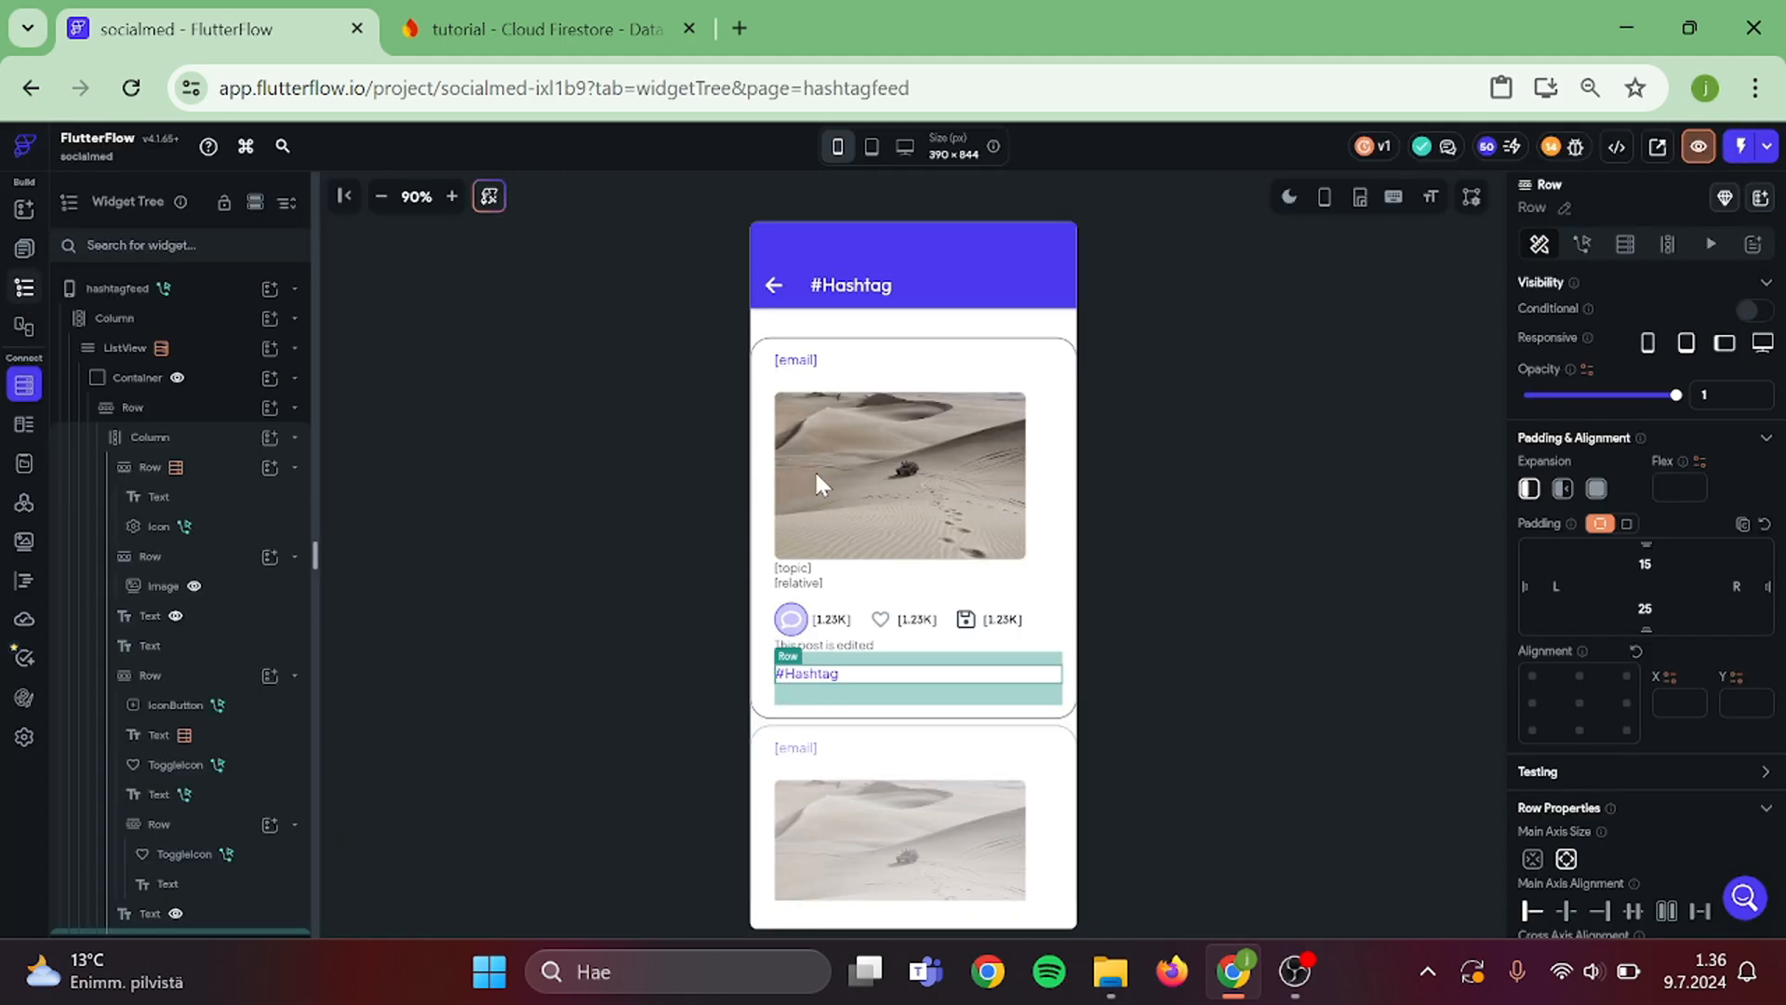
- On the Create Post page, set the hashtag TextField's hint text colour to Black
click(118, 287)
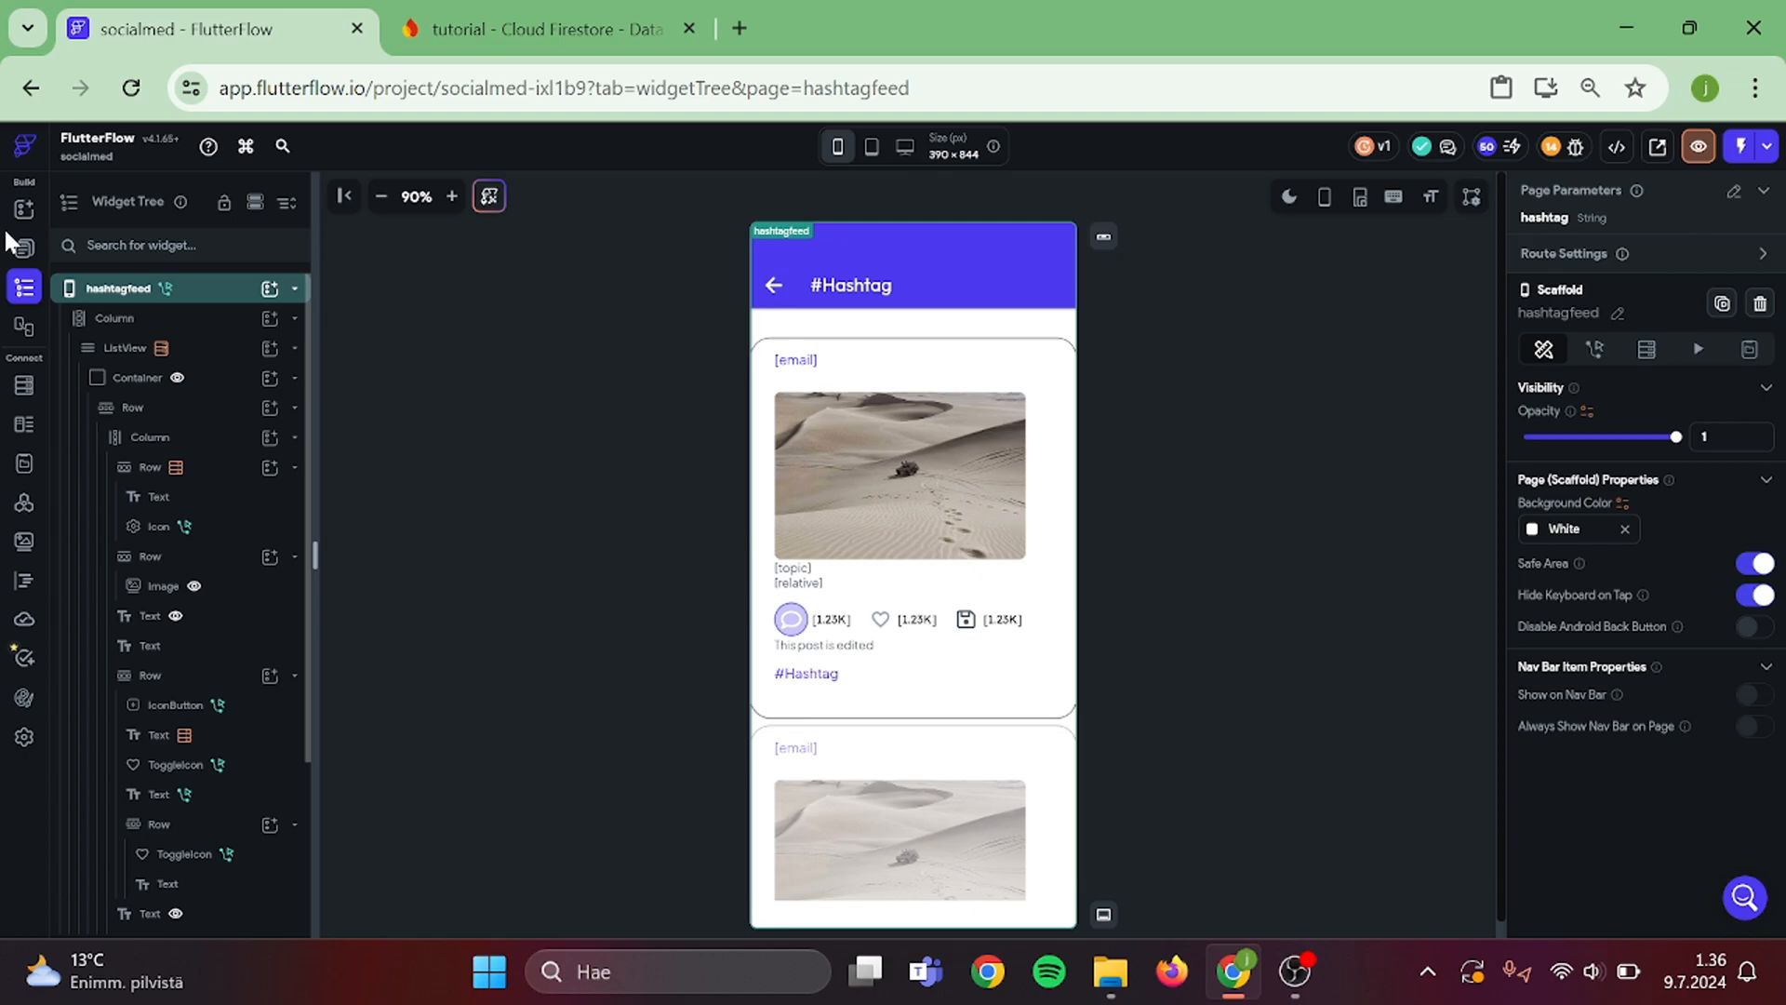
click(23, 245)
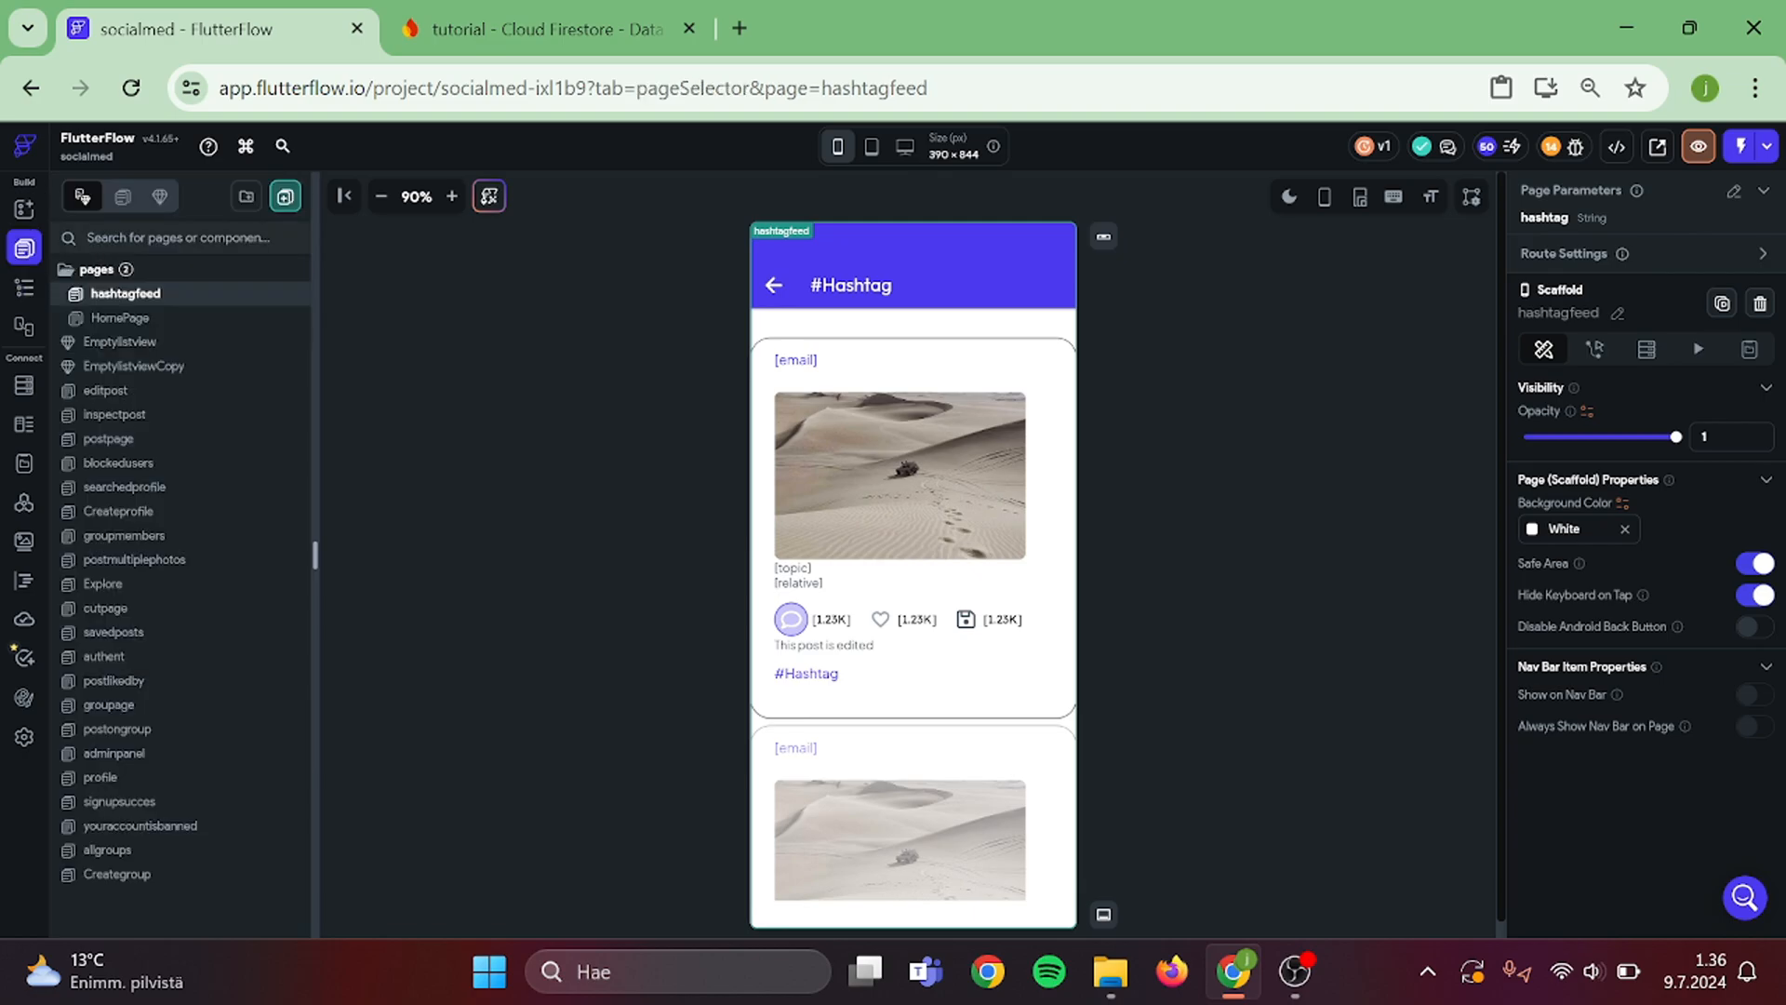
click(108, 438)
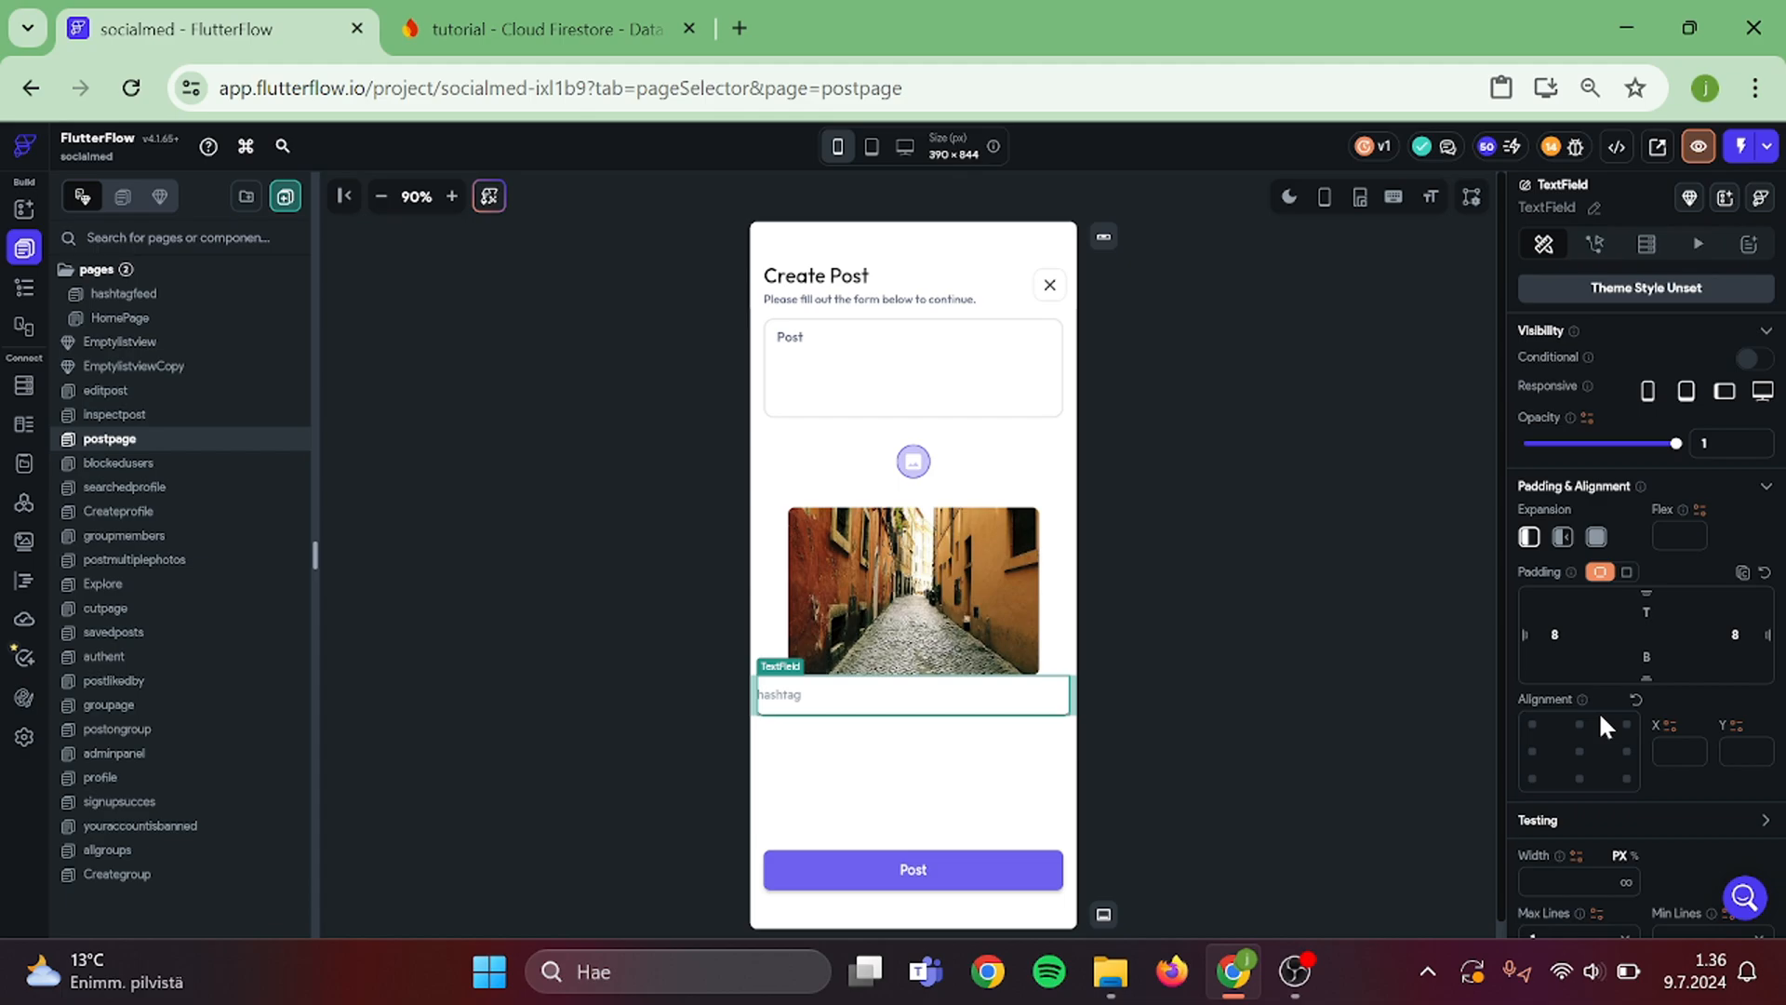
scroll(down, 3)
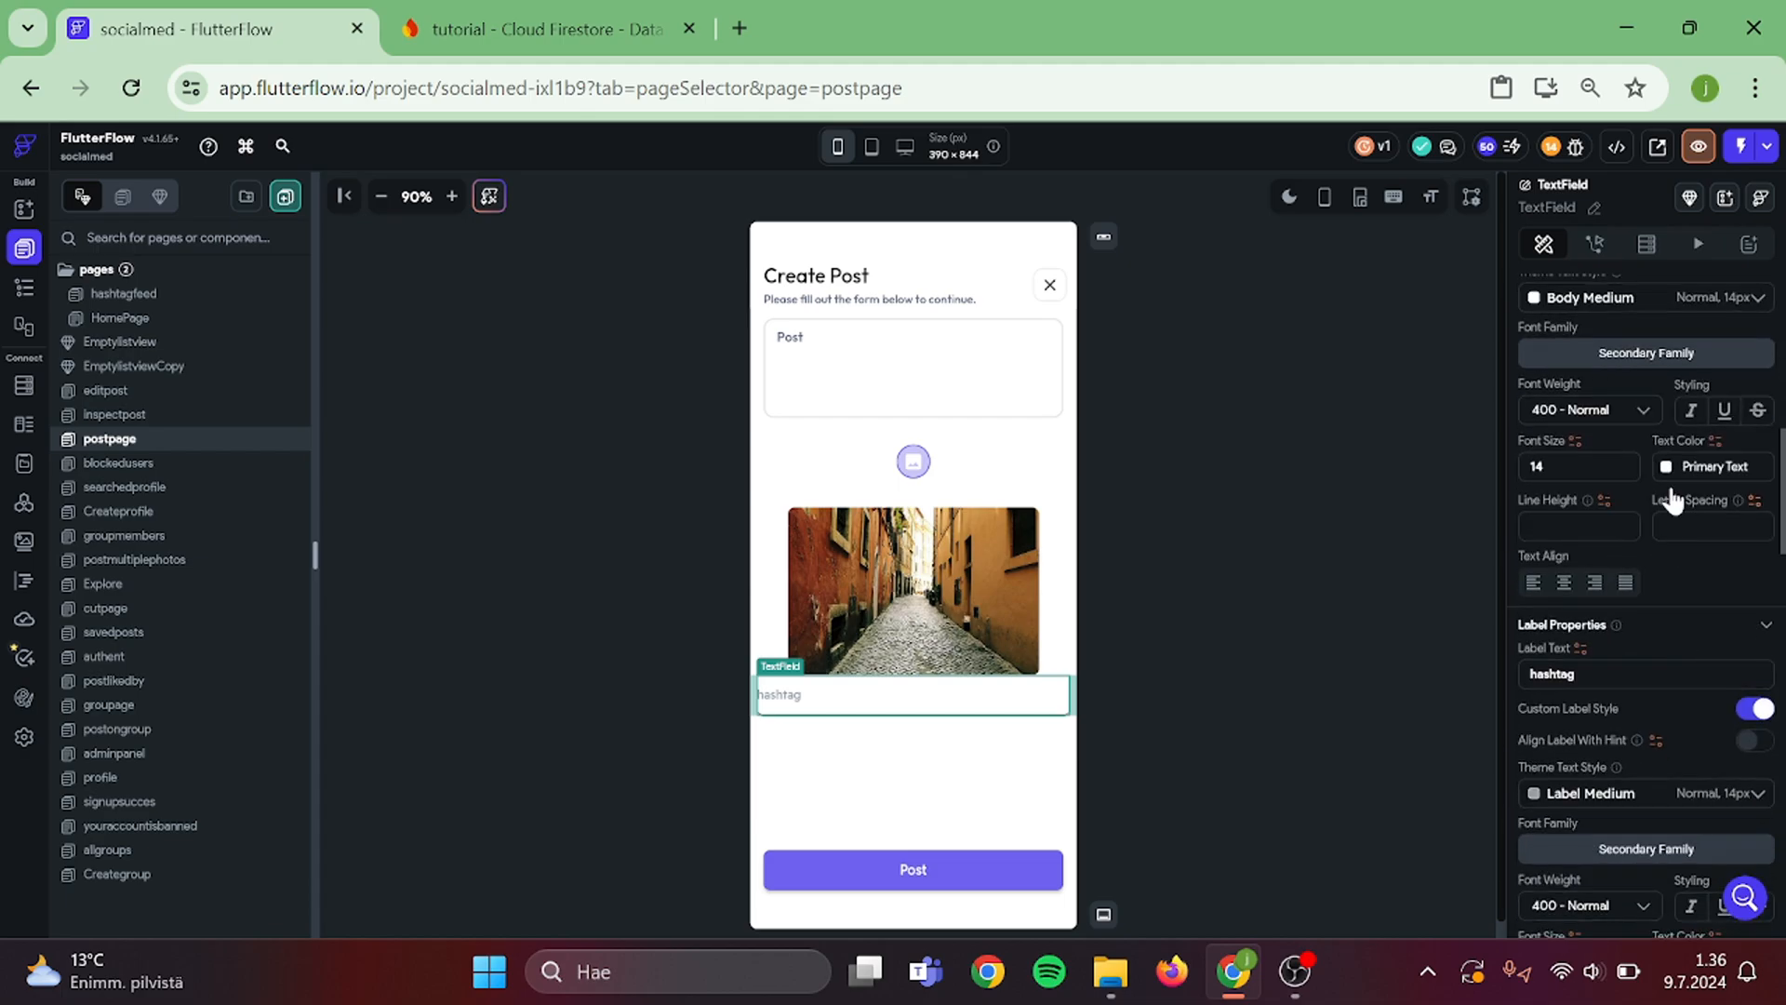
click(1666, 466)
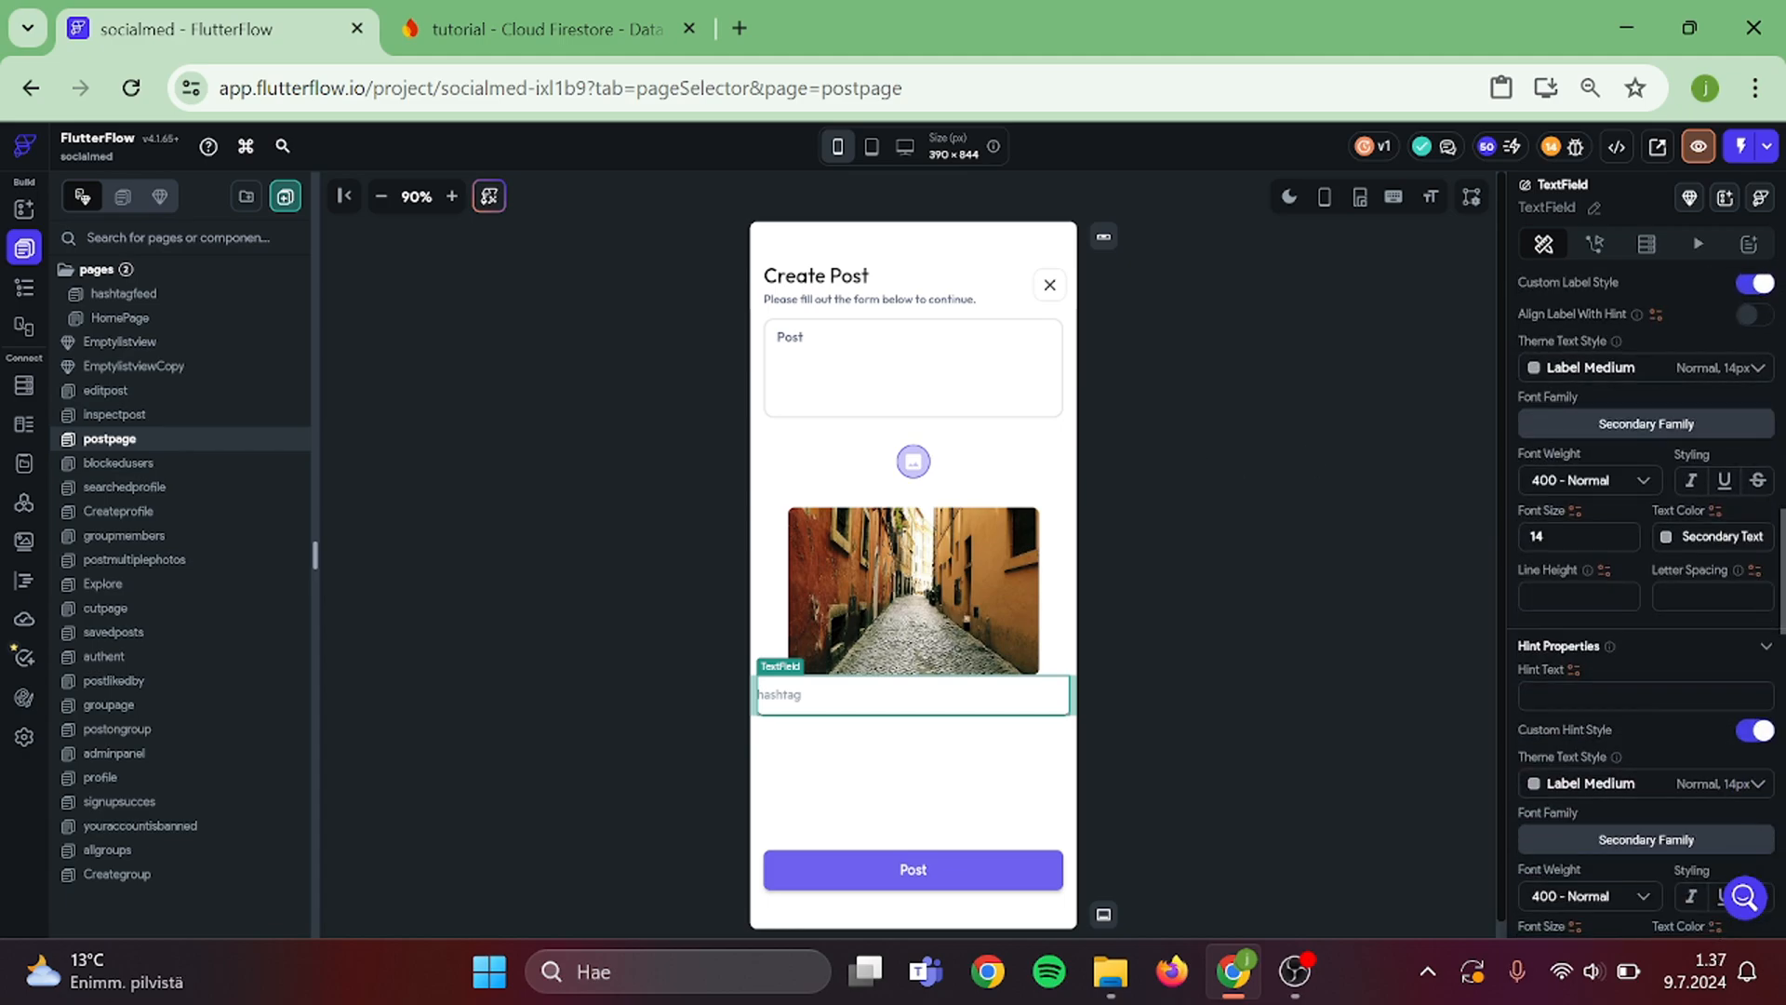
scroll(down, 3)
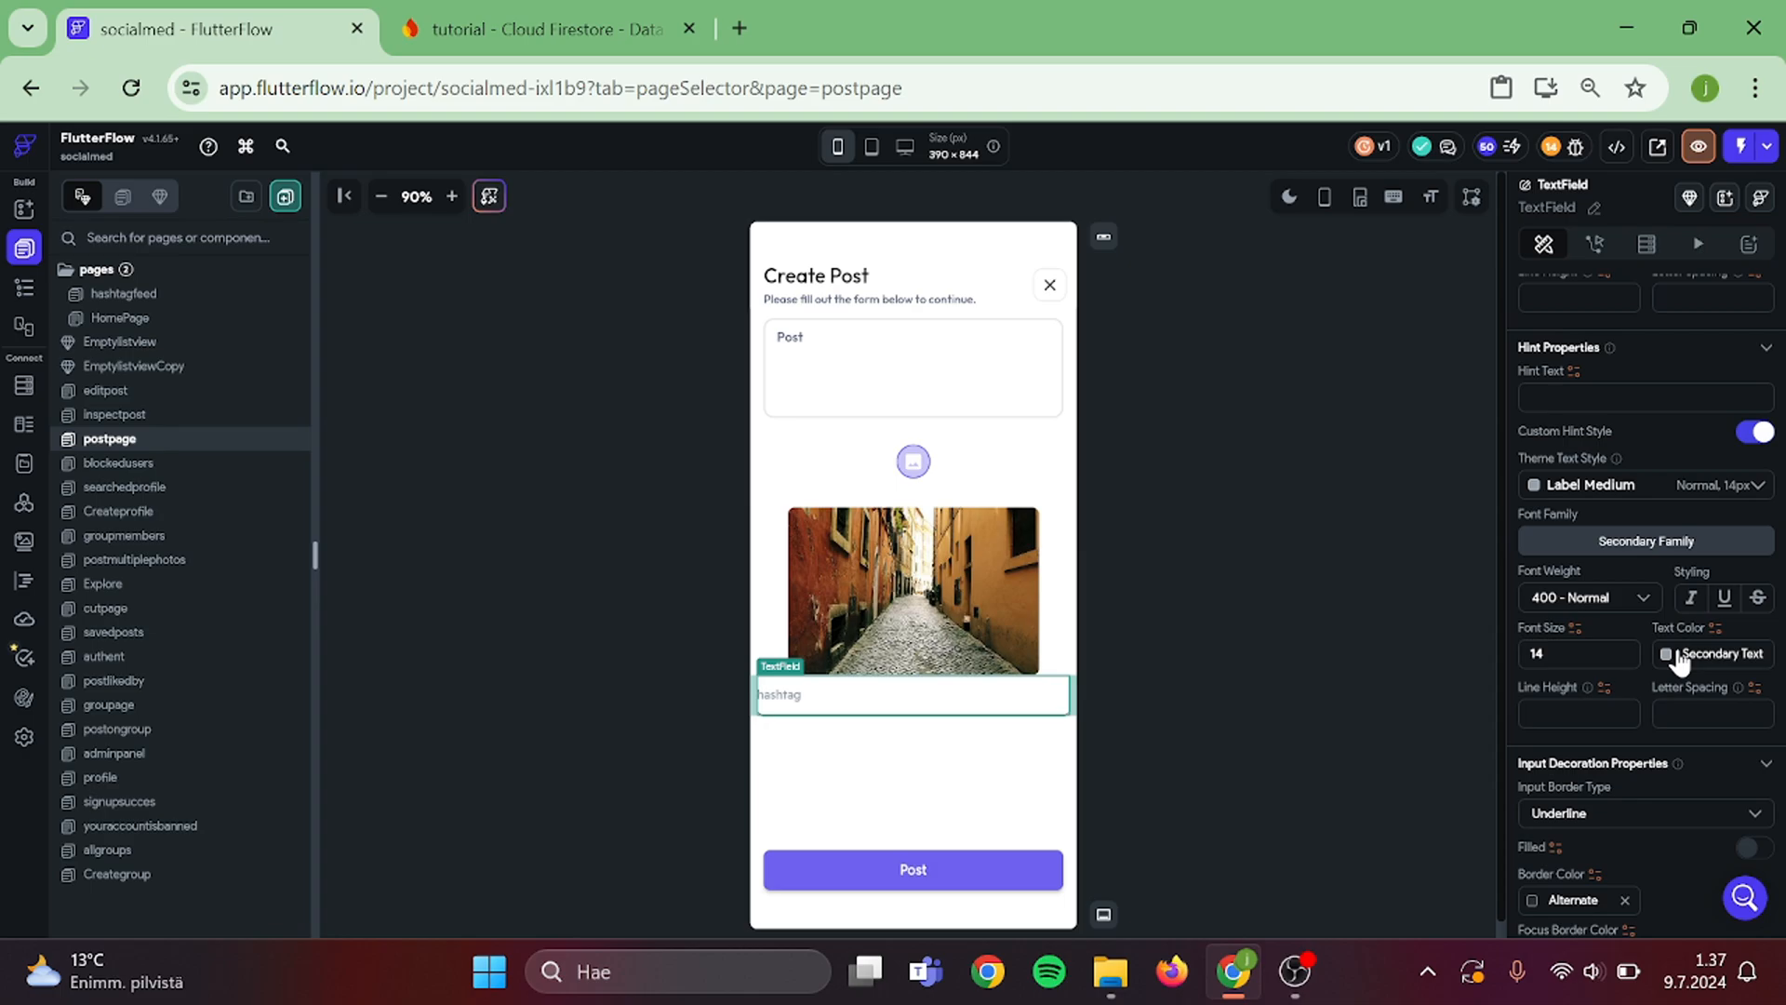
click(1664, 653)
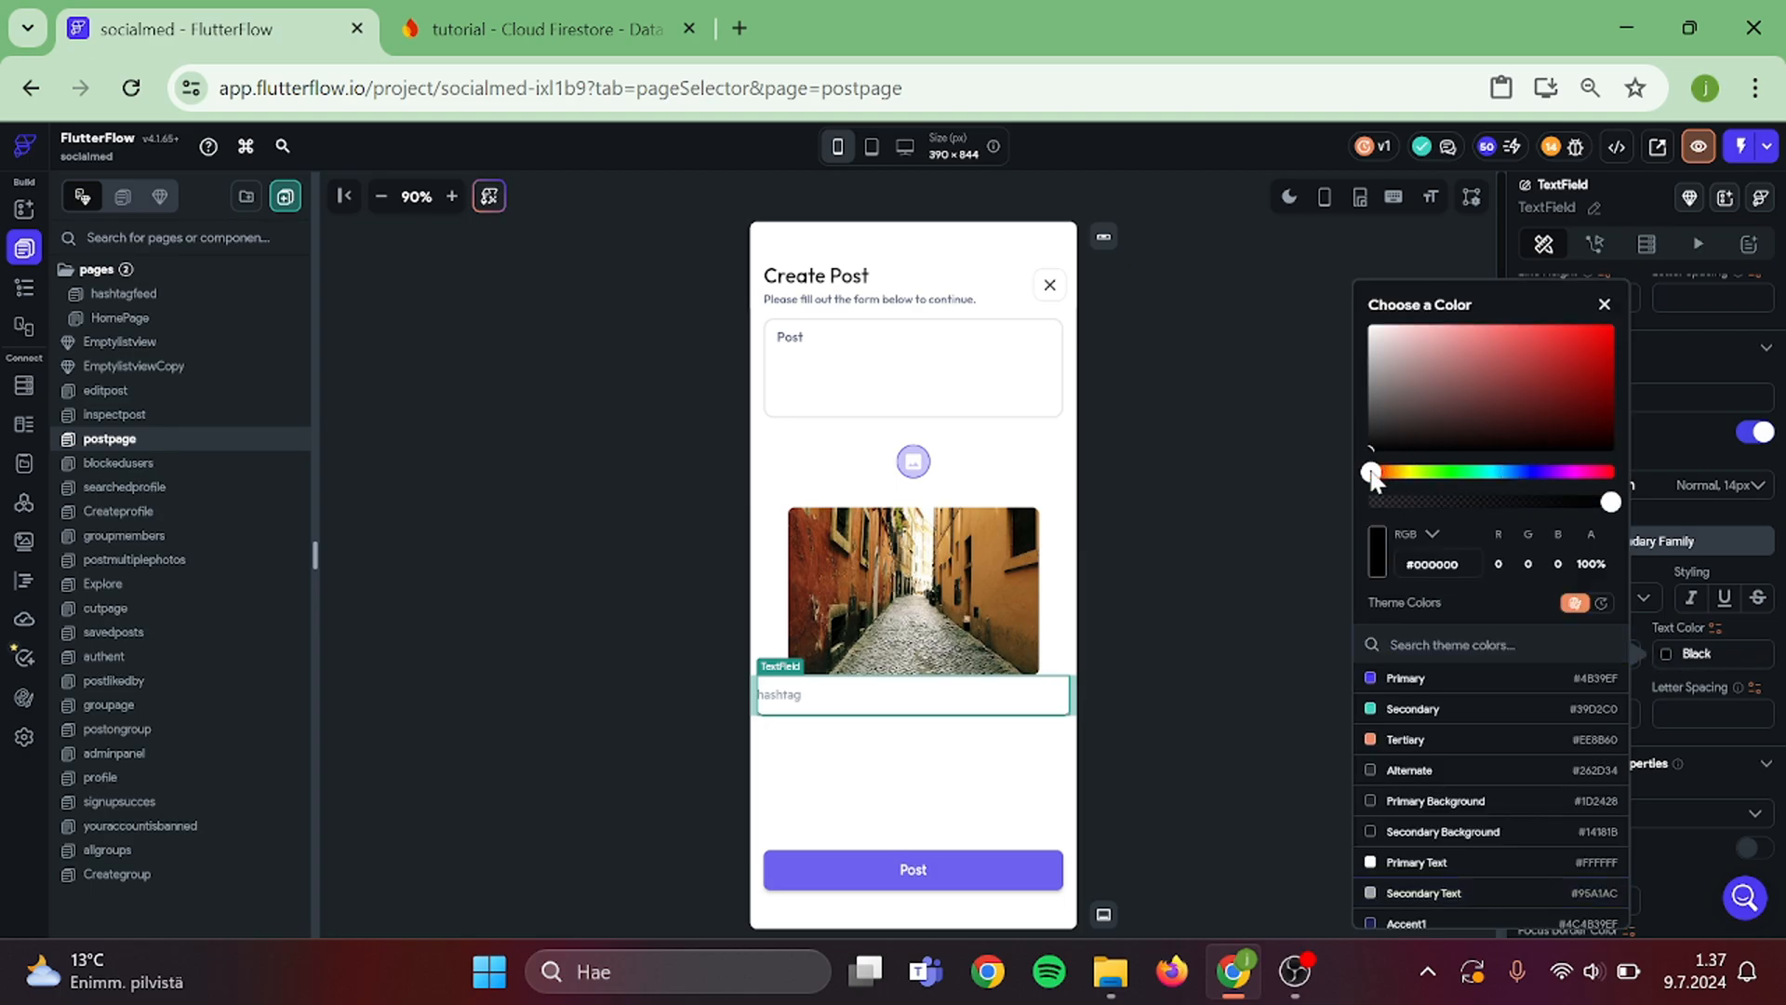
click(1603, 304)
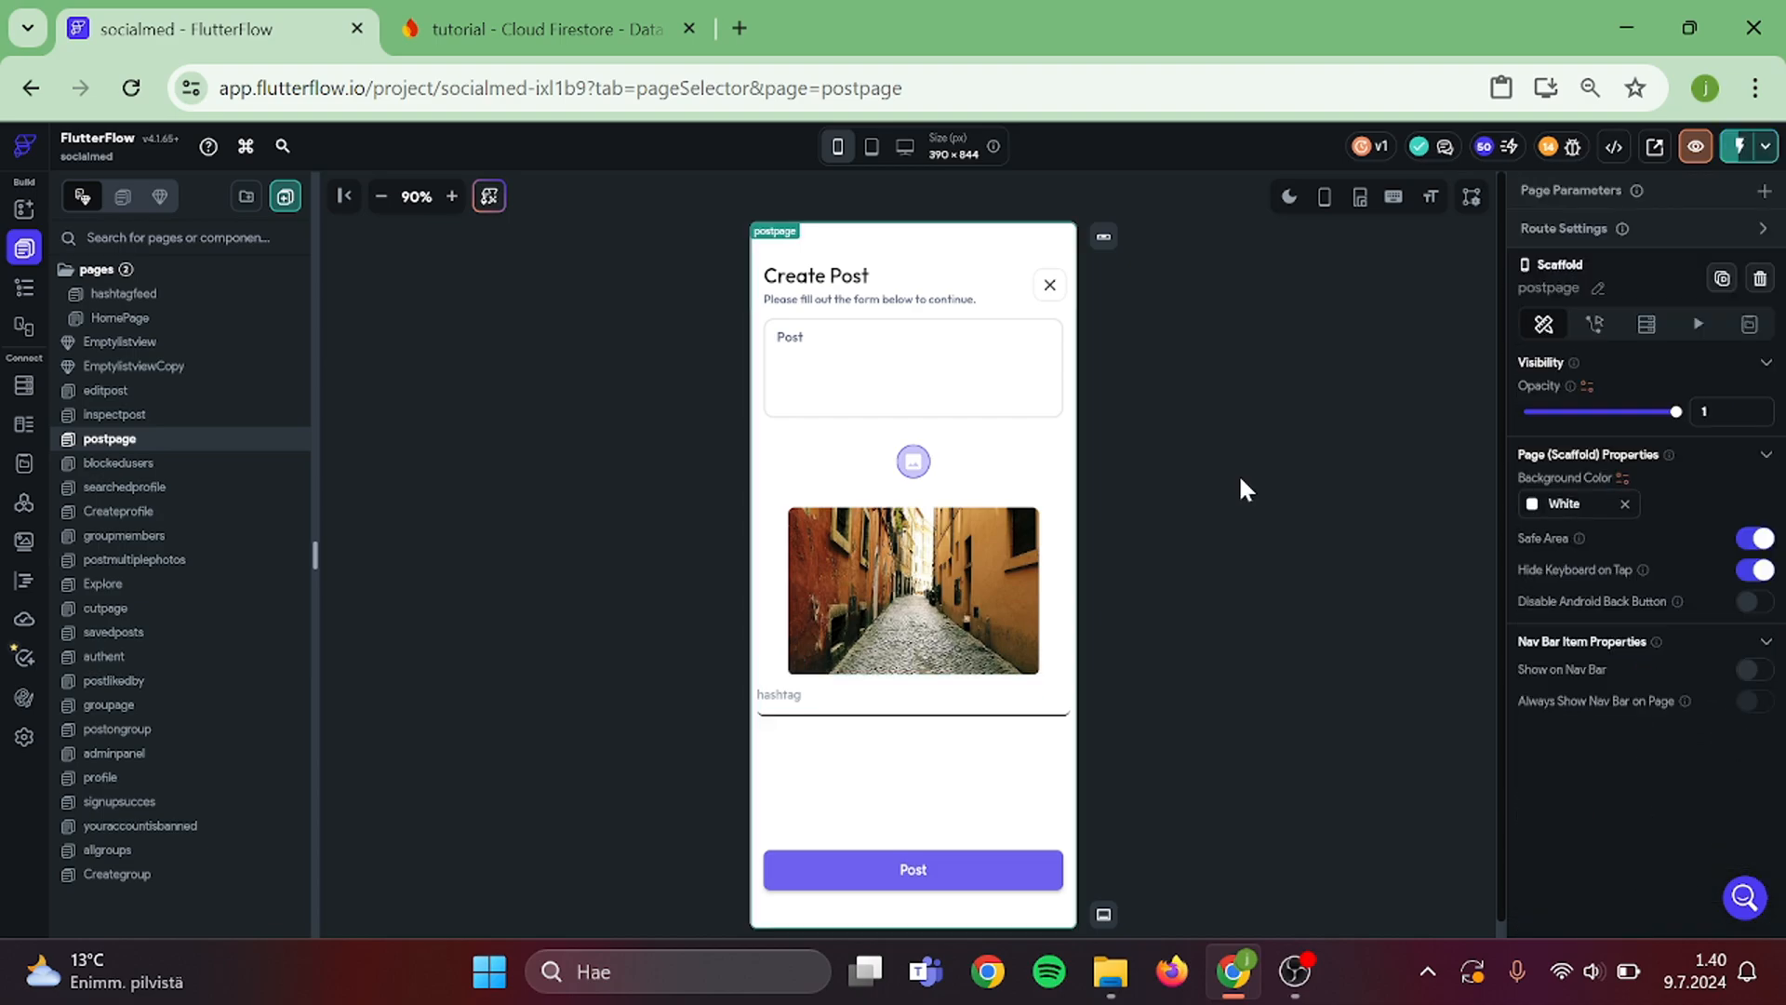
mouse_move(995, 492)
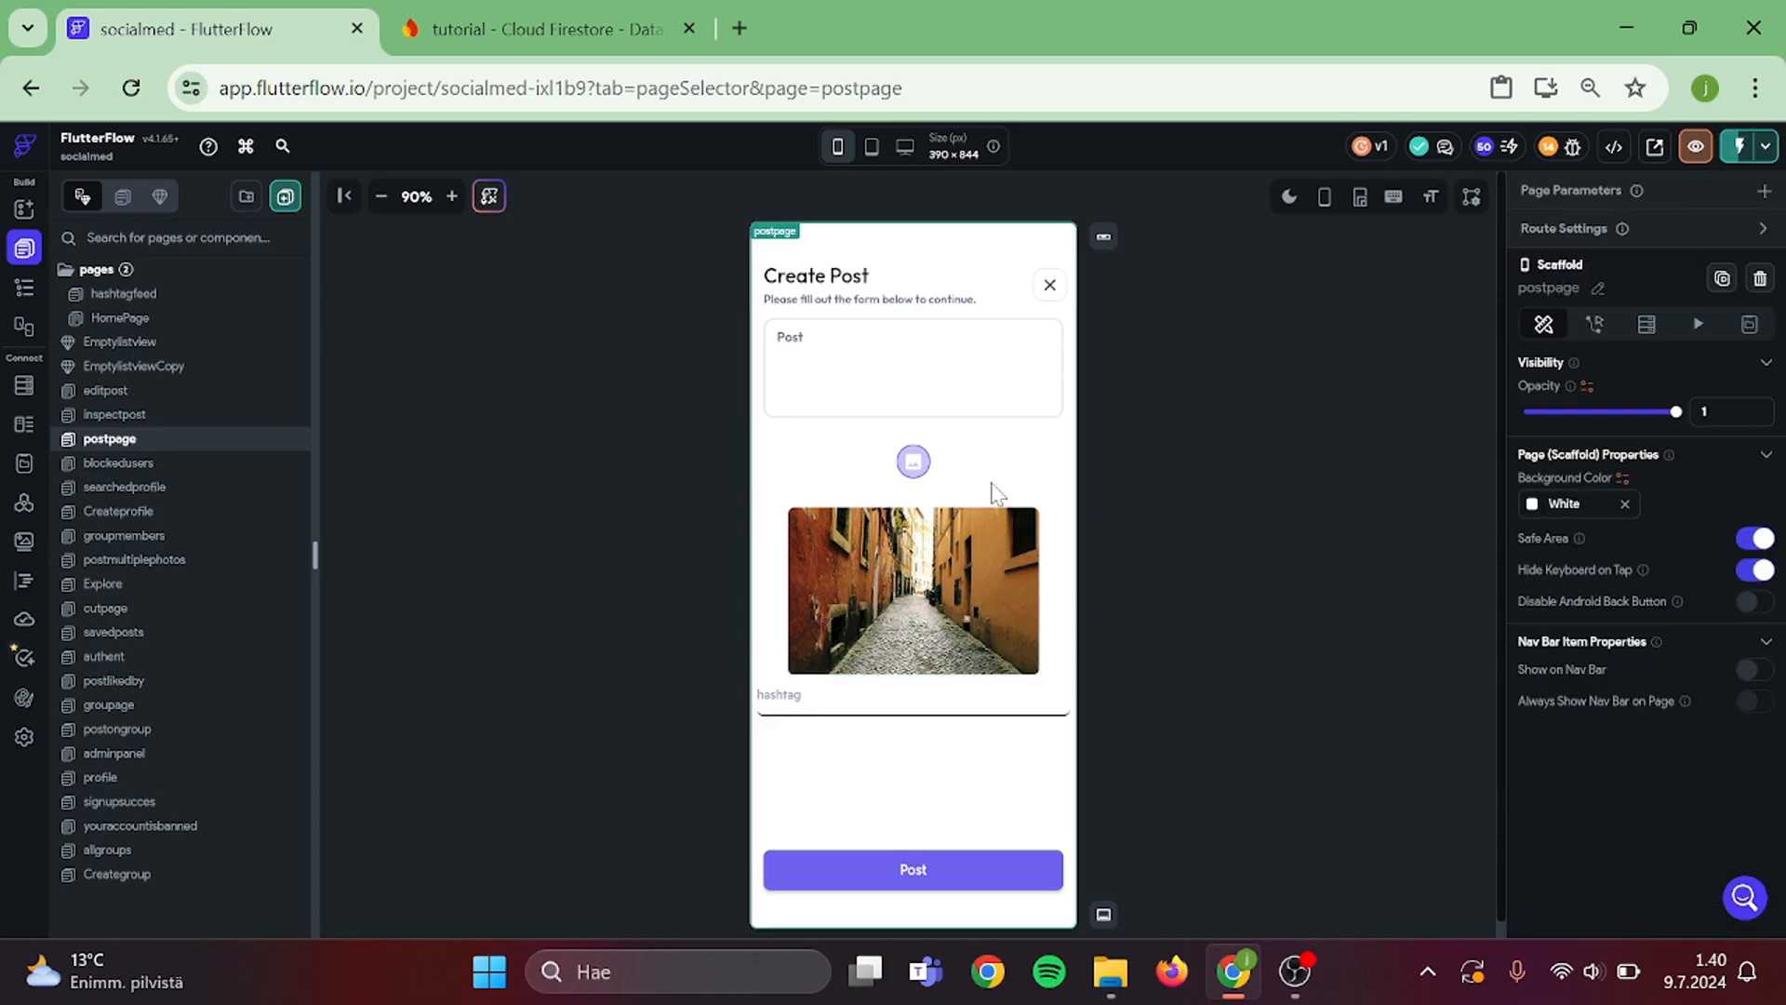
- Bind the card's hashtag Text to the hashtag page parameter with default 'empty'
click(123, 293)
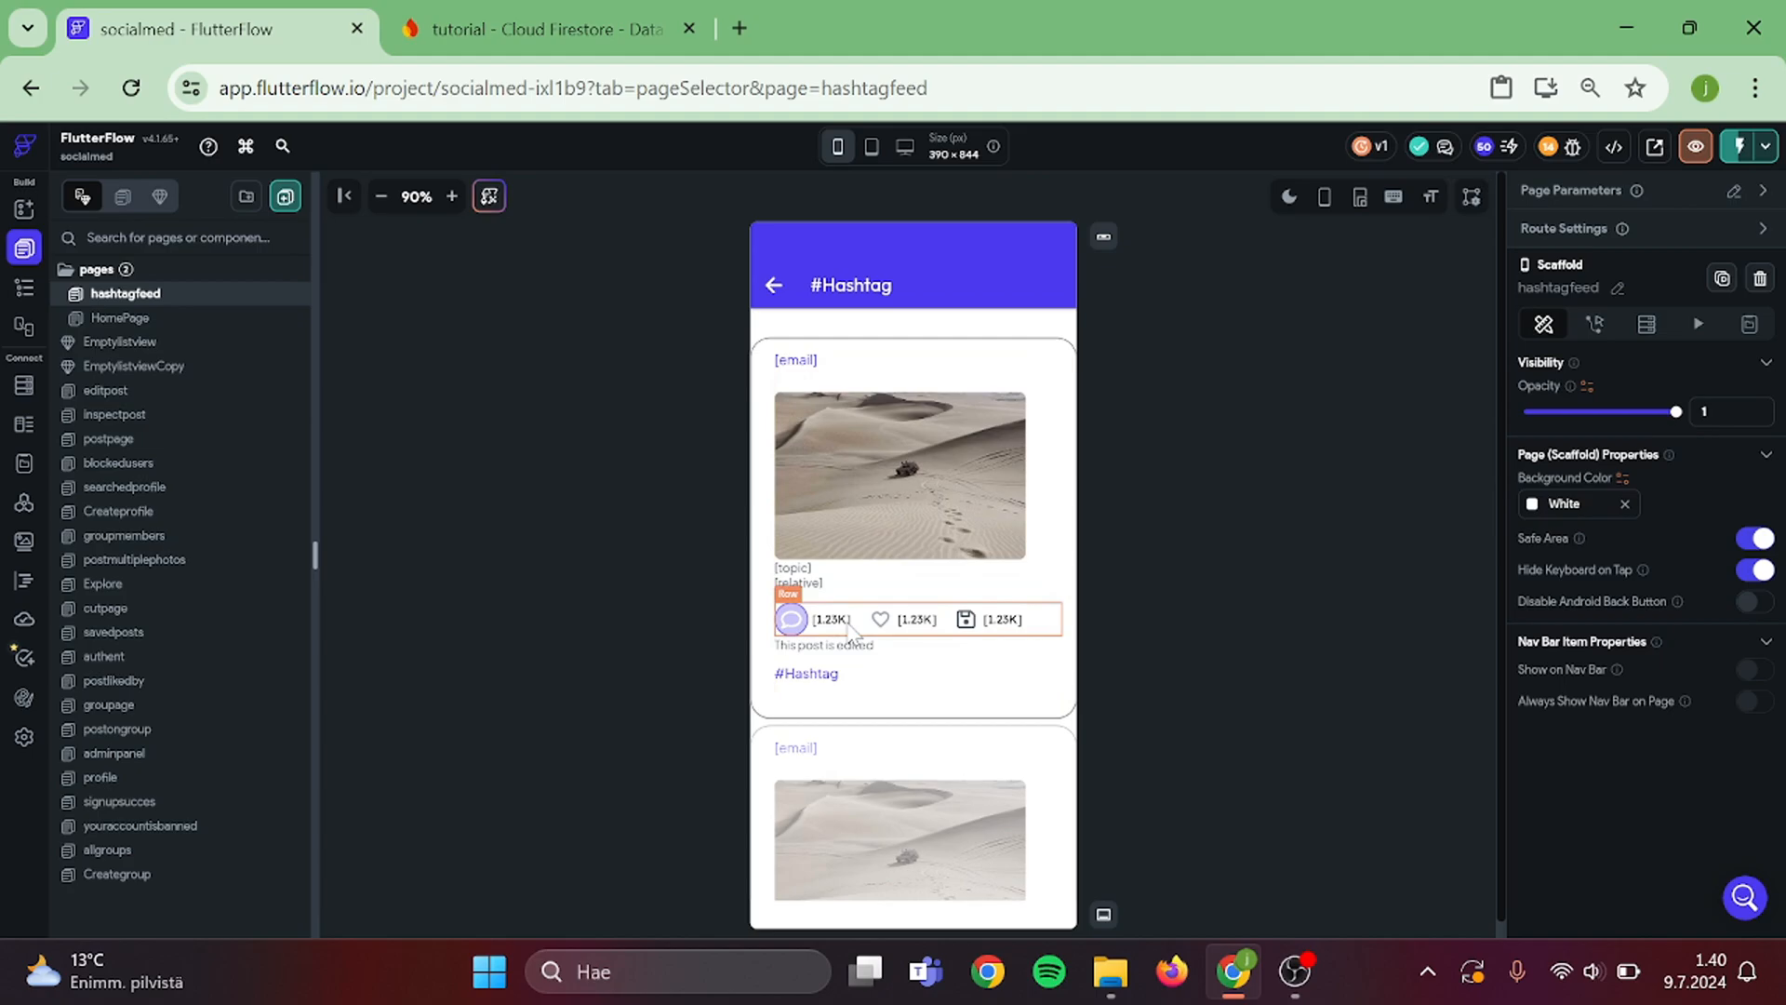
click(803, 671)
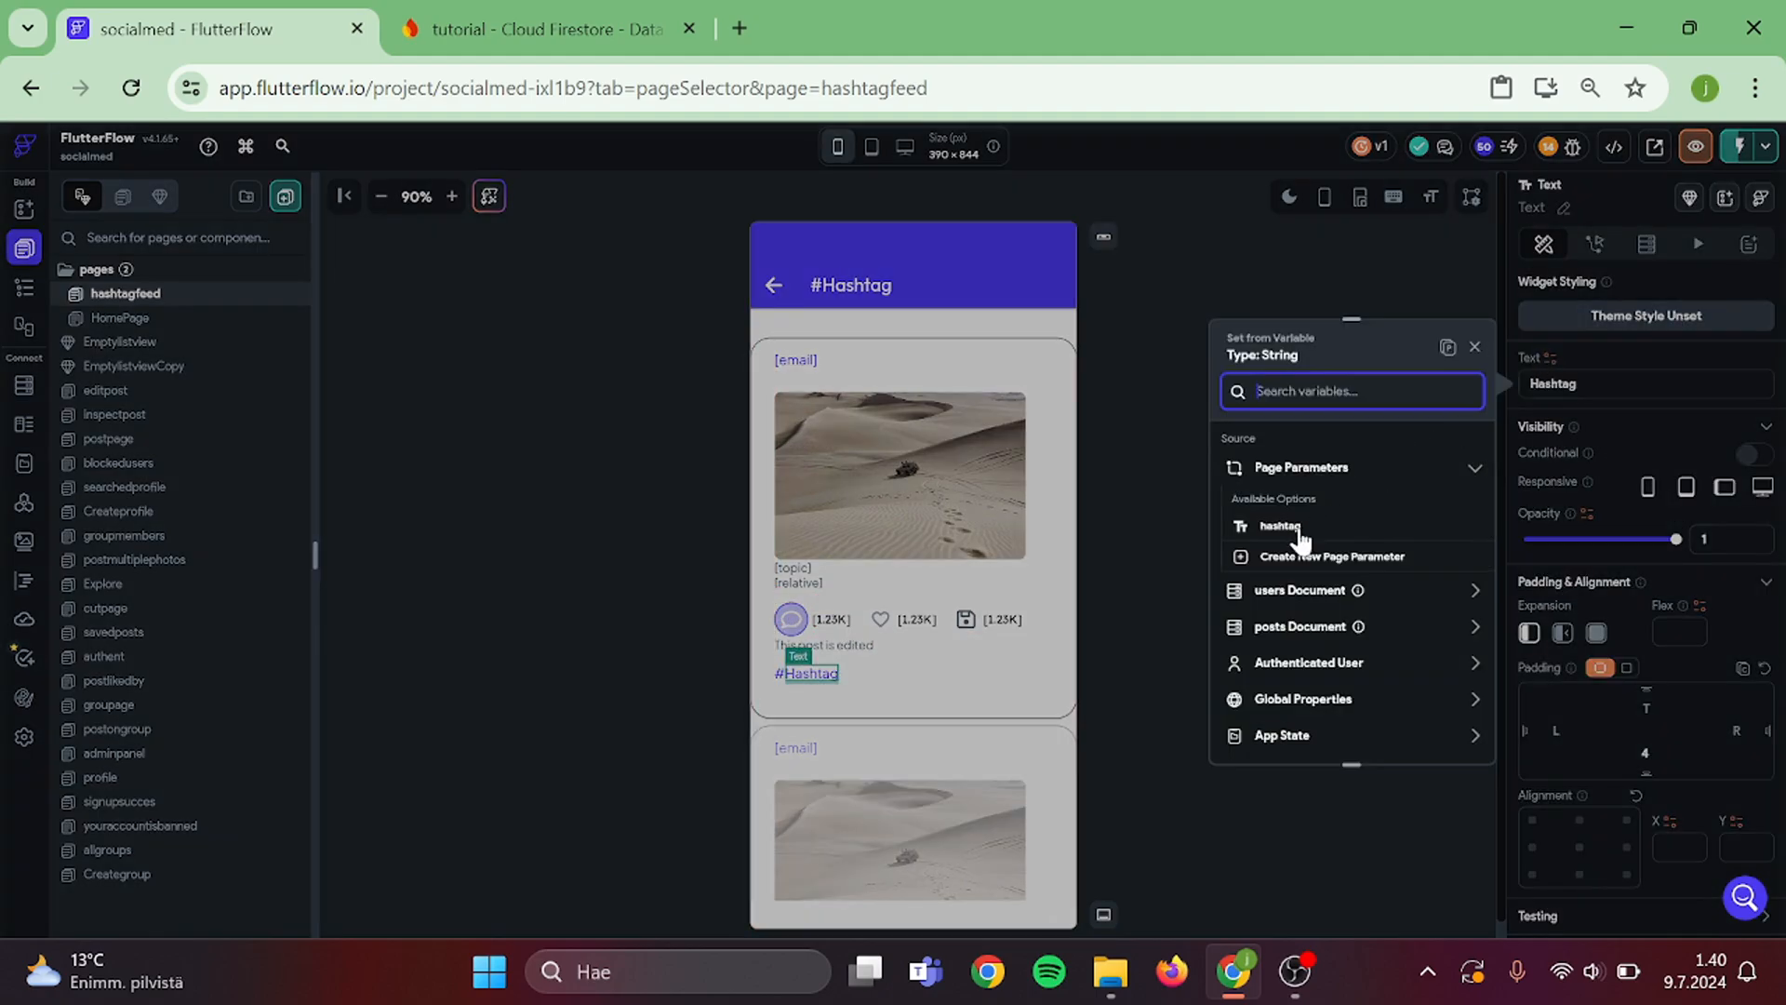
click(1279, 525)
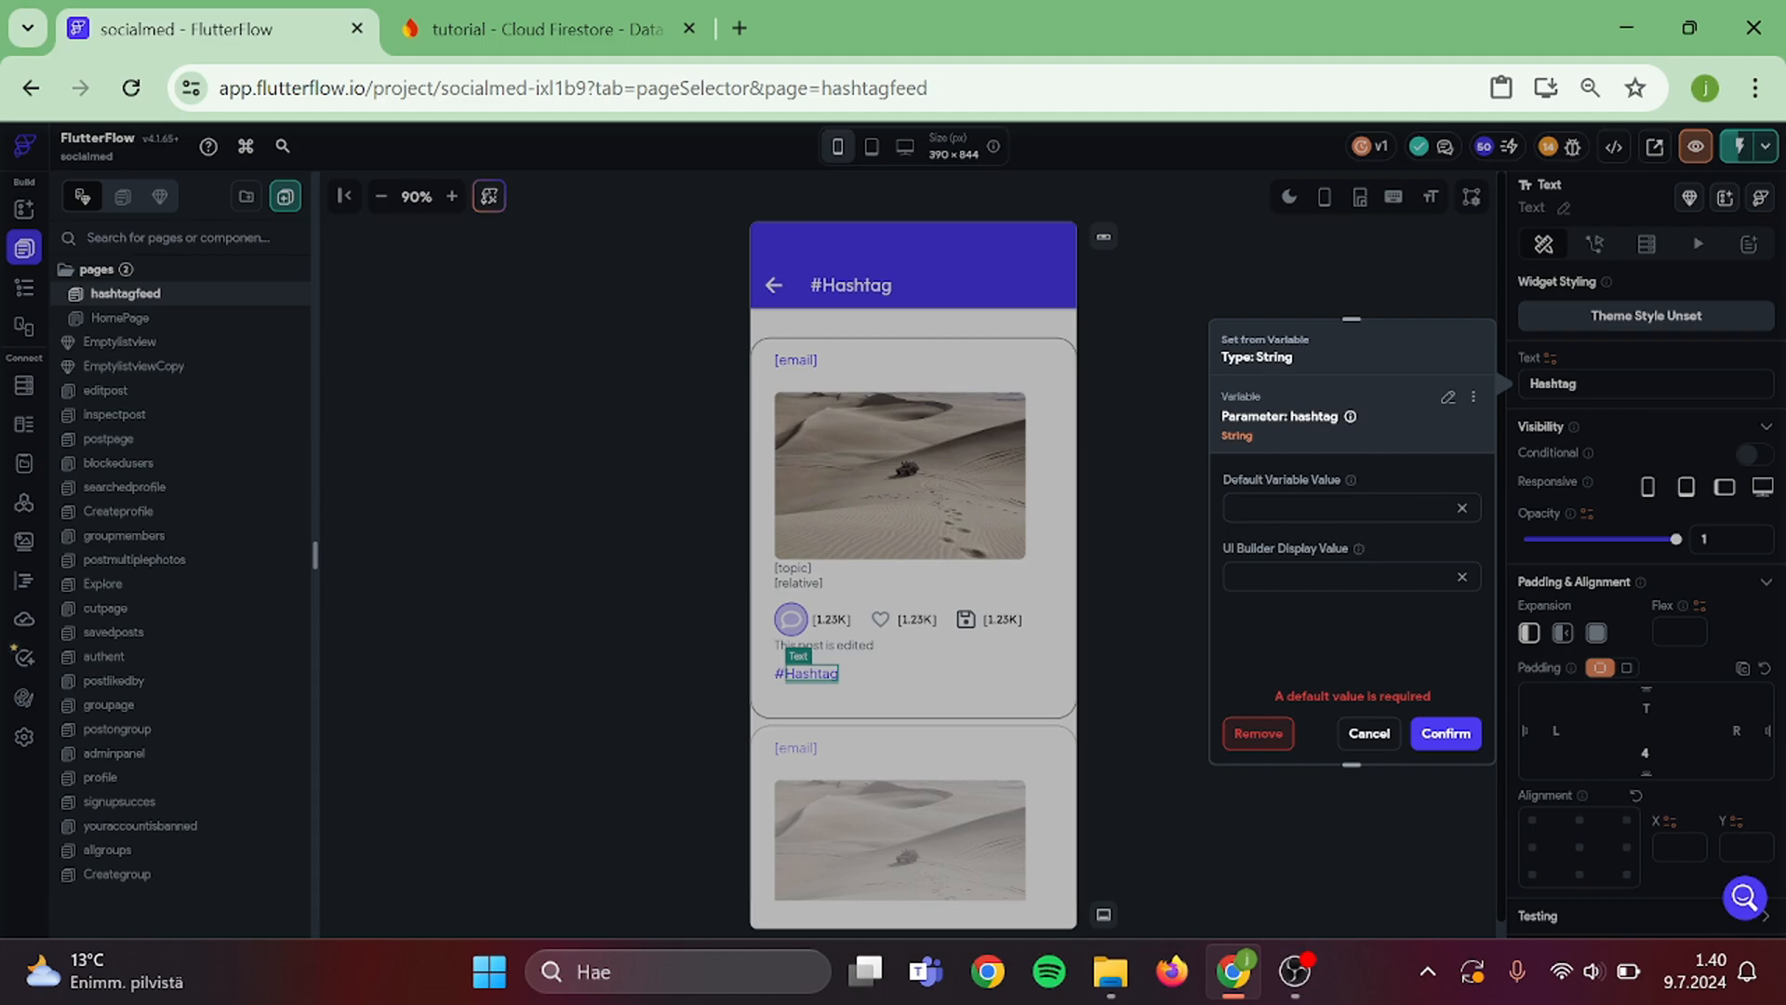
text(empty)
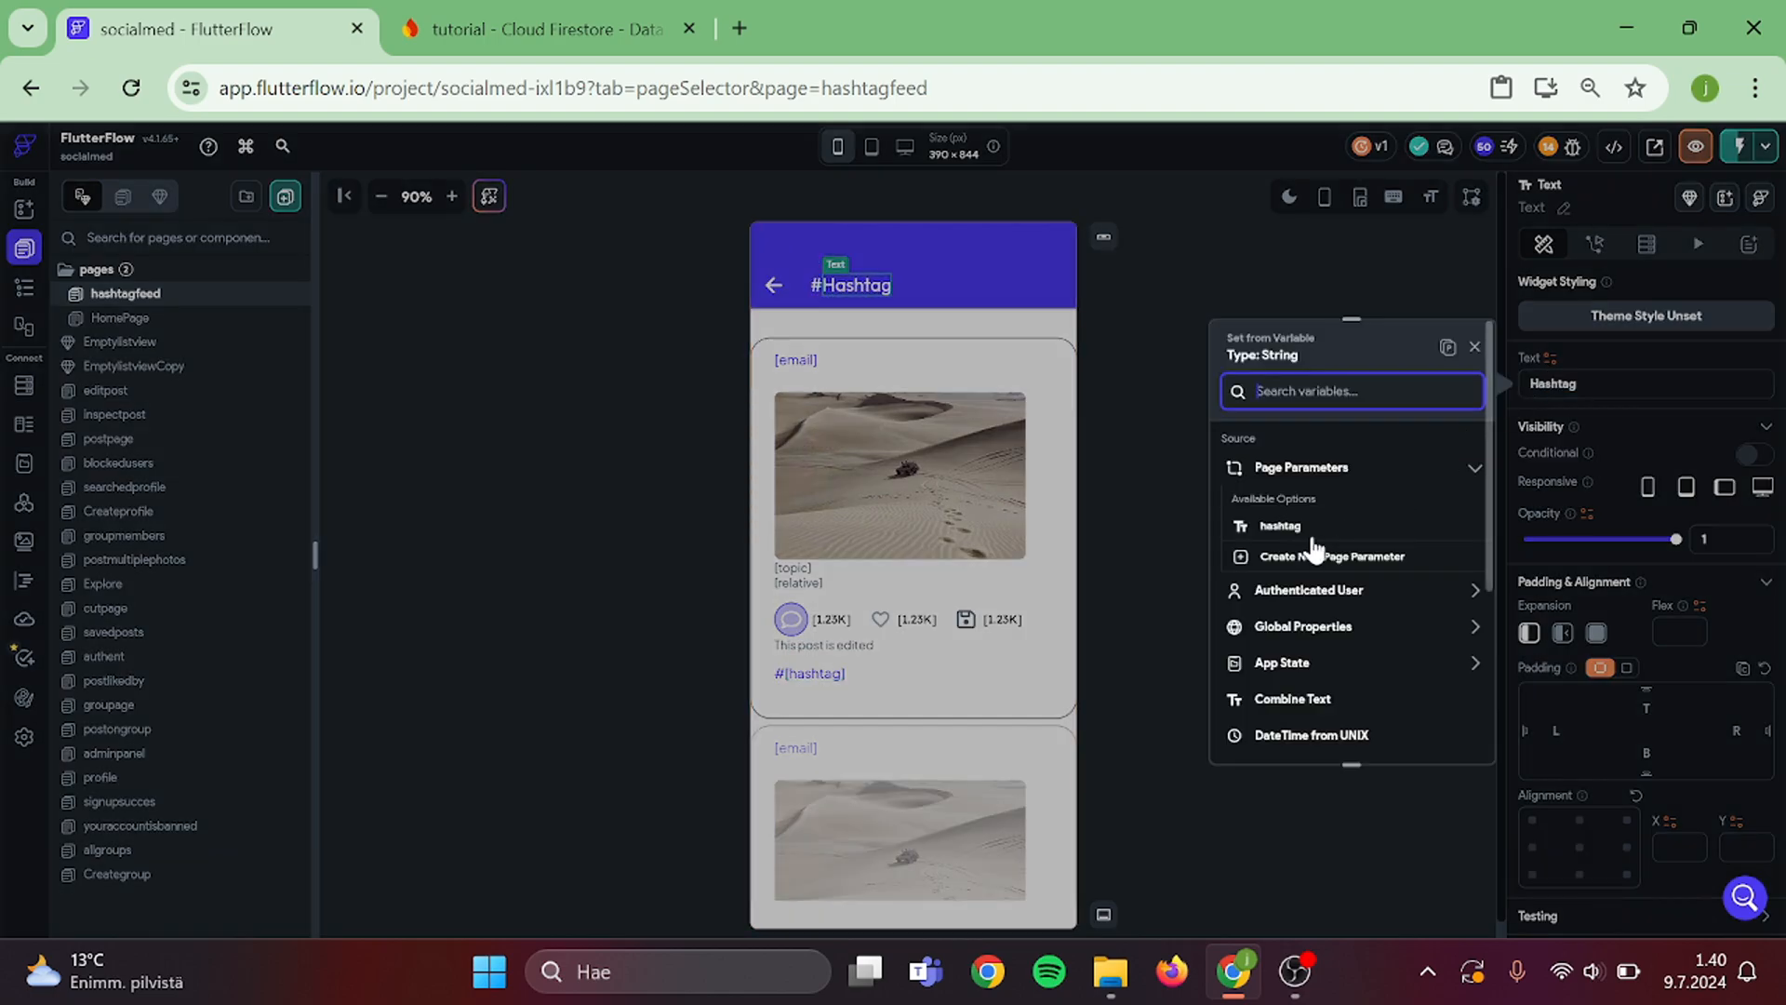
- Bind the app bar title to the hashtag page parameter with a default value
click(1278, 525)
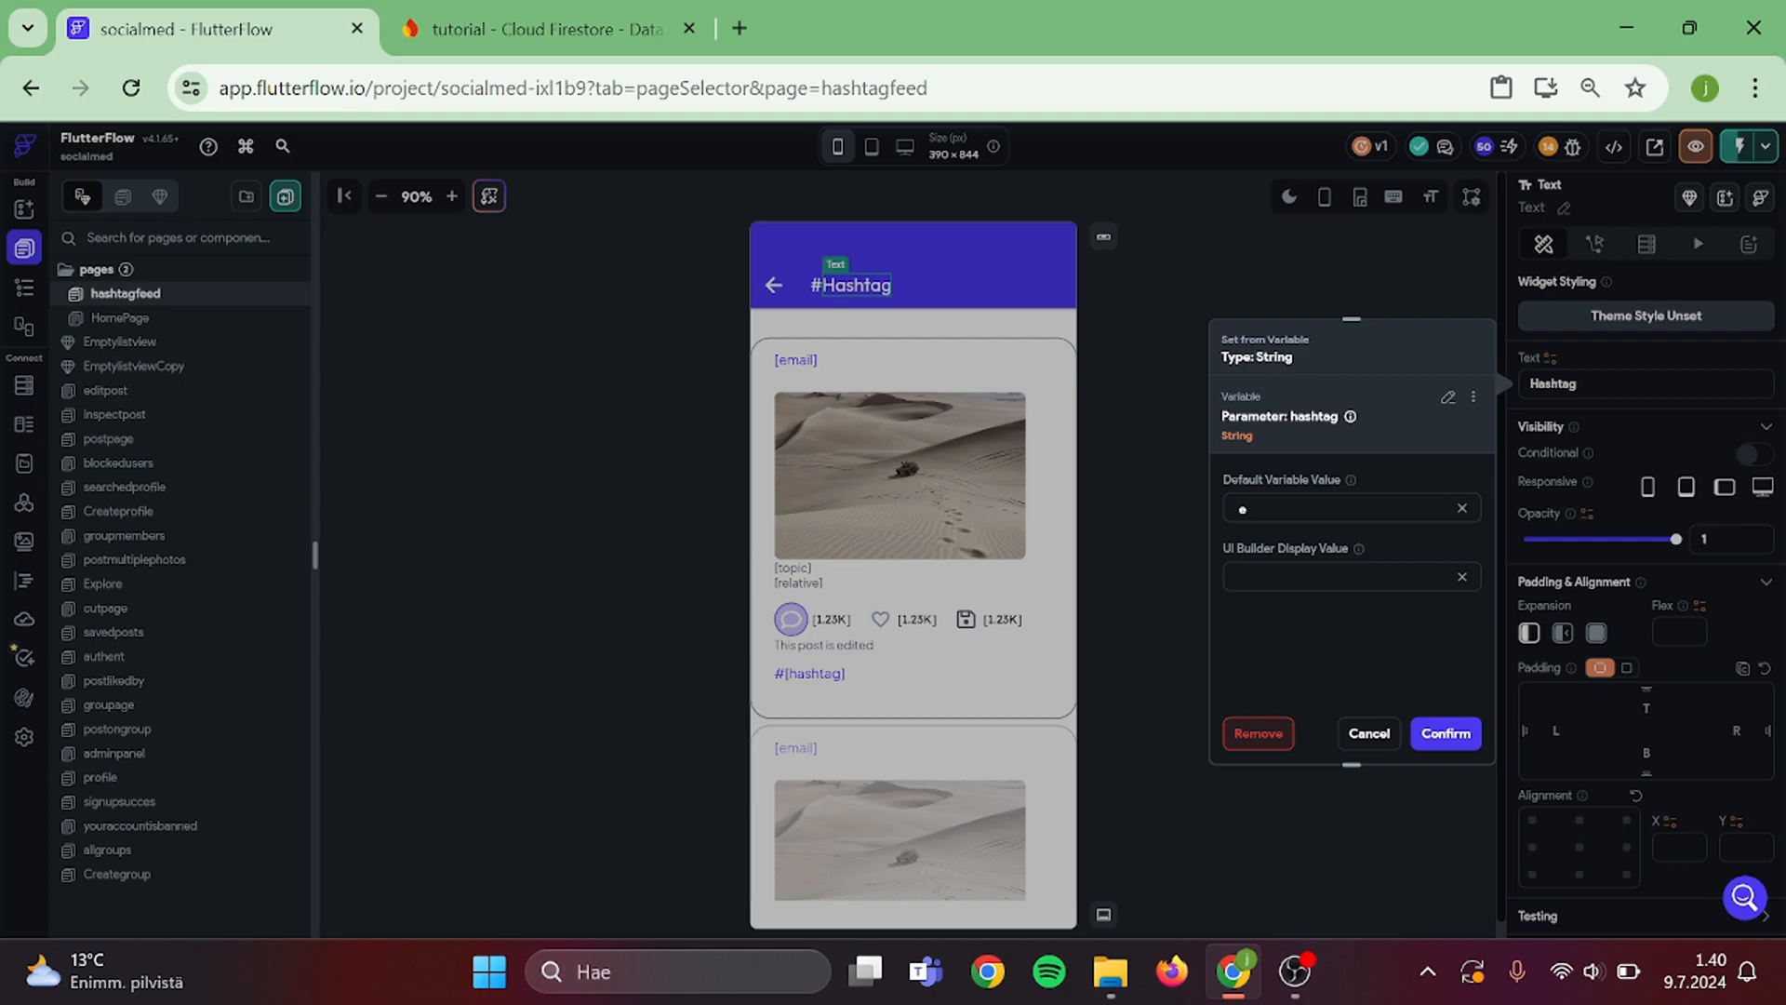
text(empy)
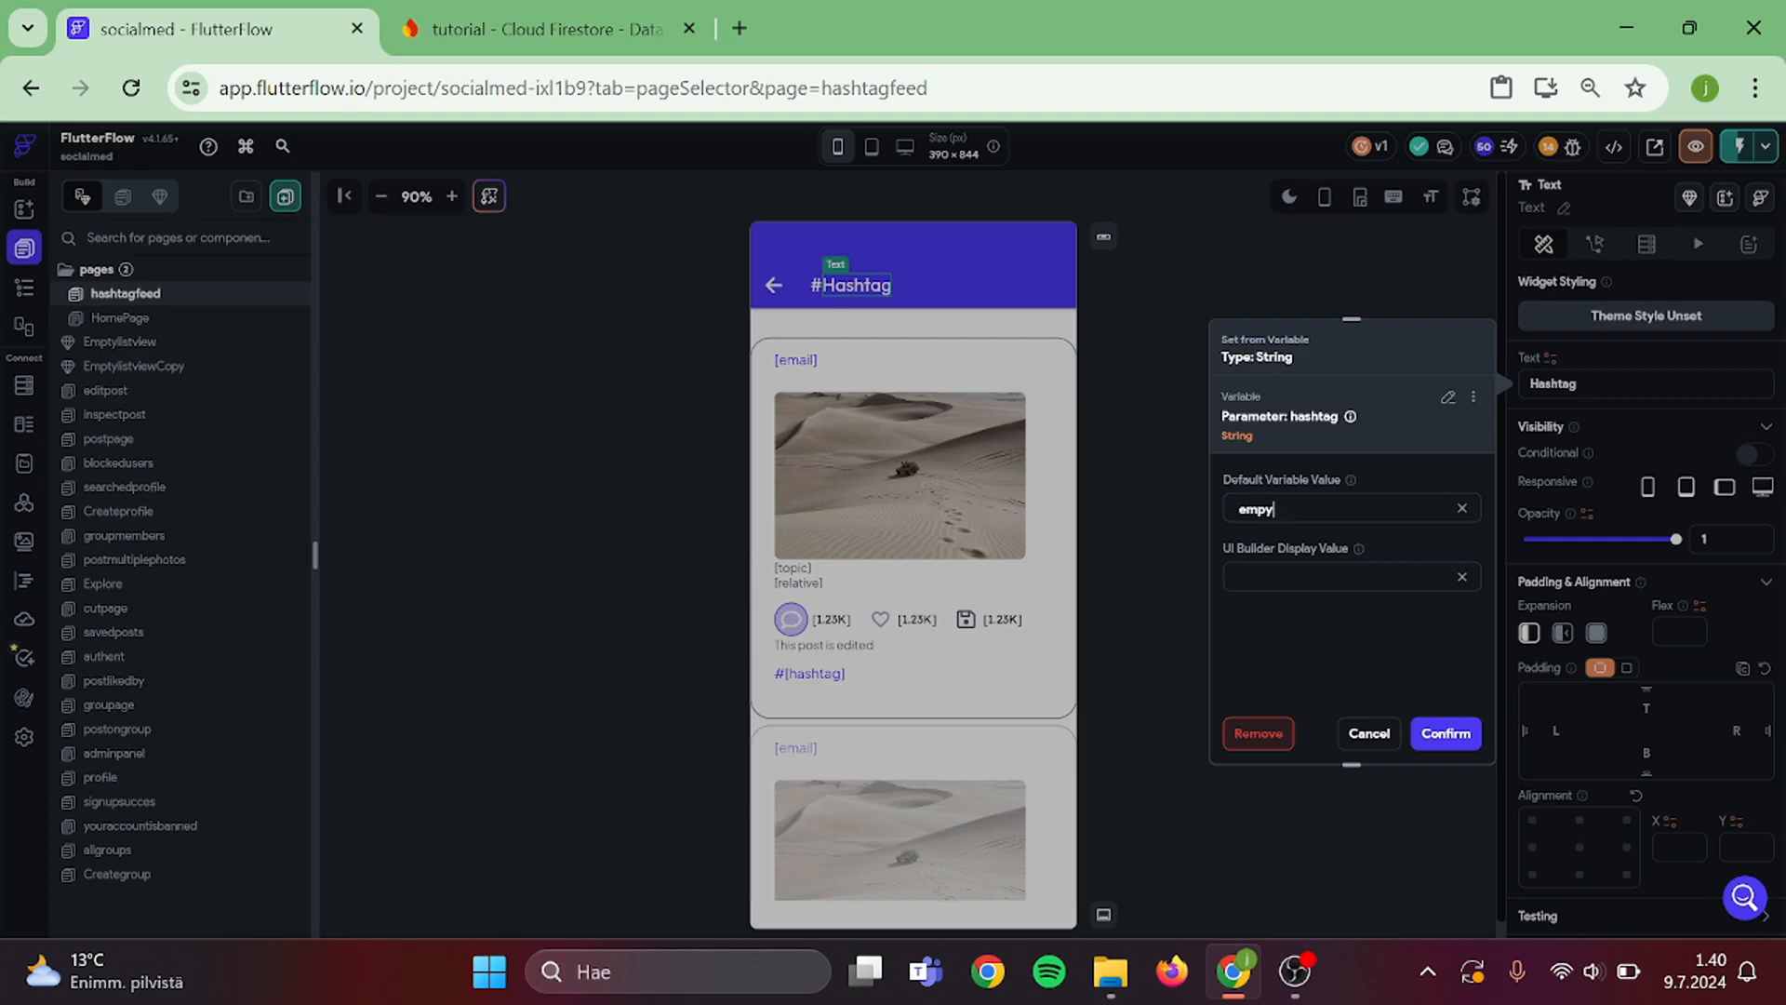
key(Backspace)
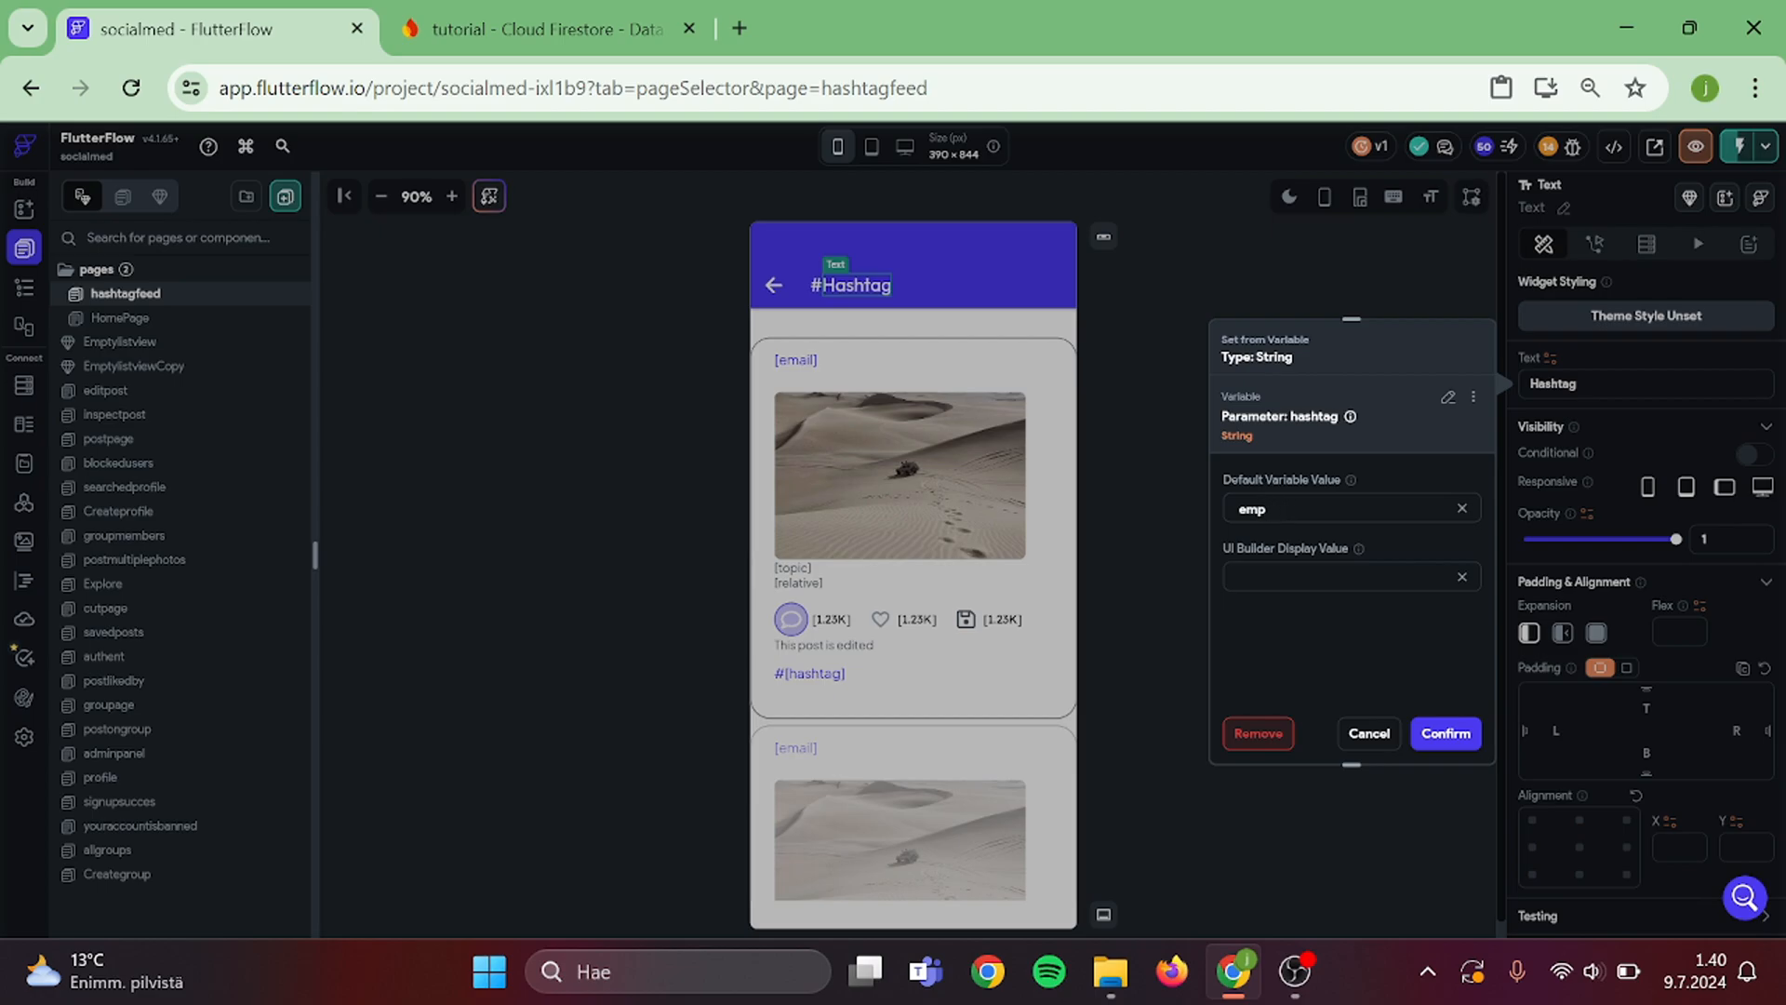
click(1442, 732)
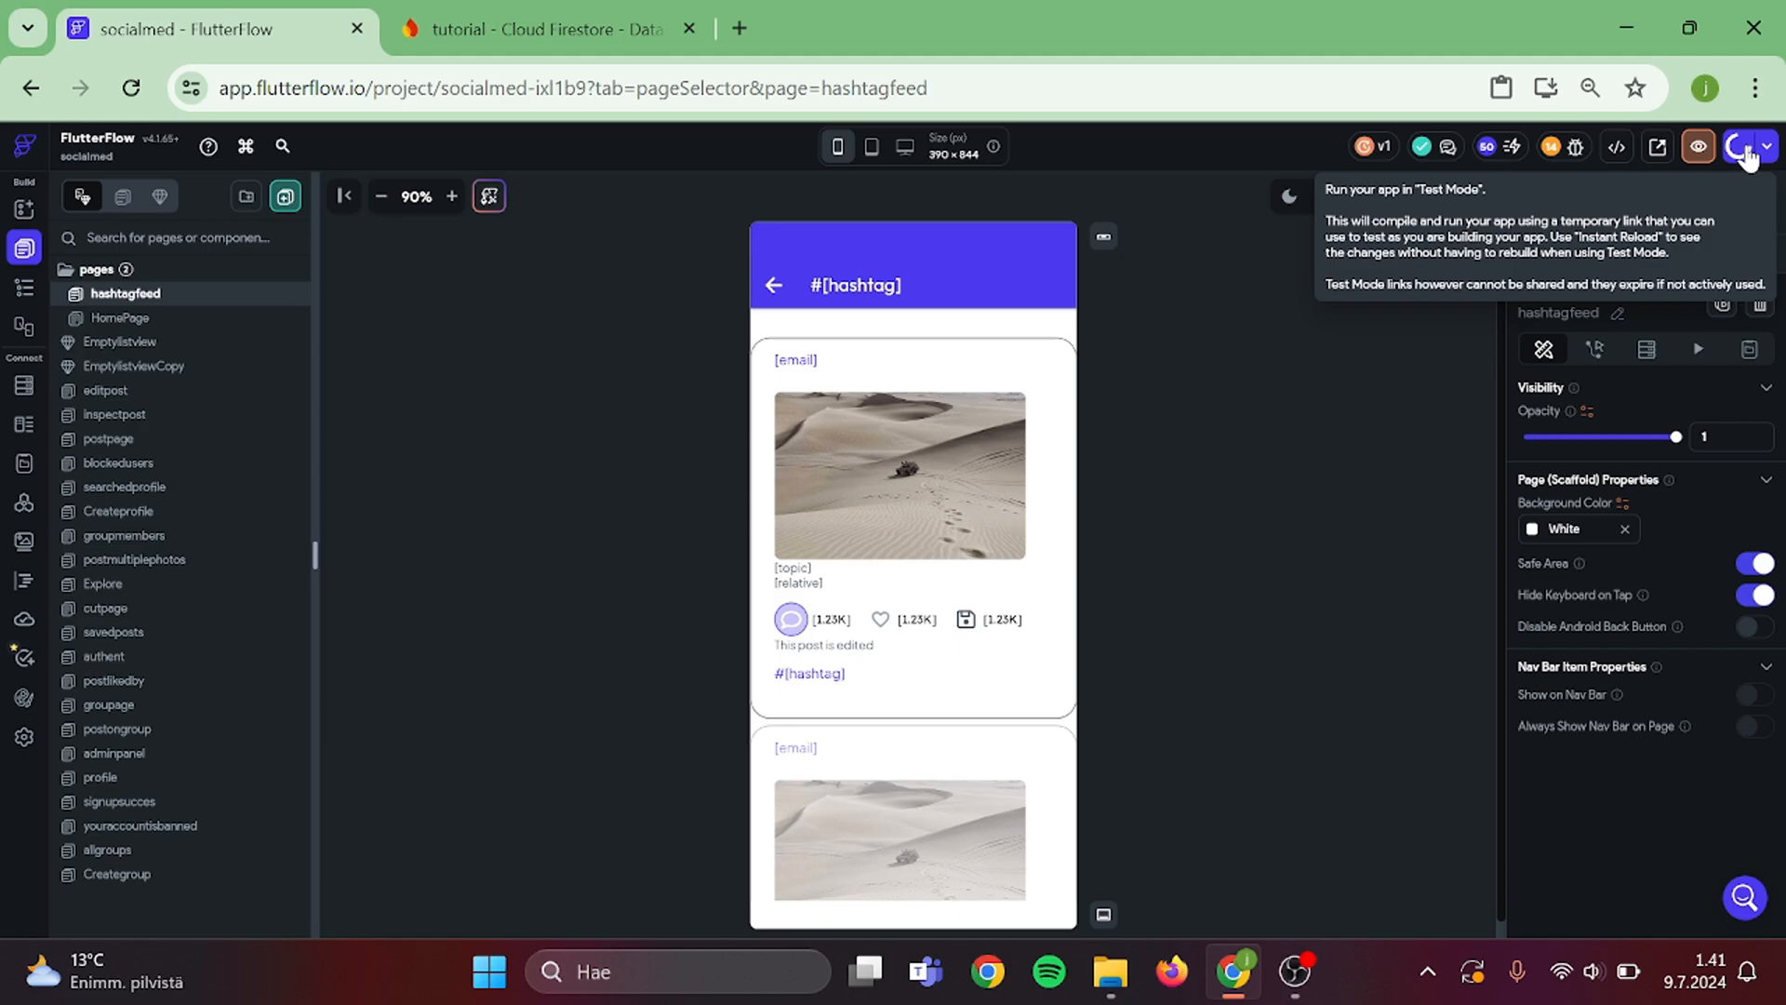
- In Test Mode, publish a post 'Hello everyone' tagged flutterflow
click(1732, 146)
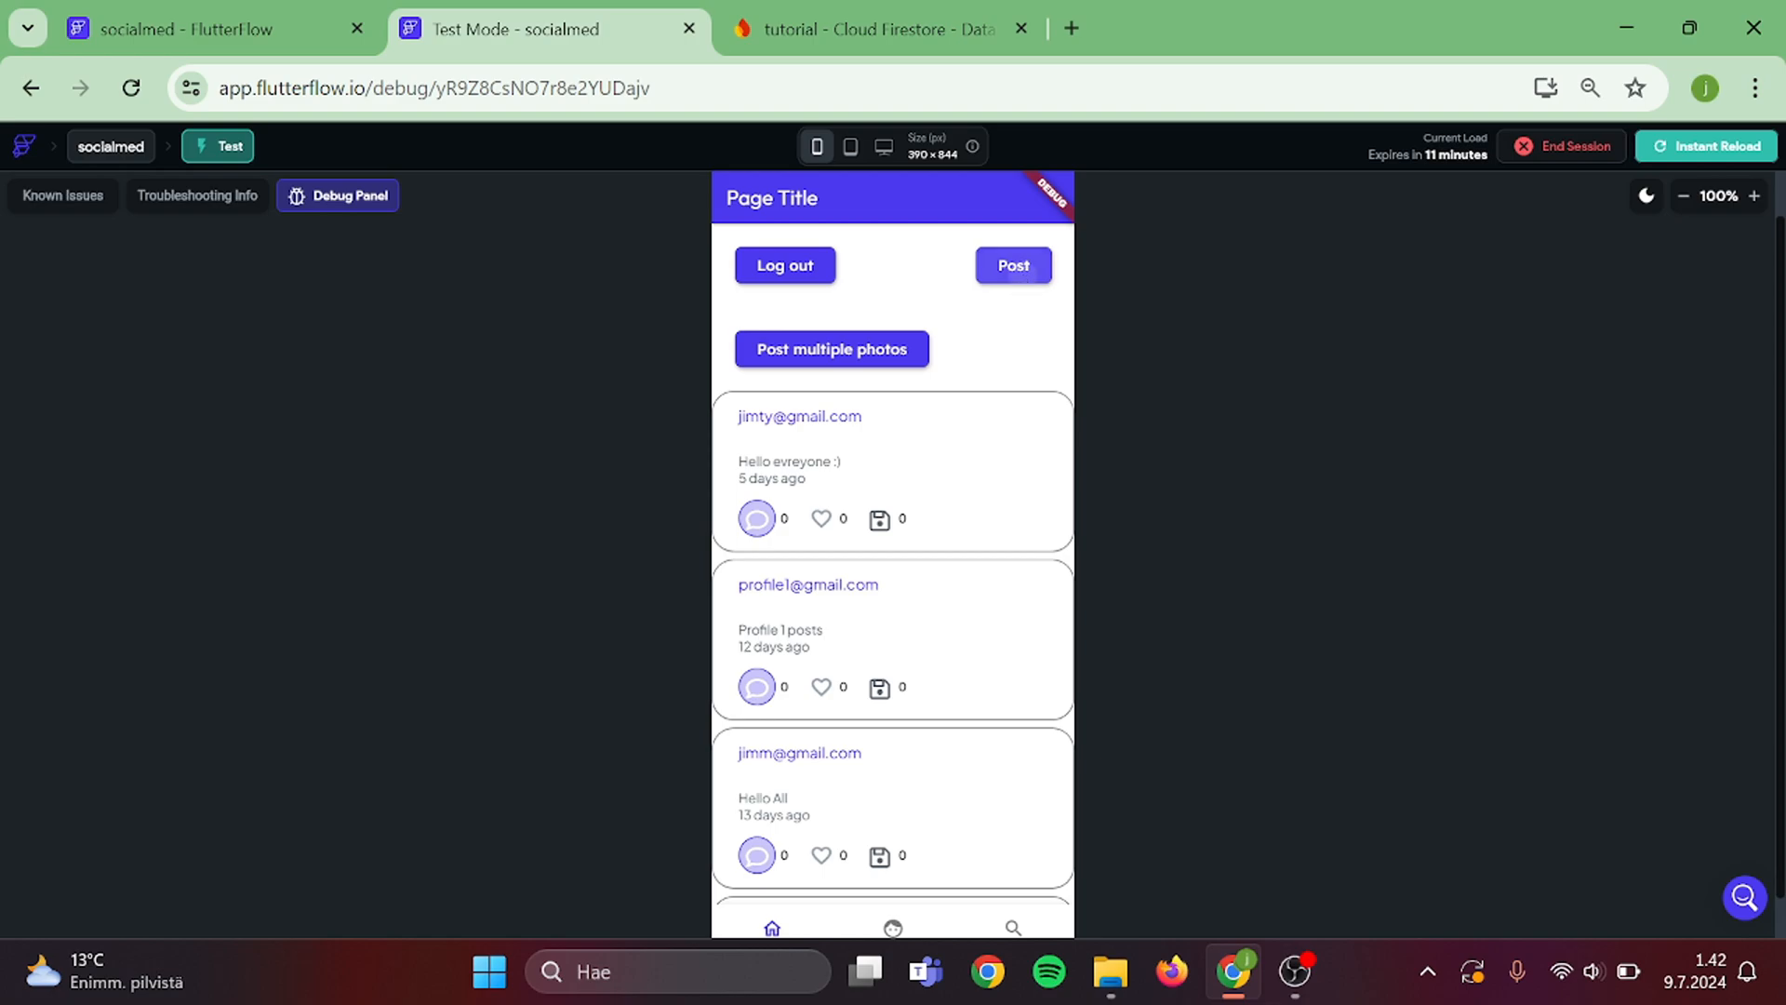
click(1011, 265)
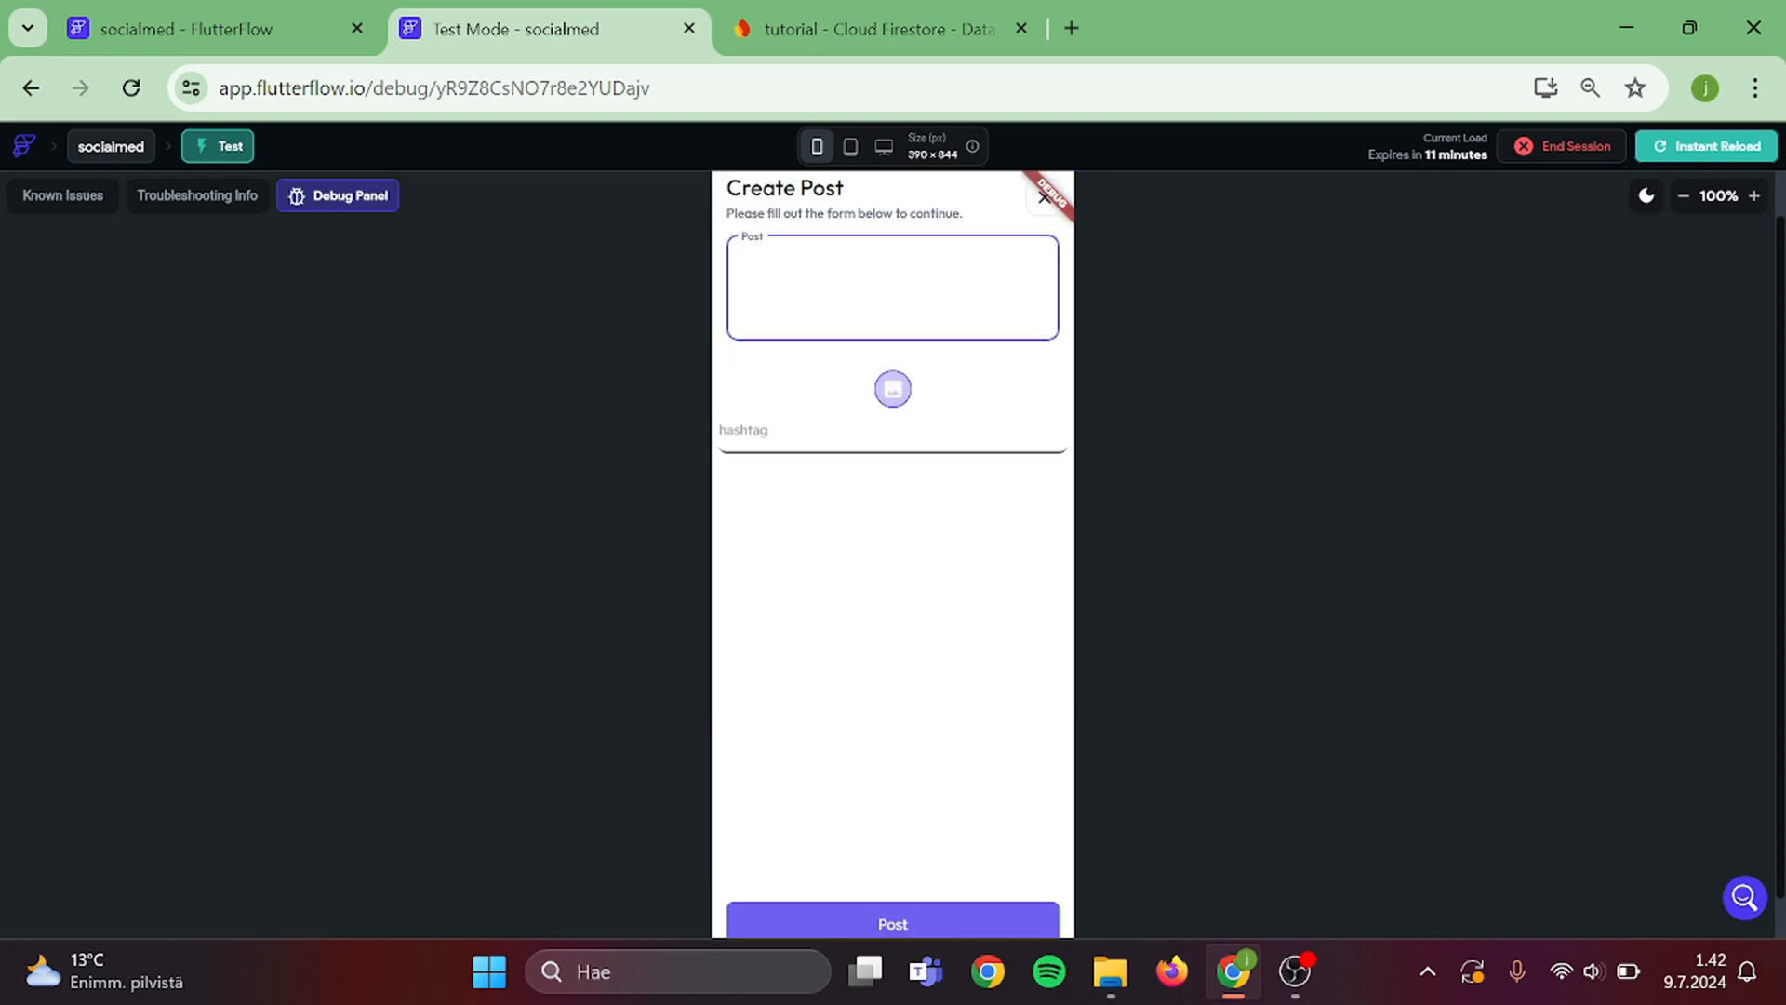
text(Hello evero)
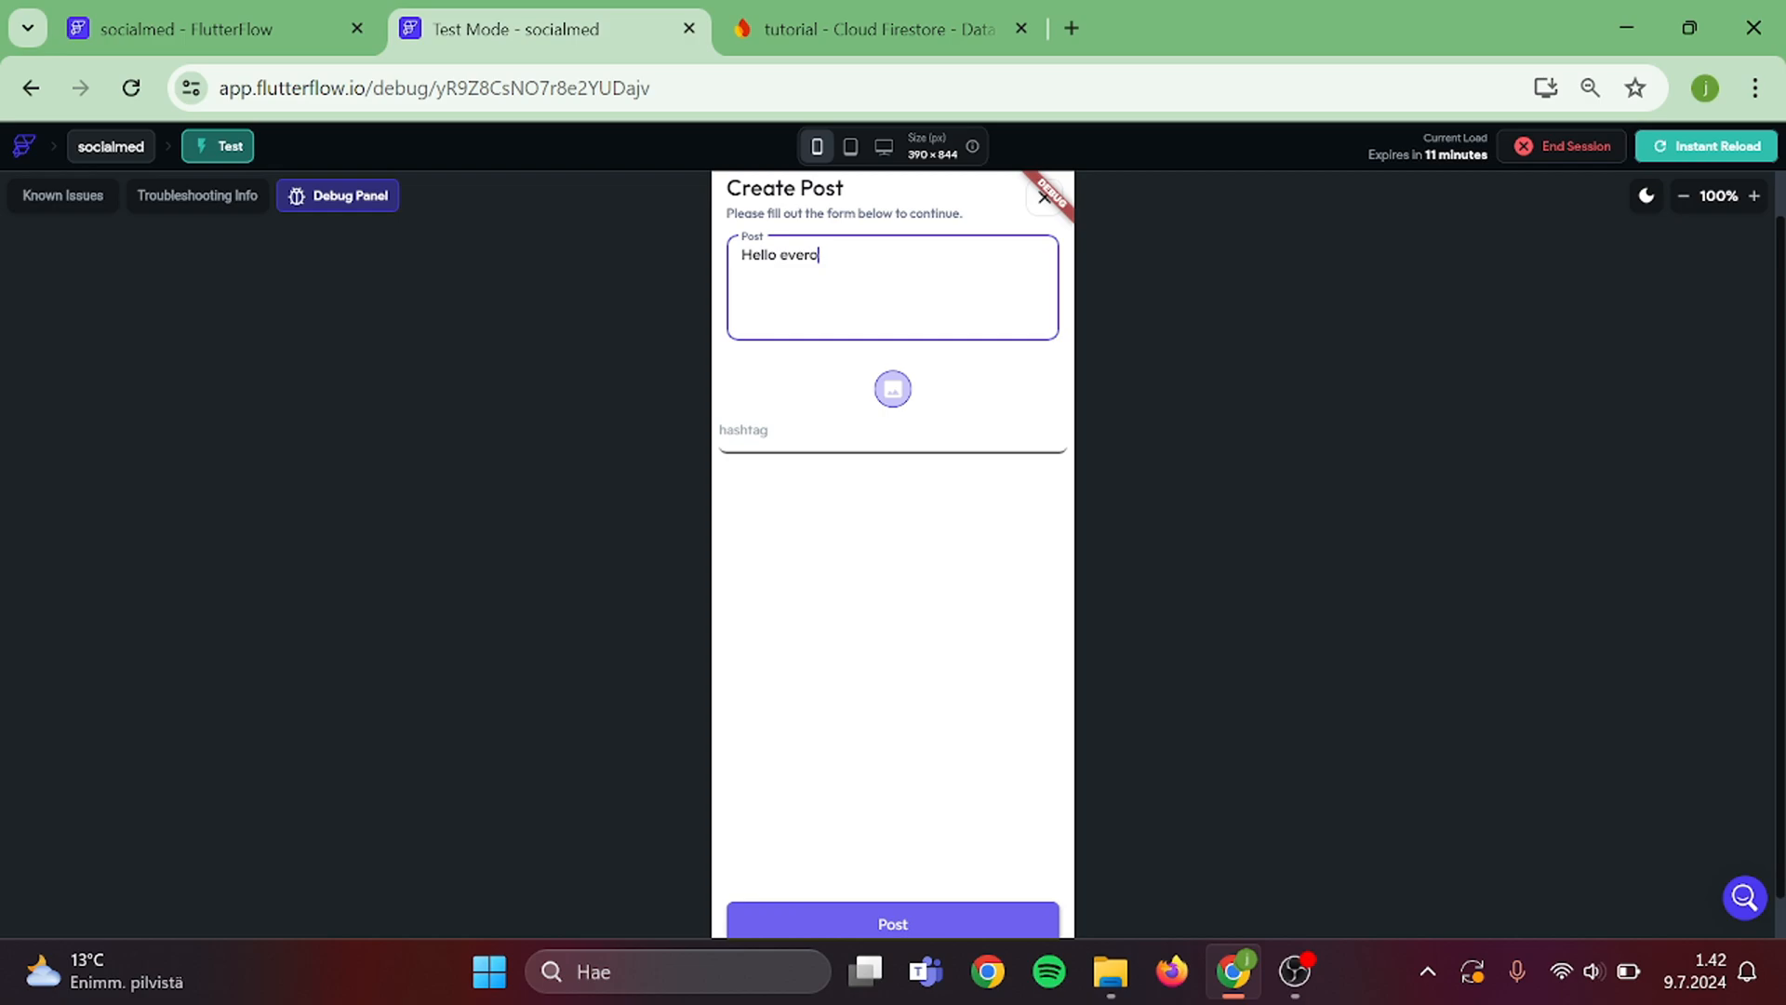
text(yone)
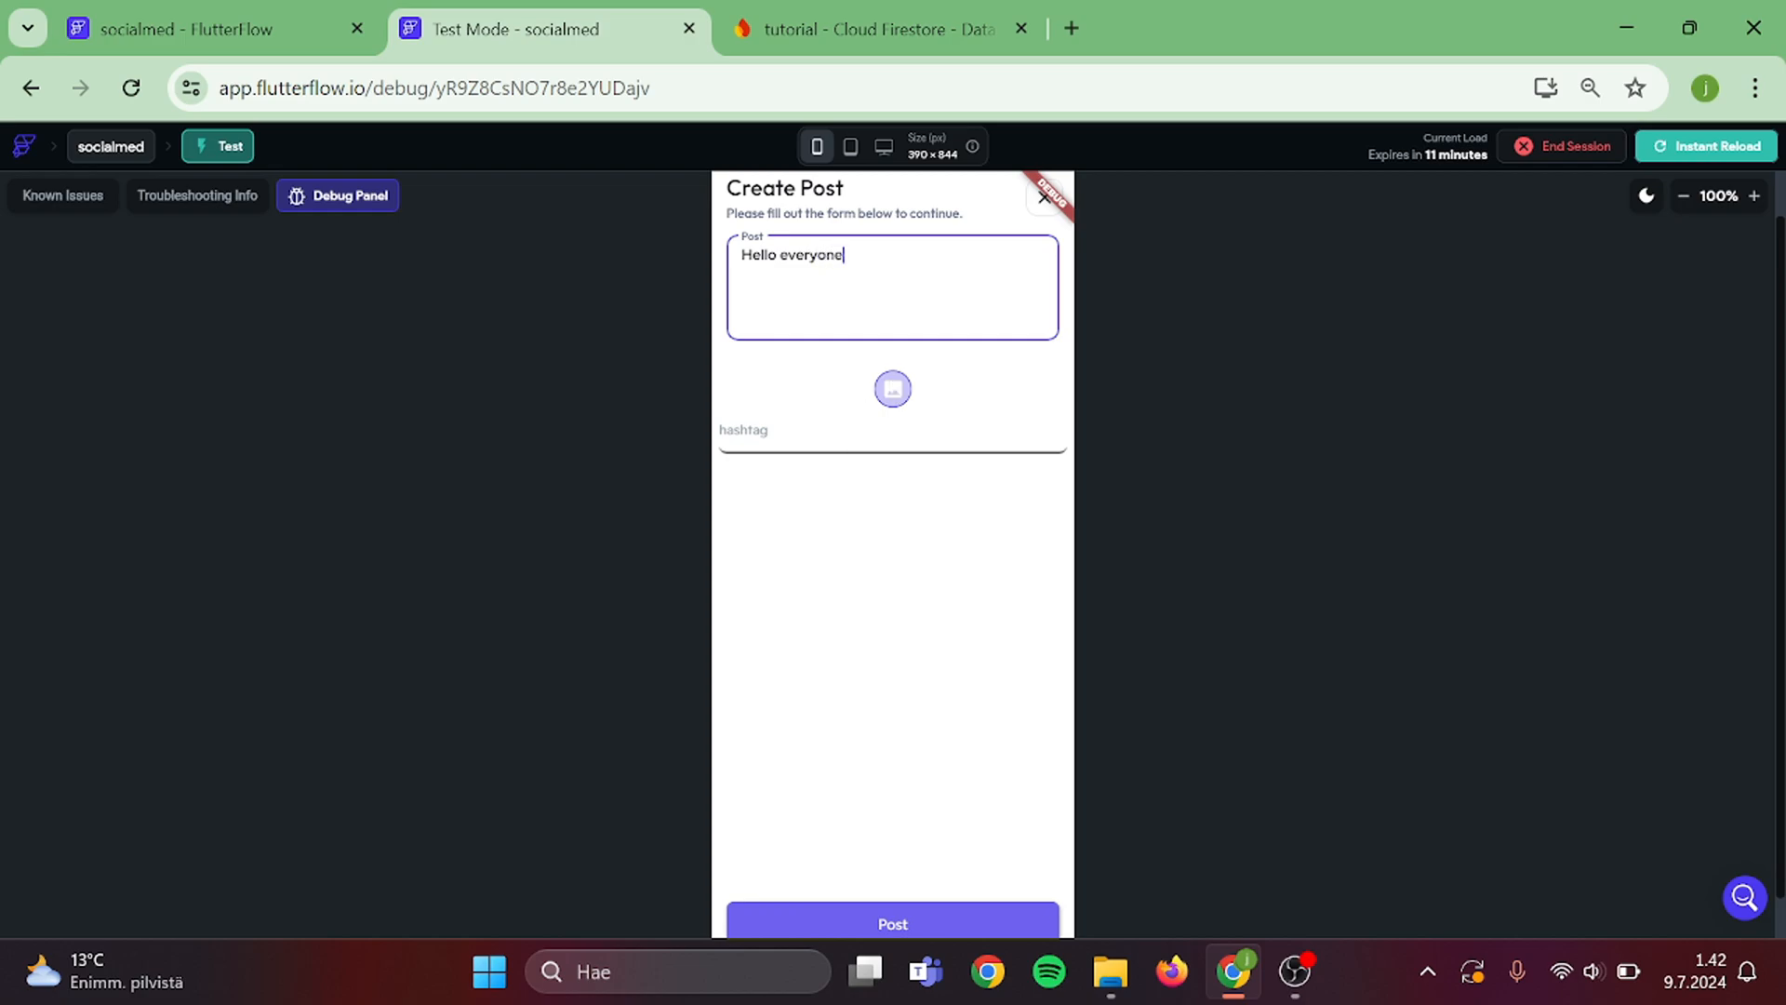
text(flutt)
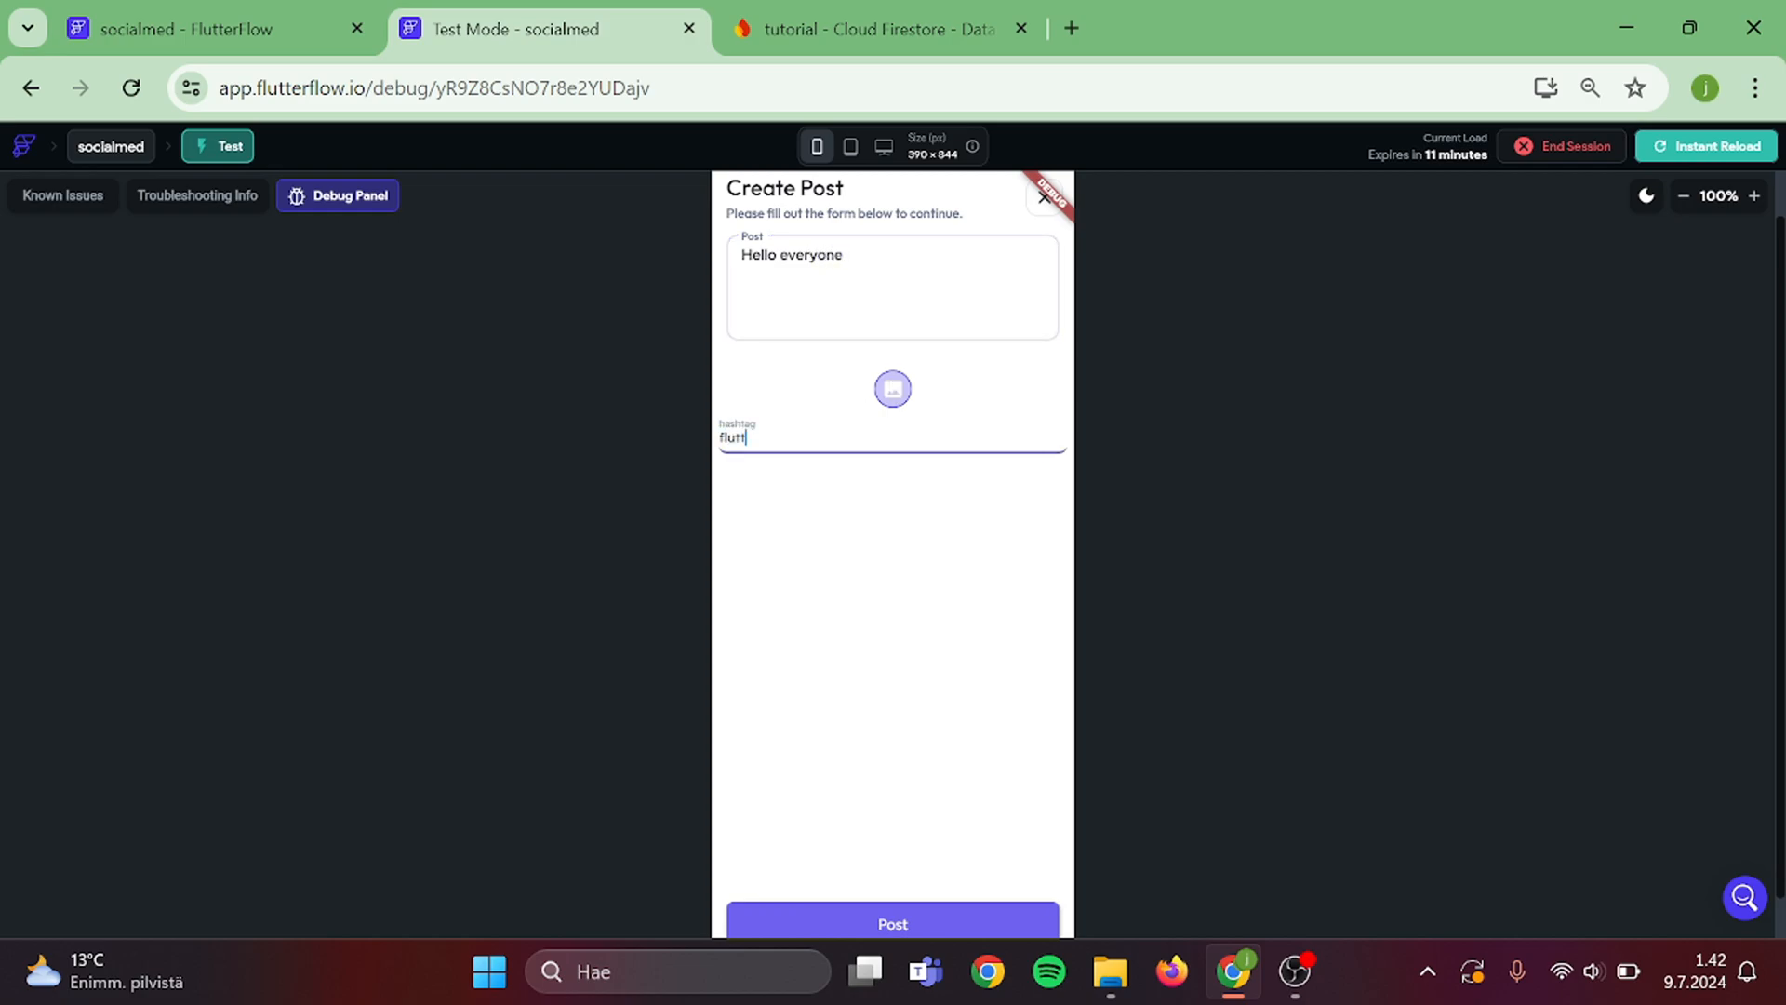
text(erflow)
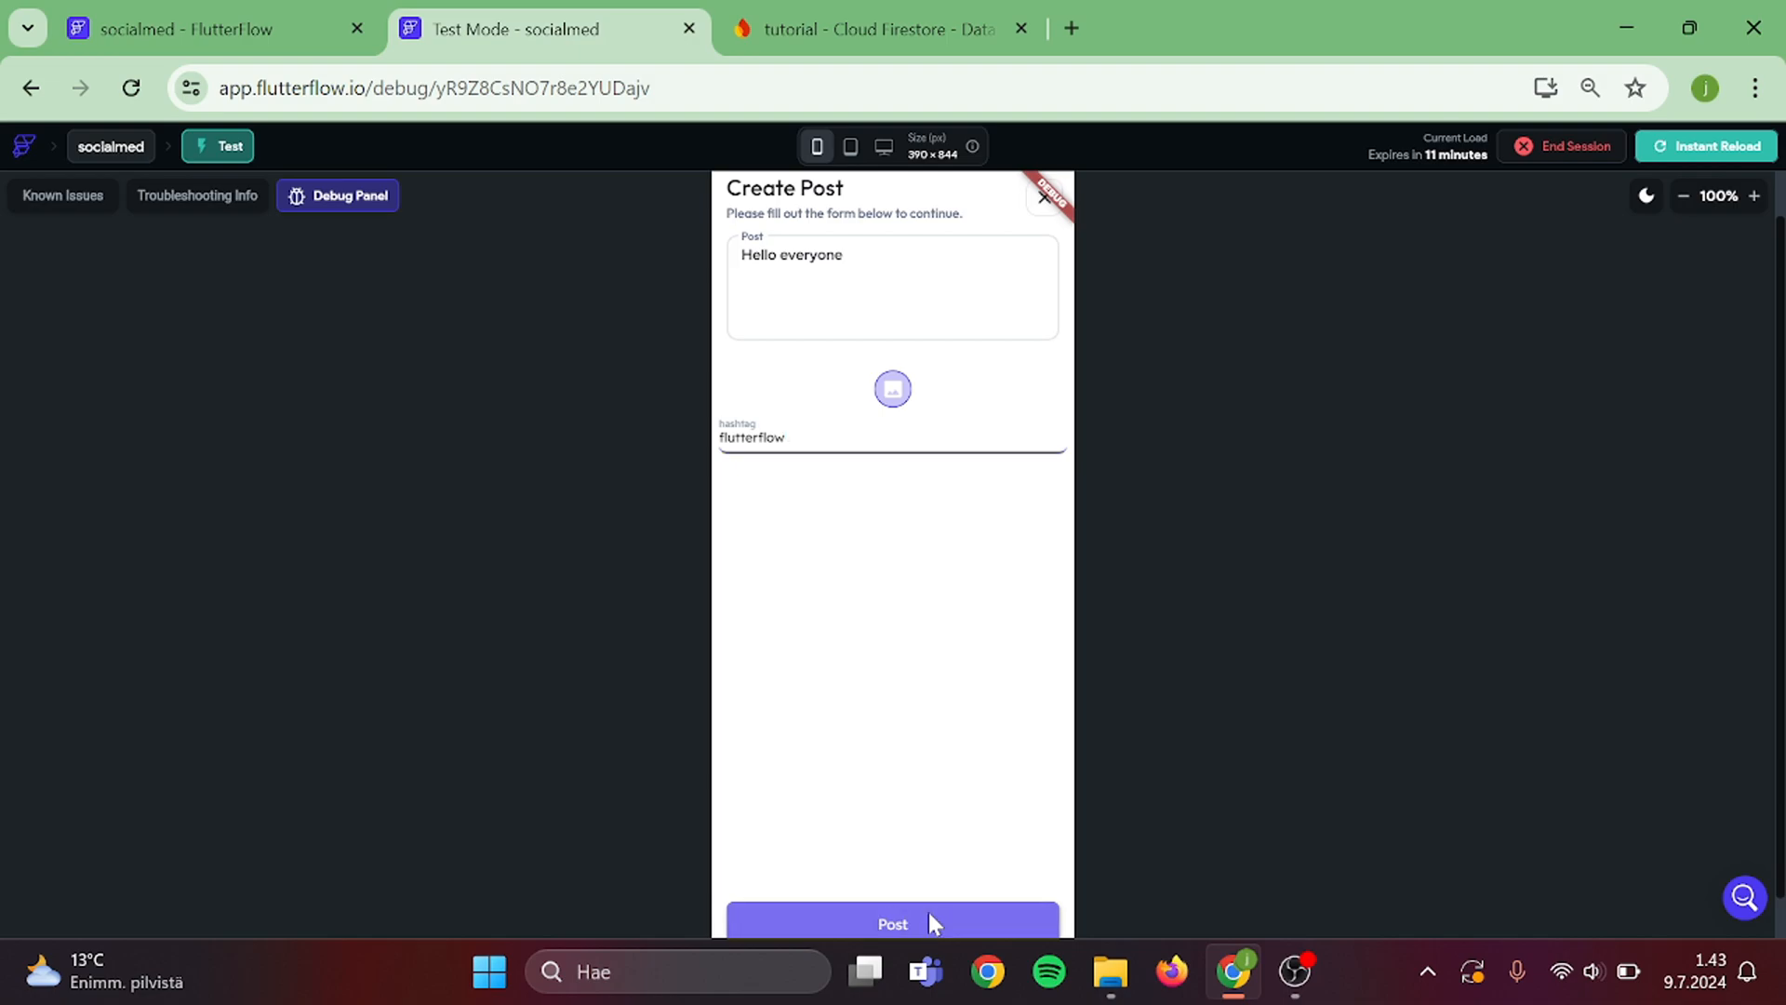
click(892, 923)
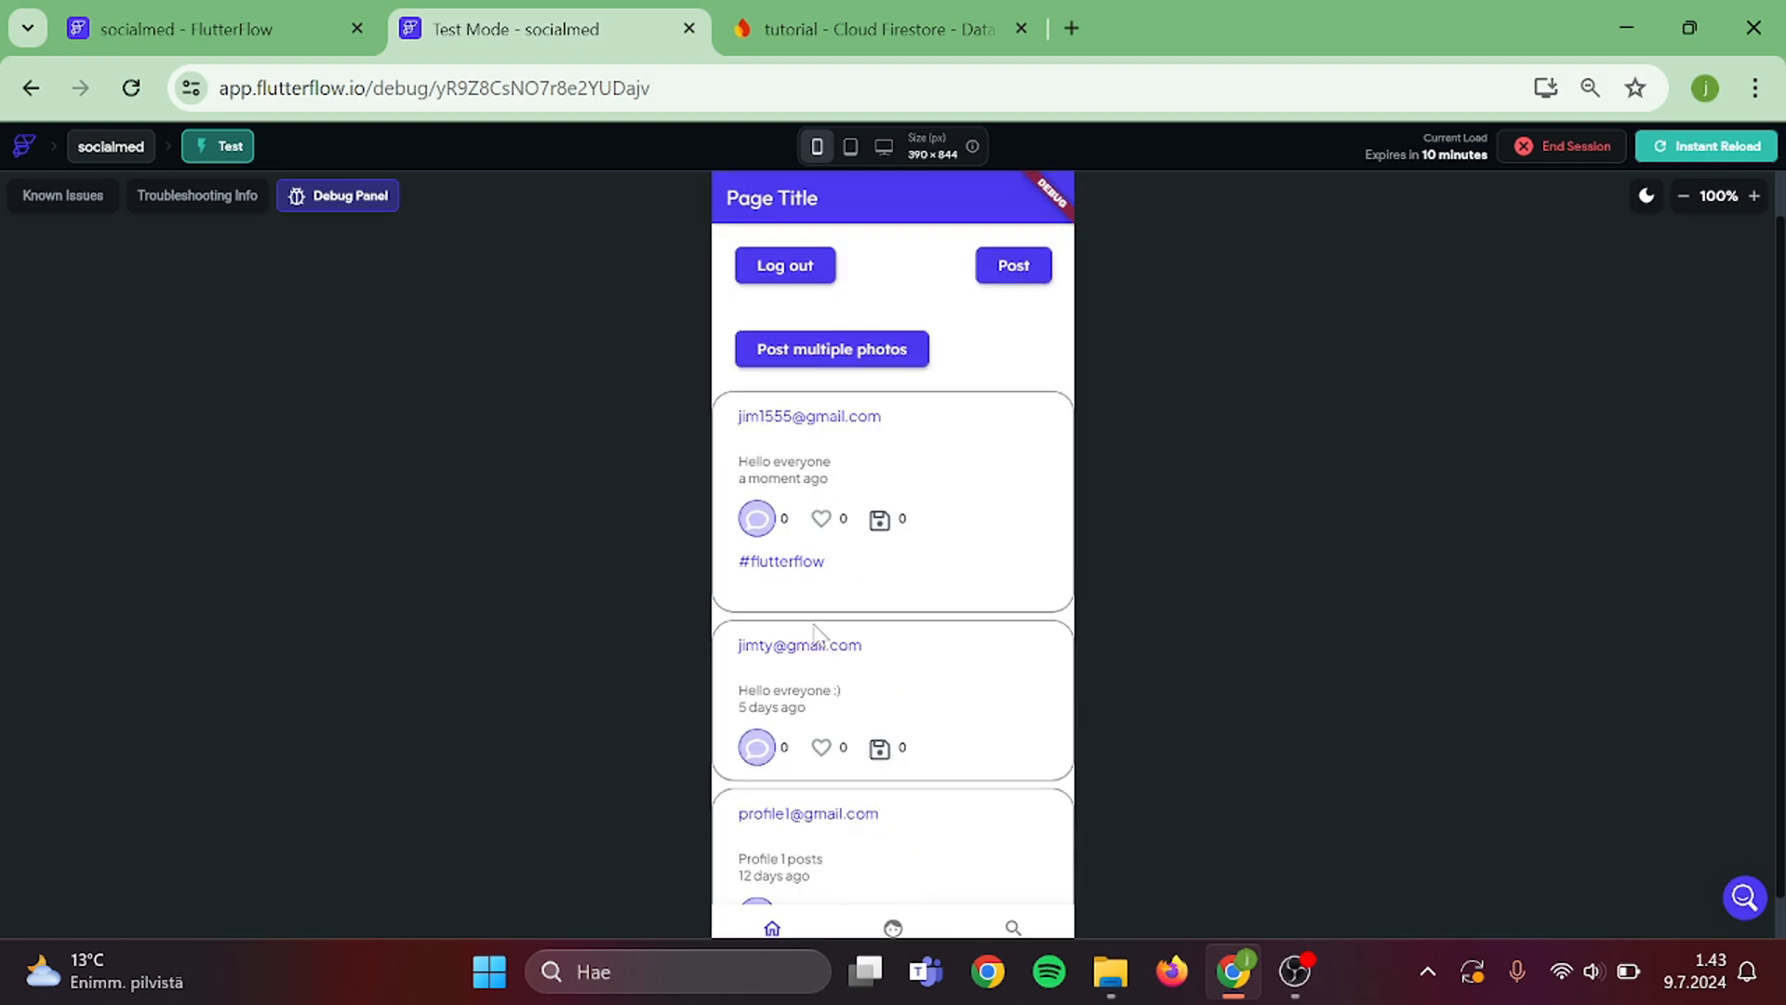
mouse_move(786, 569)
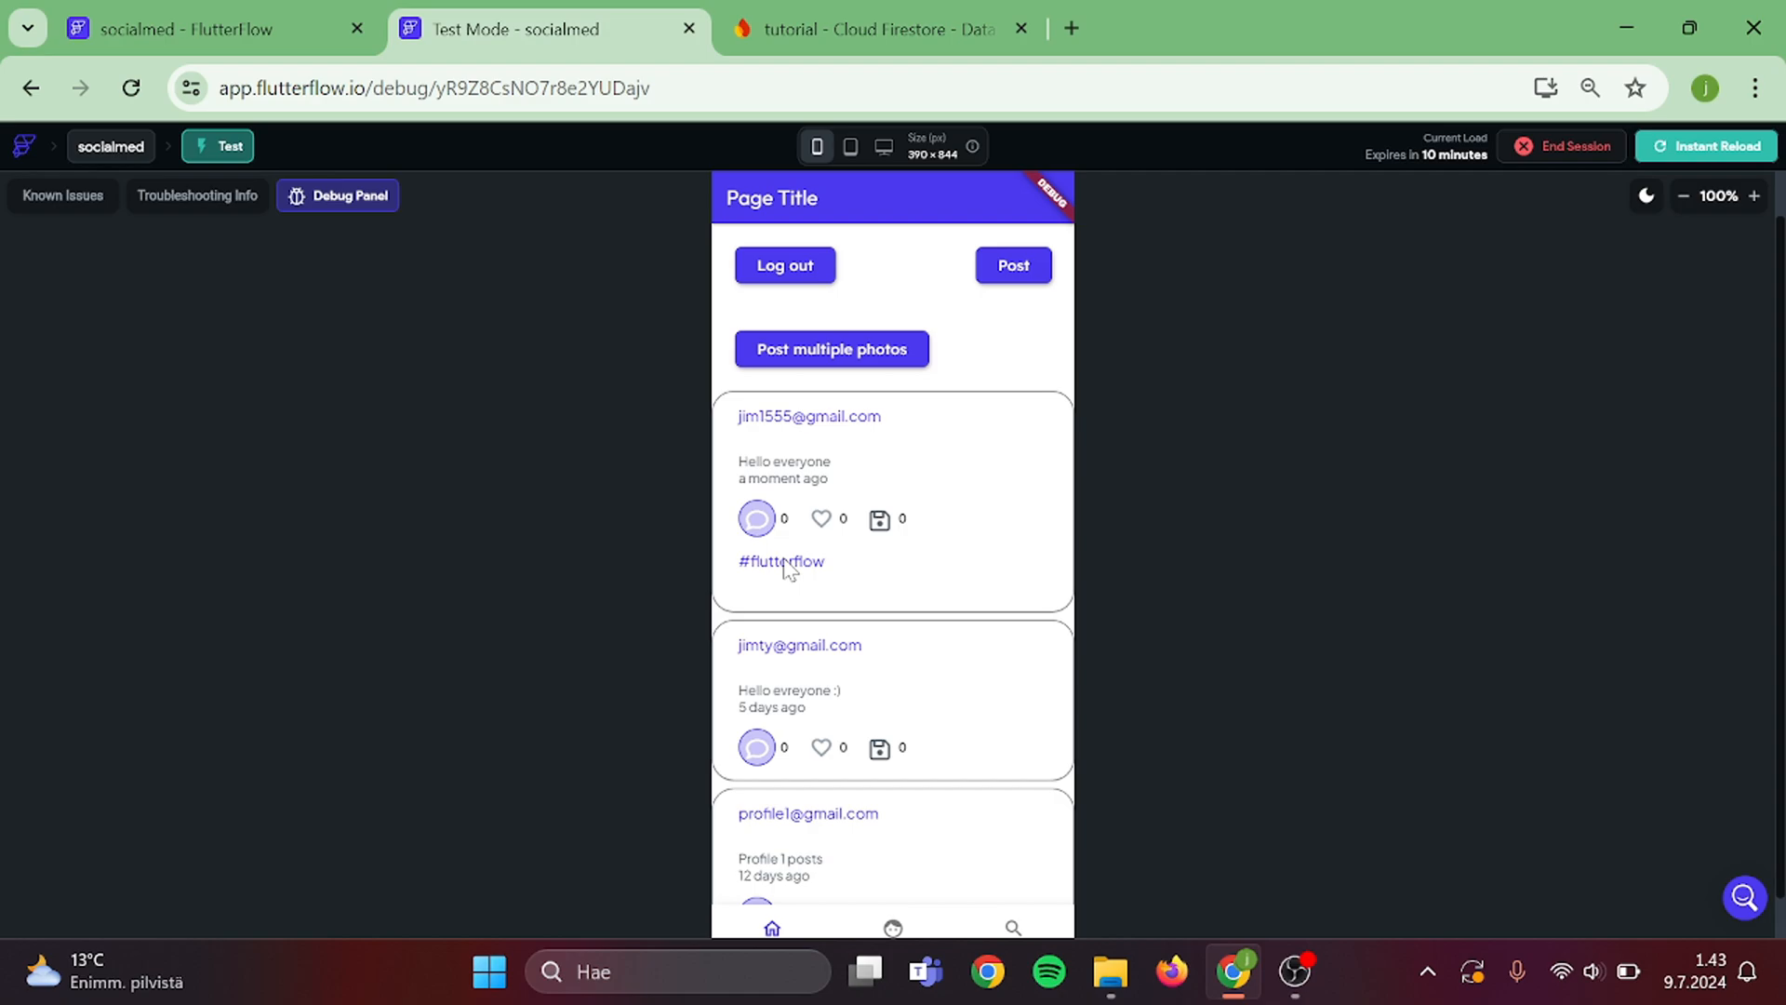
- Open the #flutterflow feed, publish 'second post', and reopen the feed listing both
click(781, 560)
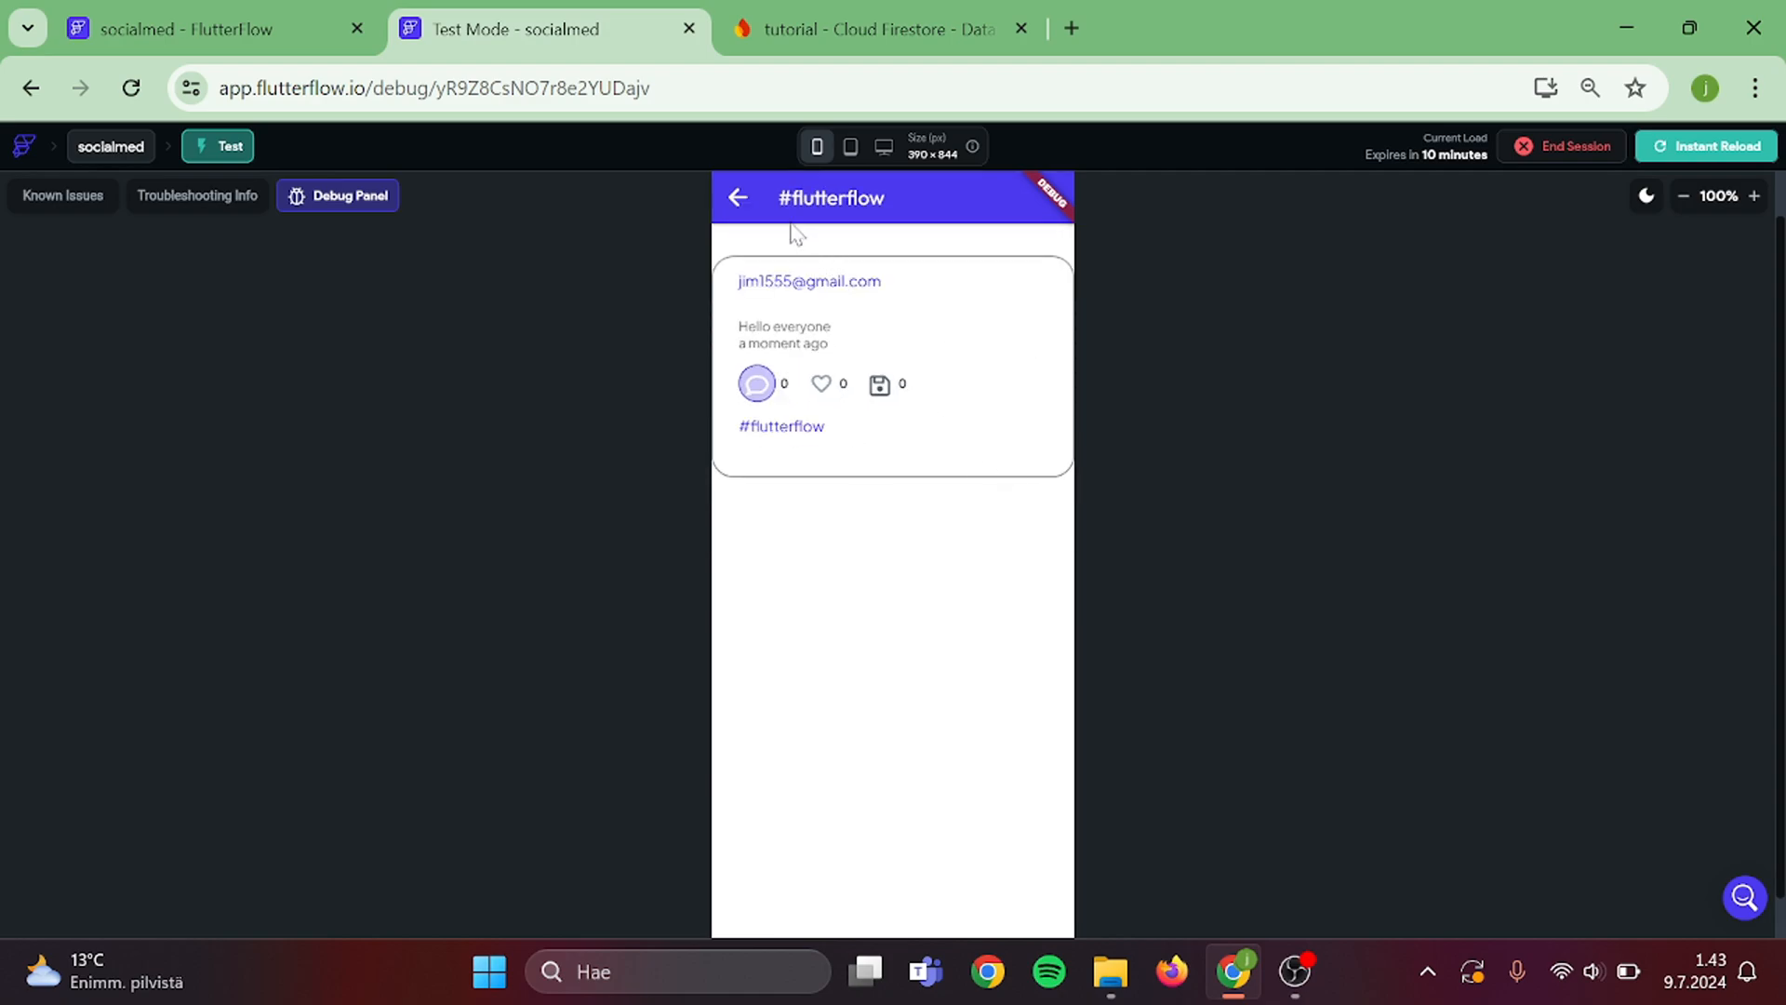
mouse_move(812, 447)
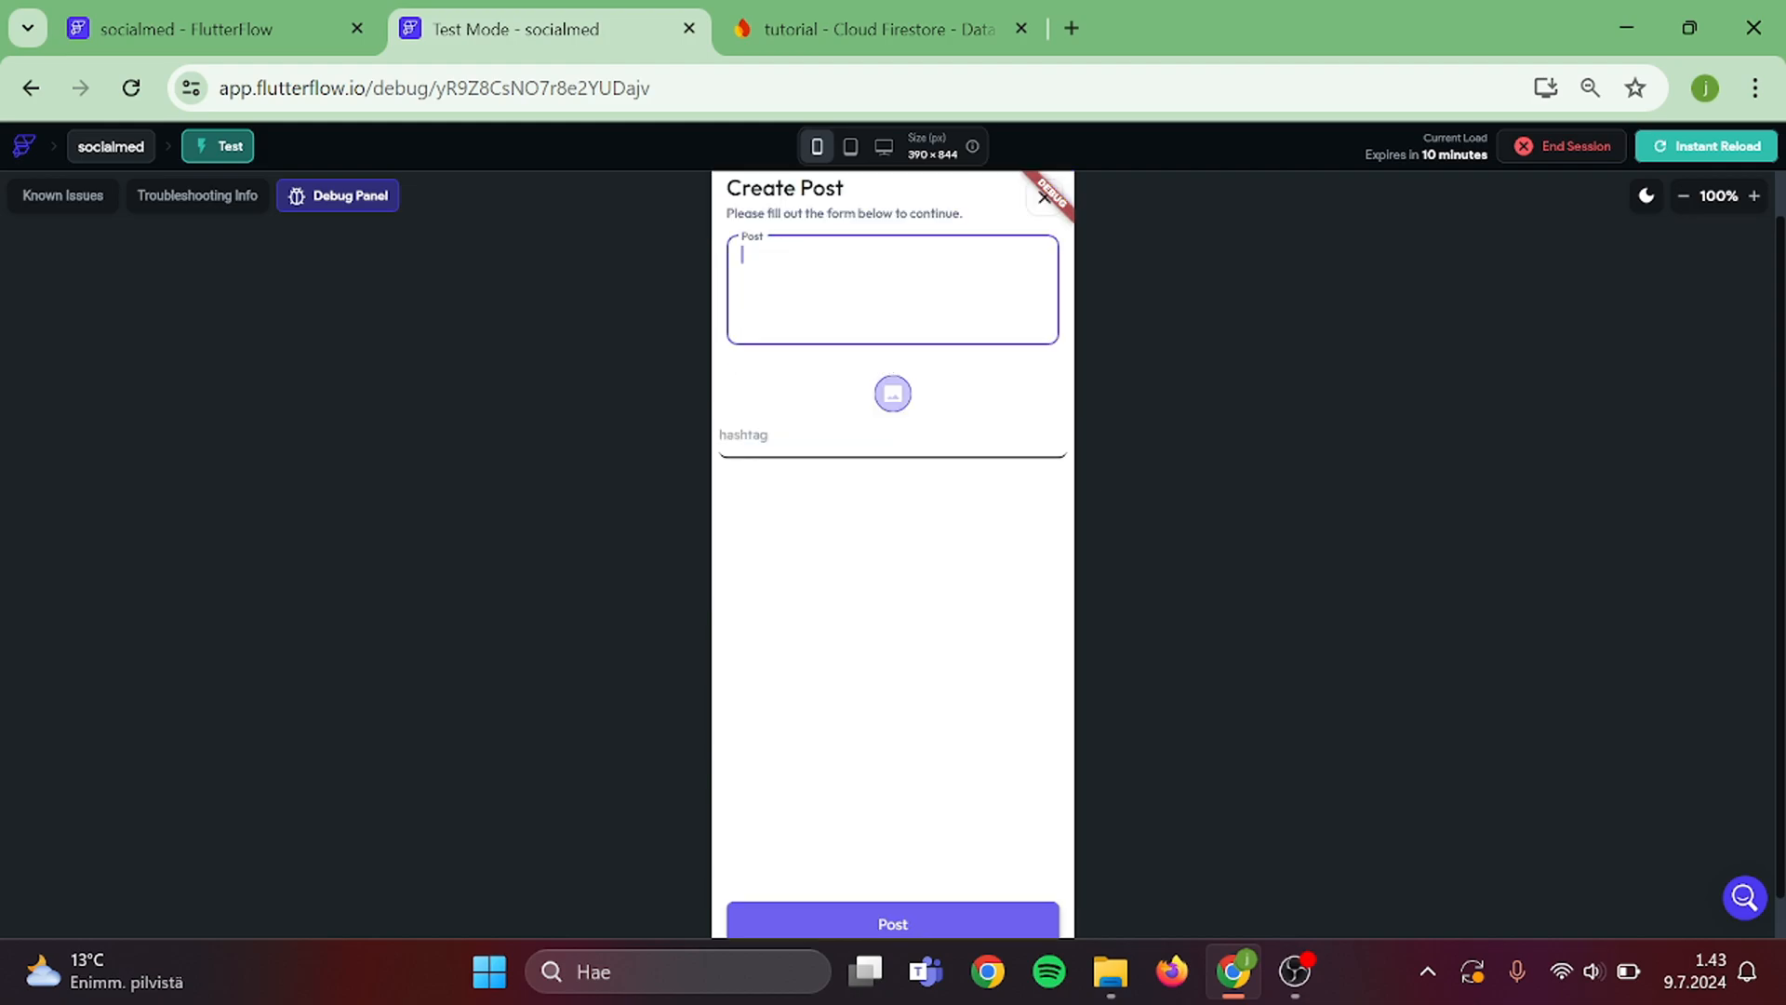
text(second post)
click(892, 440)
text(flutterflow)
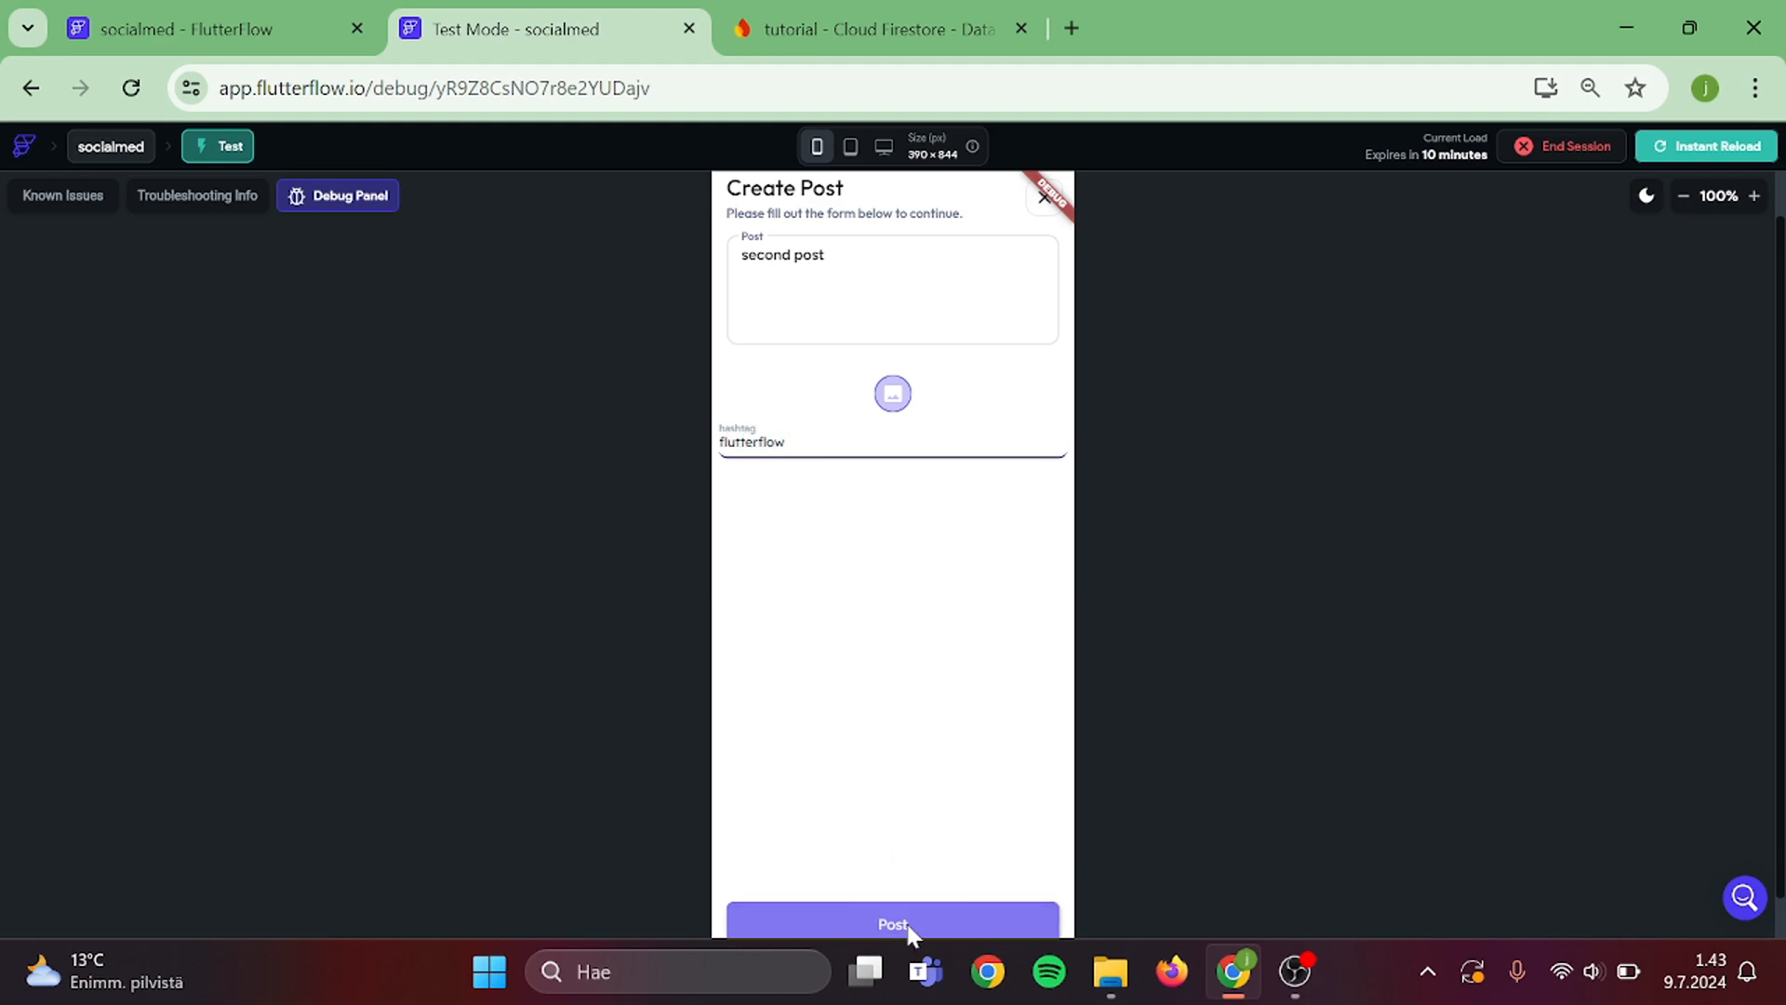
click(892, 923)
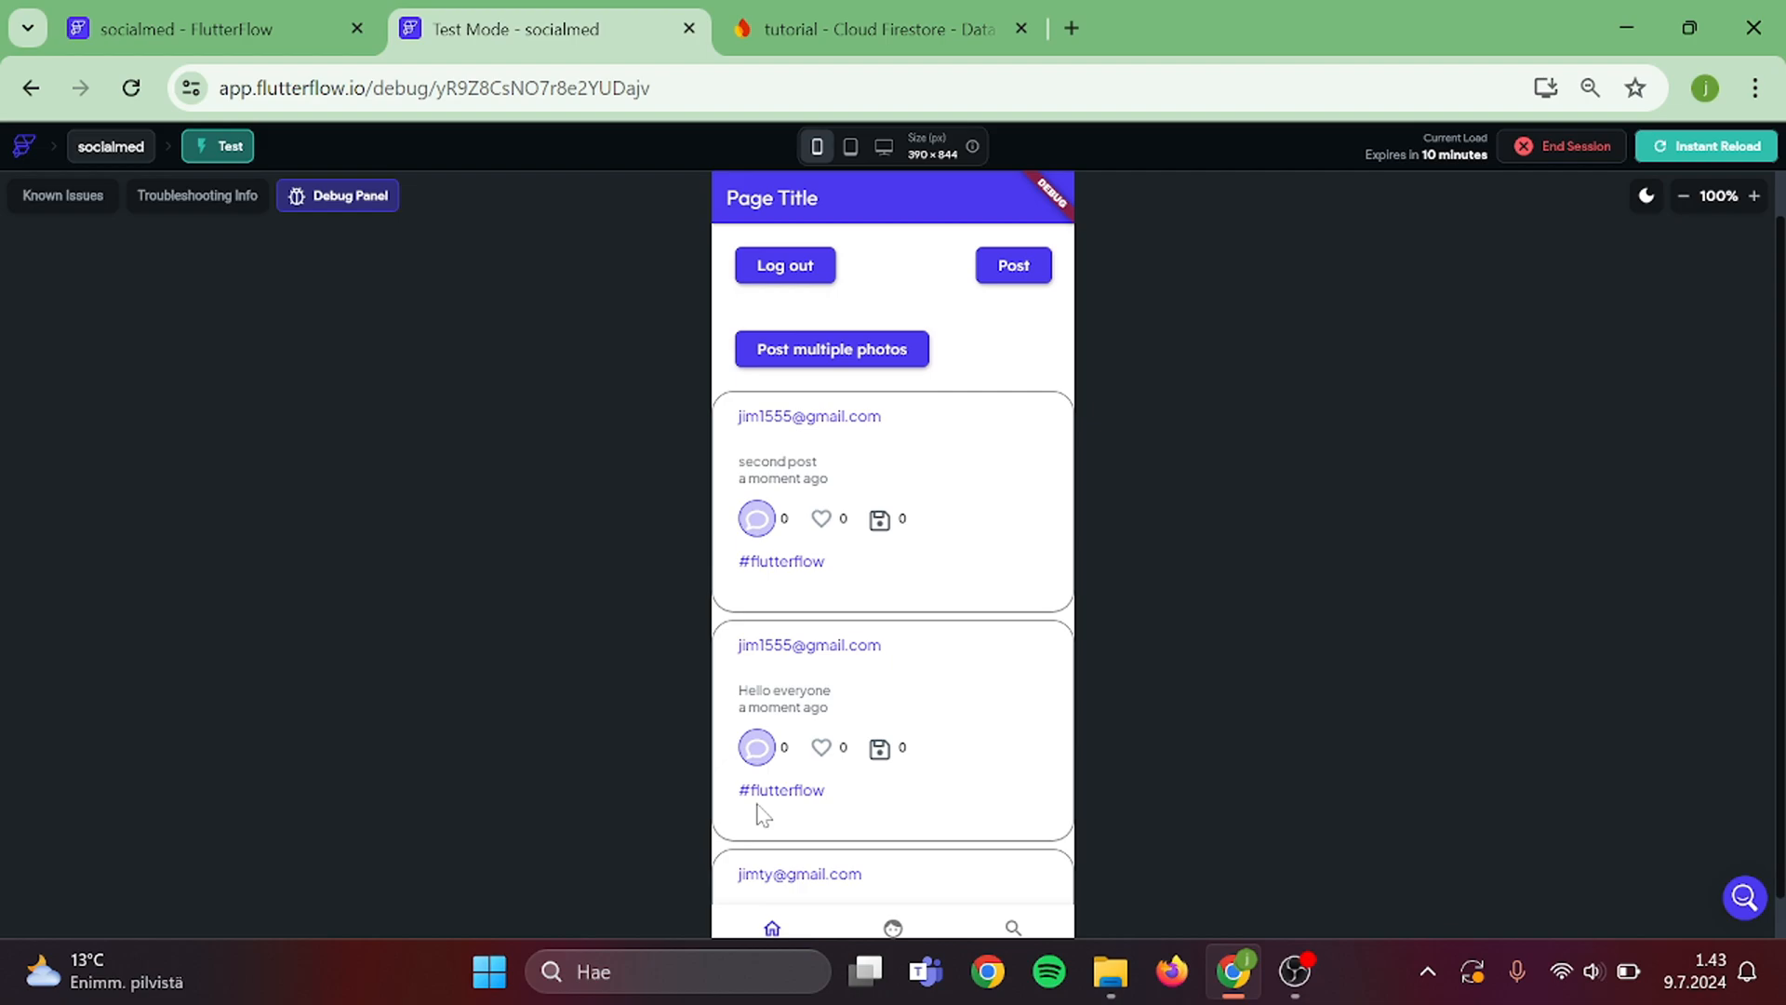
click(780, 790)
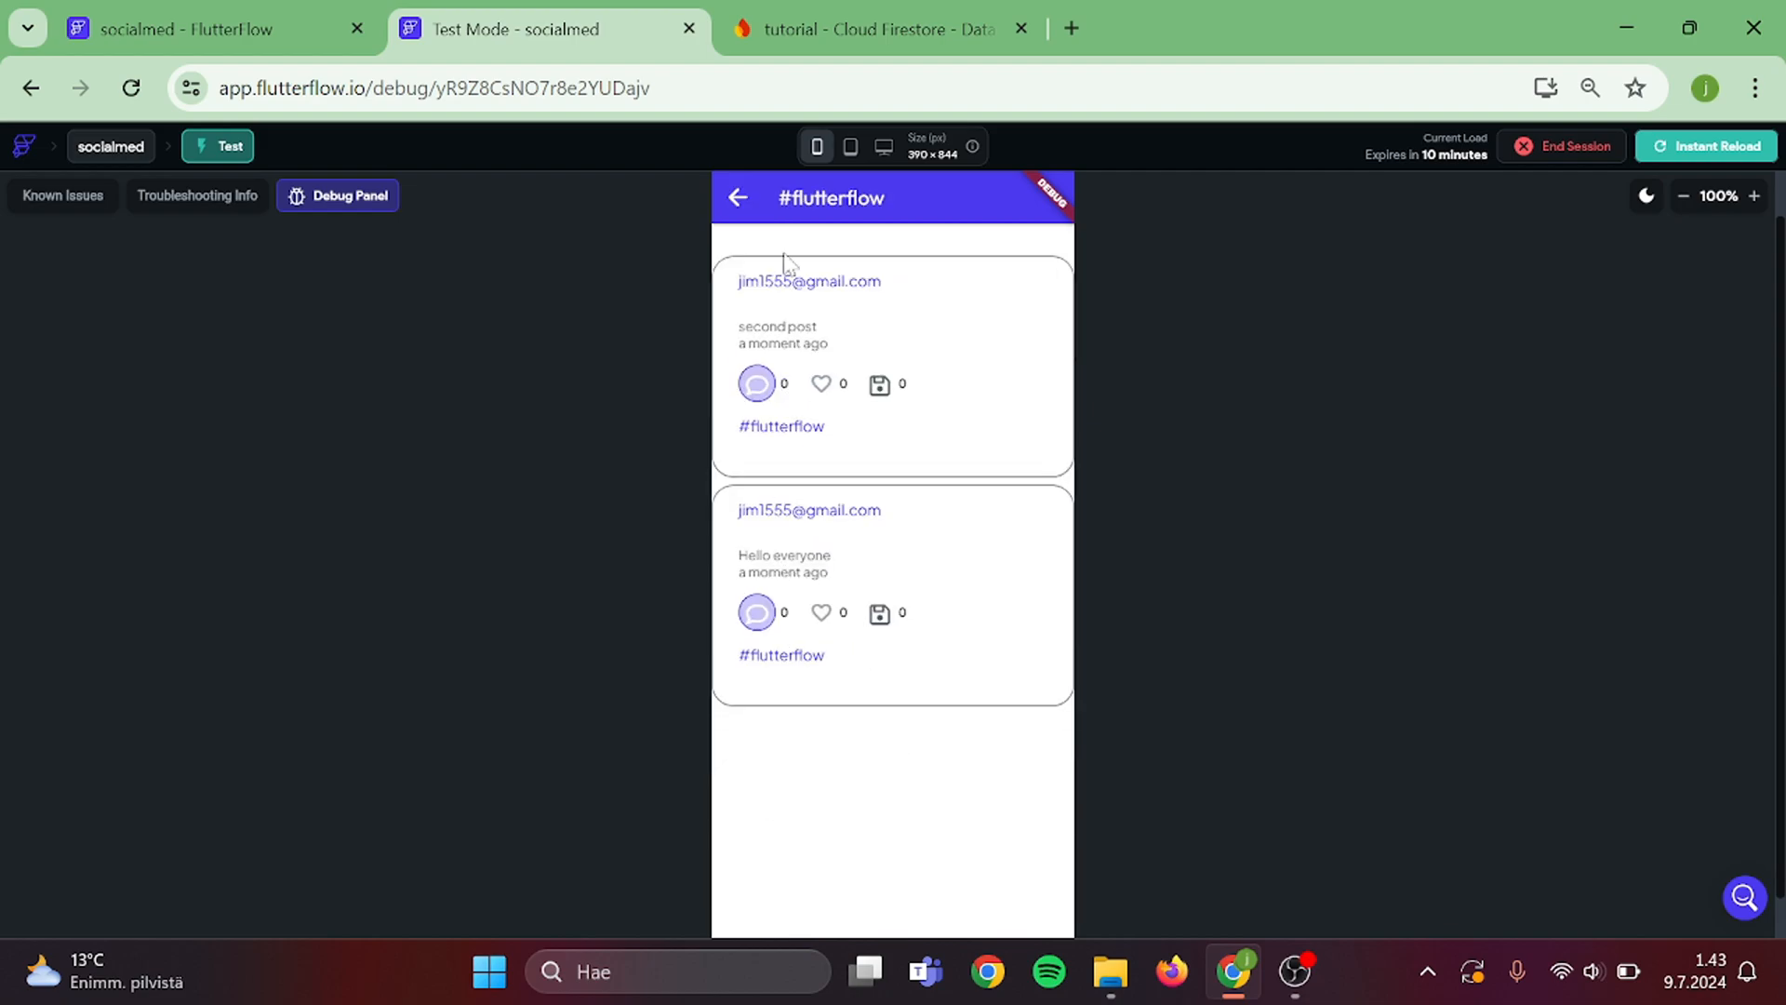
mouse_move(1090, 442)
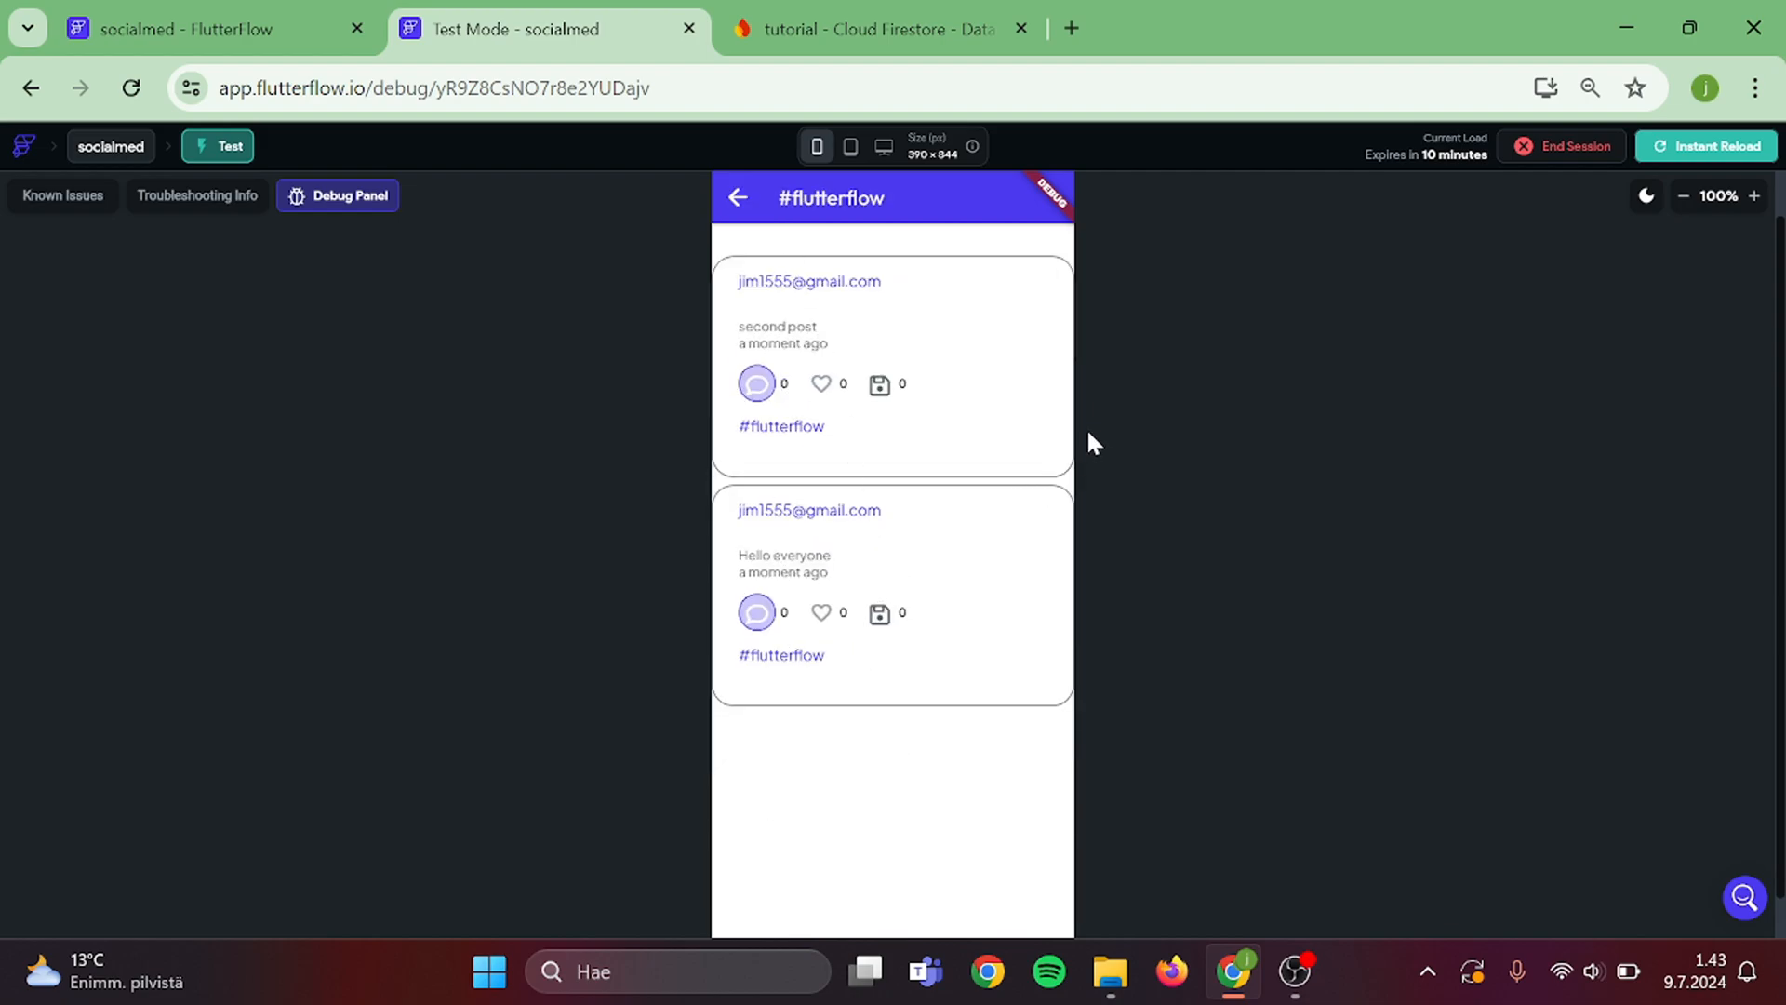